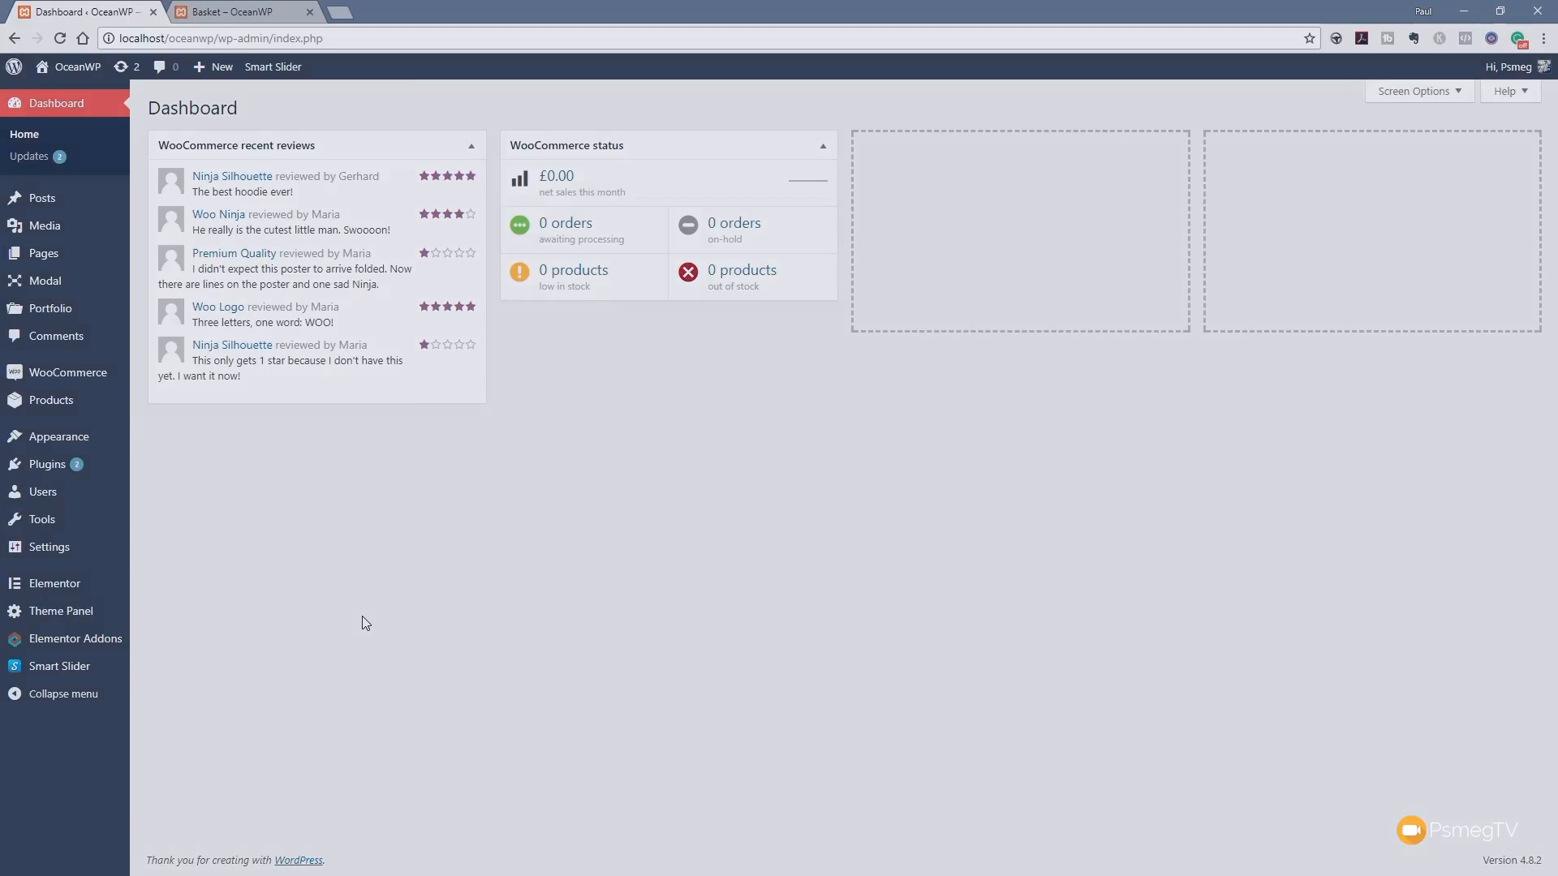
{"action": "mouse_move", "coordinate": [410, 569]}
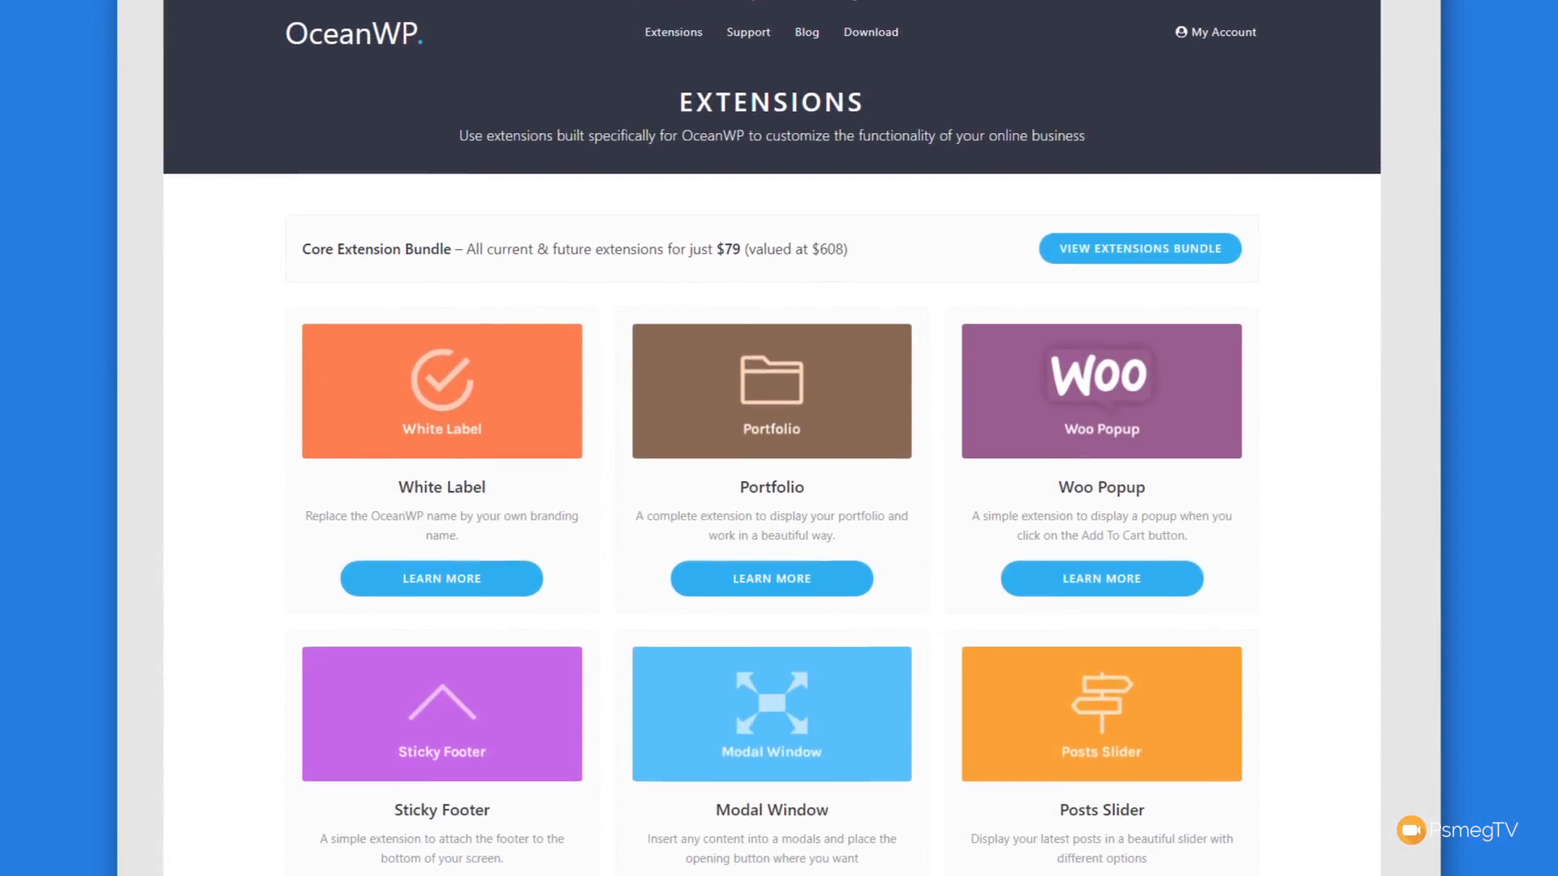
Step: Scroll through the full OceanWP extensions catalogue to its end
{"action": "scroll", "scroll_direction": "down", "scroll_amount": 3}
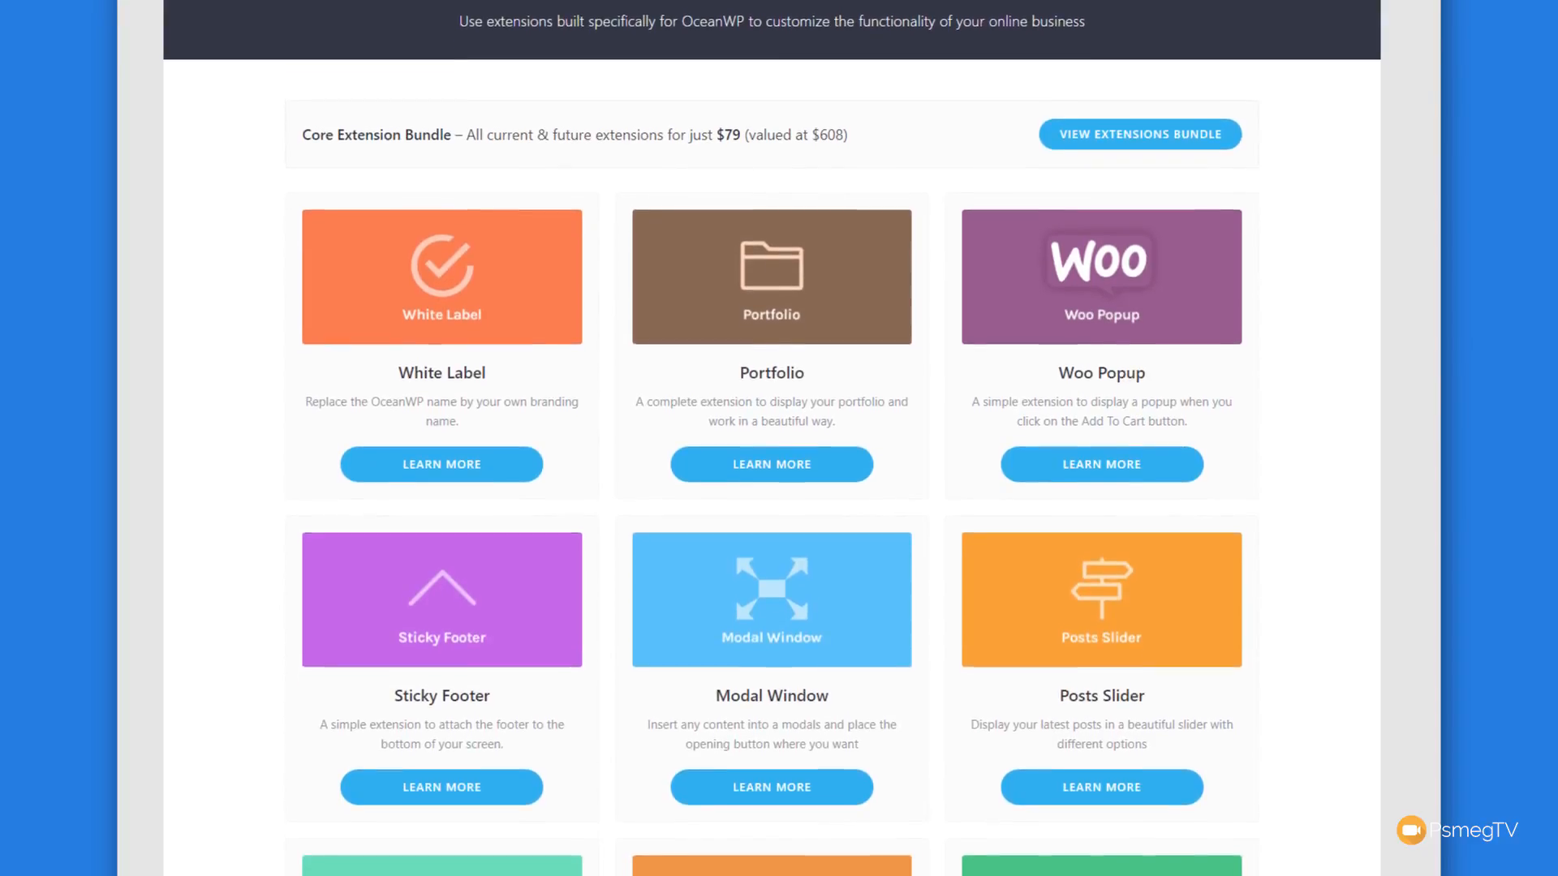
{"action": "scroll", "scroll_direction": "down", "scroll_amount": 3}
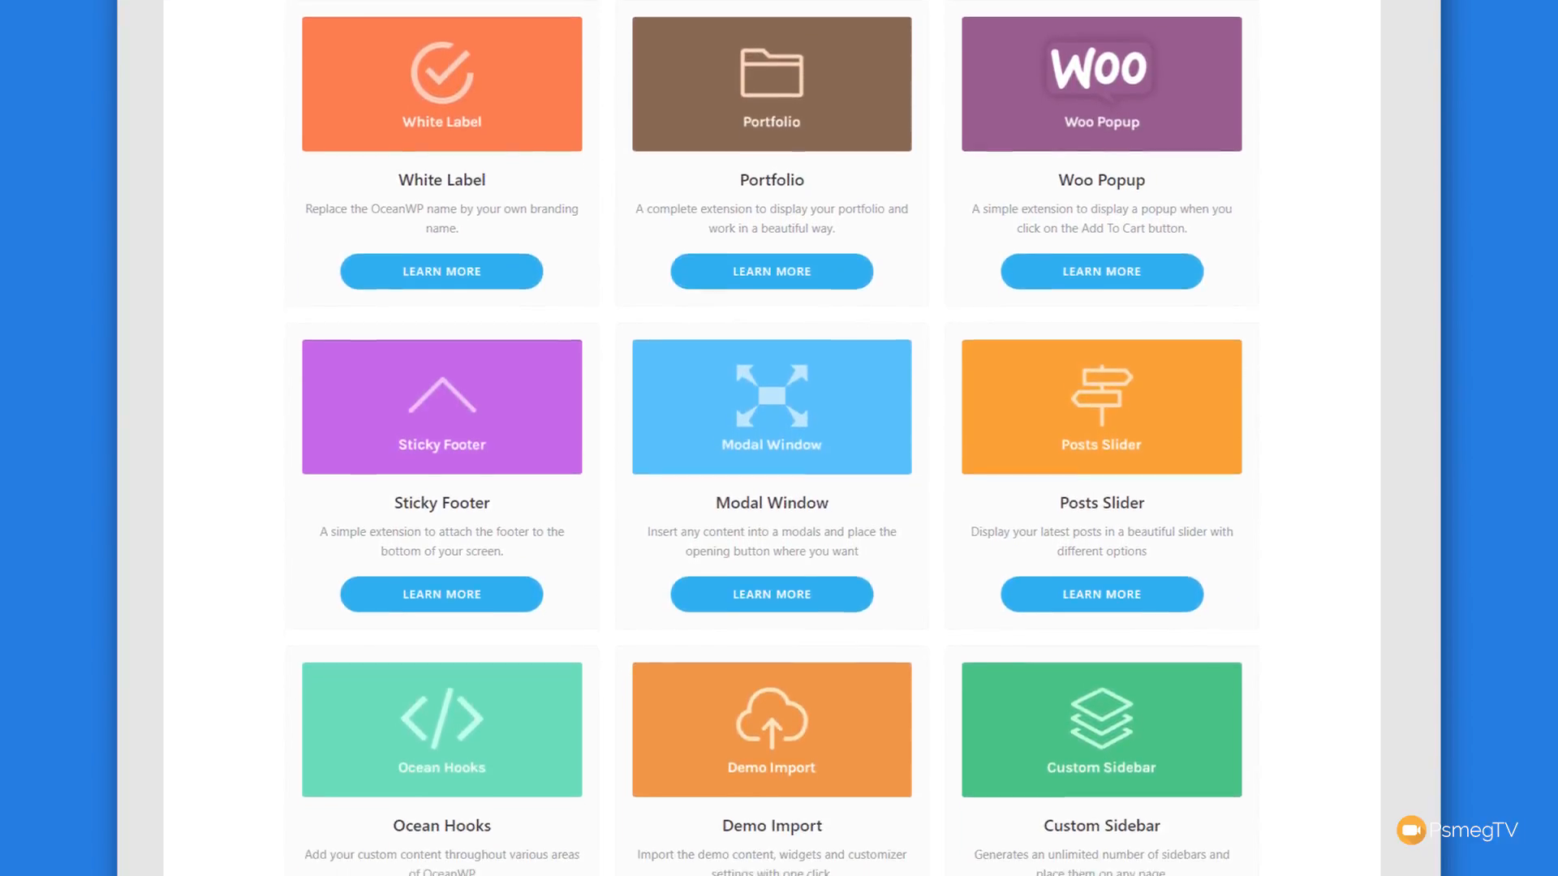
{"action": "scroll", "scroll_direction": "down", "scroll_amount": 3}
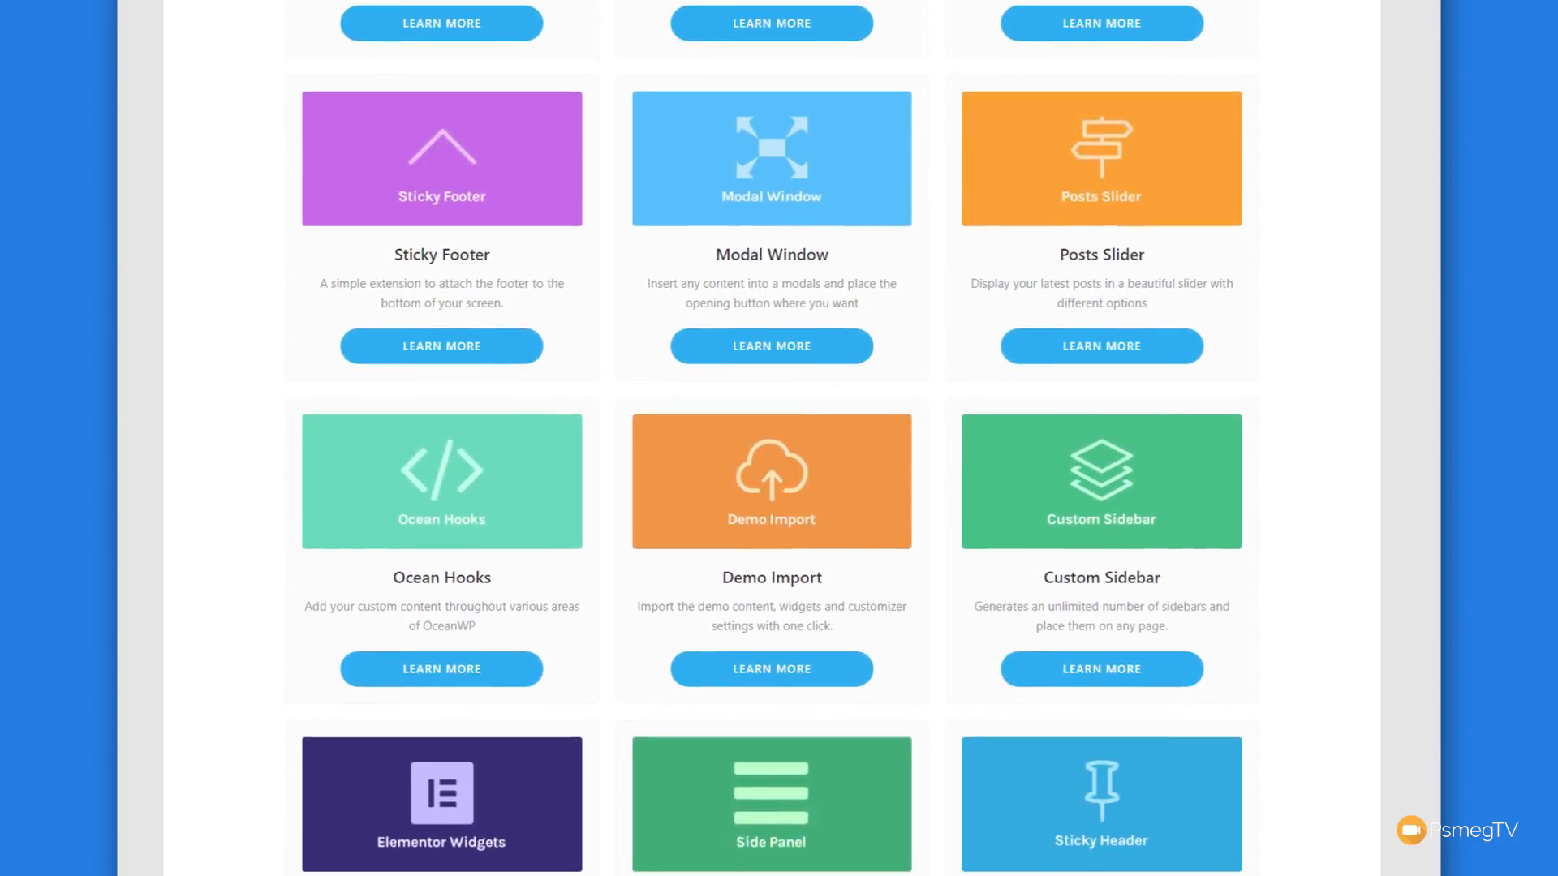
{"action": "scroll", "scroll_direction": "down", "scroll_amount": 3}
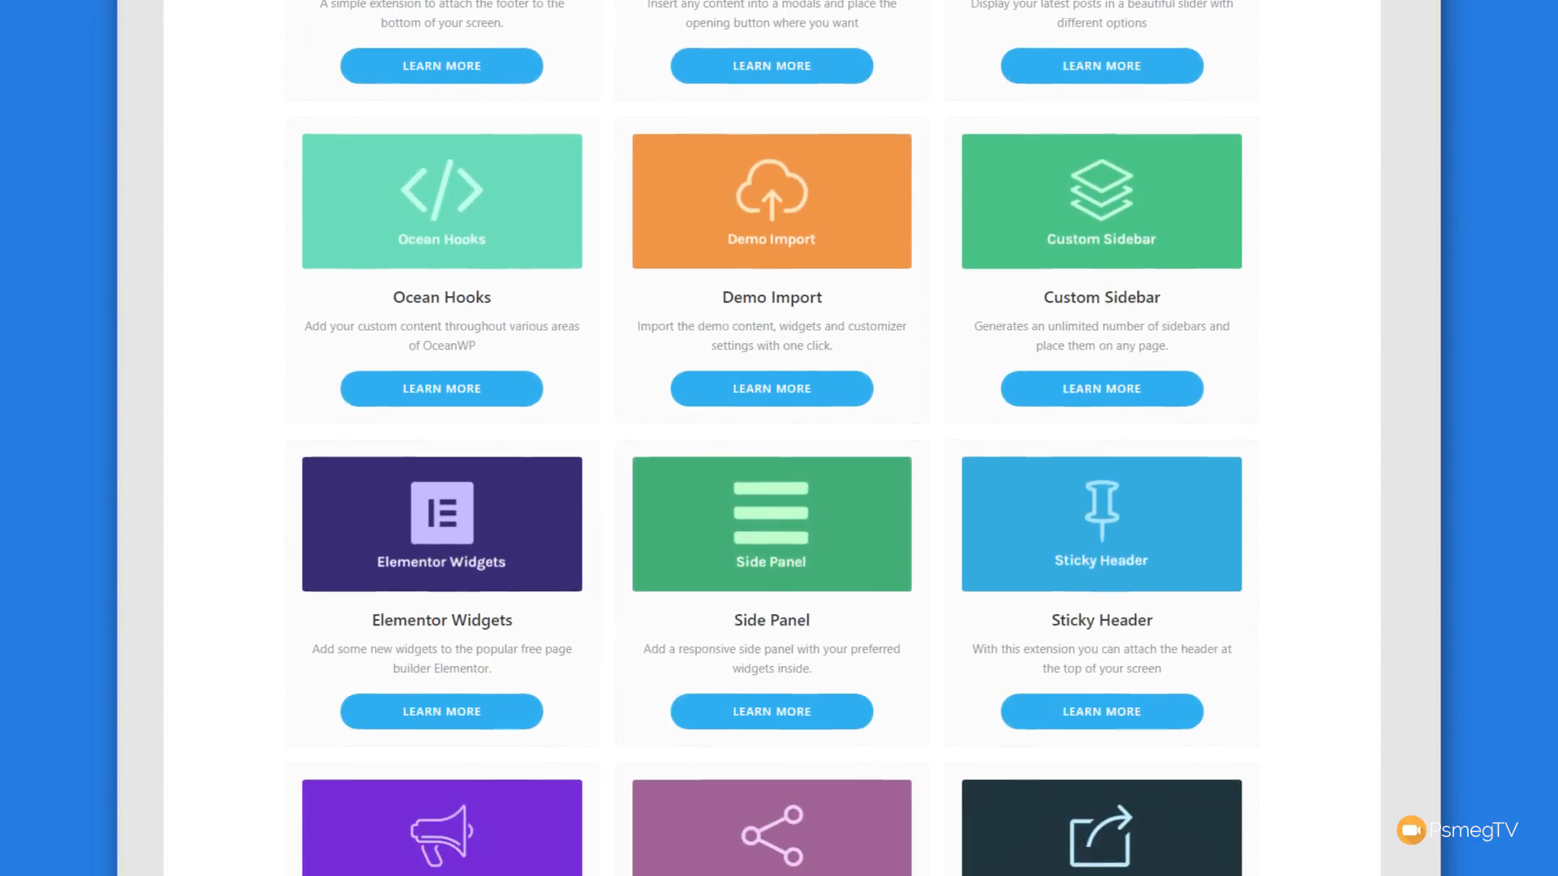
{"action": "scroll", "scroll_direction": "down", "scroll_amount": 3}
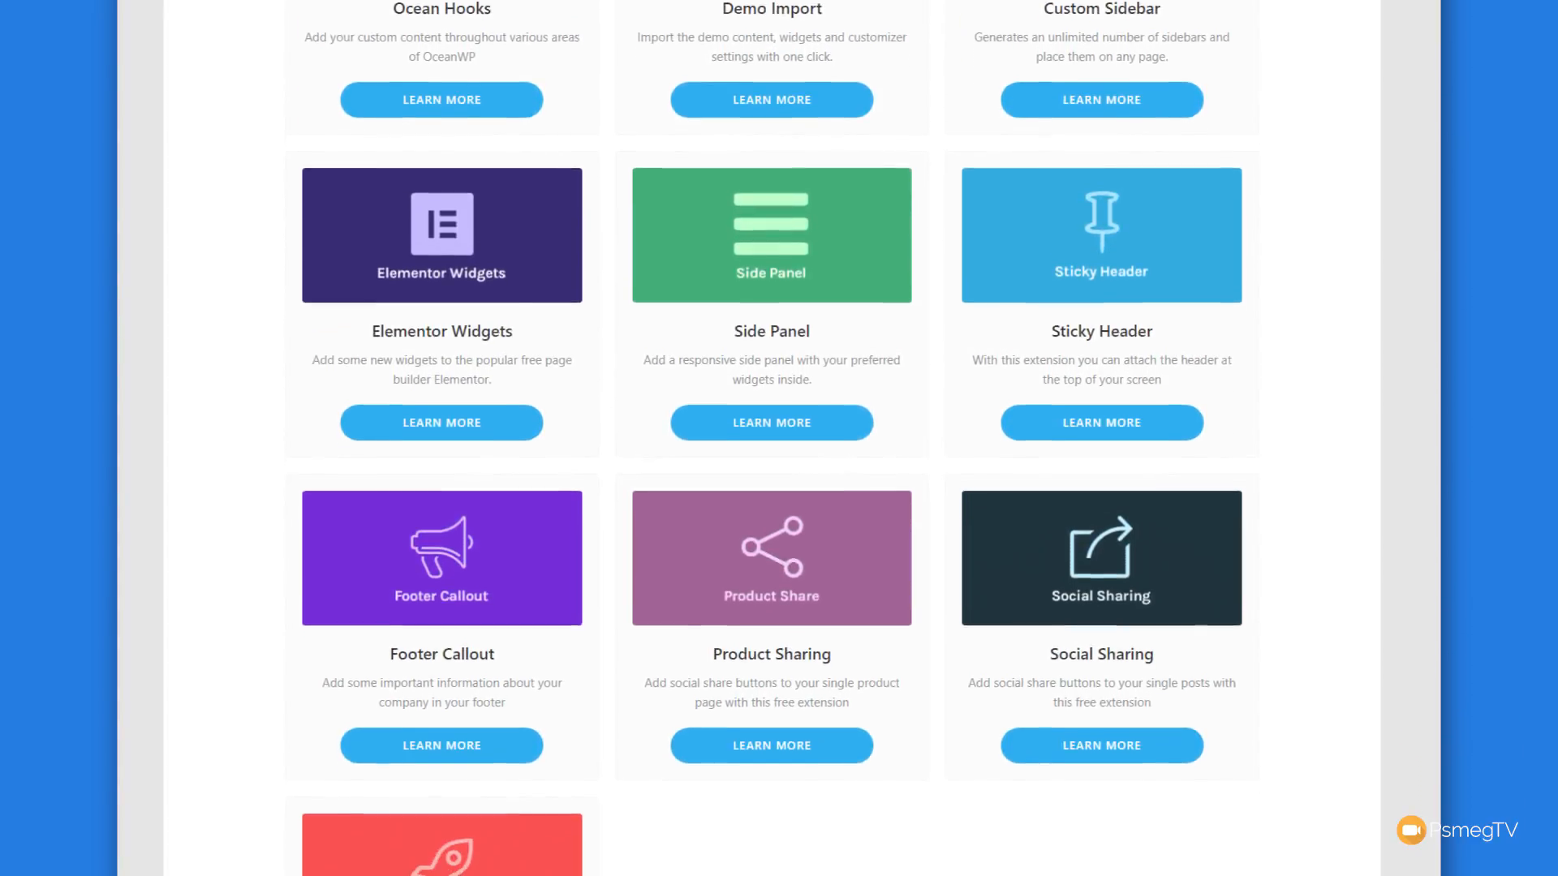
{"action": "scroll", "scroll_direction": "down", "scroll_amount": 3}
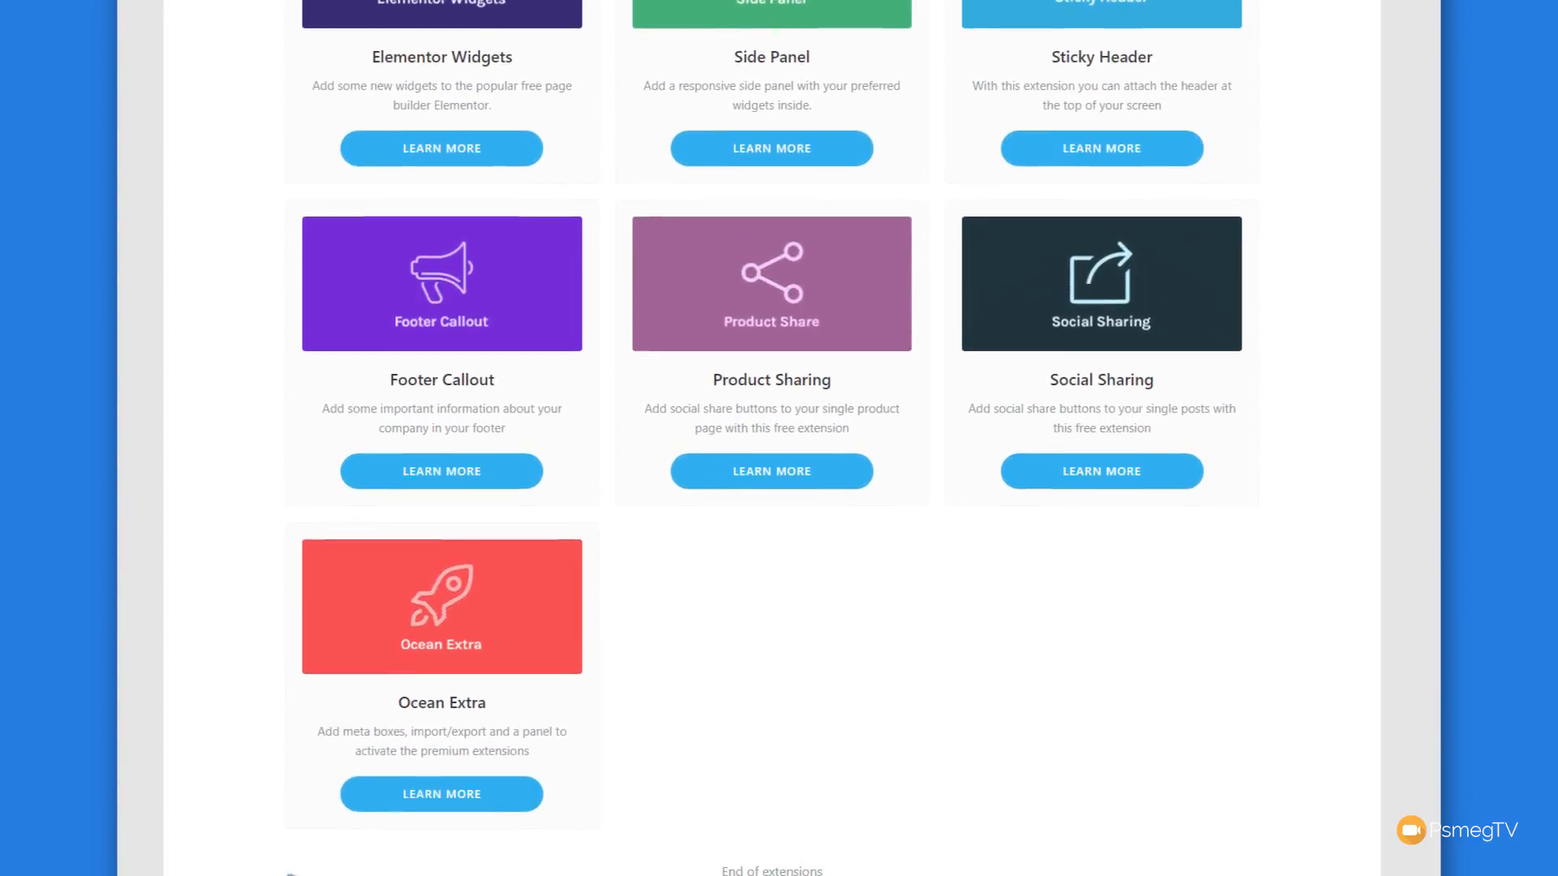
{"action": "scroll", "scroll_direction": "down", "scroll_amount": 3}
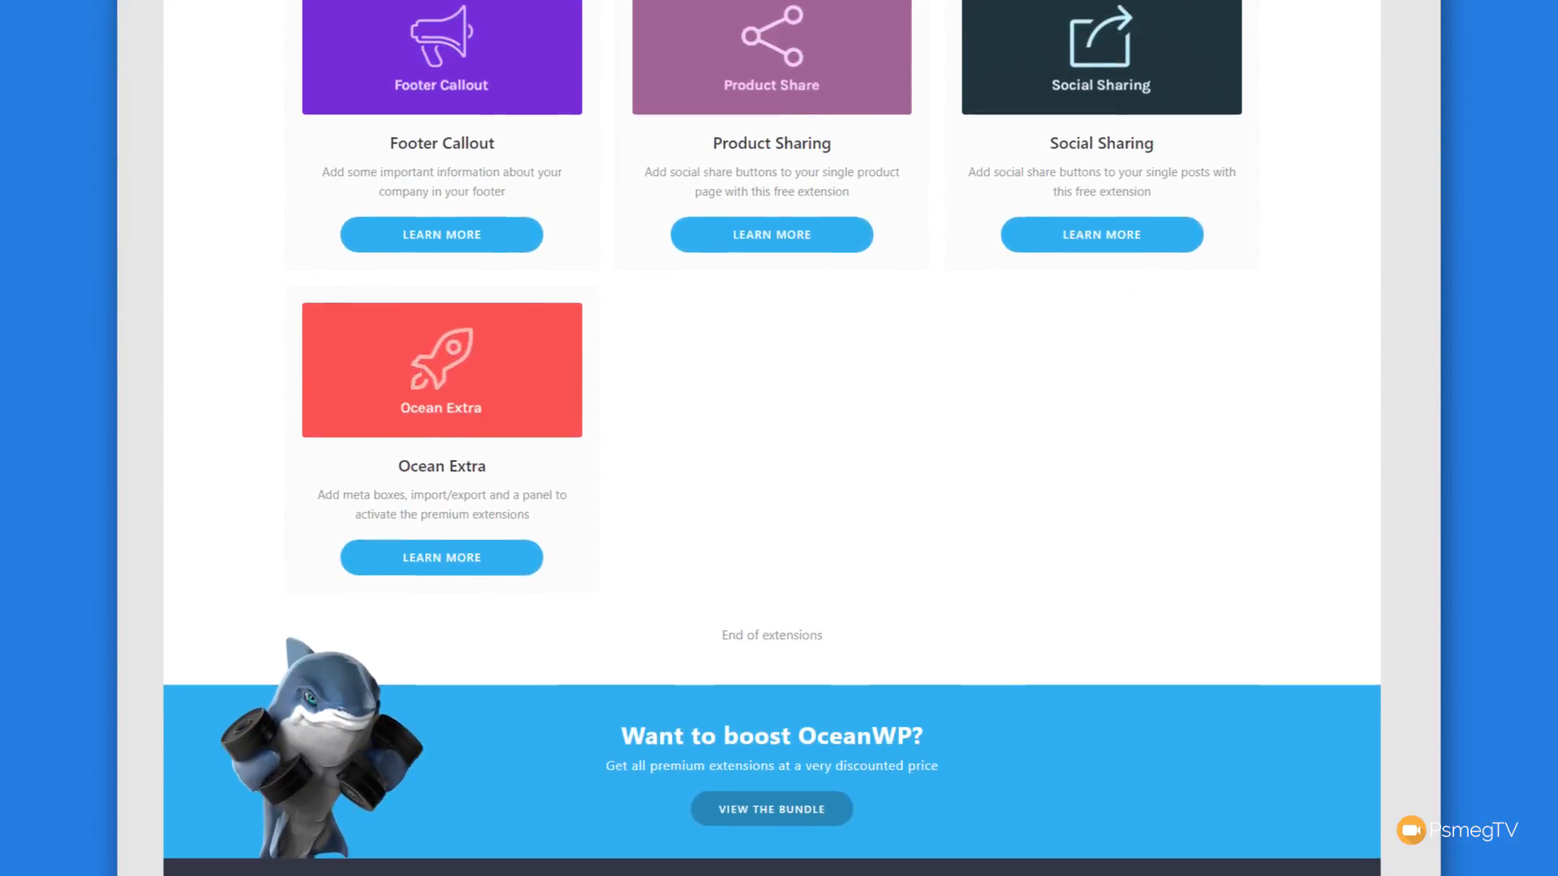
{"action": "scroll", "scroll_direction": "down", "scroll_amount": 3}
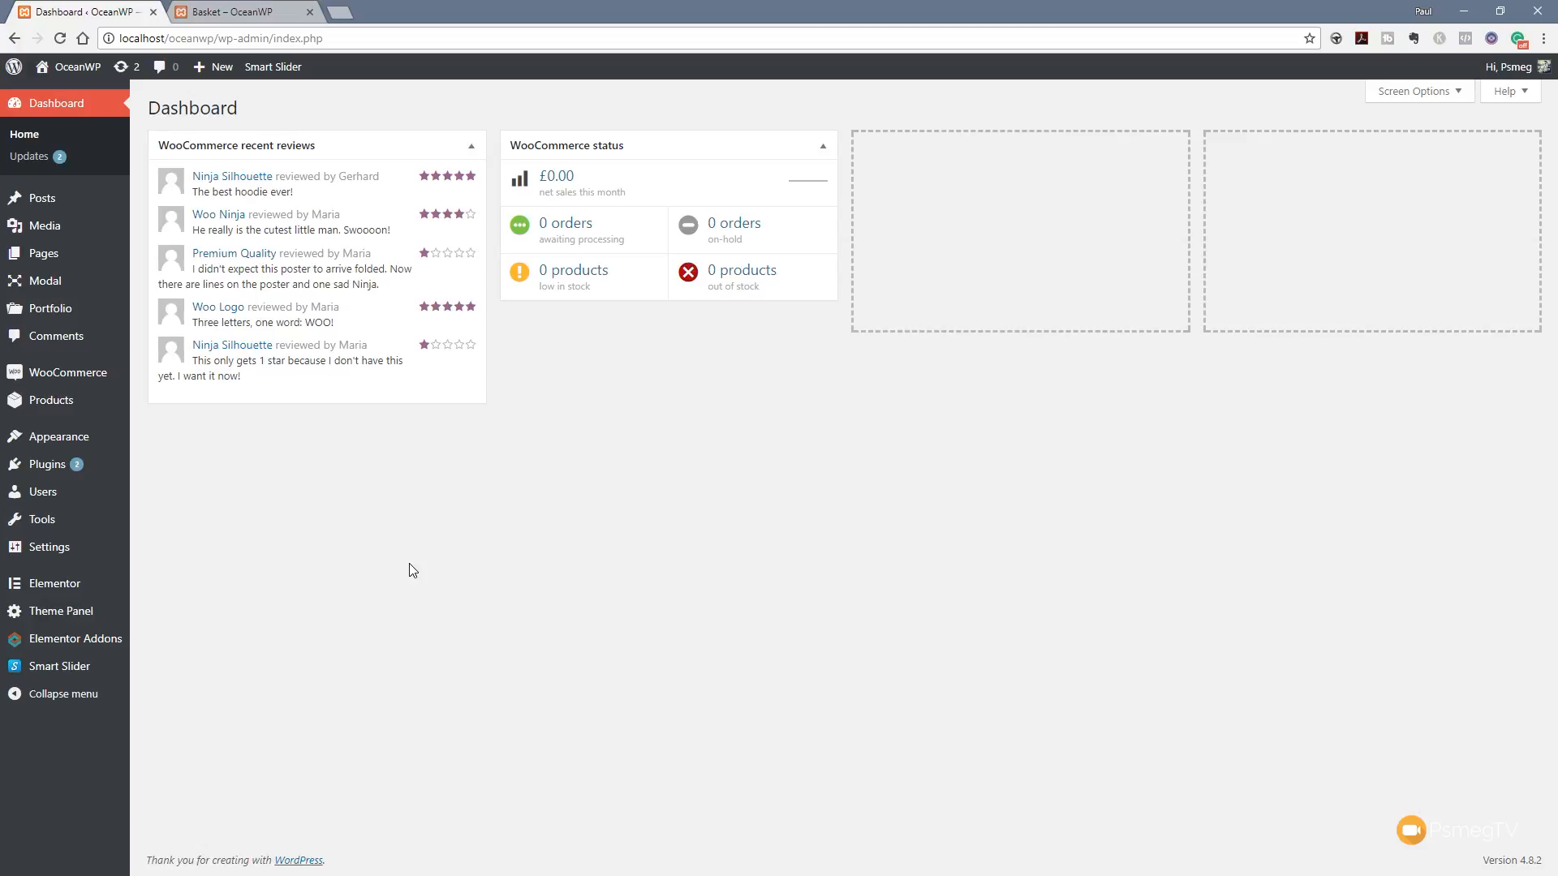
{"action": "mouse_move", "coordinate": [357, 581]}
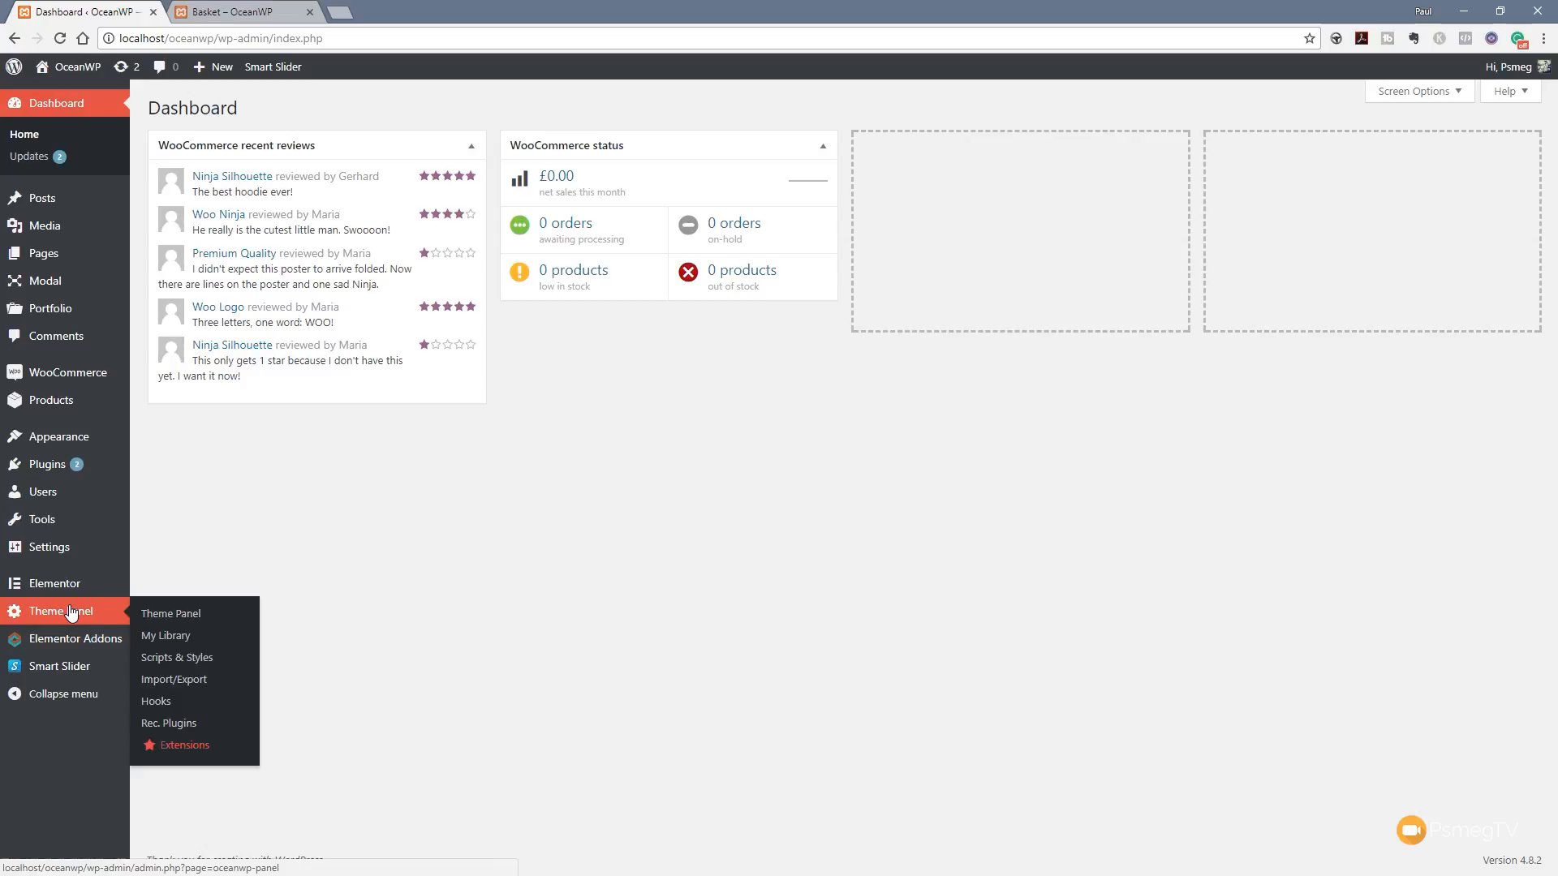
{"action": "mouse_move", "coordinate": [156, 701]}
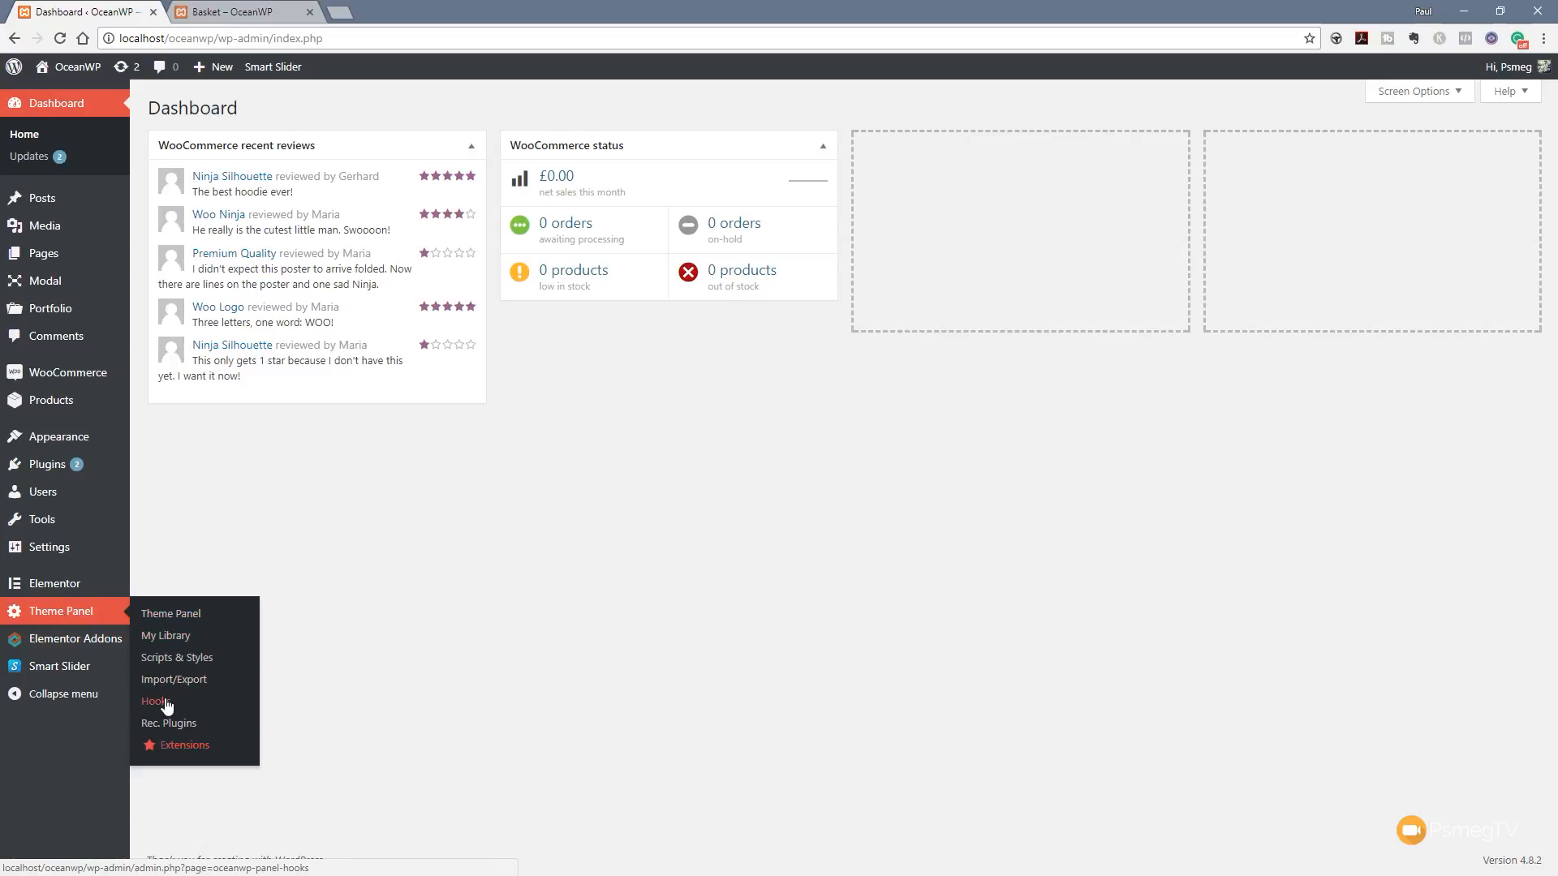
Step: Open Theme Panel > Hooks showing all hook fields from WP Head at the top
{"action": "left_click", "coordinate": [155, 701]}
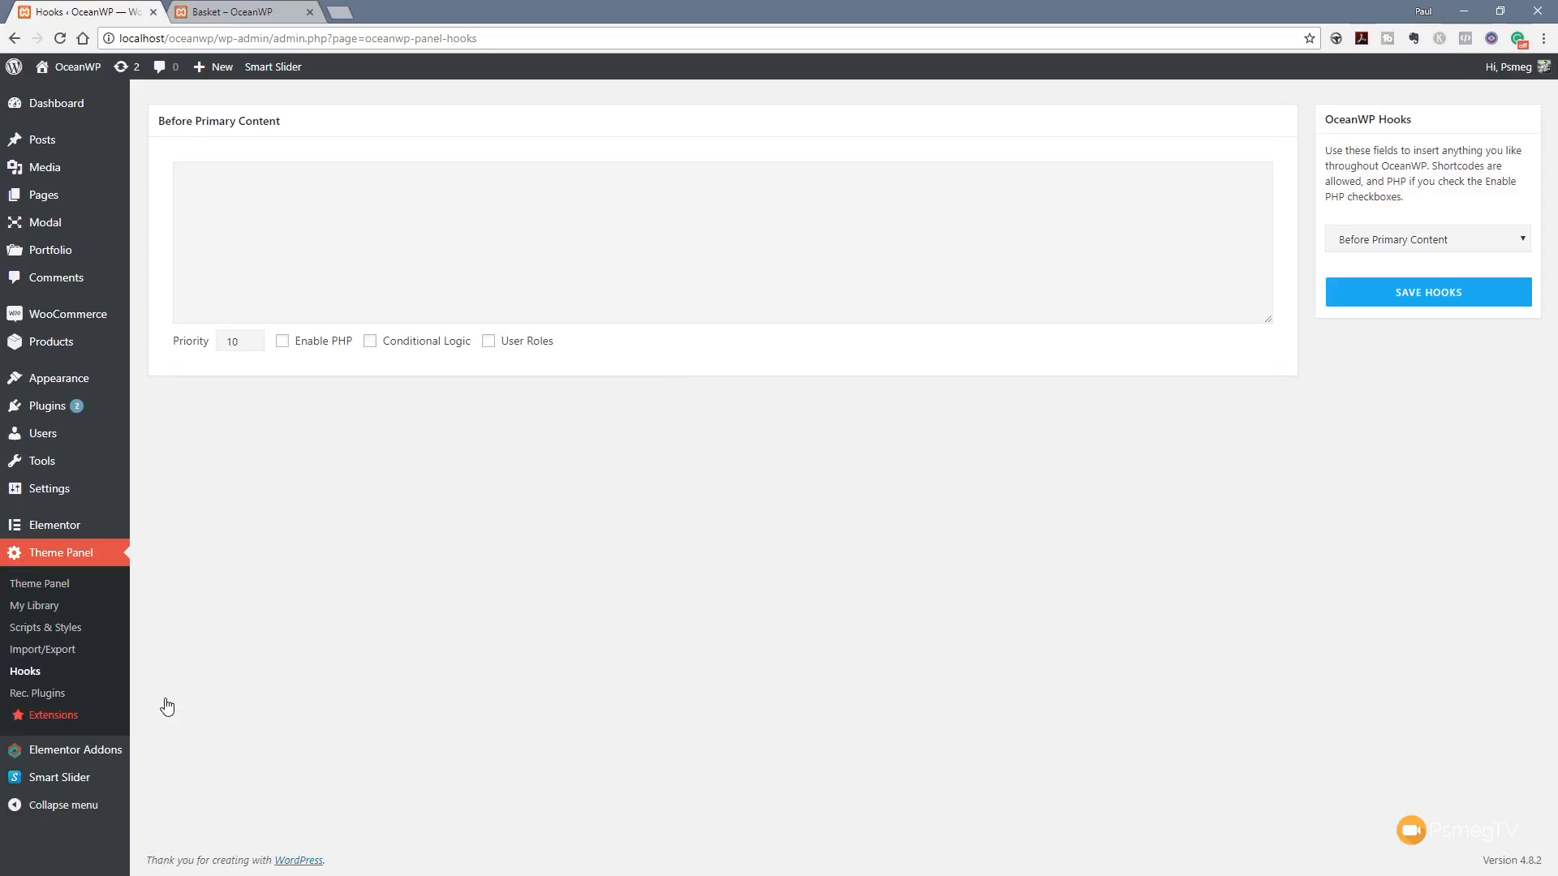
{"action": "mouse_move", "coordinate": [173, 605]}
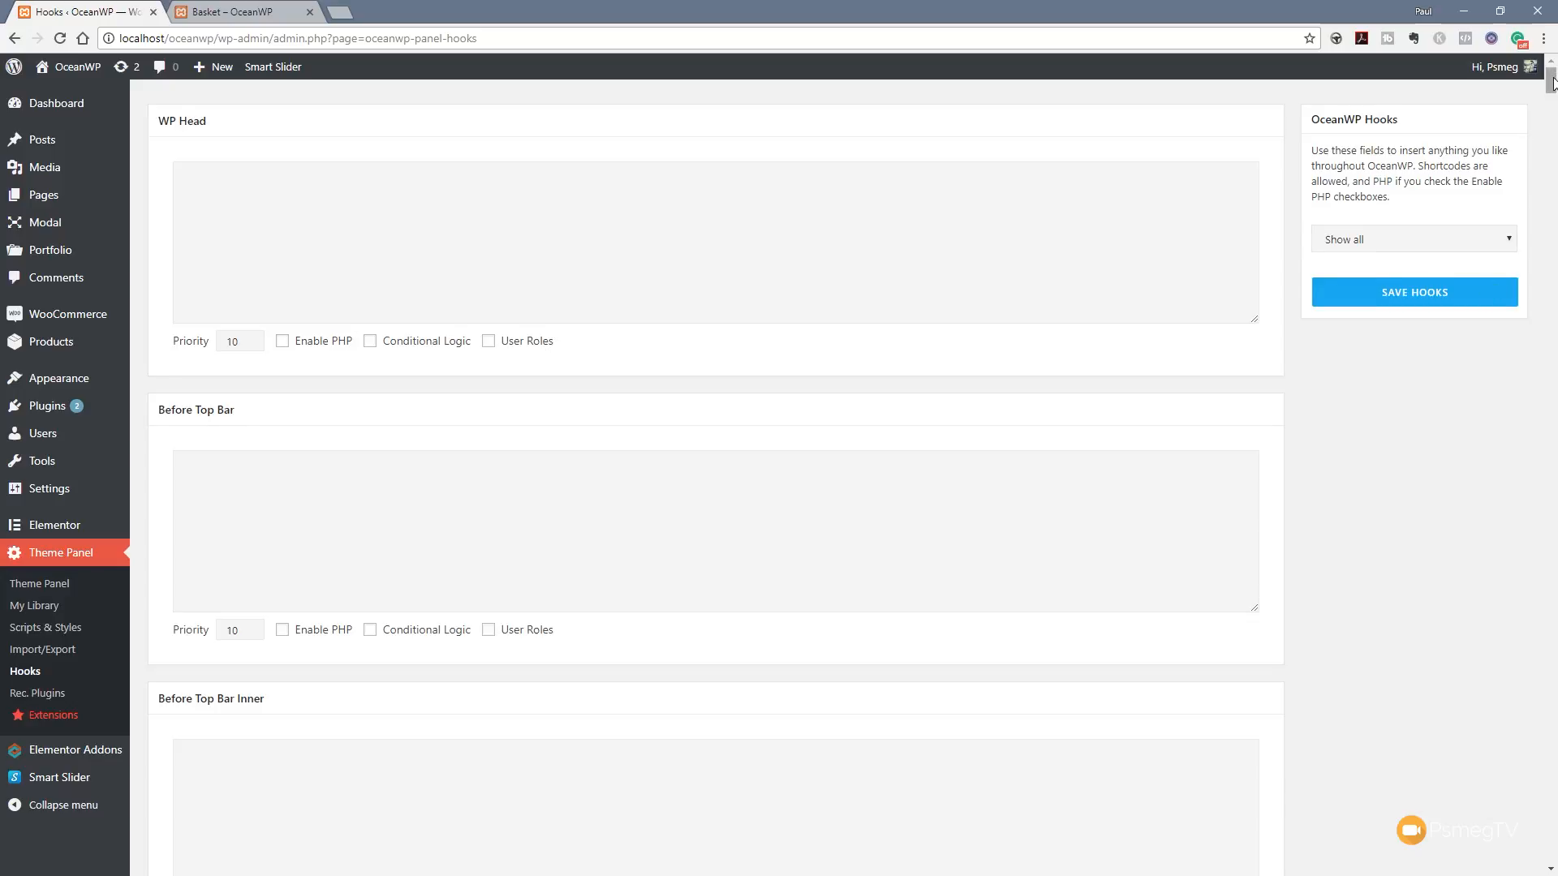
{"action": "scroll", "scroll_direction": "down", "scroll_amount": 3}
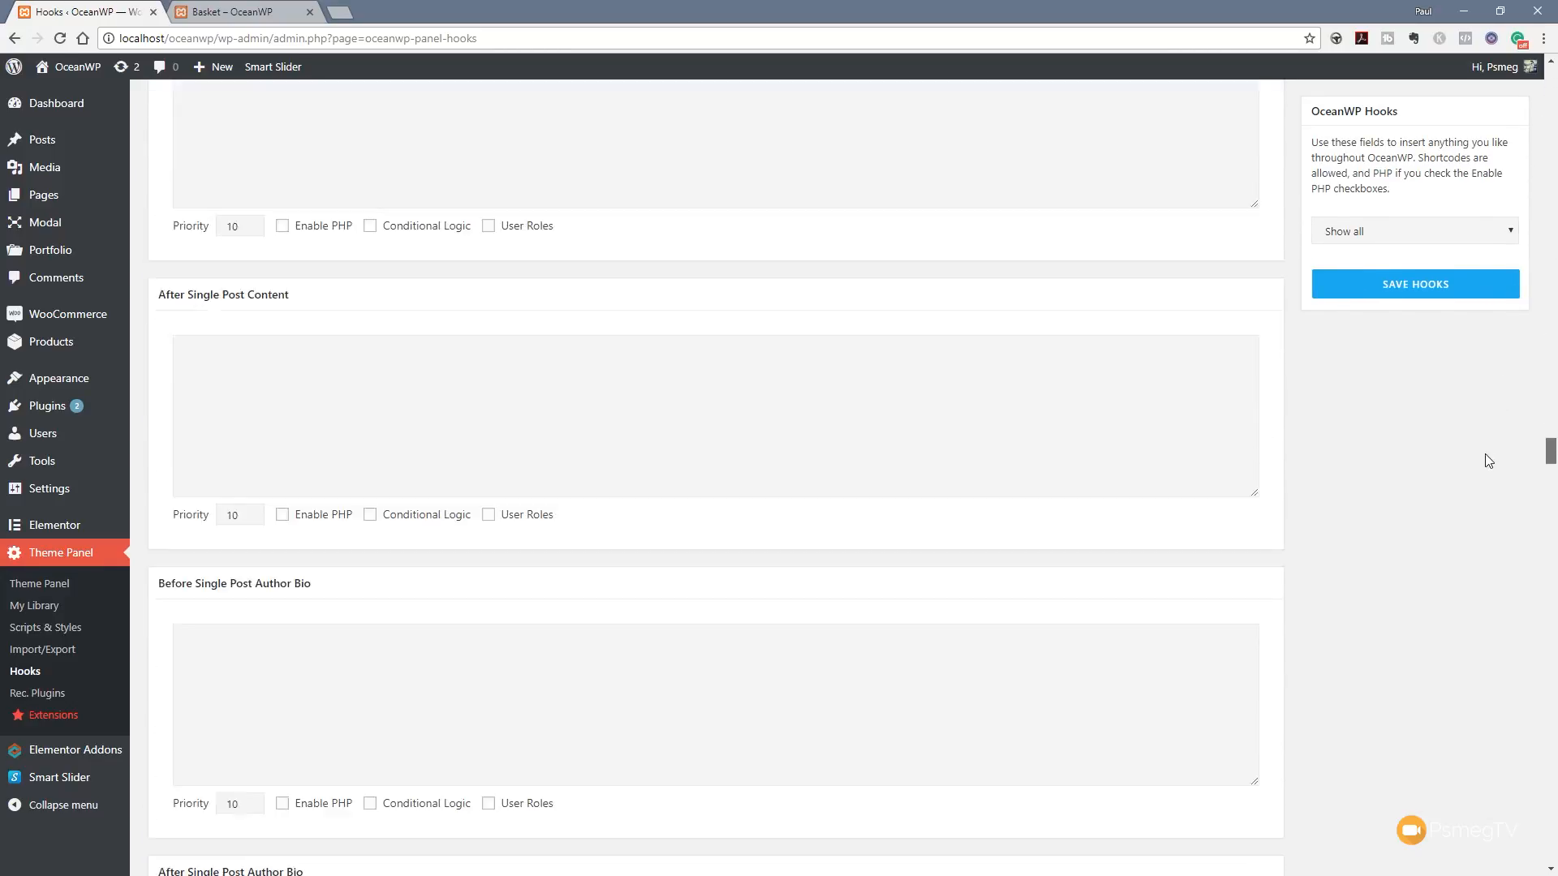
{"action": "scroll", "scroll_direction": "up", "scroll_amount": 3}
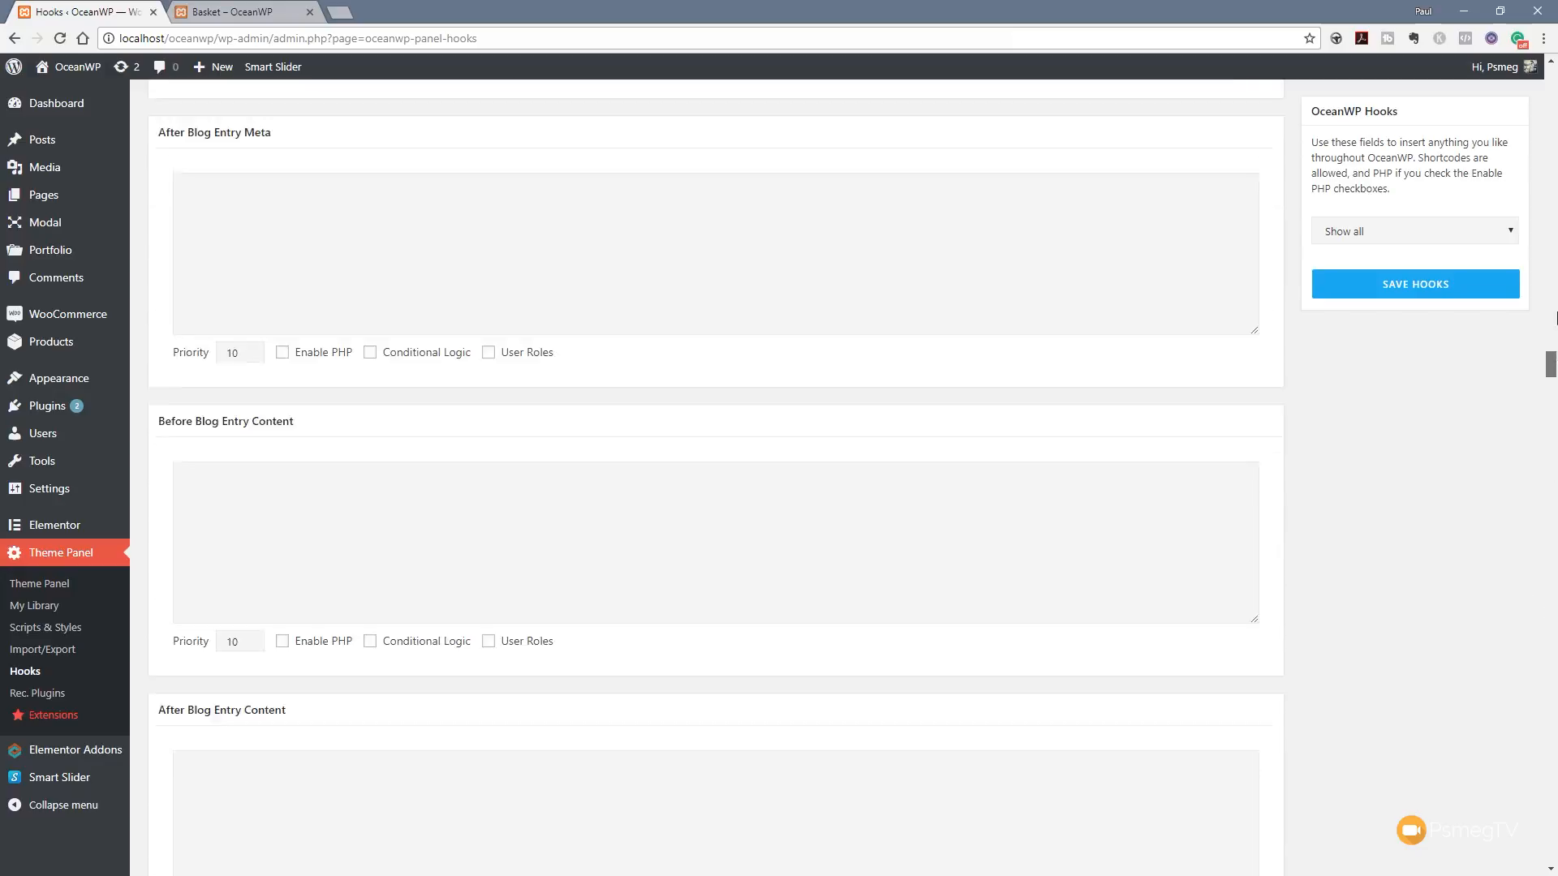
{"action": "scroll", "scroll_direction": "up", "scroll_amount": 3}
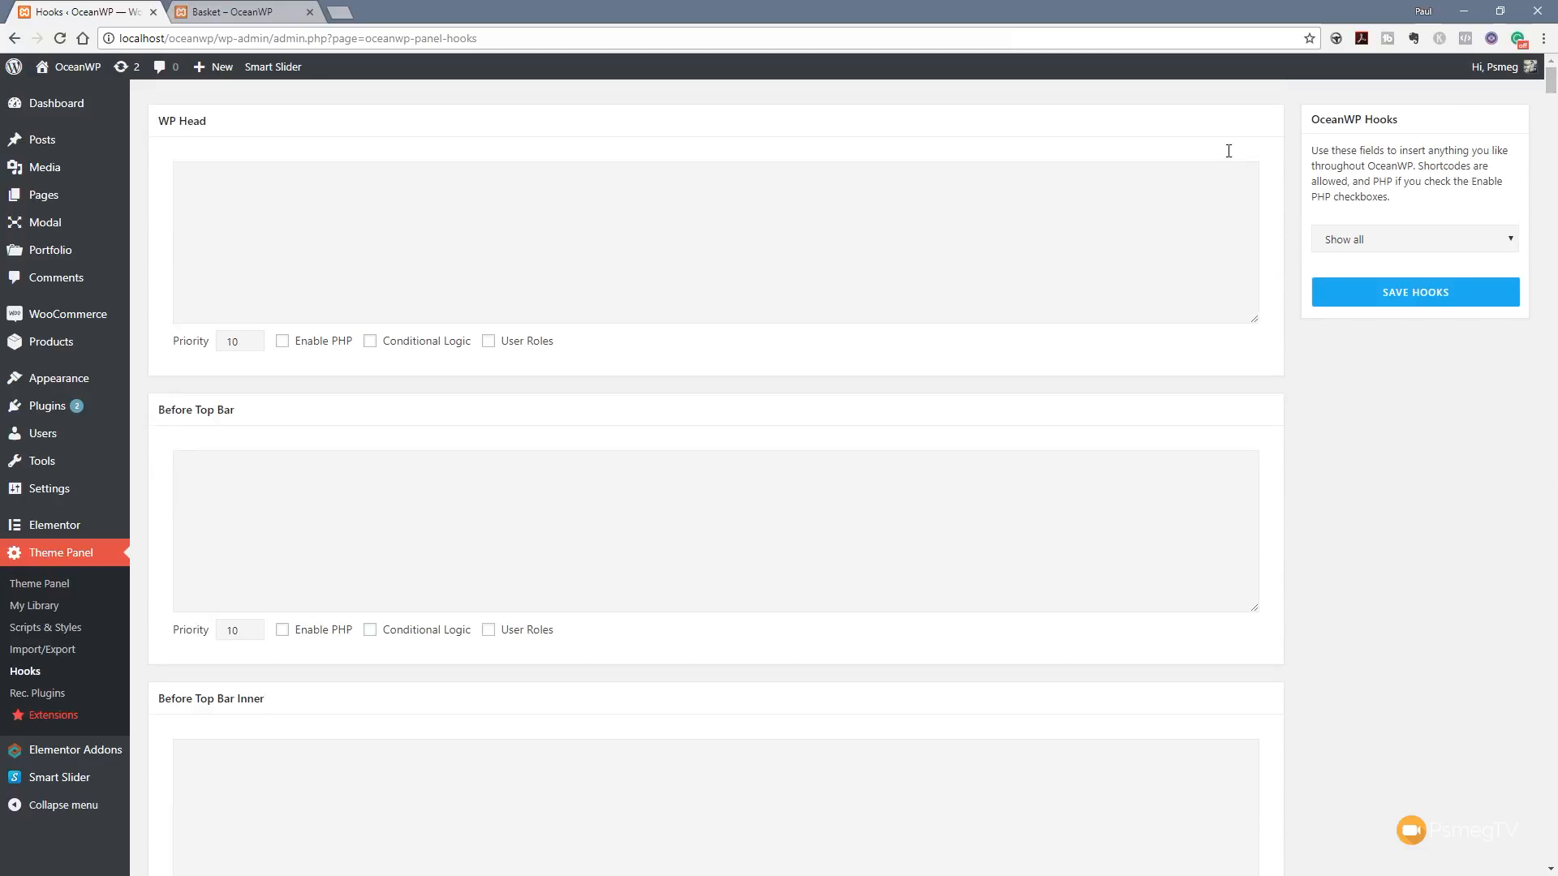
{"action": "mouse_move", "coordinate": [529, 250]}
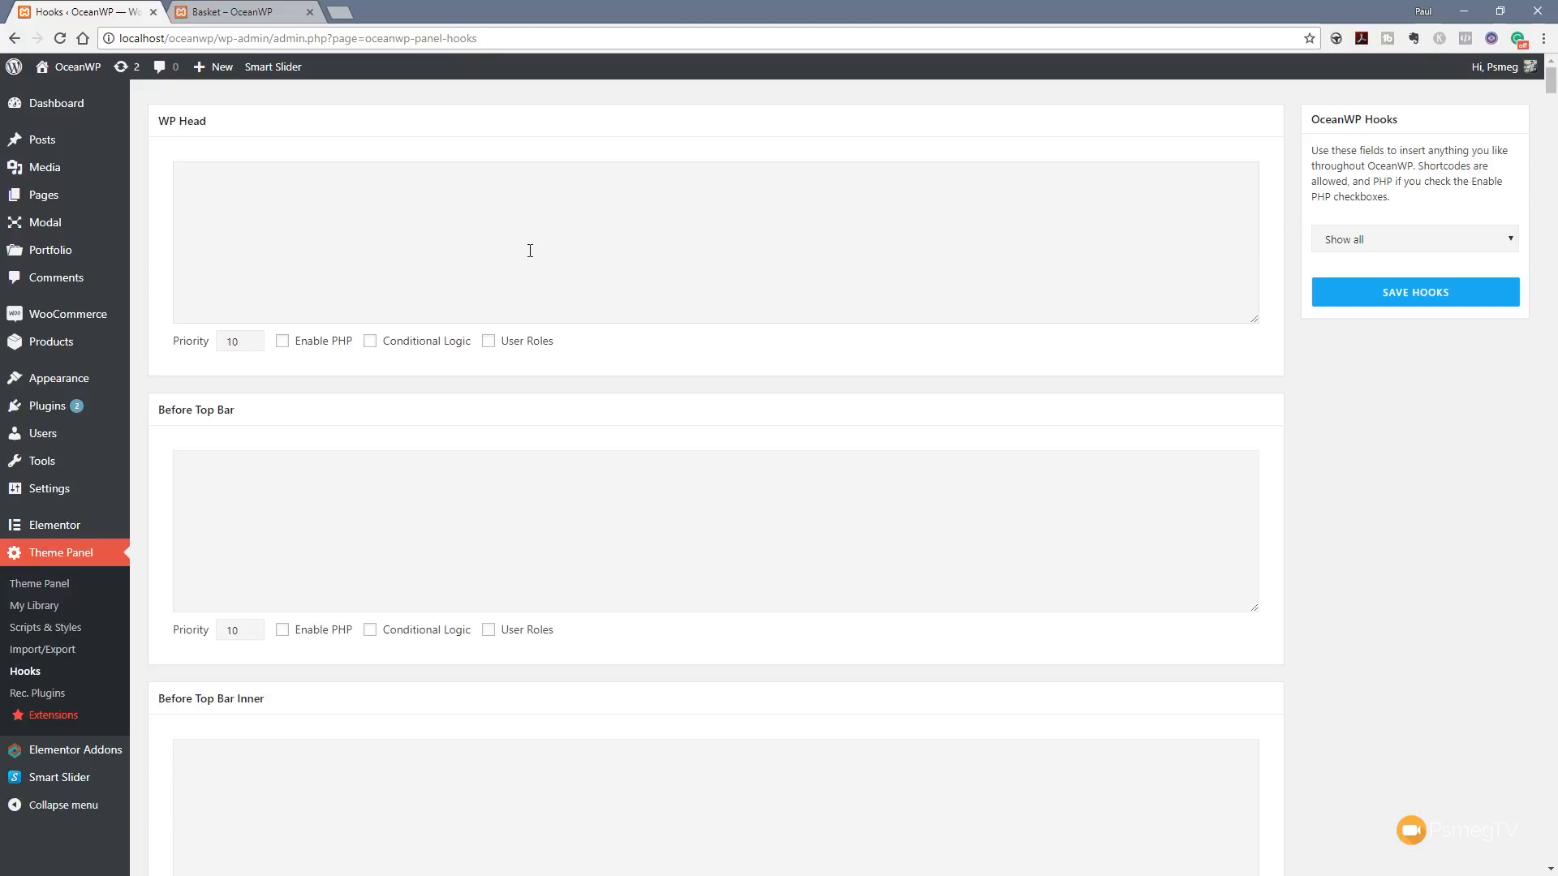
{"action": "mouse_move", "coordinate": [933, 208]}
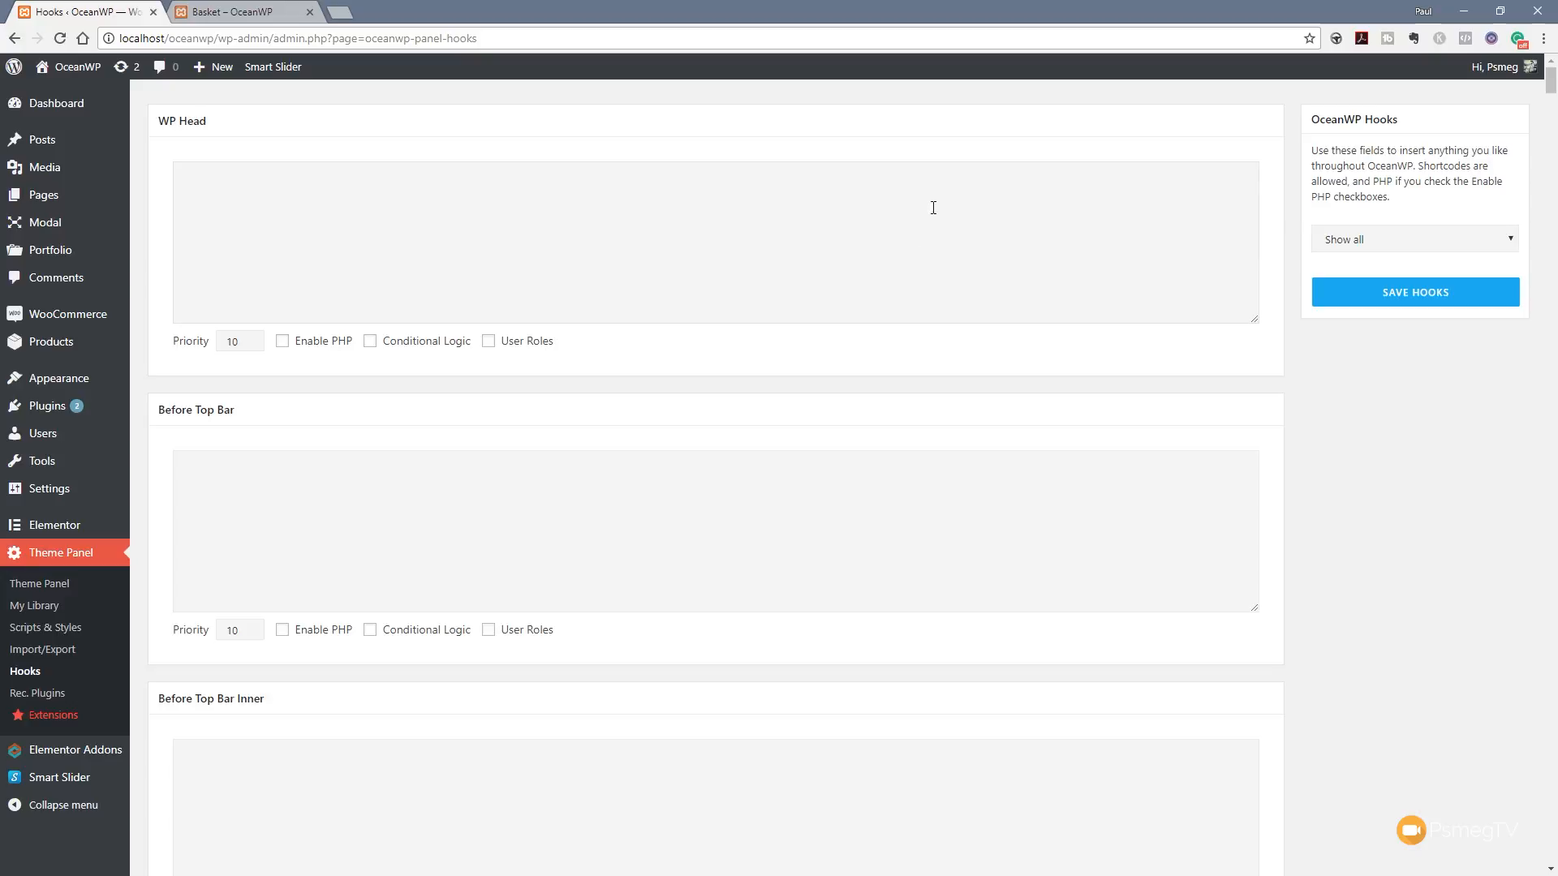
Step: Filter the hook selector to show only the Before Content field
{"action": "left_click", "coordinate": [1412, 239]}
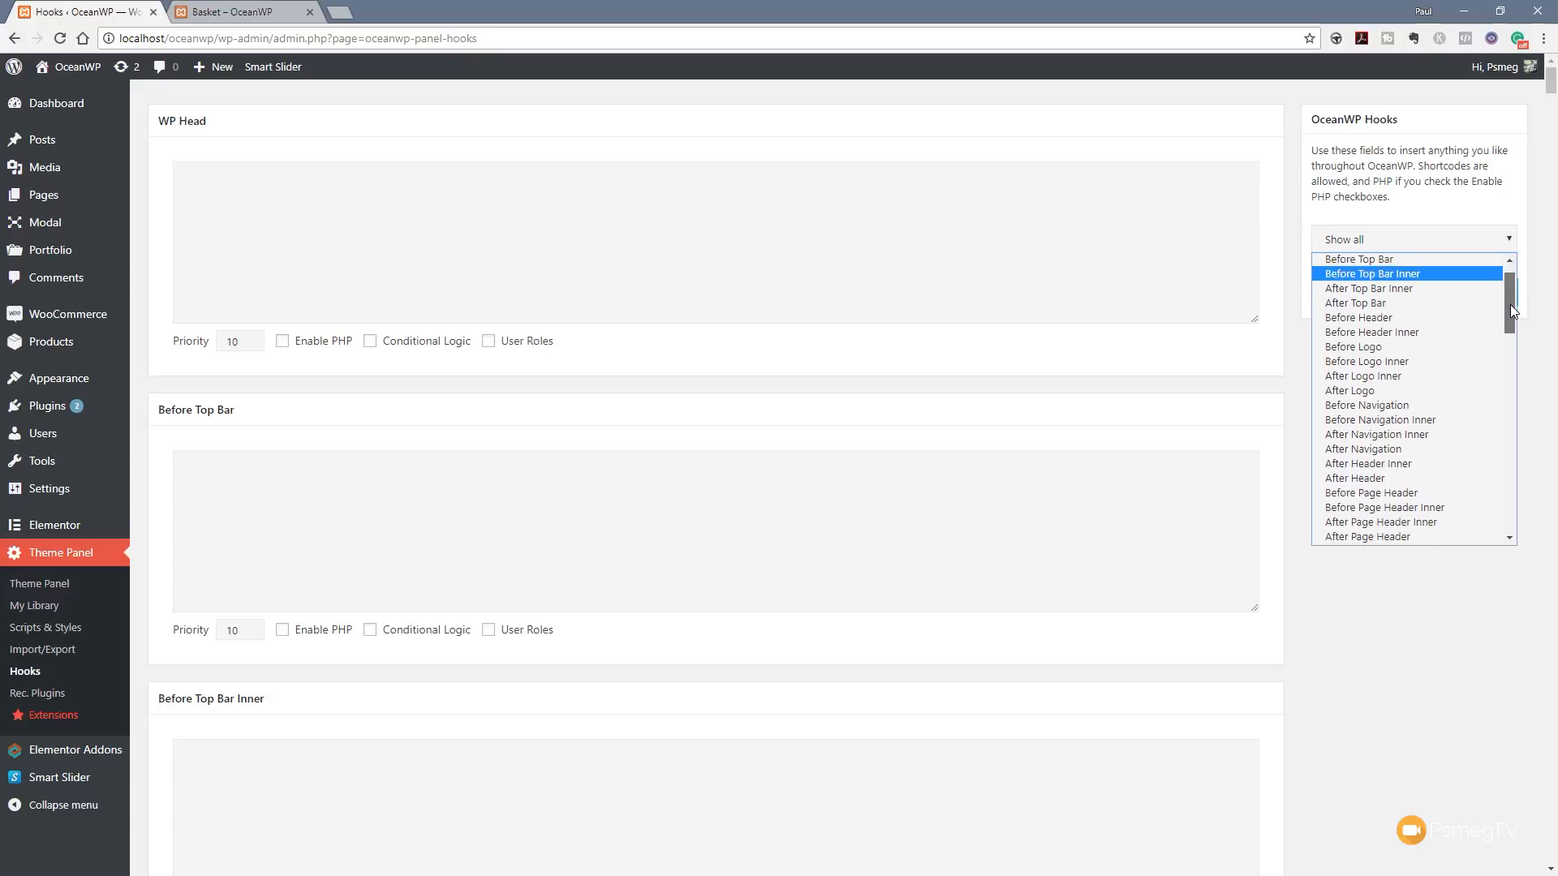
{"action": "scroll", "scroll_direction": "down", "scroll_amount": 3}
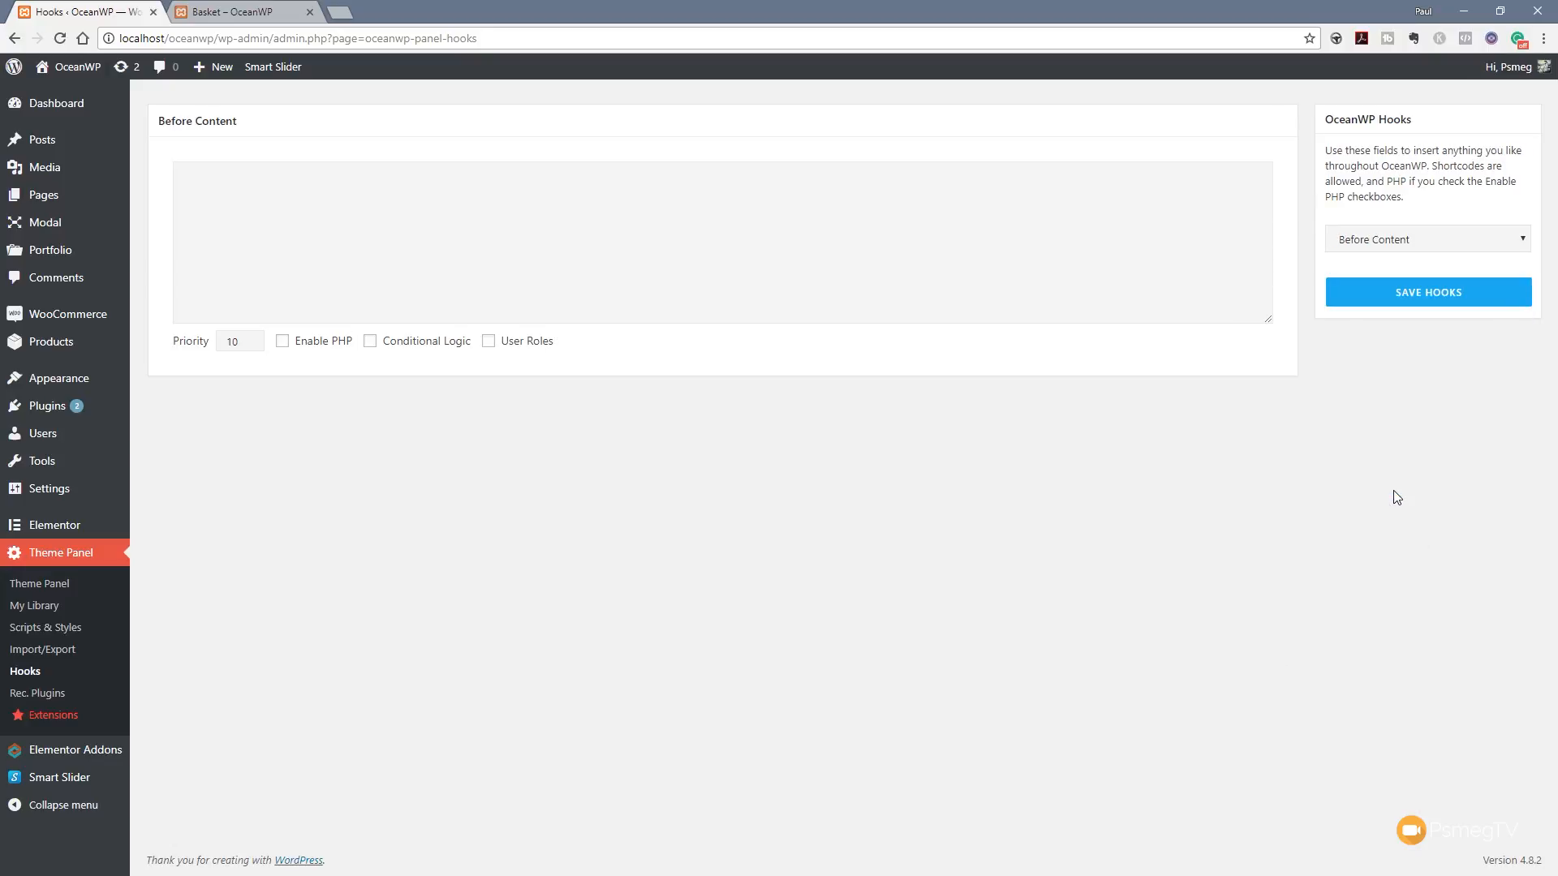
{"action": "mouse_move", "coordinate": [506, 289]}
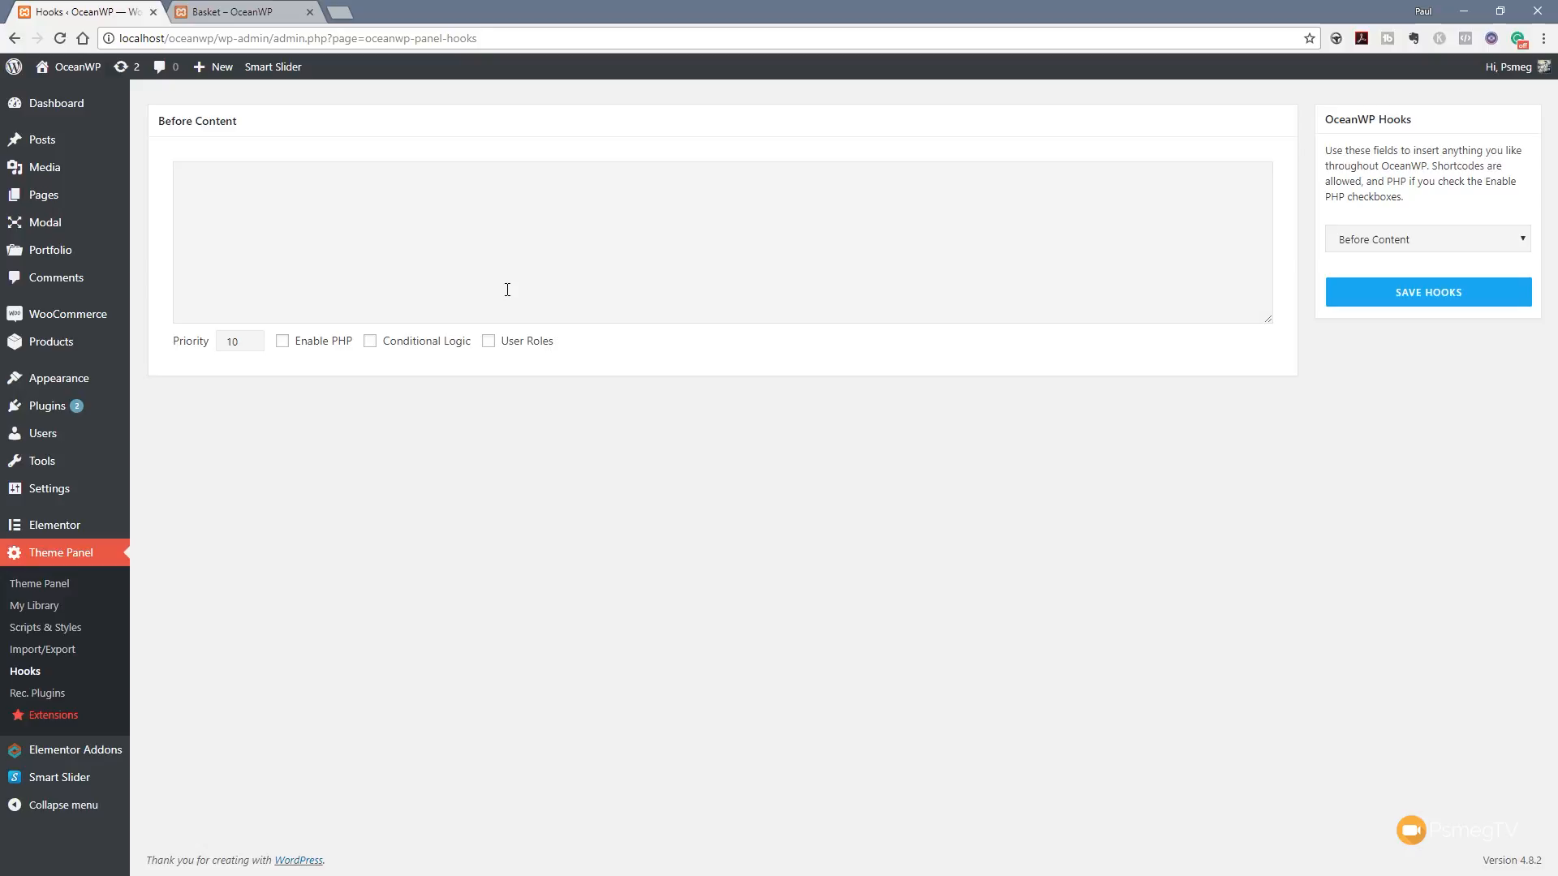
{"action": "mouse_move", "coordinate": [489, 175]}
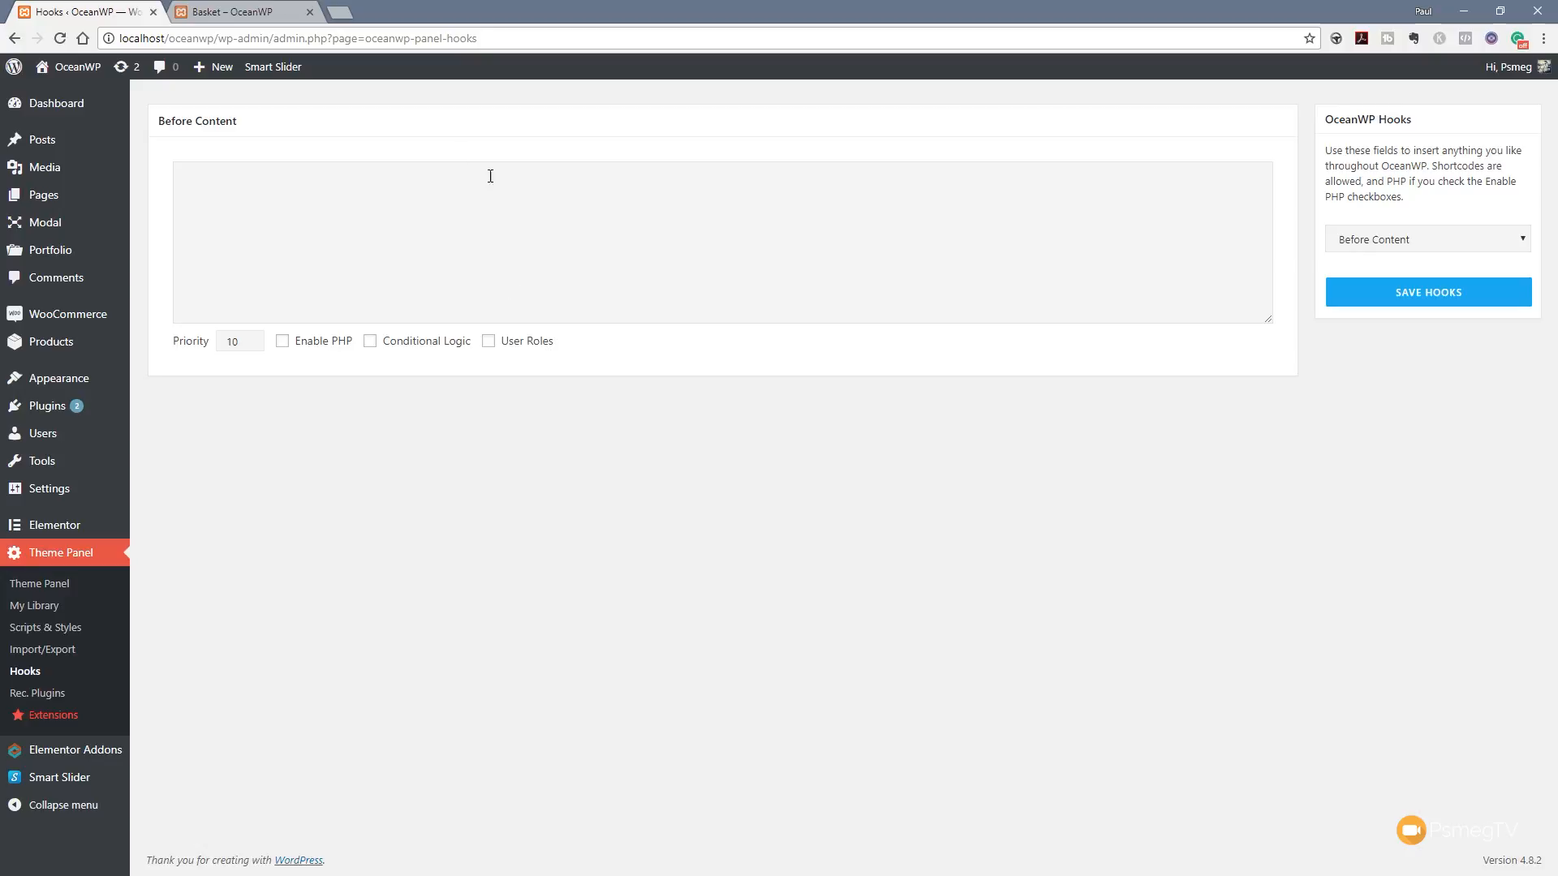
{"action": "mouse_move", "coordinate": [388, 211]}
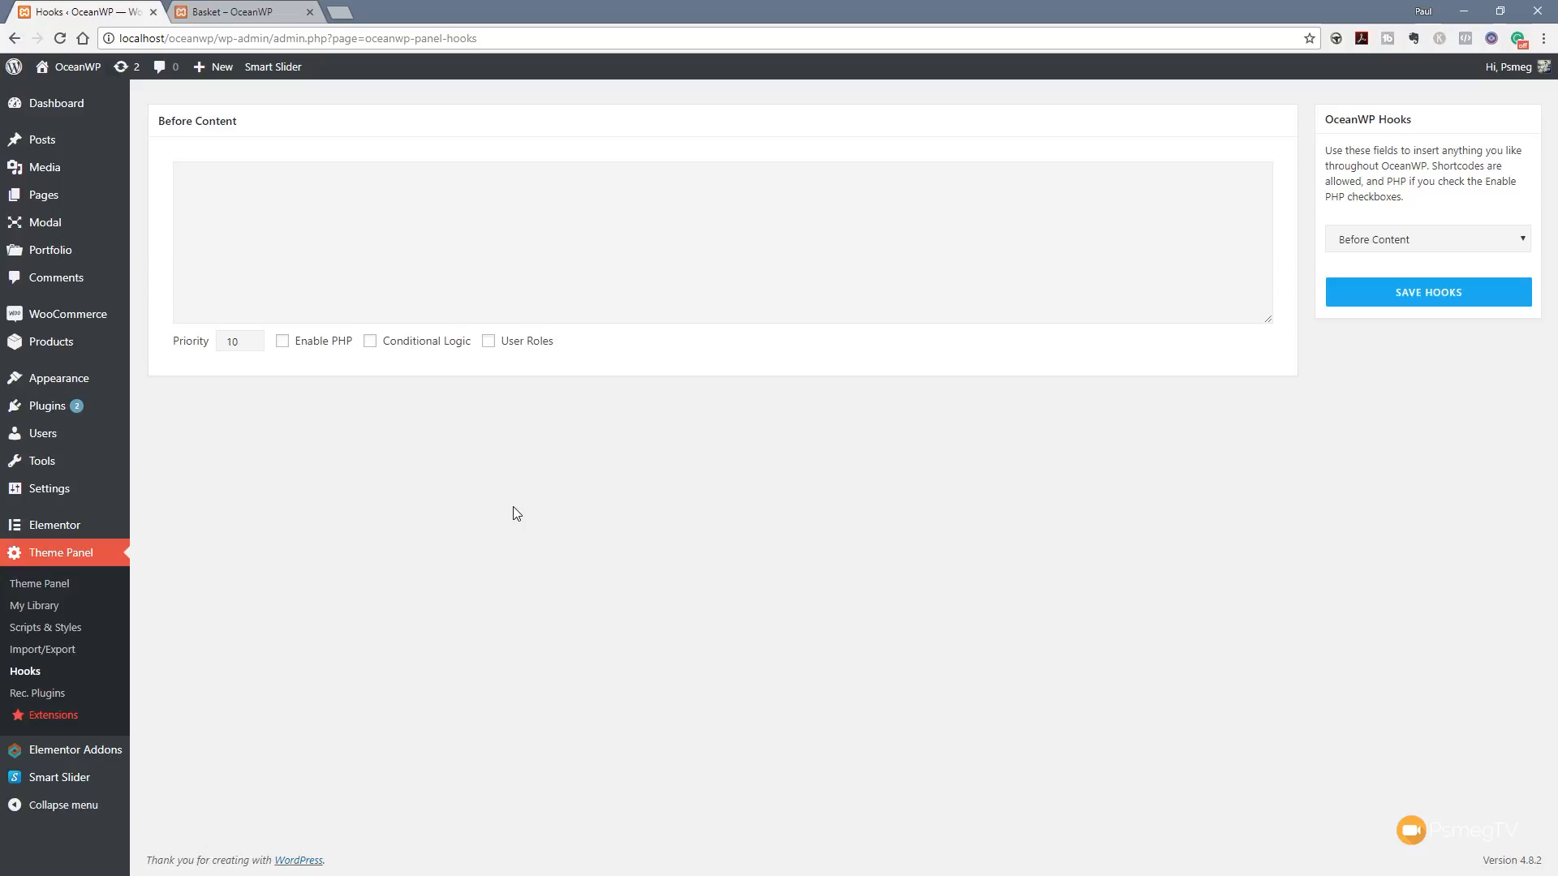
{"action": "mouse_move", "coordinate": [388, 401]}
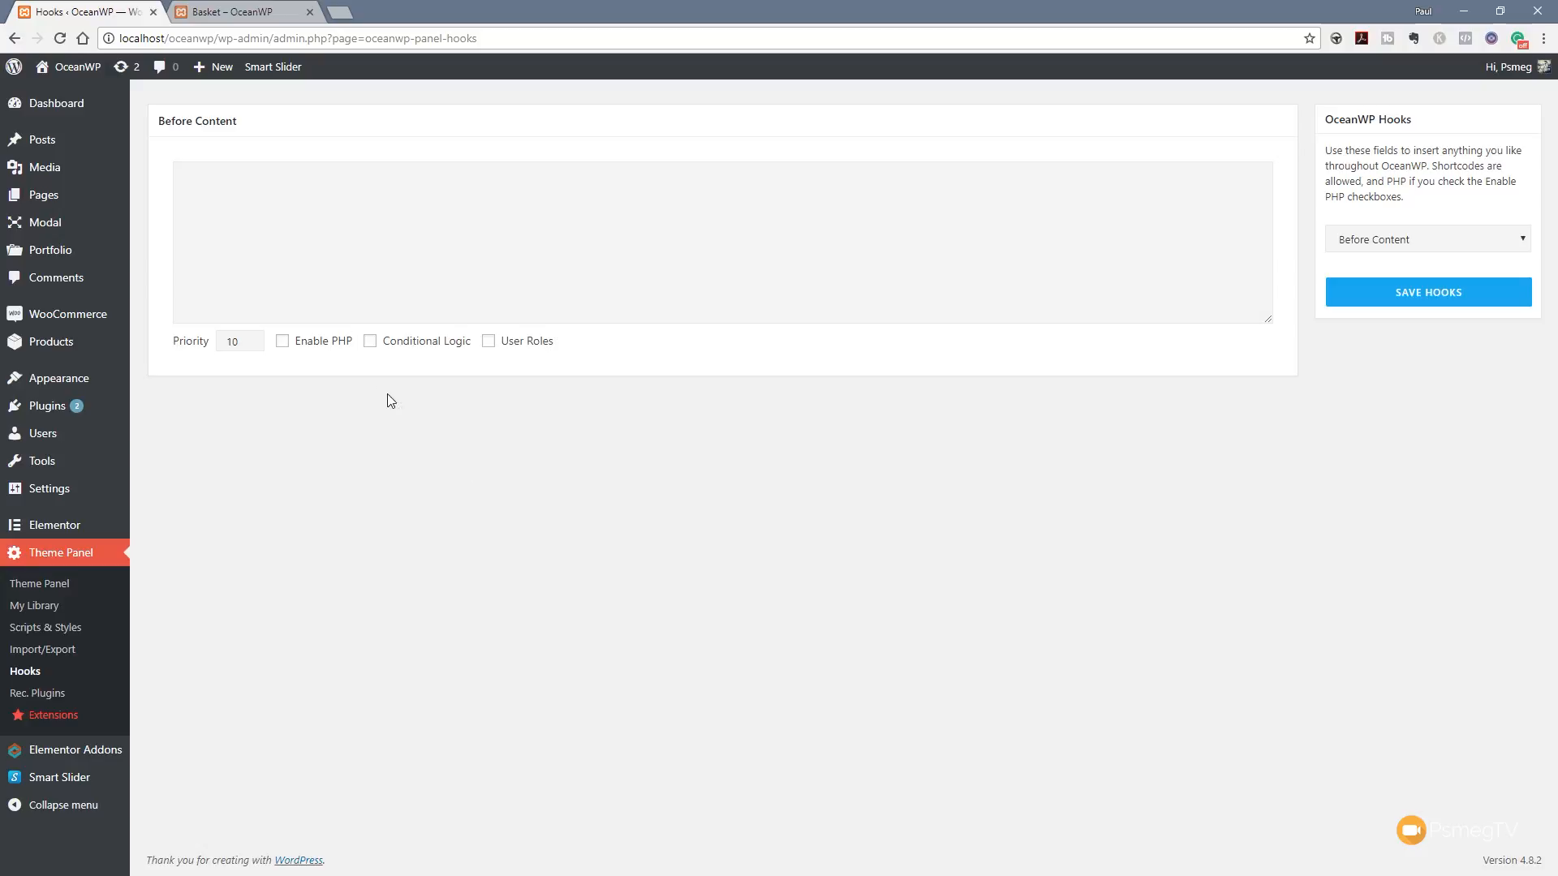
{"action": "mouse_move", "coordinate": [345, 371]}
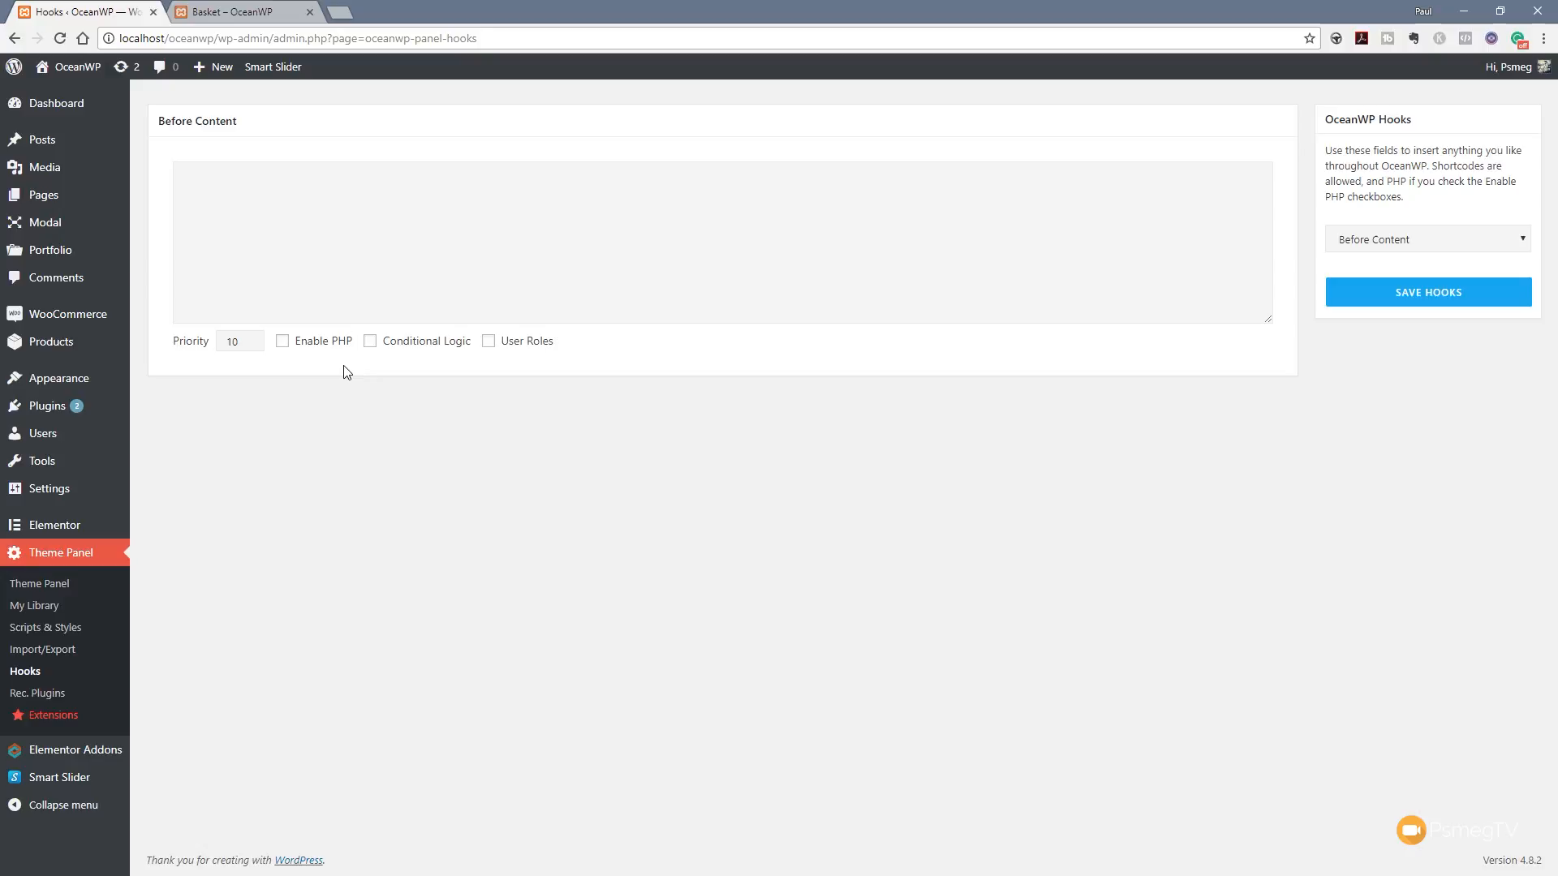
{"action": "mouse_move", "coordinate": [404, 368]}
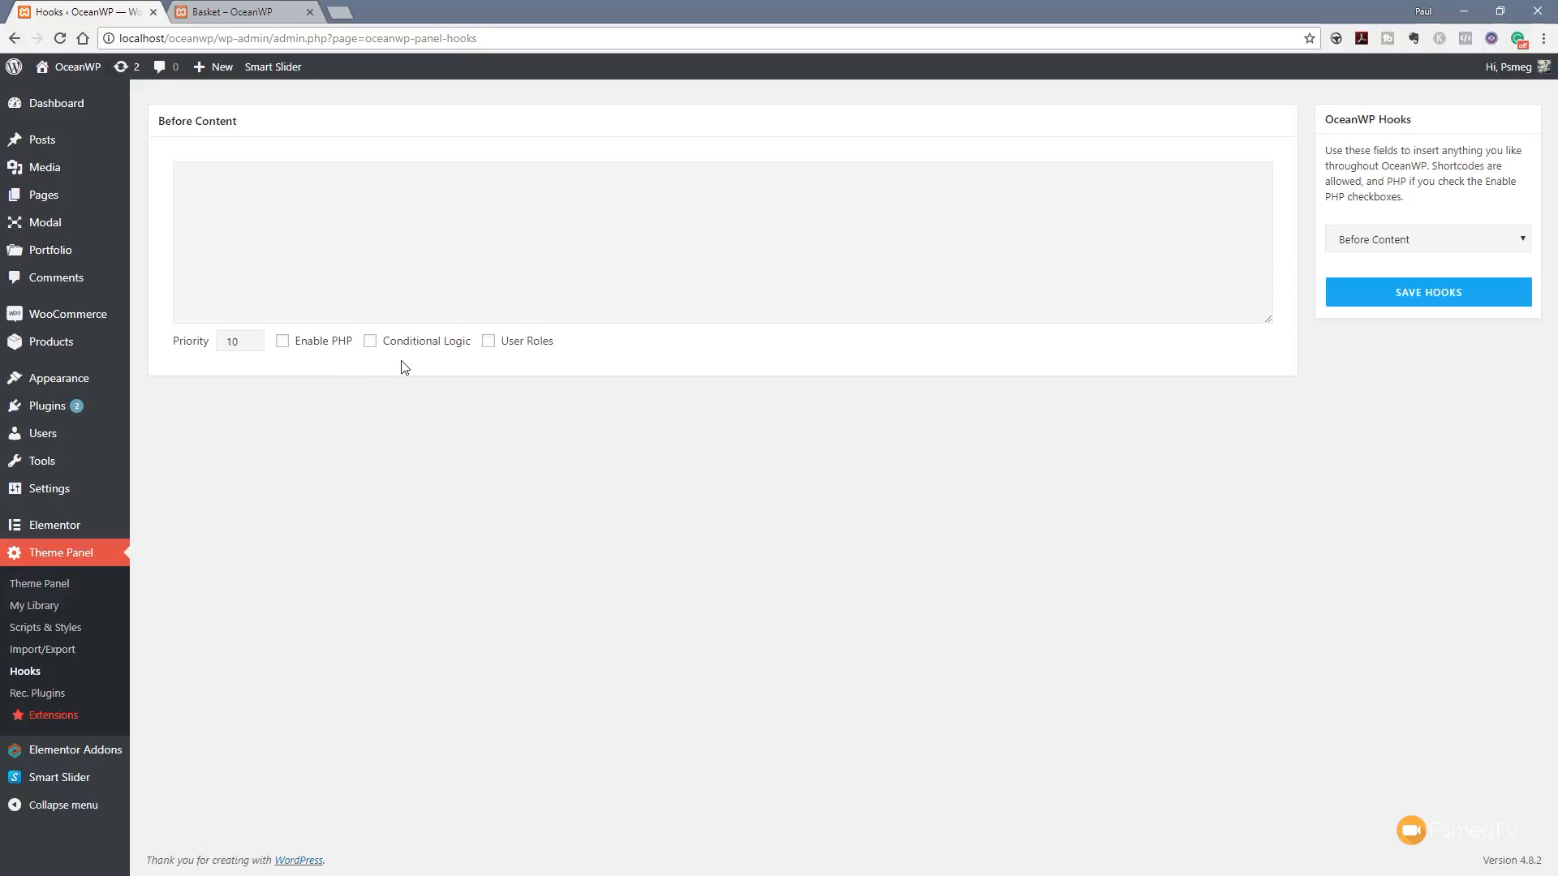
{"action": "mouse_move", "coordinate": [404, 362]}
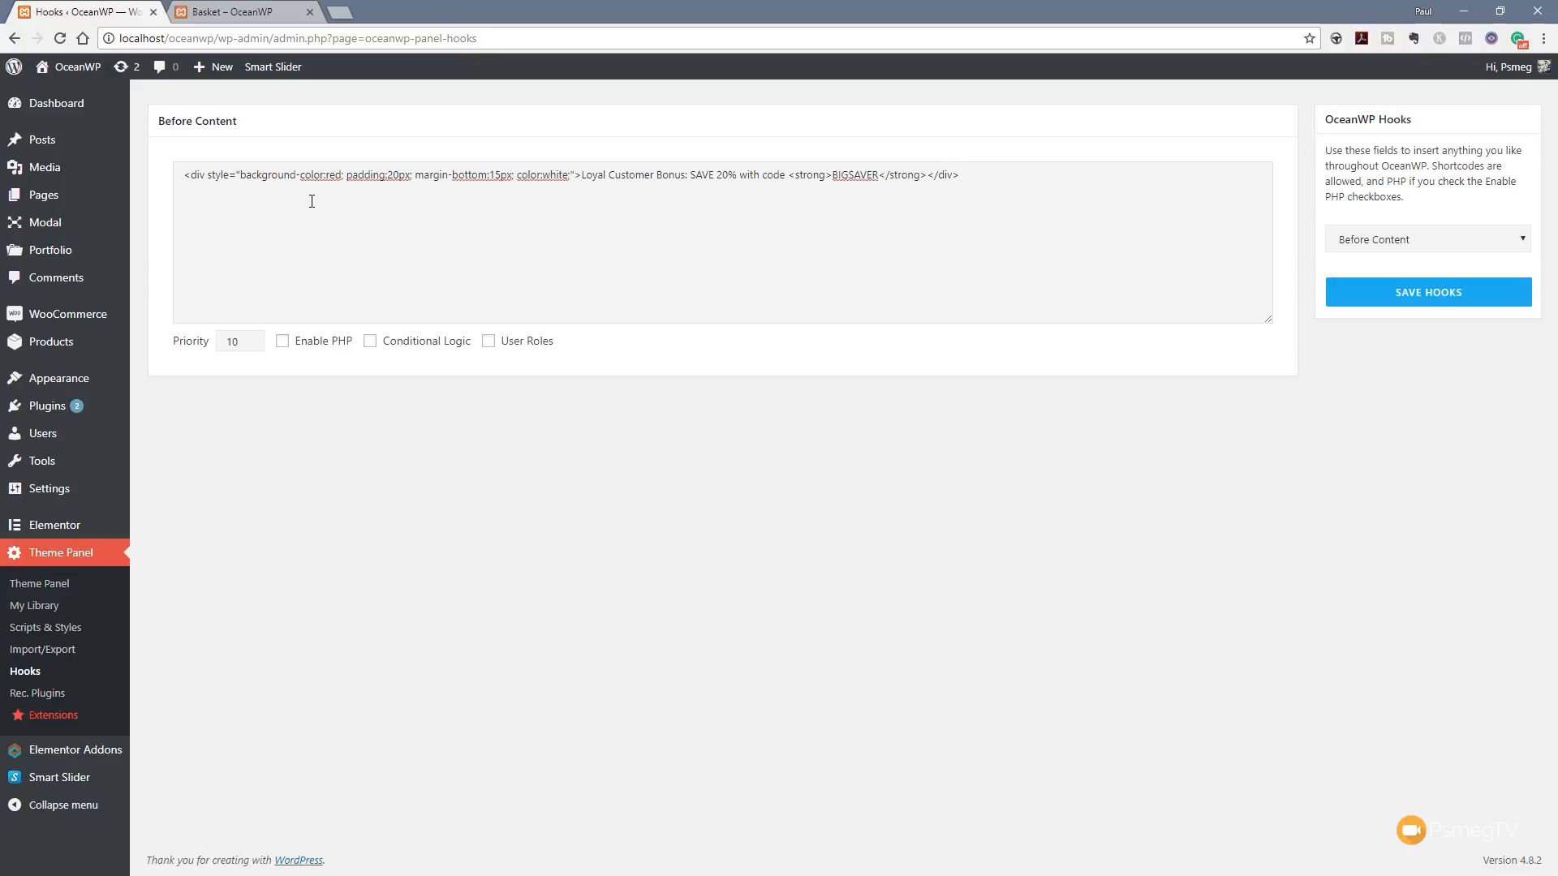
{"action": "left_click", "coordinate": [959, 176]}
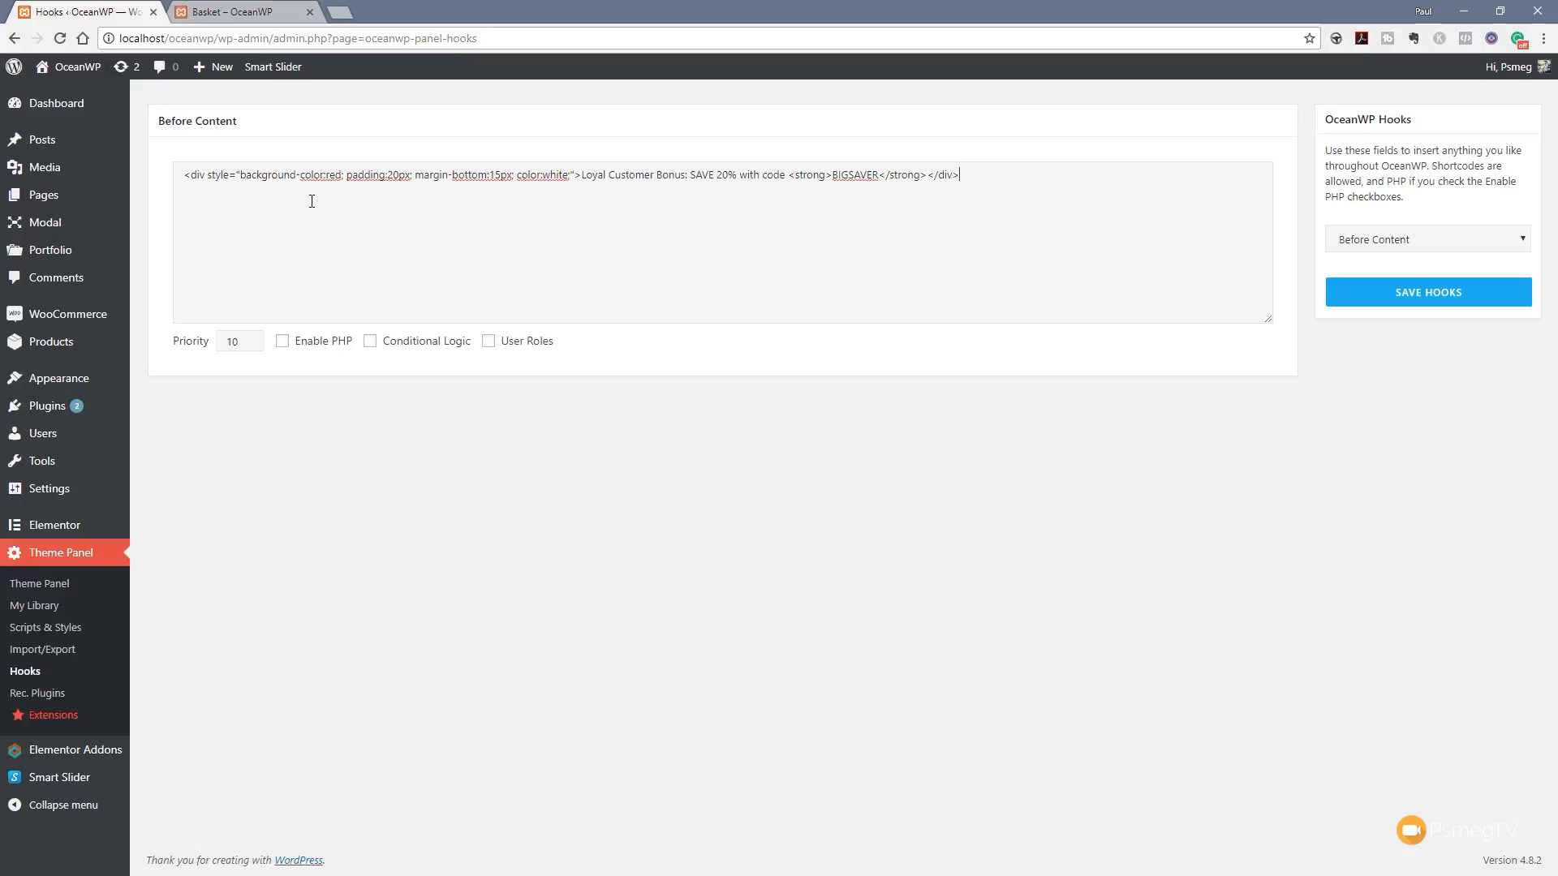
{"action": "mouse_move", "coordinate": [254, 183]}
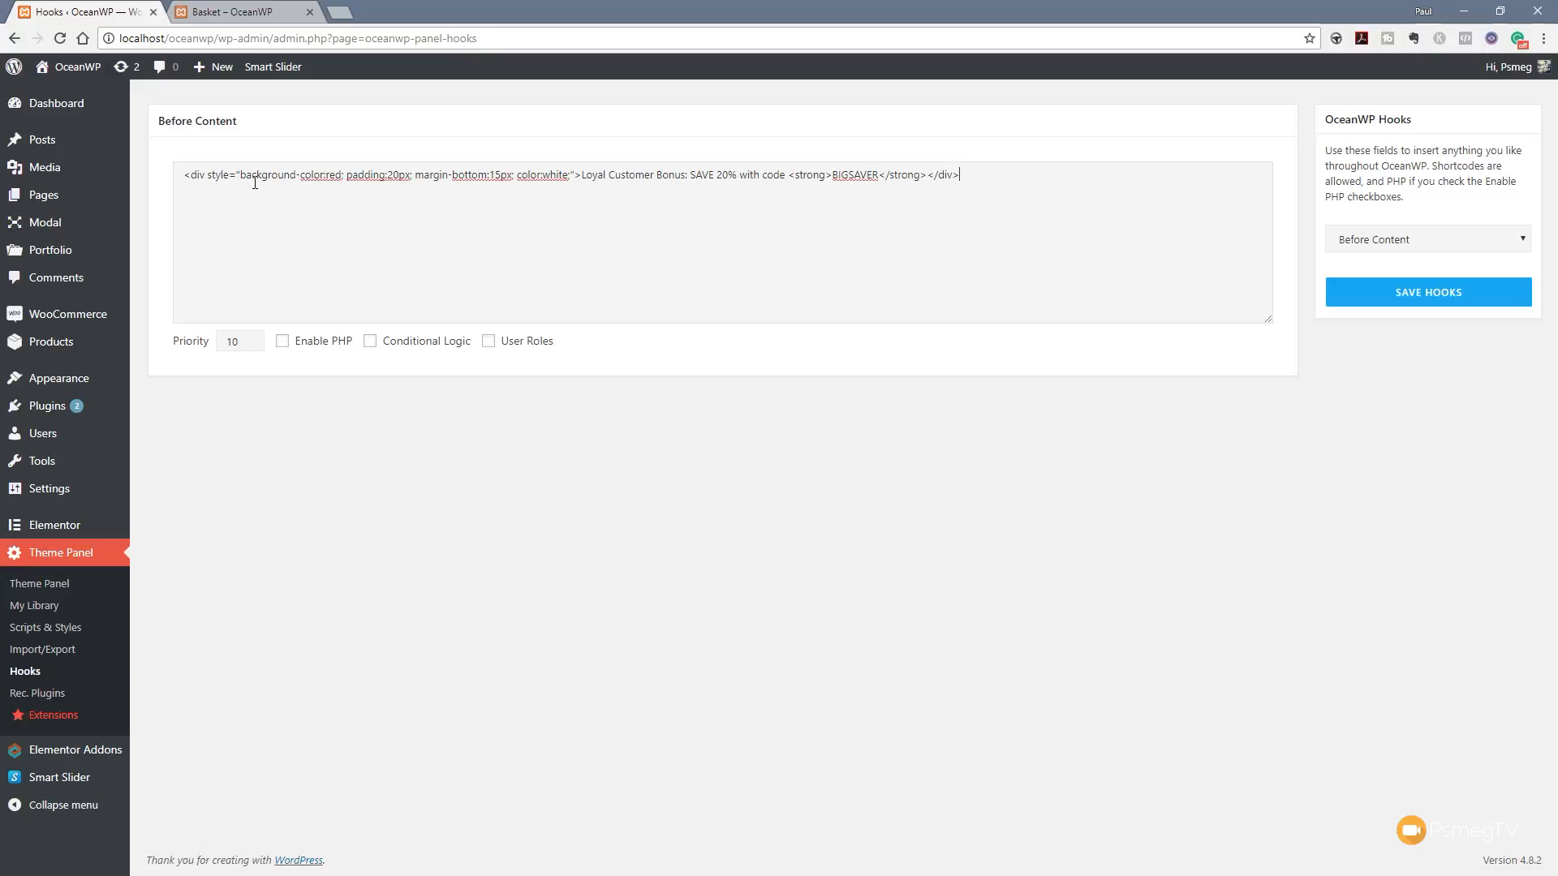
{"action": "mouse_move", "coordinate": [534, 625]}
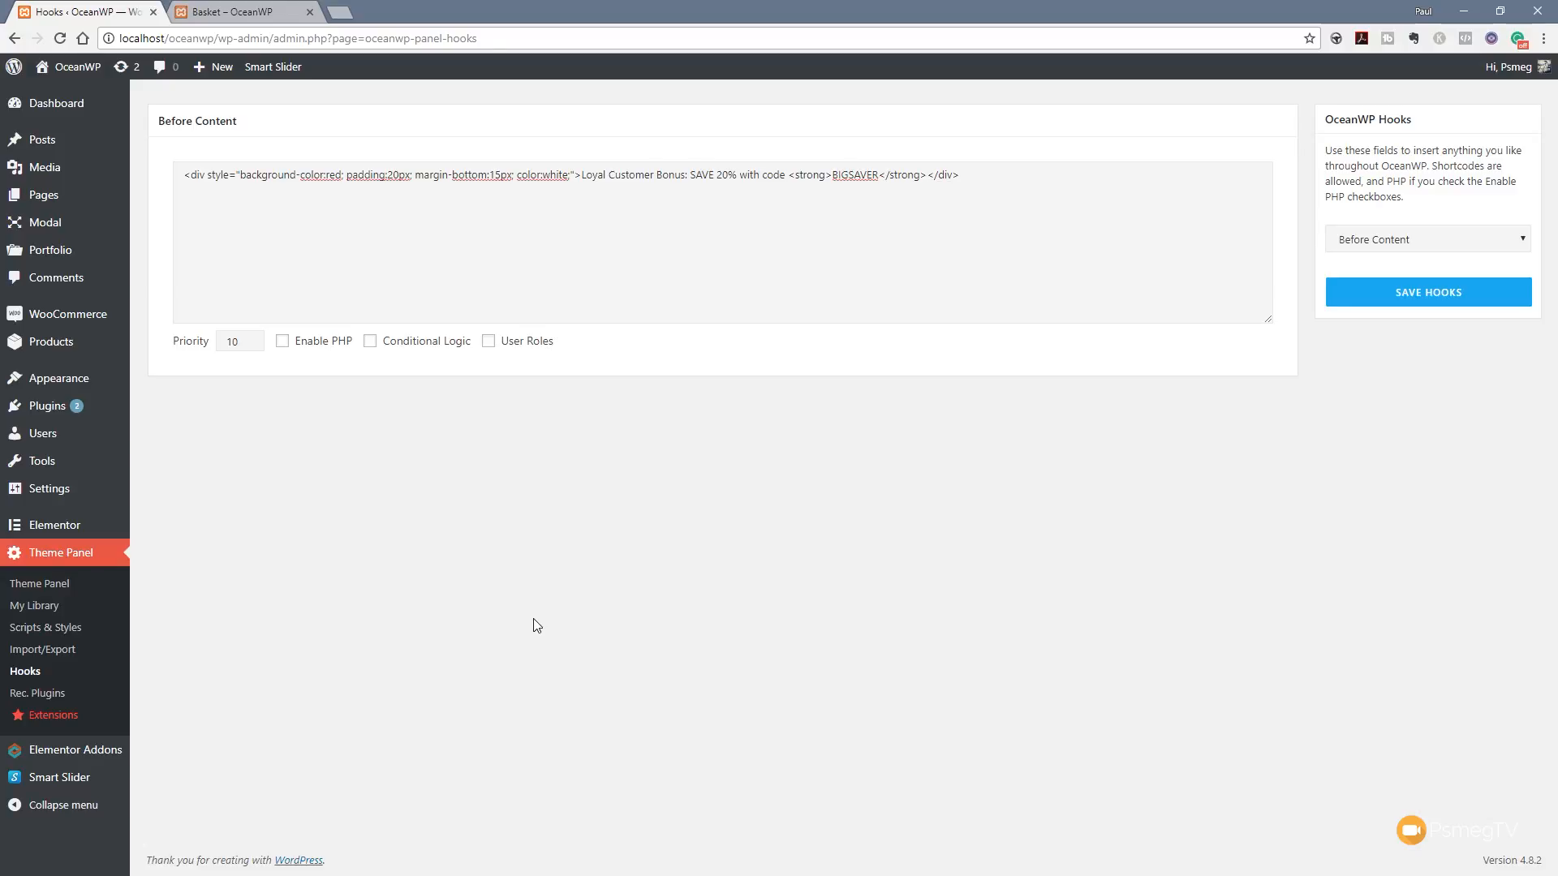
{"action": "mouse_move", "coordinate": [546, 654]}
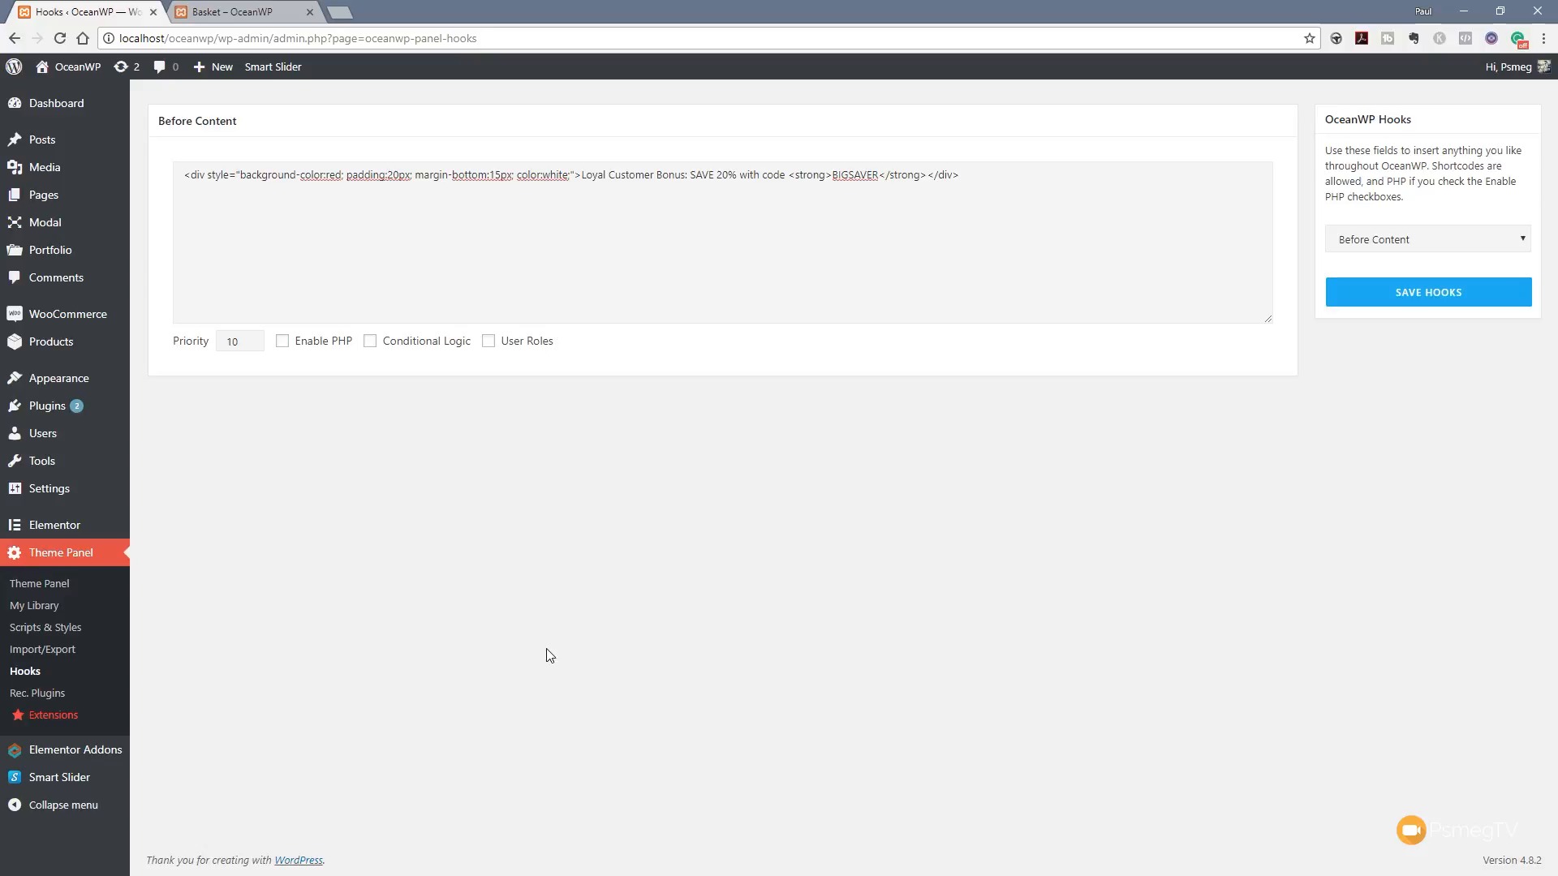
{"action": "mouse_move", "coordinate": [427, 354]}
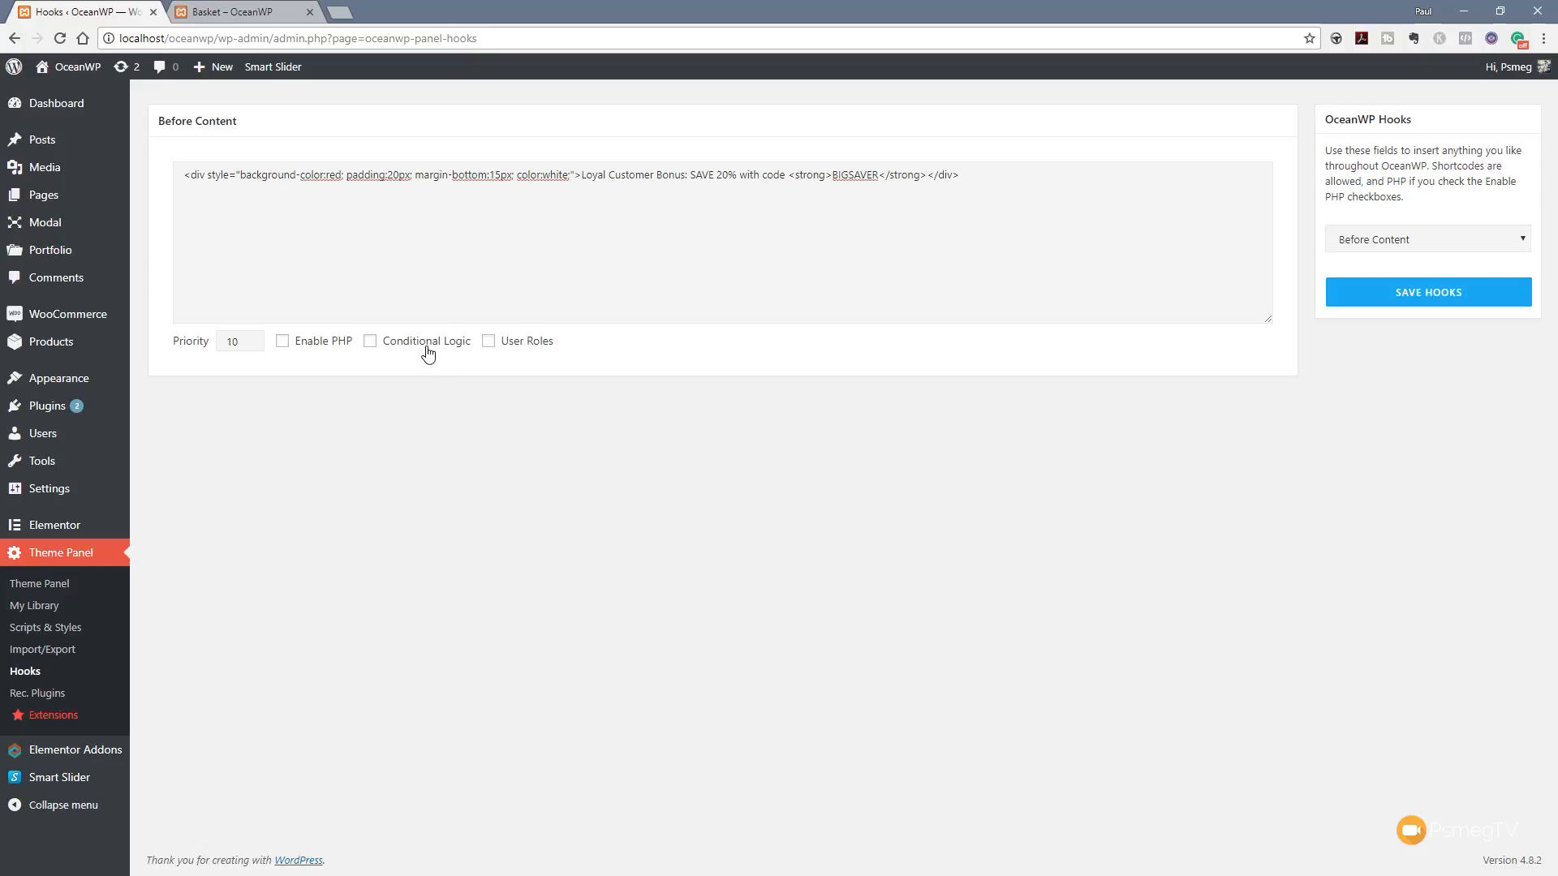
Step: Enable Conditional Logic and set Show on to the Basket page
{"action": "left_click", "coordinate": [370, 341]}
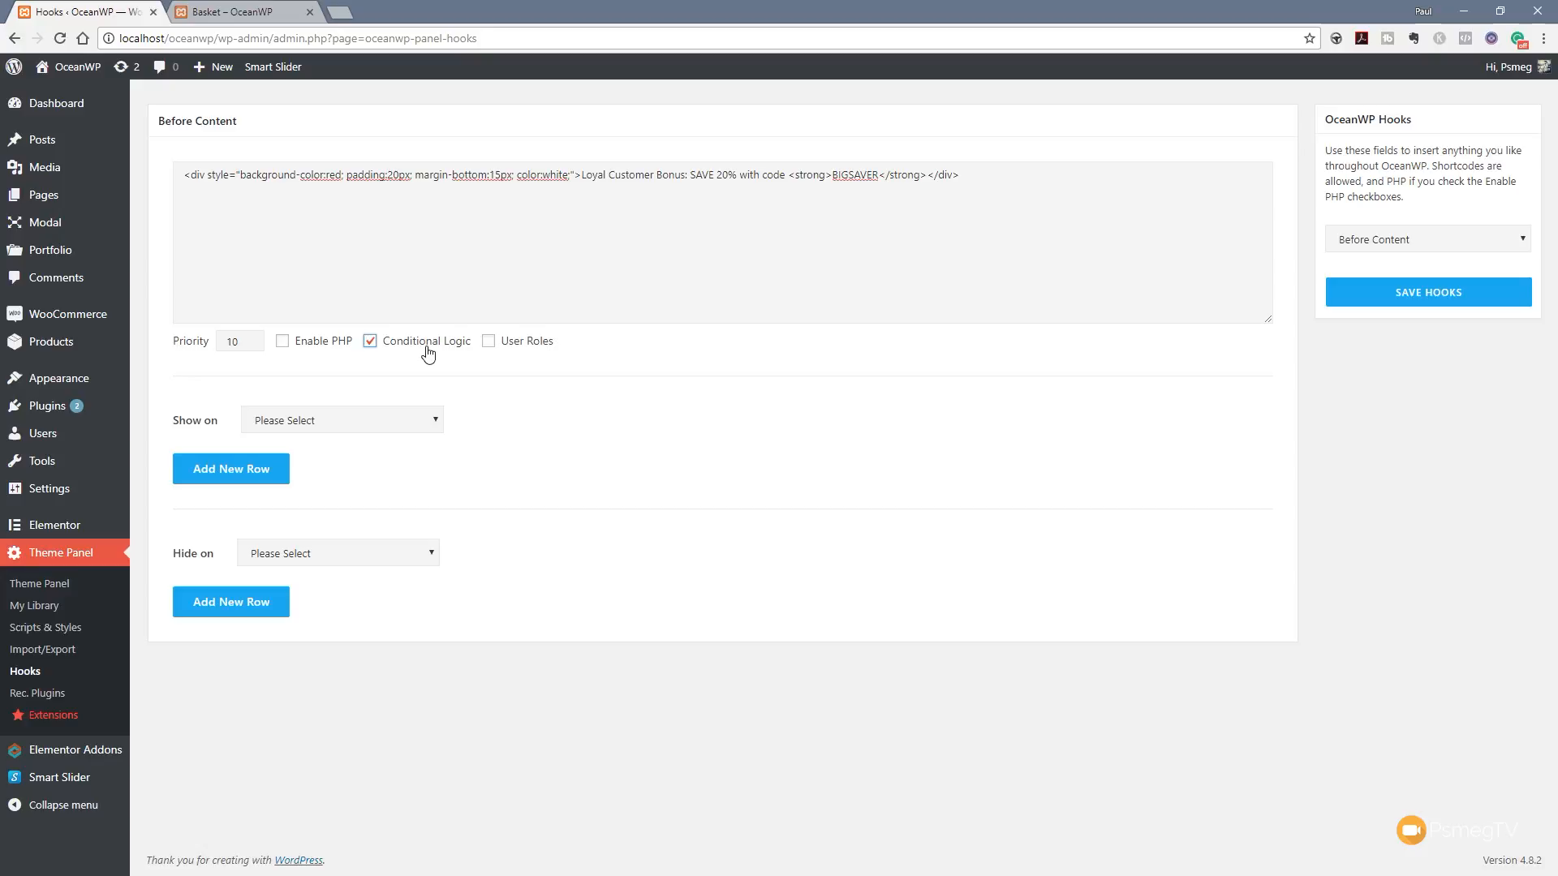
{"action": "mouse_move", "coordinate": [404, 480]}
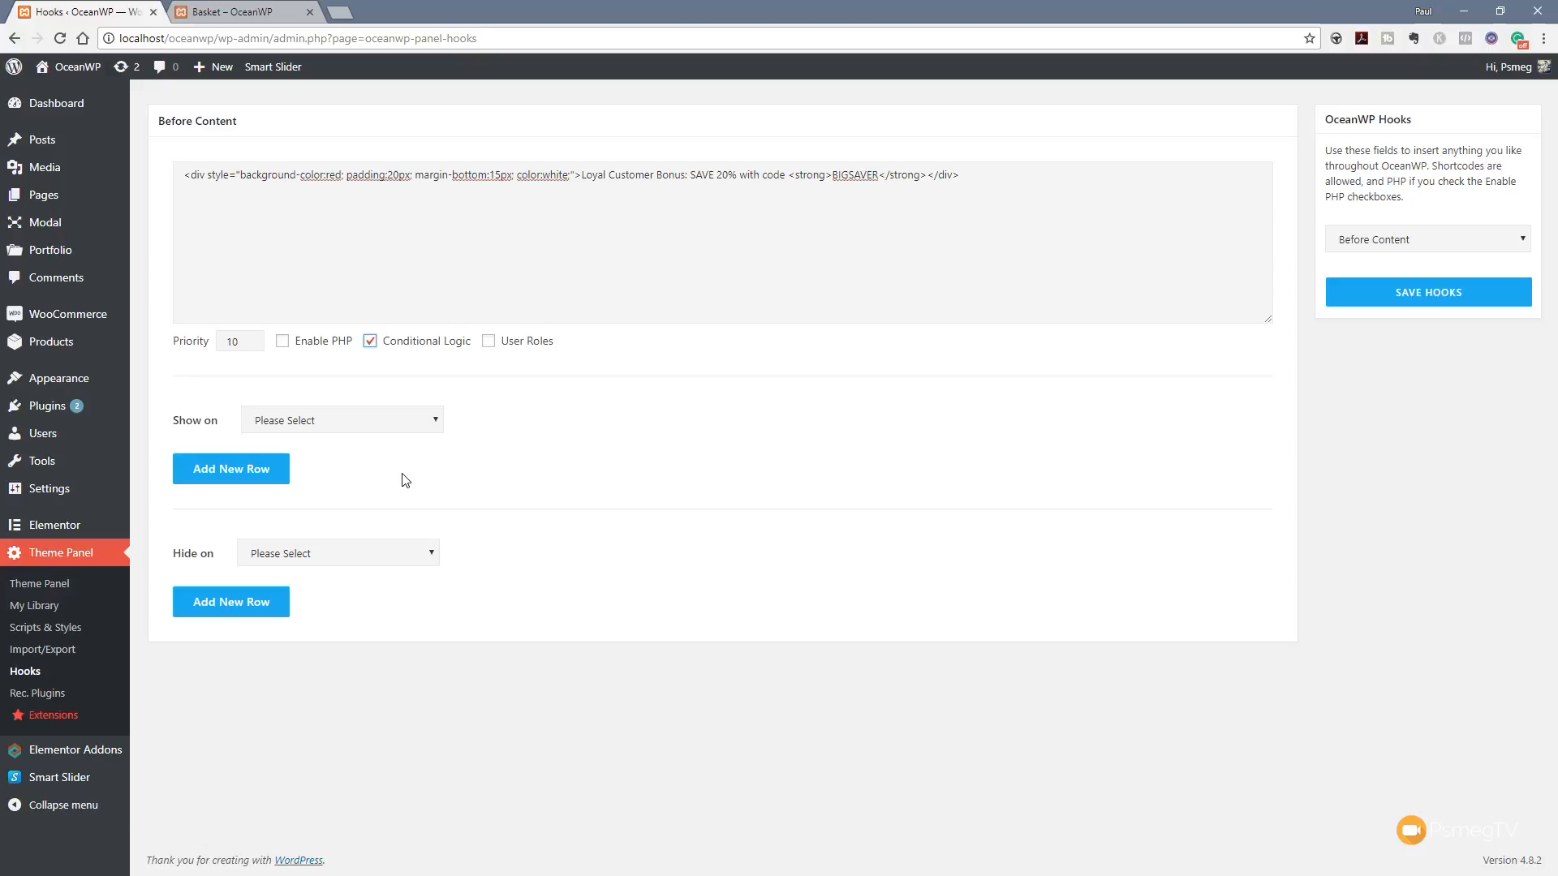
{"action": "mouse_move", "coordinate": [343, 458]}
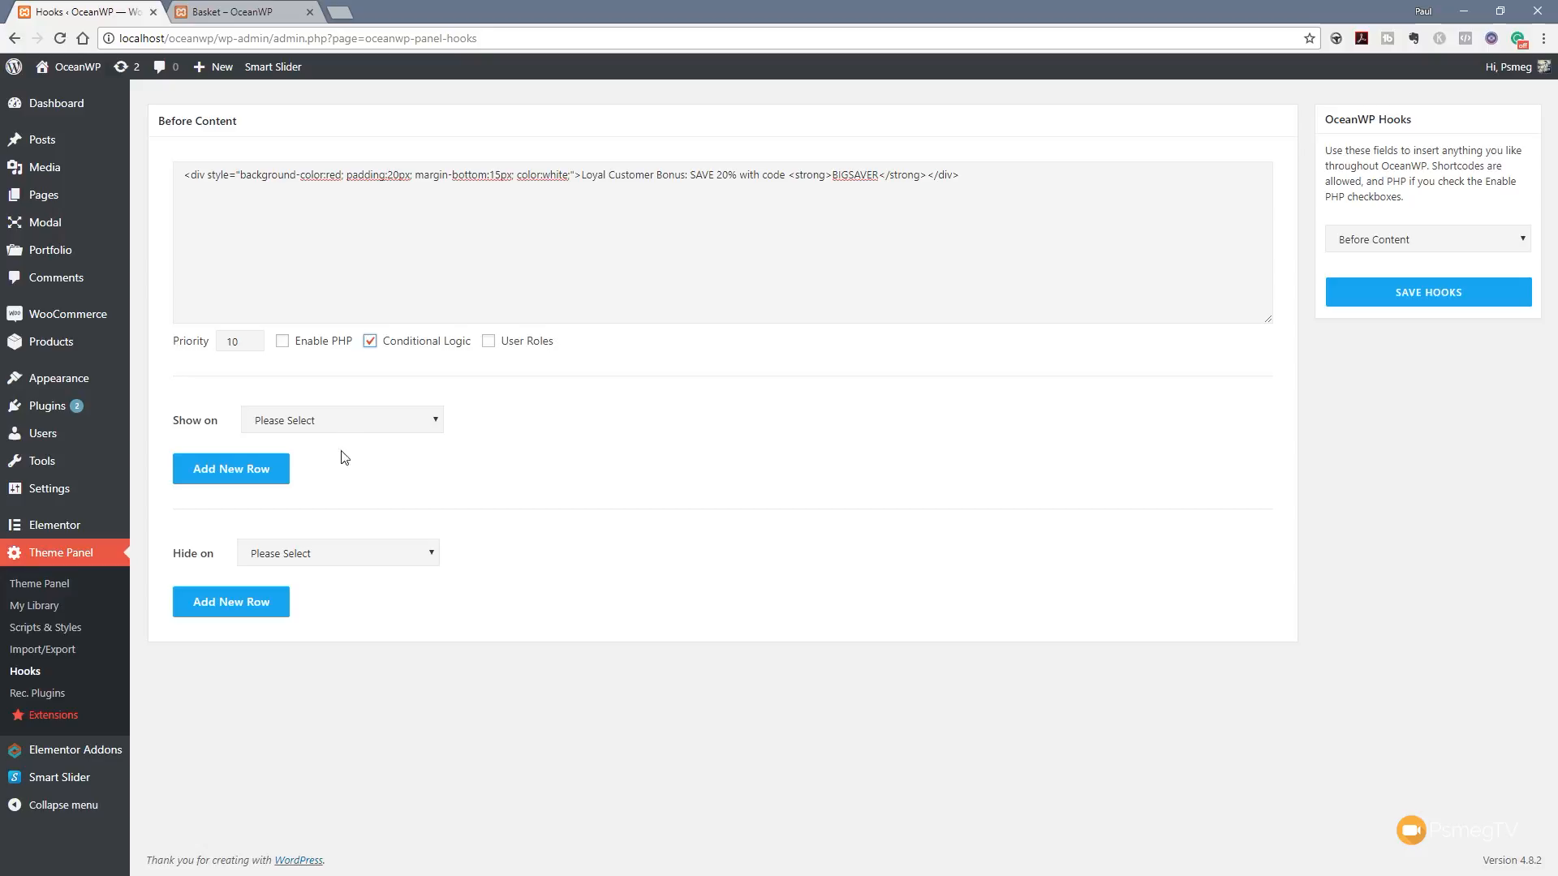
{"action": "left_click", "coordinate": [340, 419]}
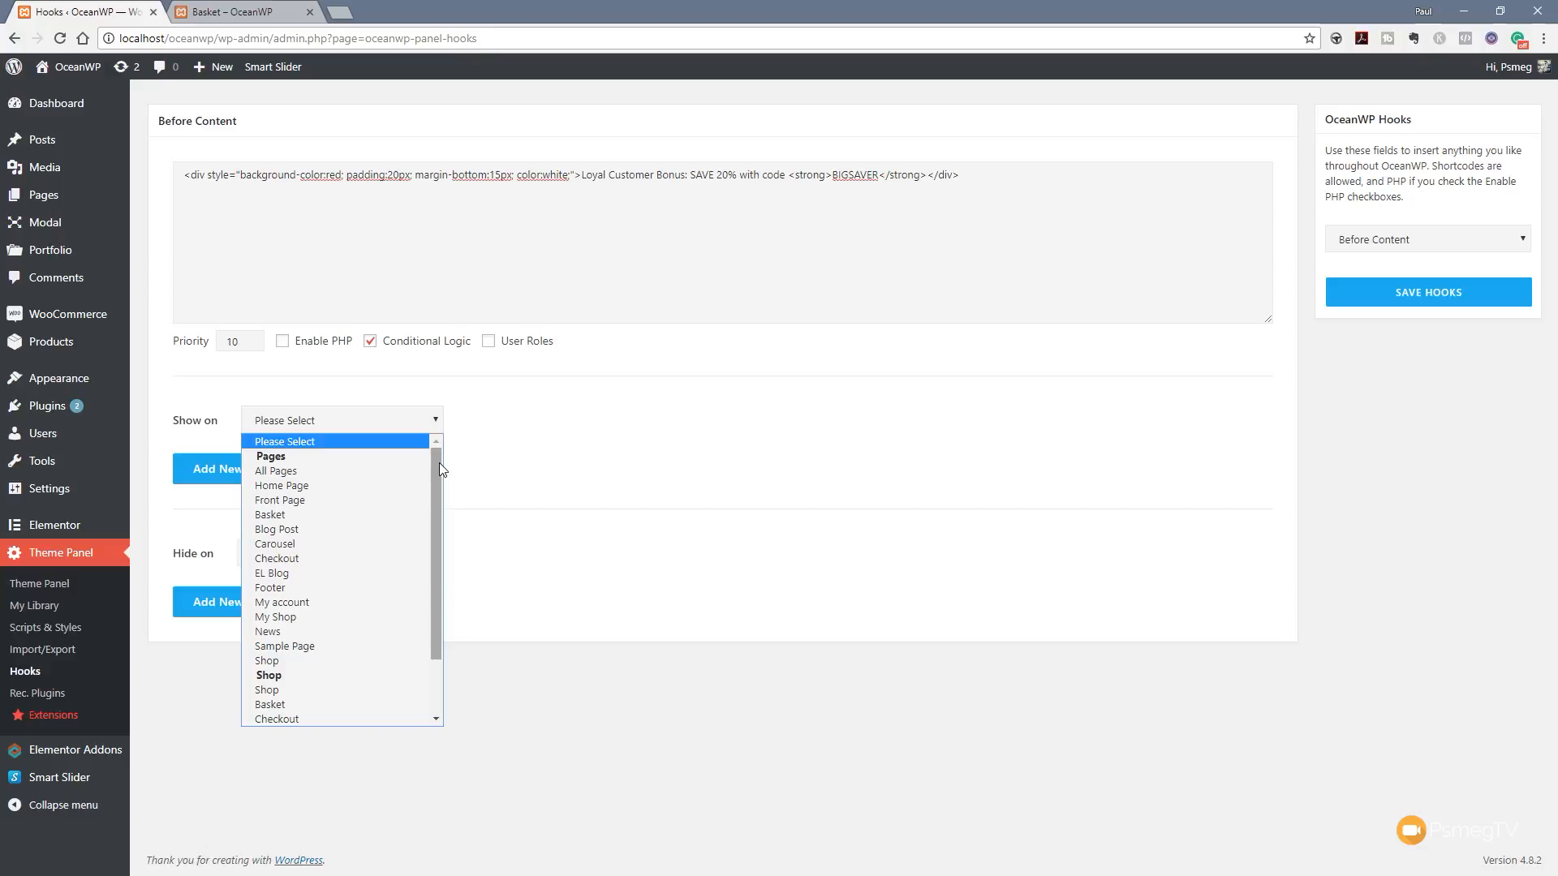
{"action": "mouse_move", "coordinate": [324, 470]}
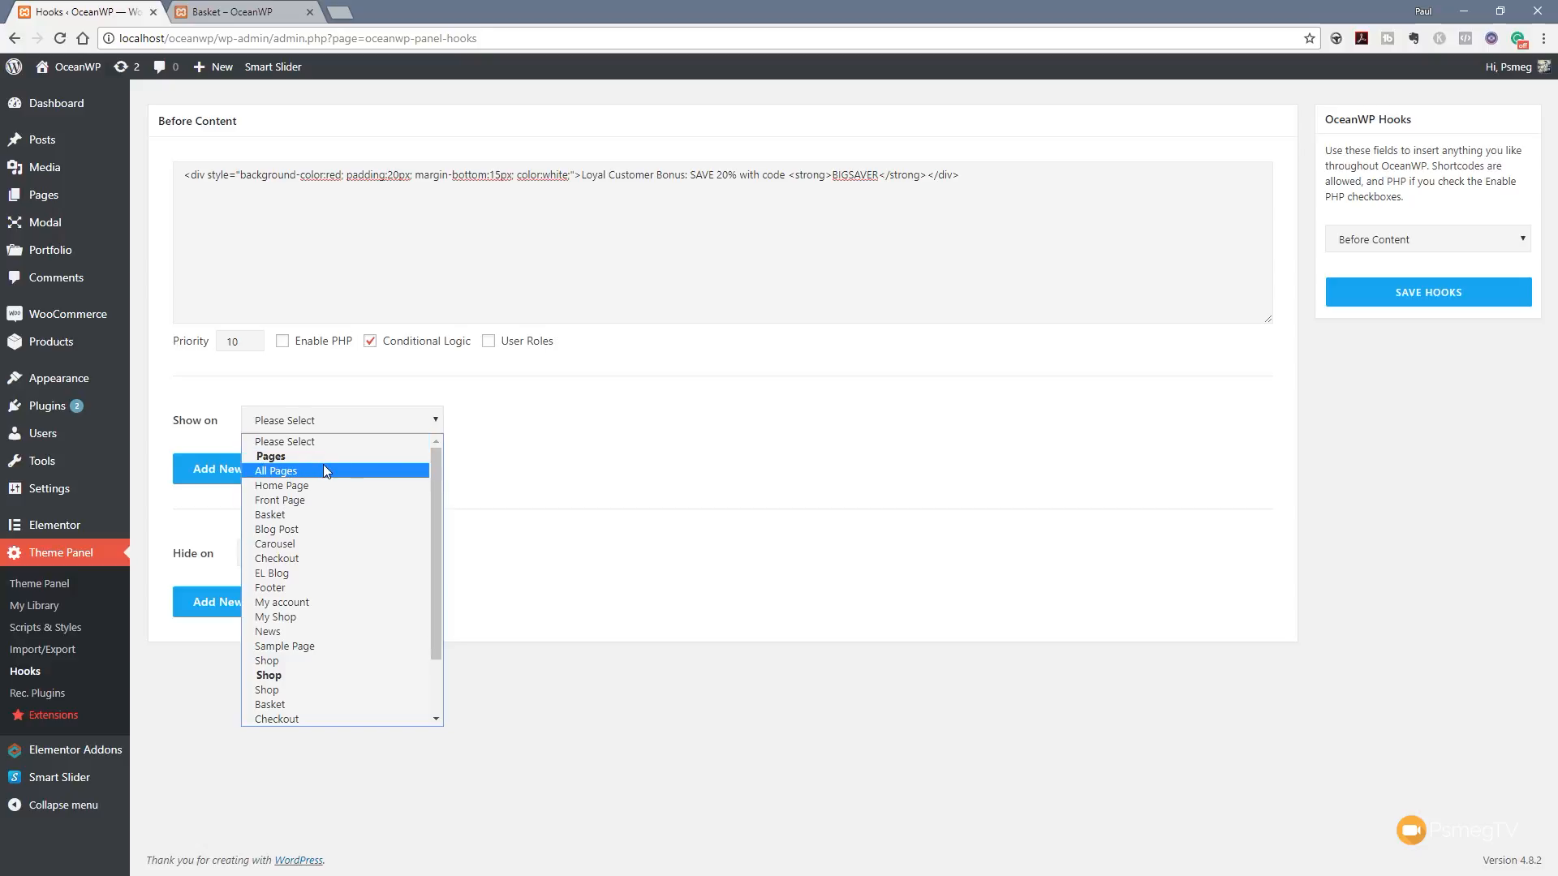
{"action": "mouse_move", "coordinate": [299, 485]}
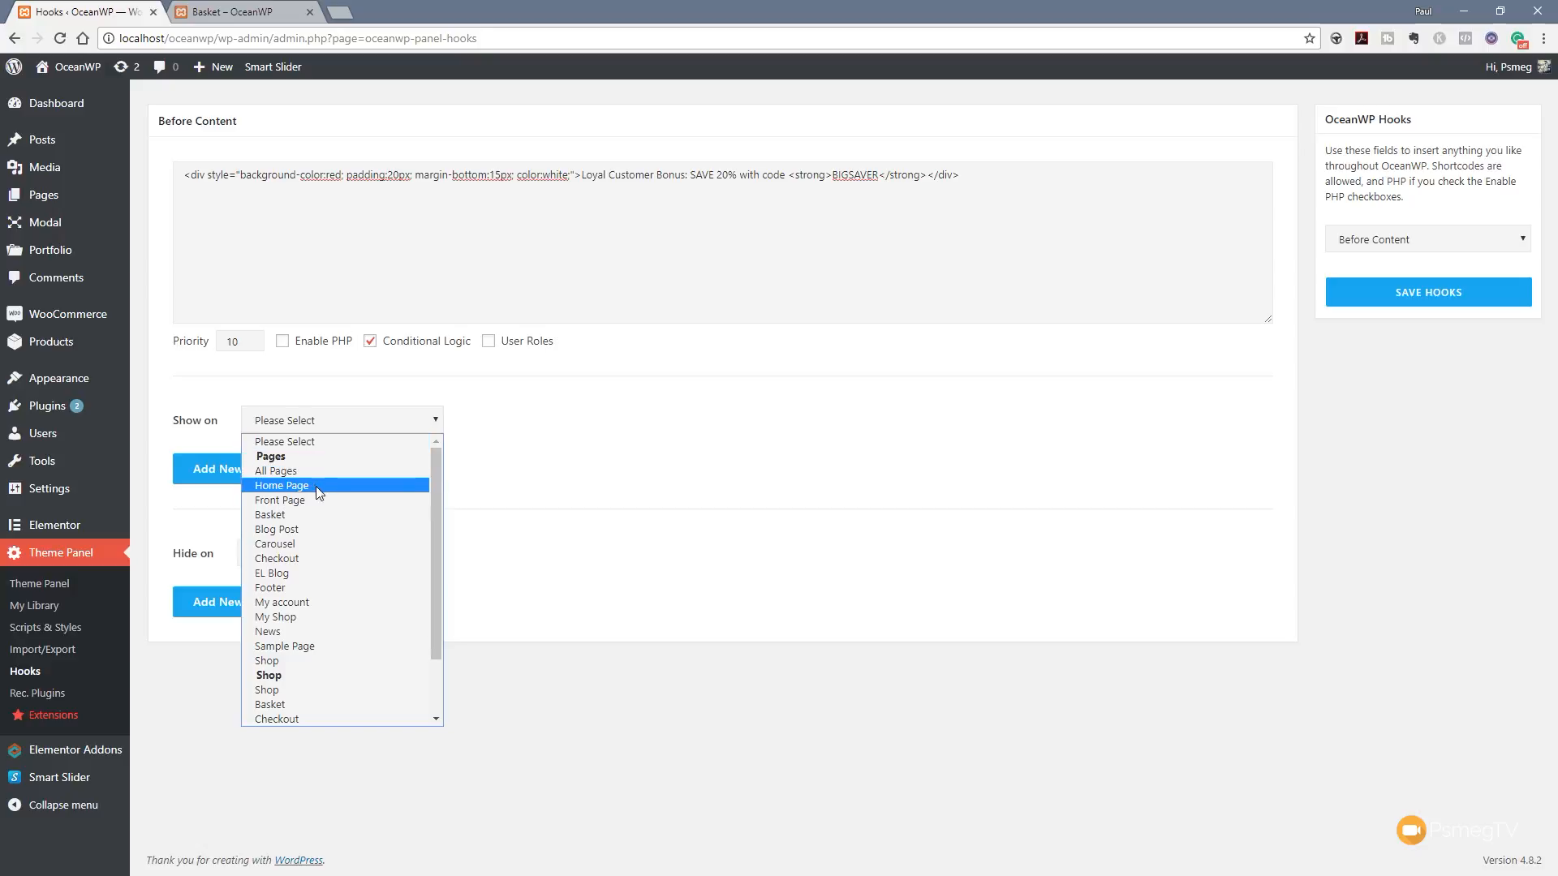
{"action": "mouse_move", "coordinate": [318, 500]}
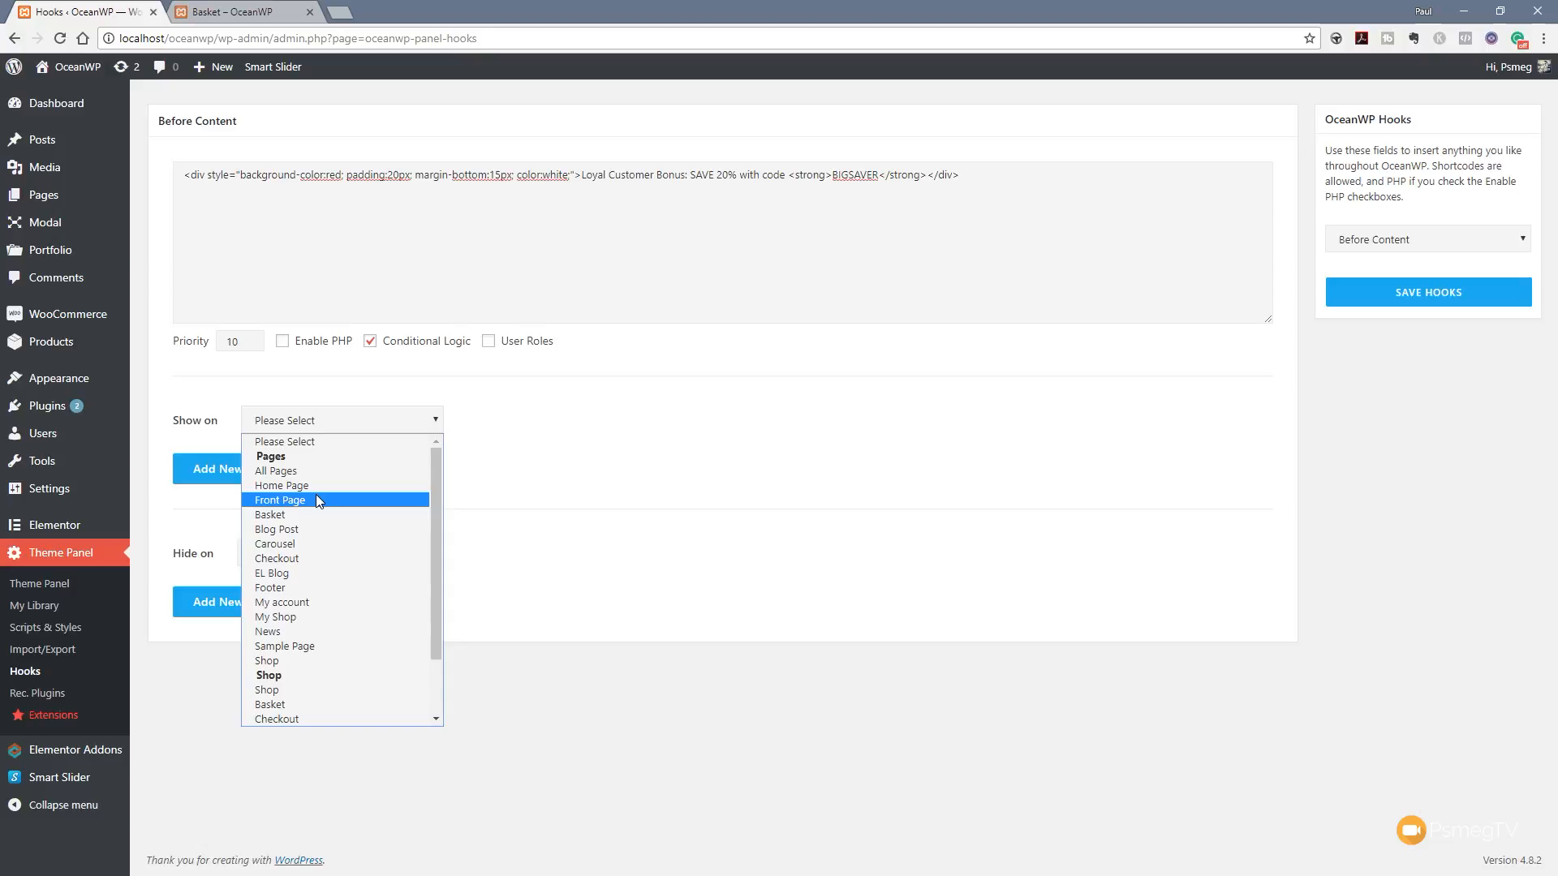
{"action": "scroll", "scroll_direction": "down", "scroll_amount": 3}
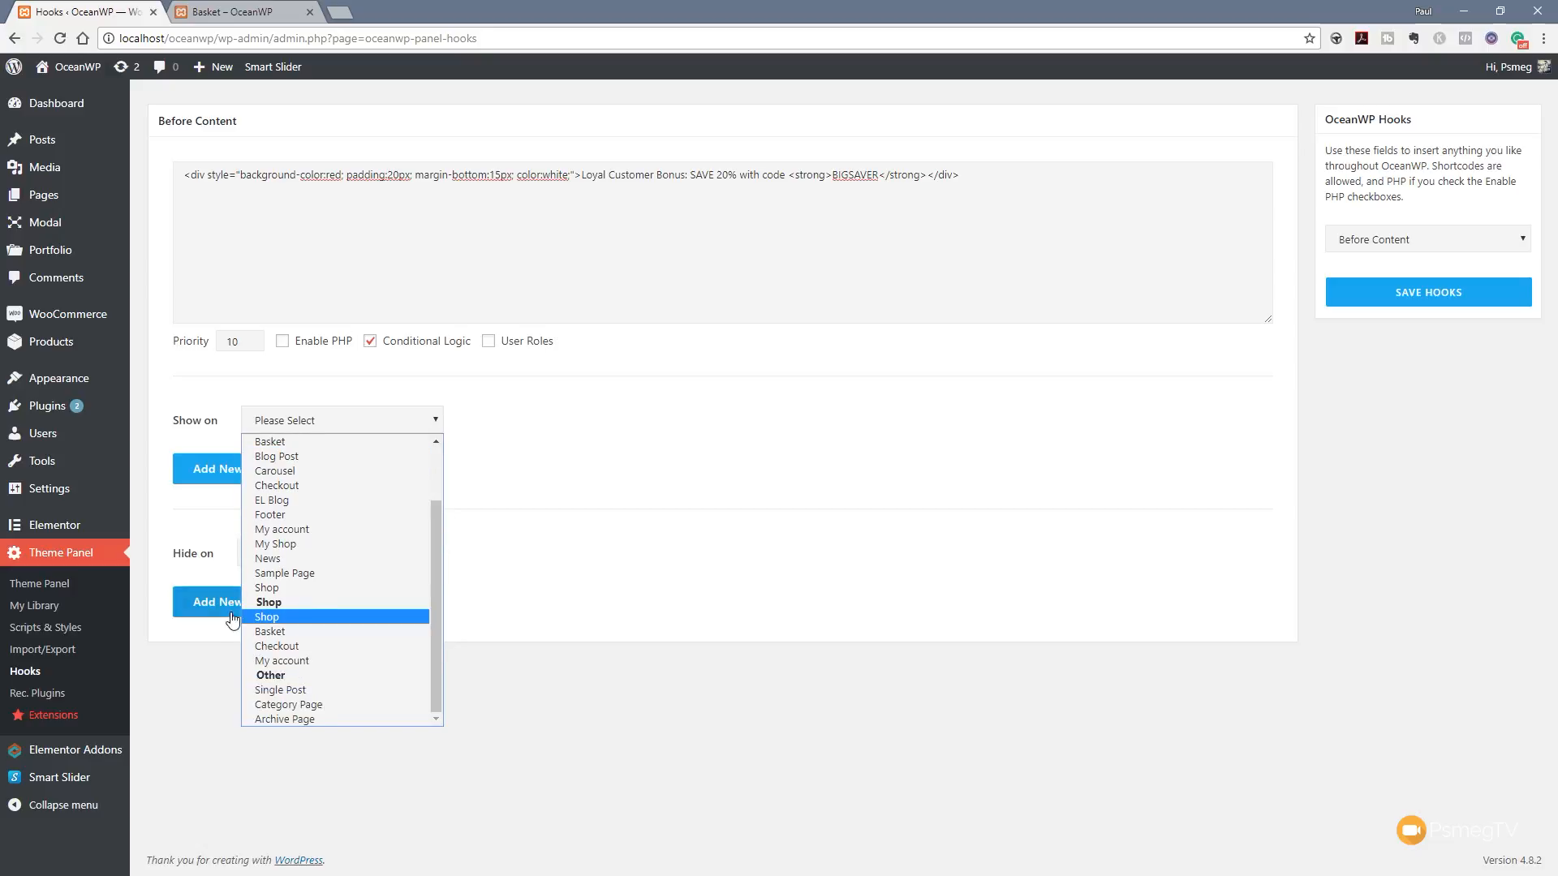
{"action": "mouse_move", "coordinate": [311, 608]}
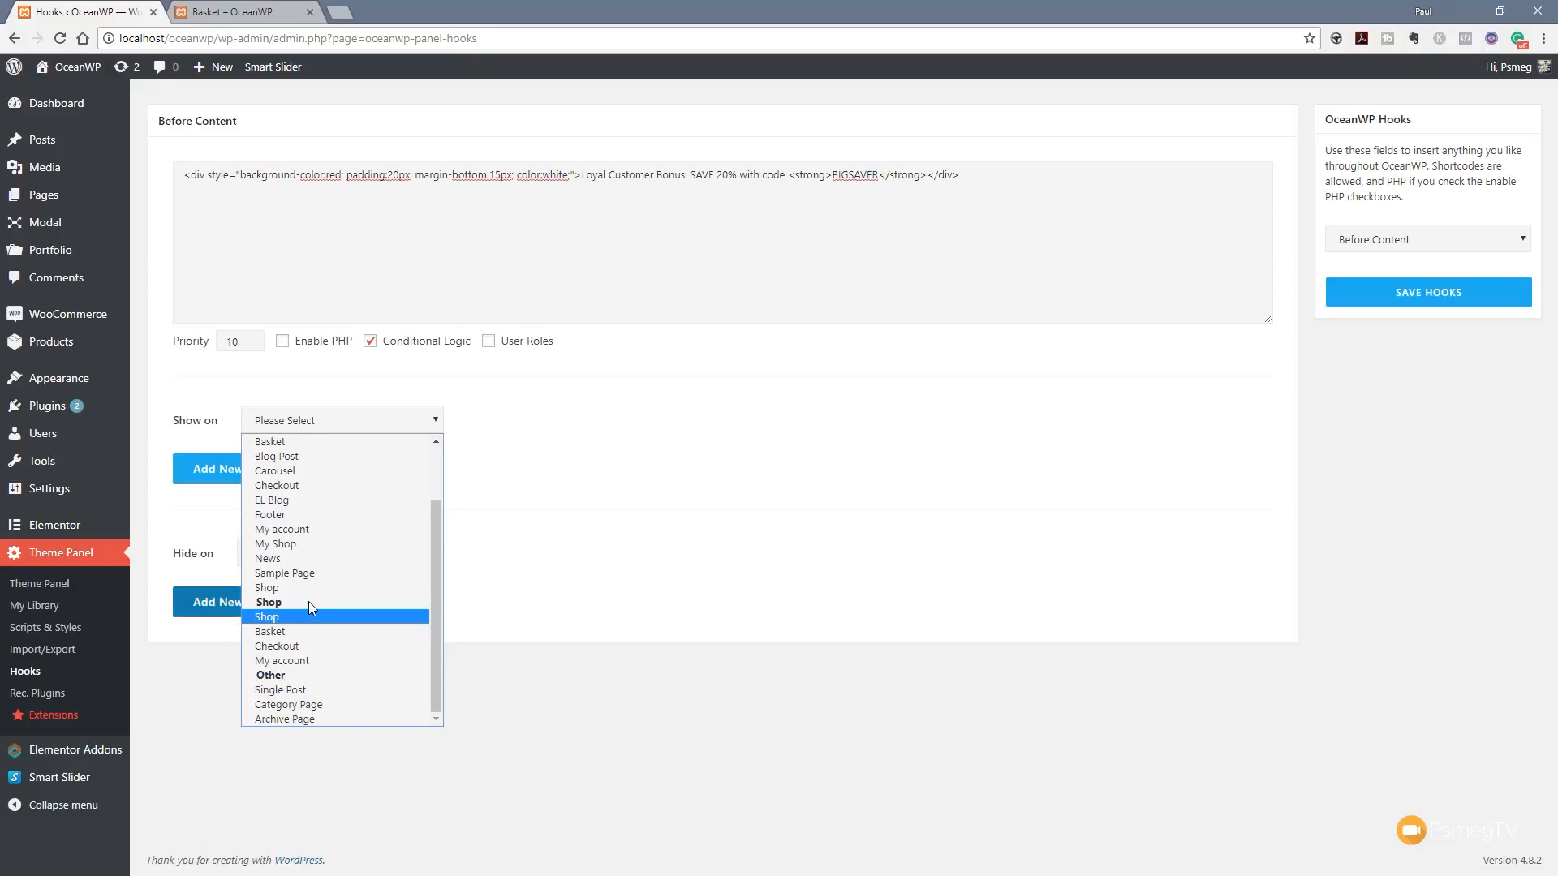
{"action": "mouse_move", "coordinate": [318, 660]}
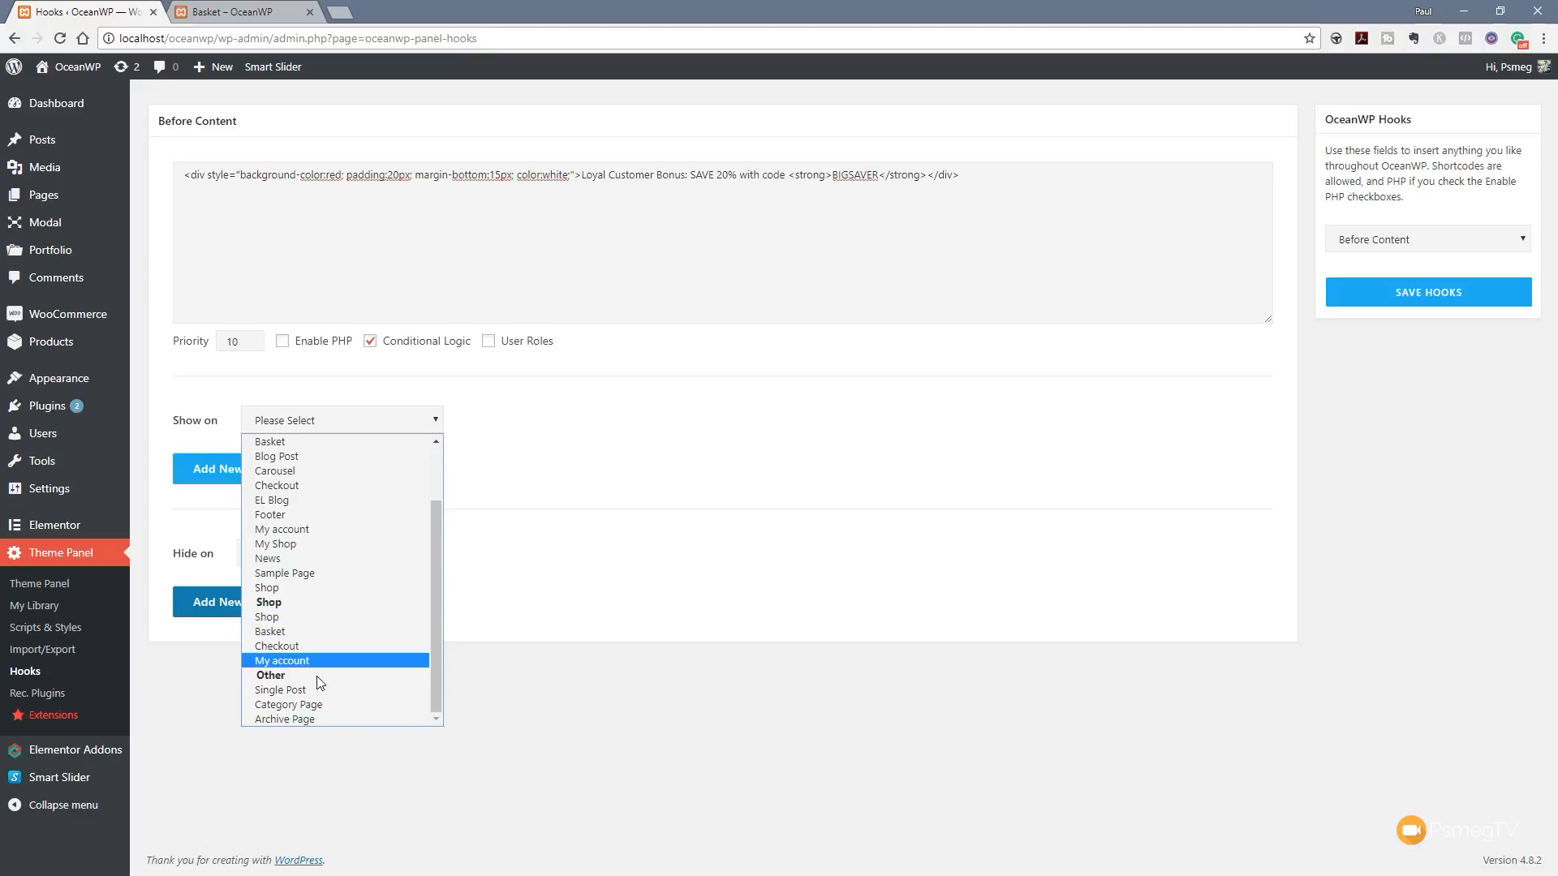
{"action": "mouse_move", "coordinate": [445, 581]}
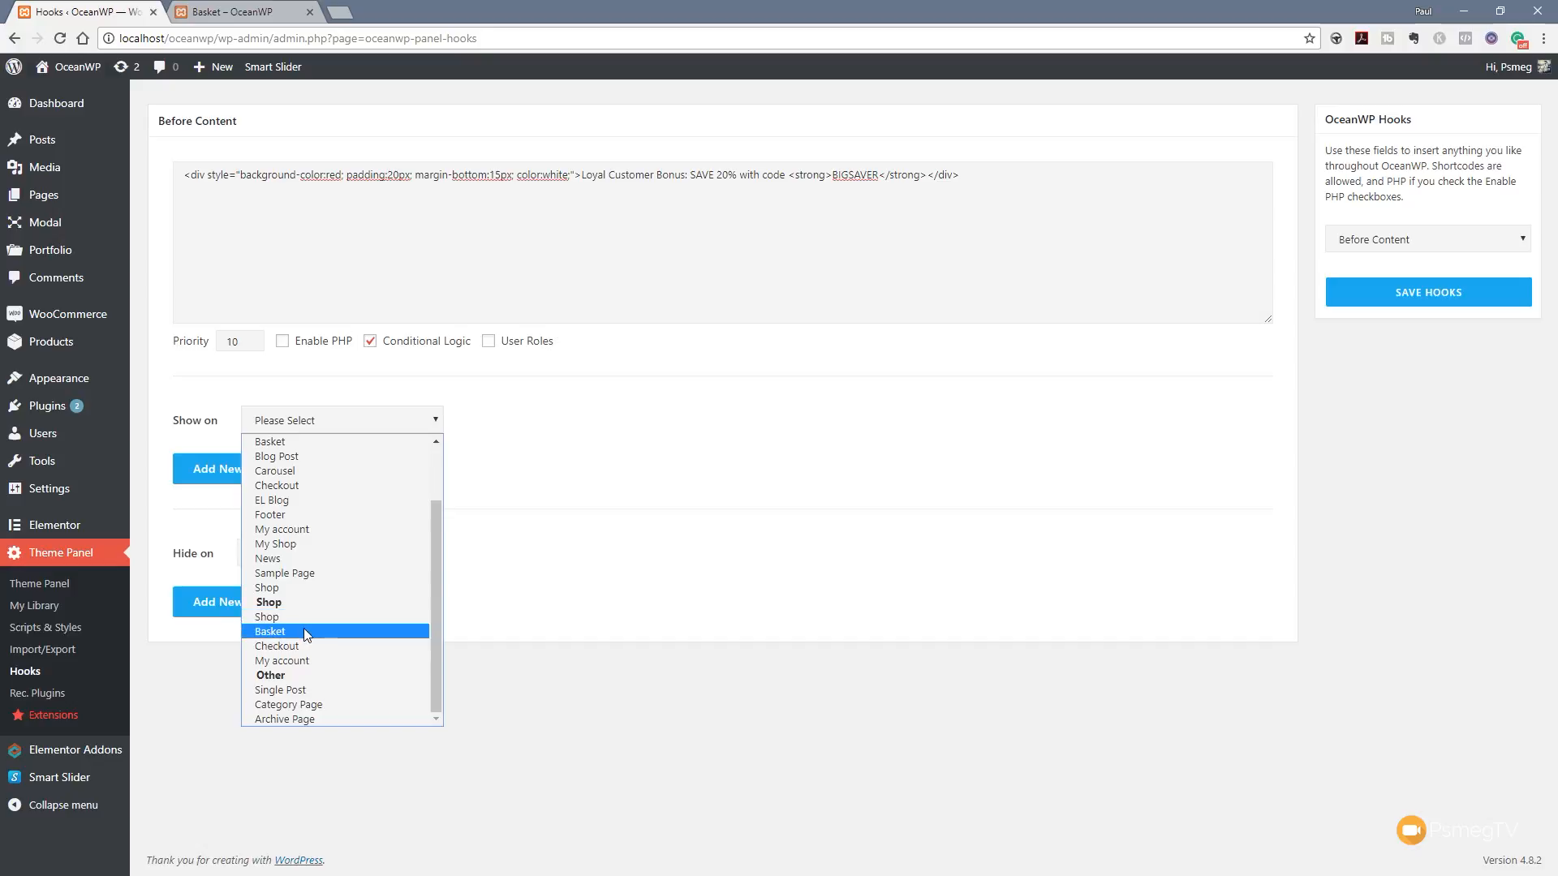
{"action": "left_click", "coordinate": [269, 631]}
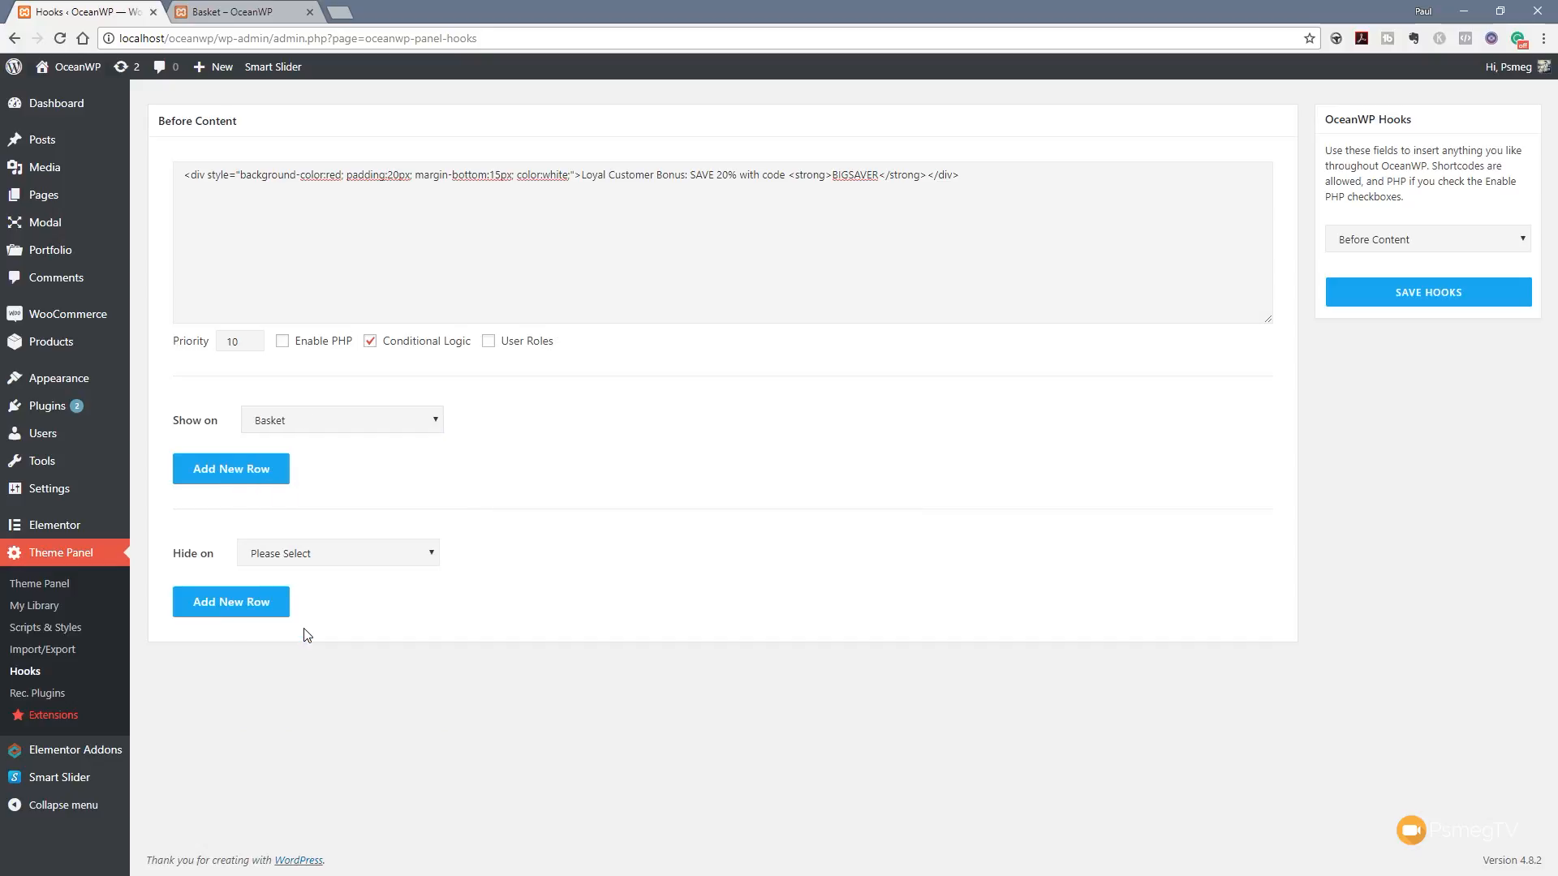
{"action": "mouse_move", "coordinate": [487, 411]}
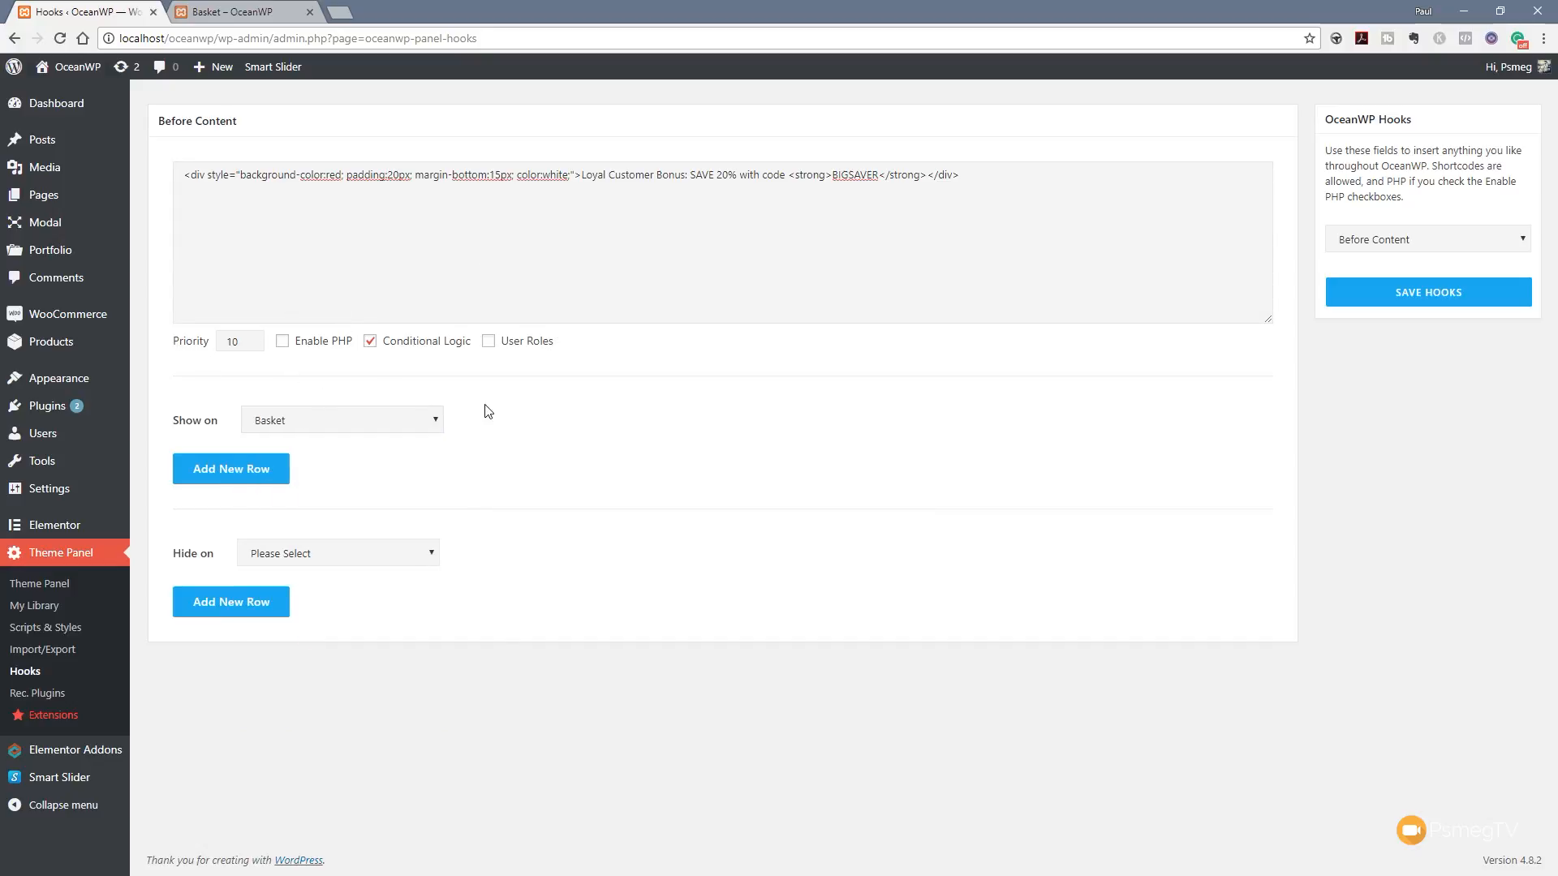
{"action": "mouse_move", "coordinate": [795, 210]}
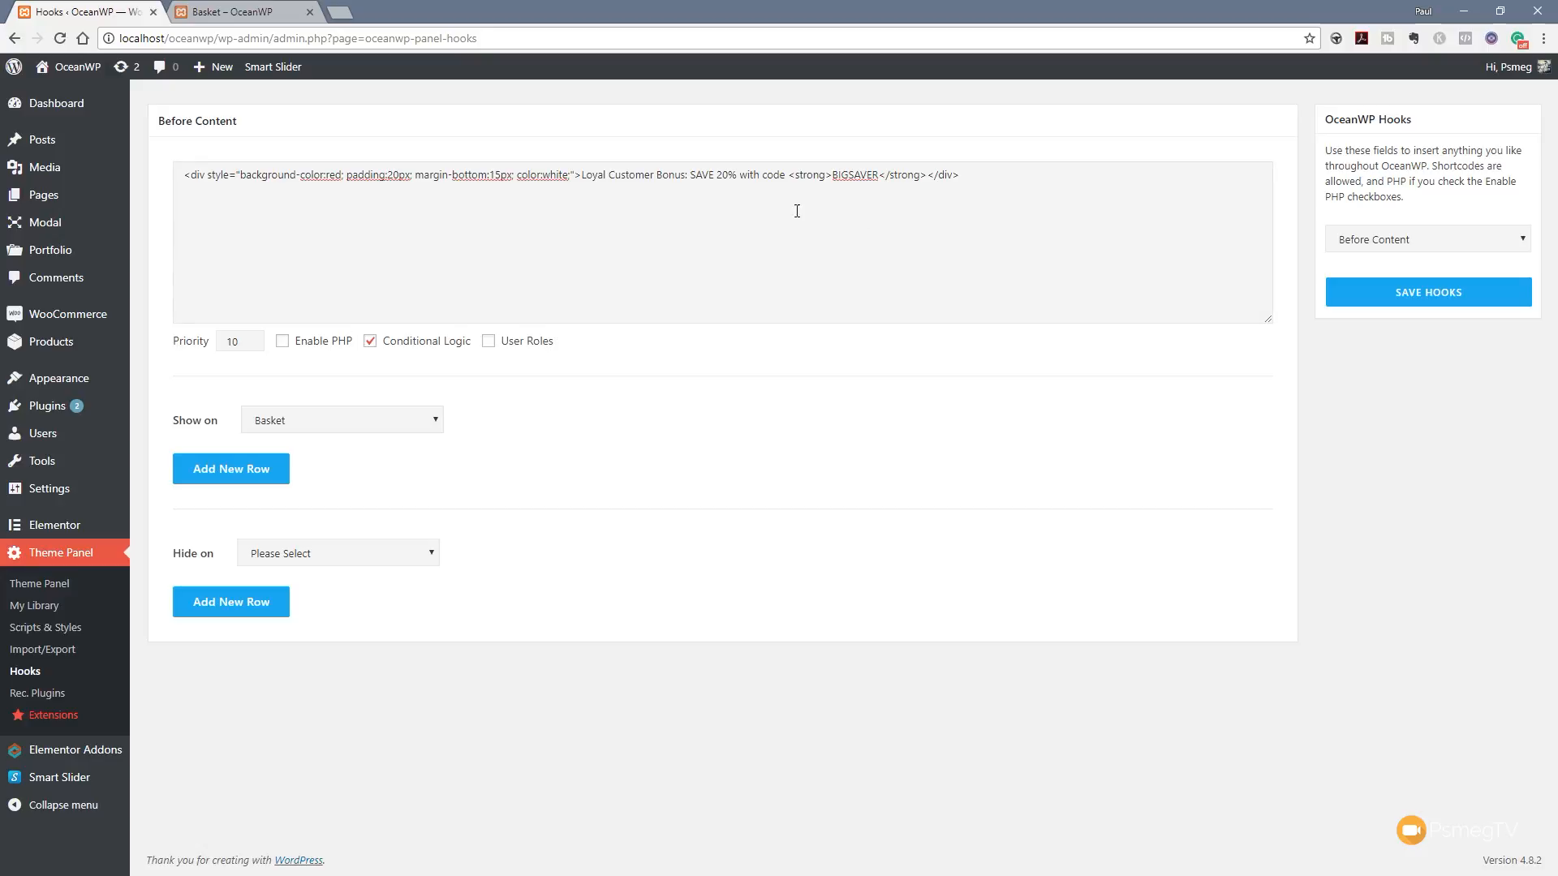
{"action": "mouse_move", "coordinate": [1427, 292]}
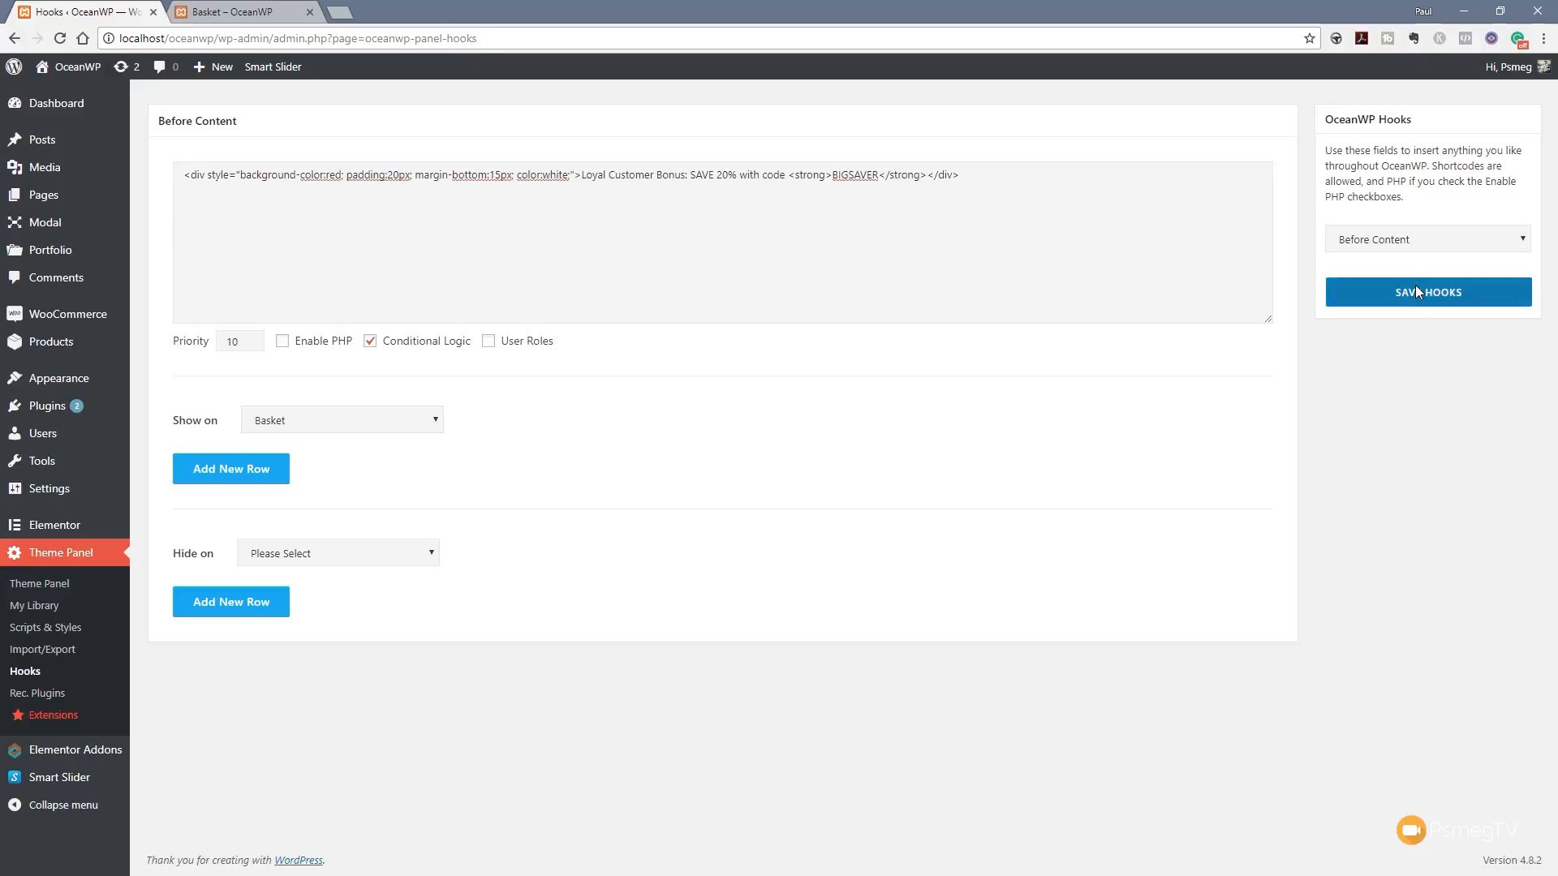
Step: Save the hooks and reload the storefront shop page, which shows no banner
{"action": "left_click", "coordinate": [1426, 292]}
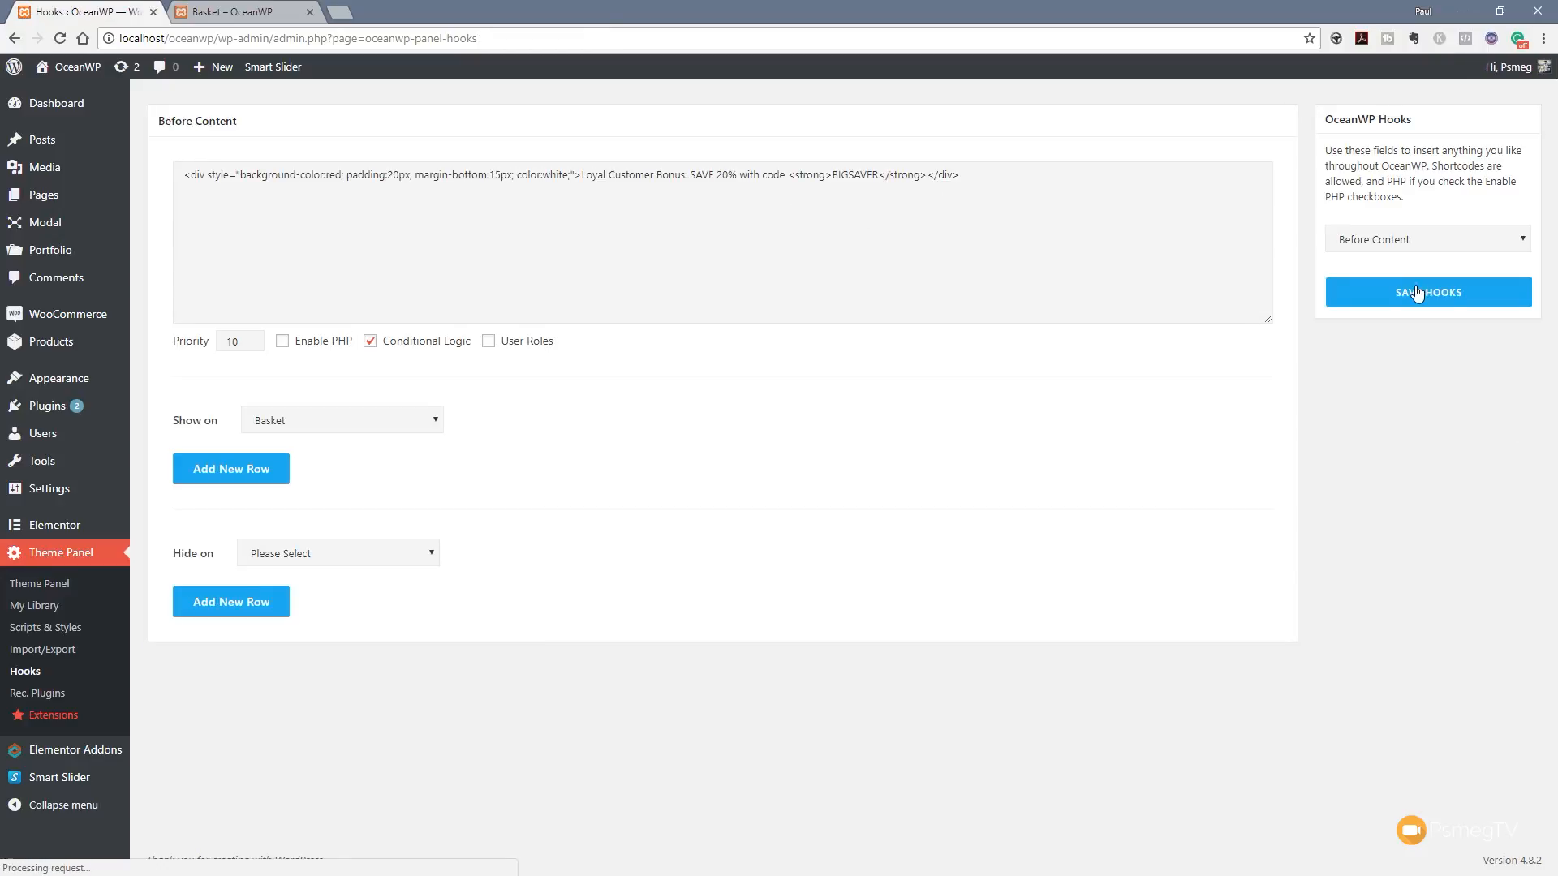
{"action": "left_click", "coordinate": [1428, 292]}
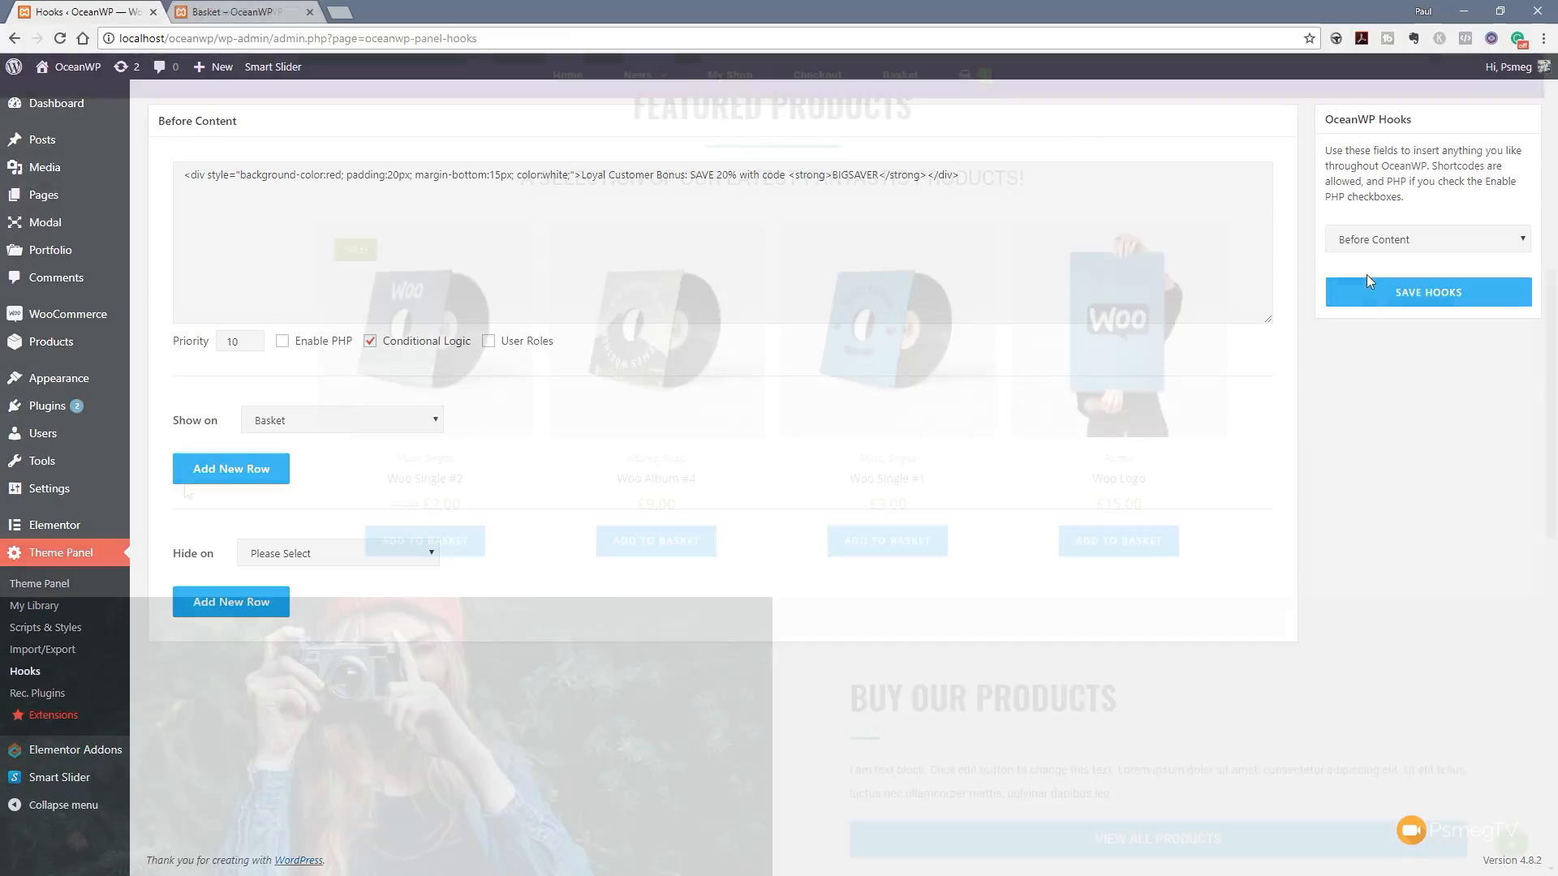
{"action": "left_click", "coordinate": [239, 11]}
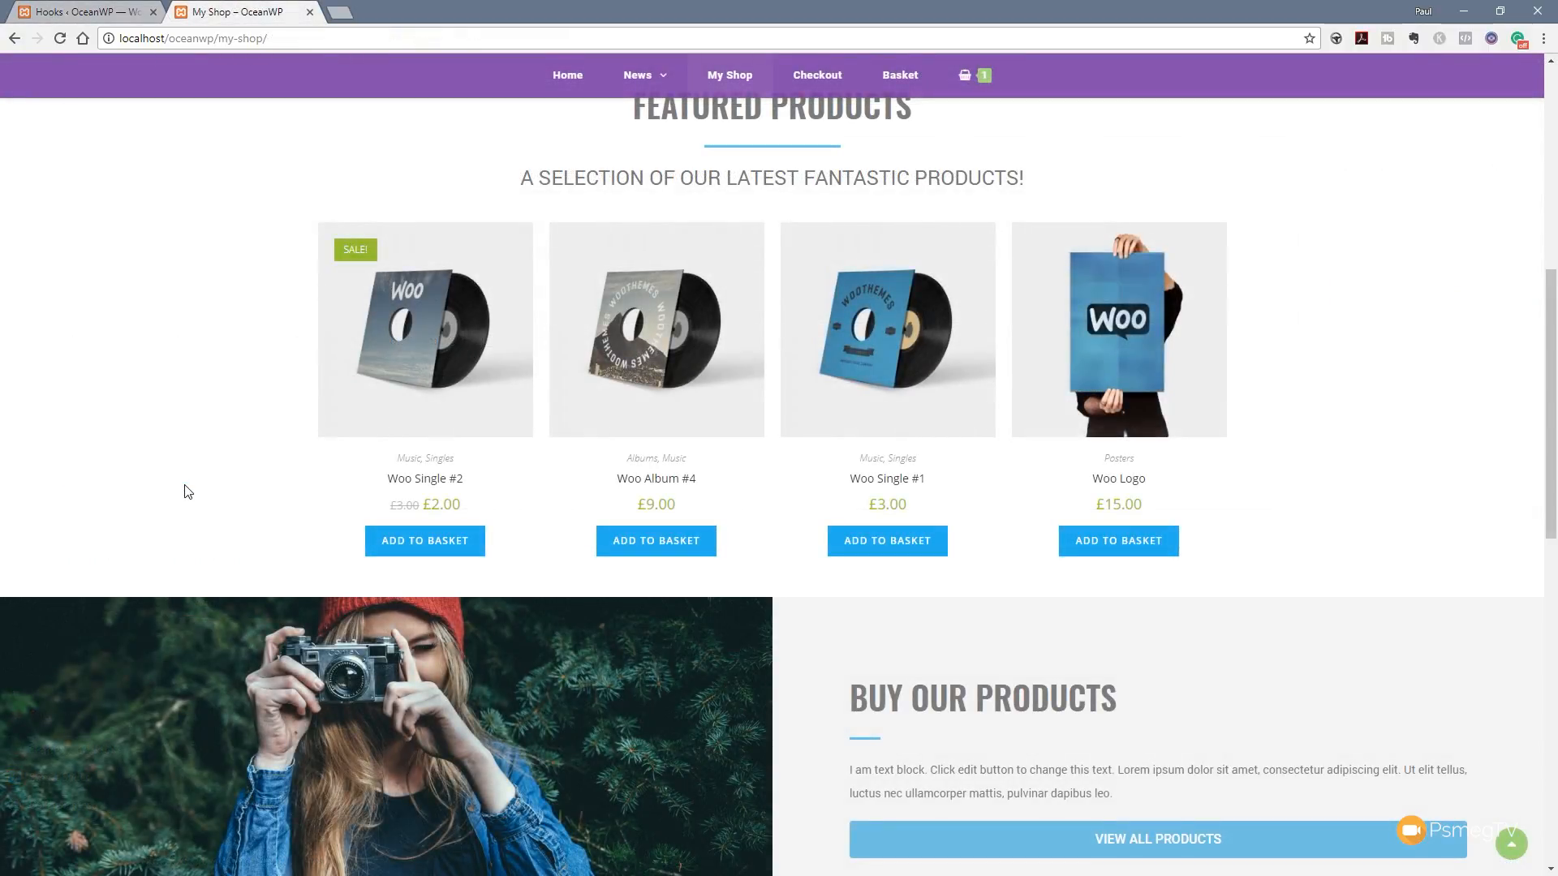
{"action": "mouse_move", "coordinate": [964, 81]}
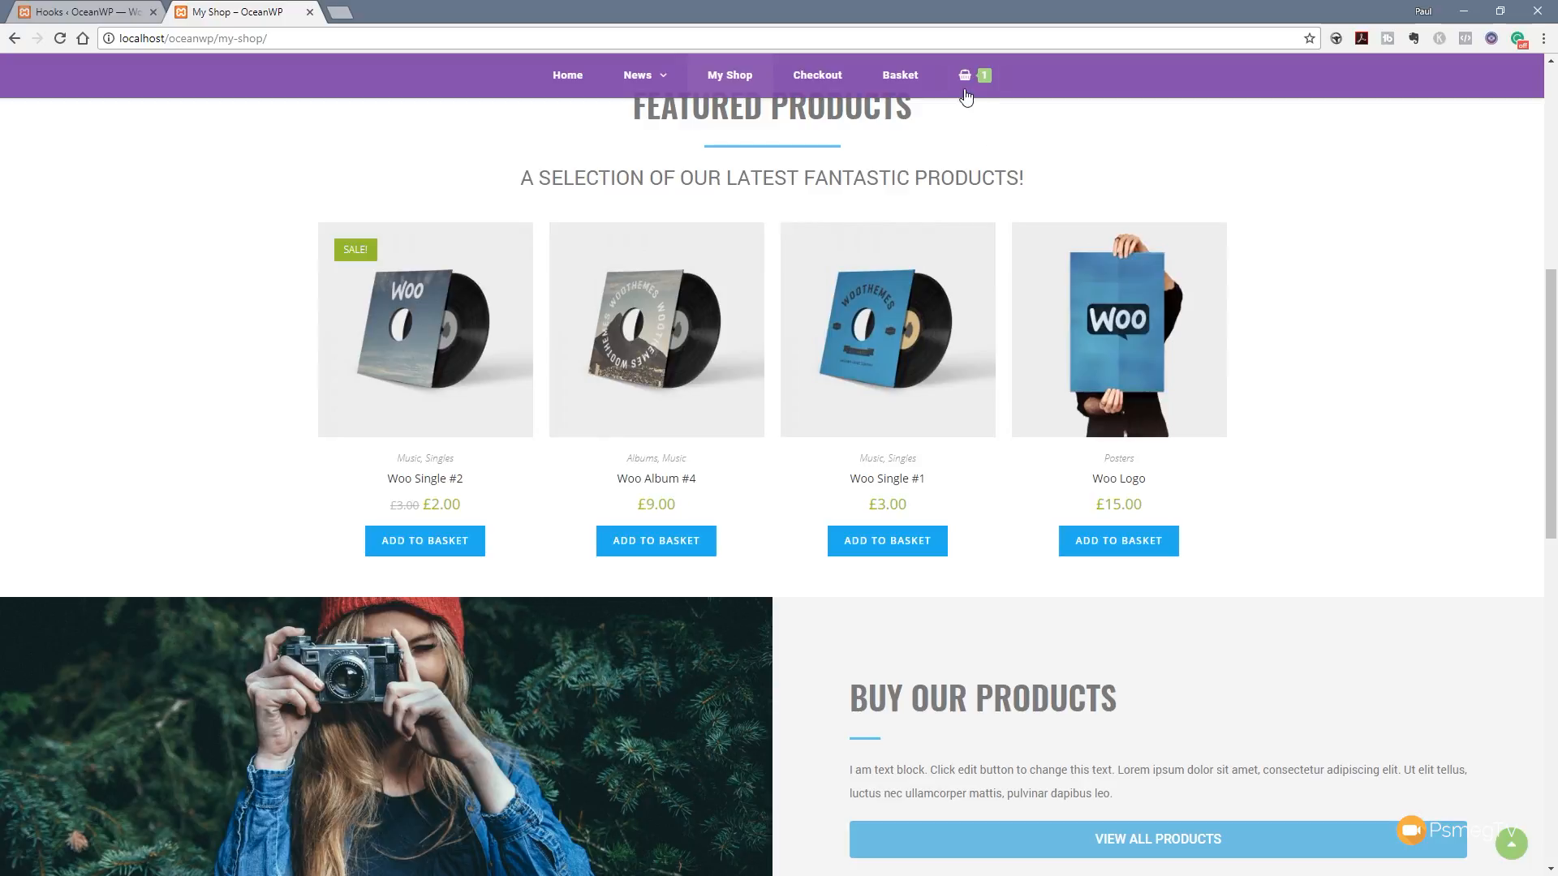
{"action": "scroll", "scroll_direction": "up", "scroll_amount": 3}
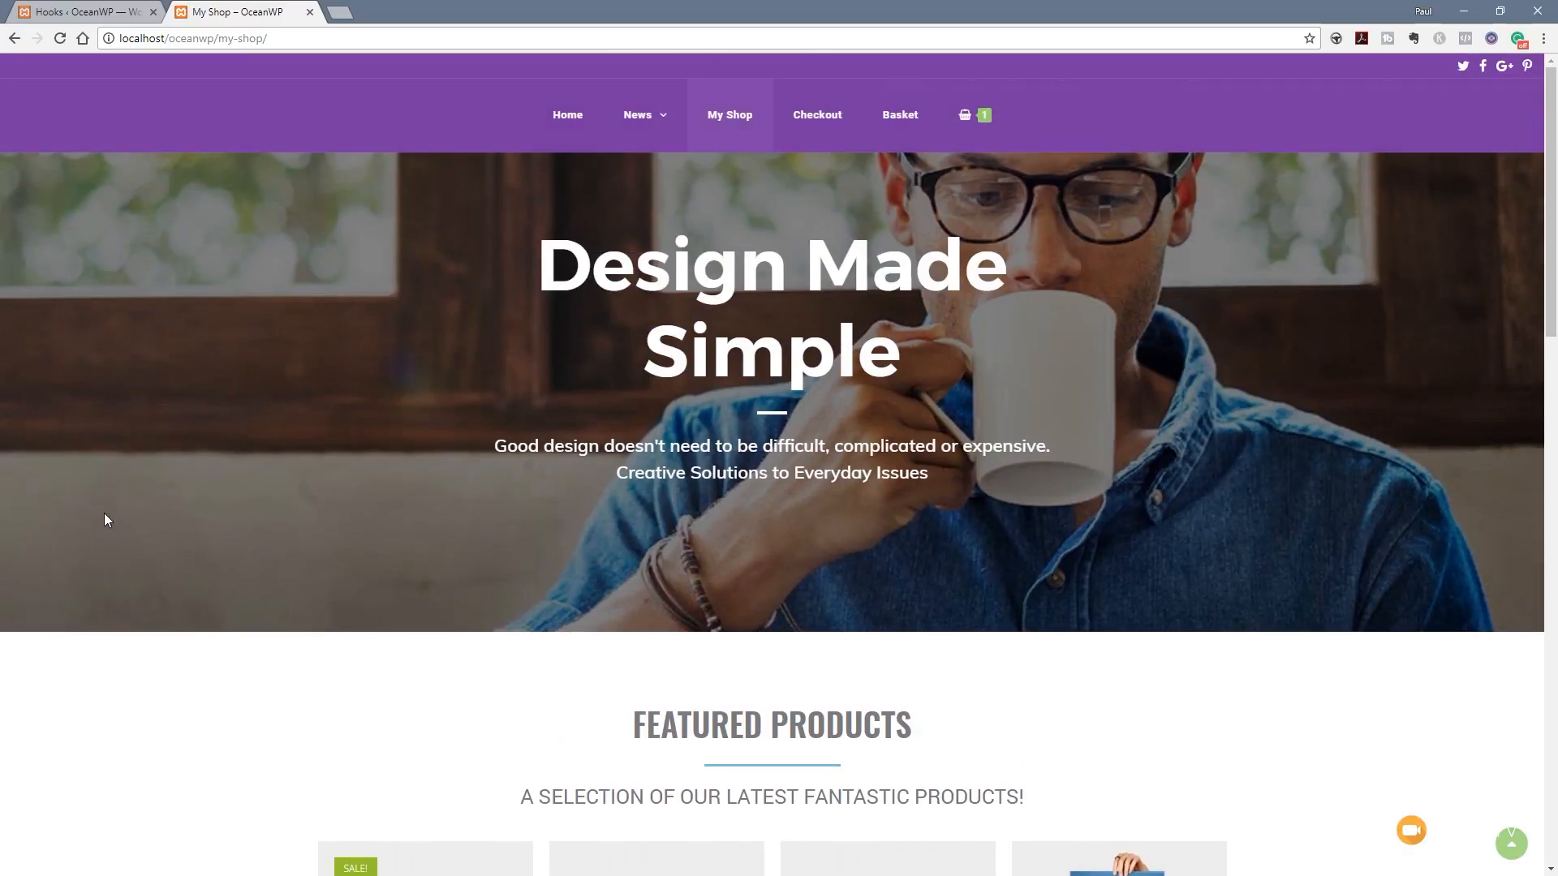
{"action": "scroll", "scroll_direction": "down", "scroll_amount": 3}
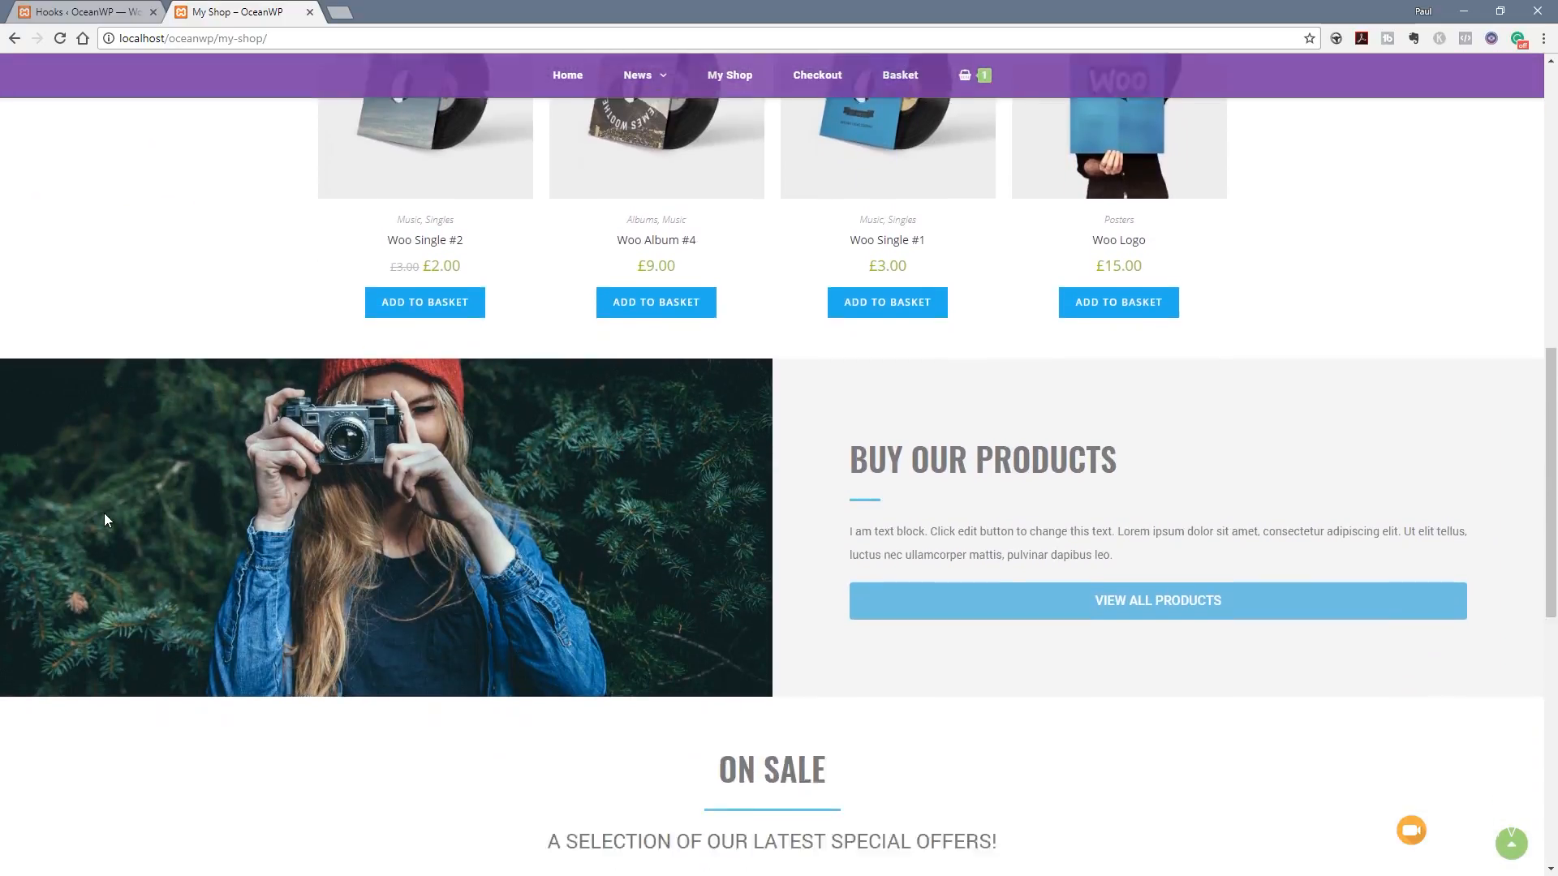
{"action": "scroll", "scroll_direction": "down", "scroll_amount": 3}
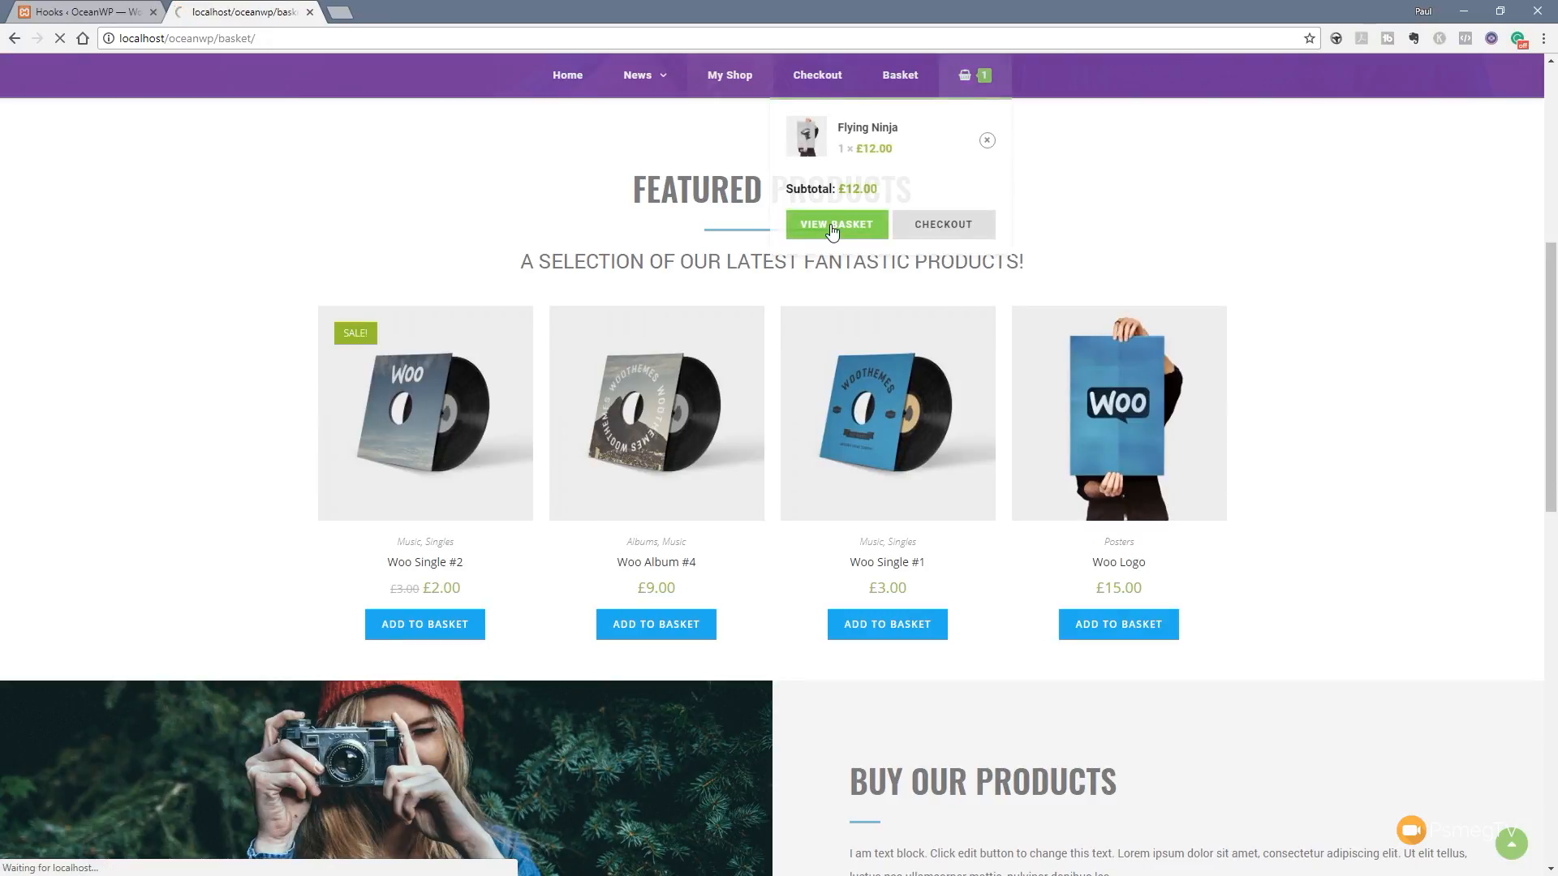
Step: Check the red banner appears on the Basket page but not on Checkout, ending on Basket
{"action": "left_click", "coordinate": [836, 224]}
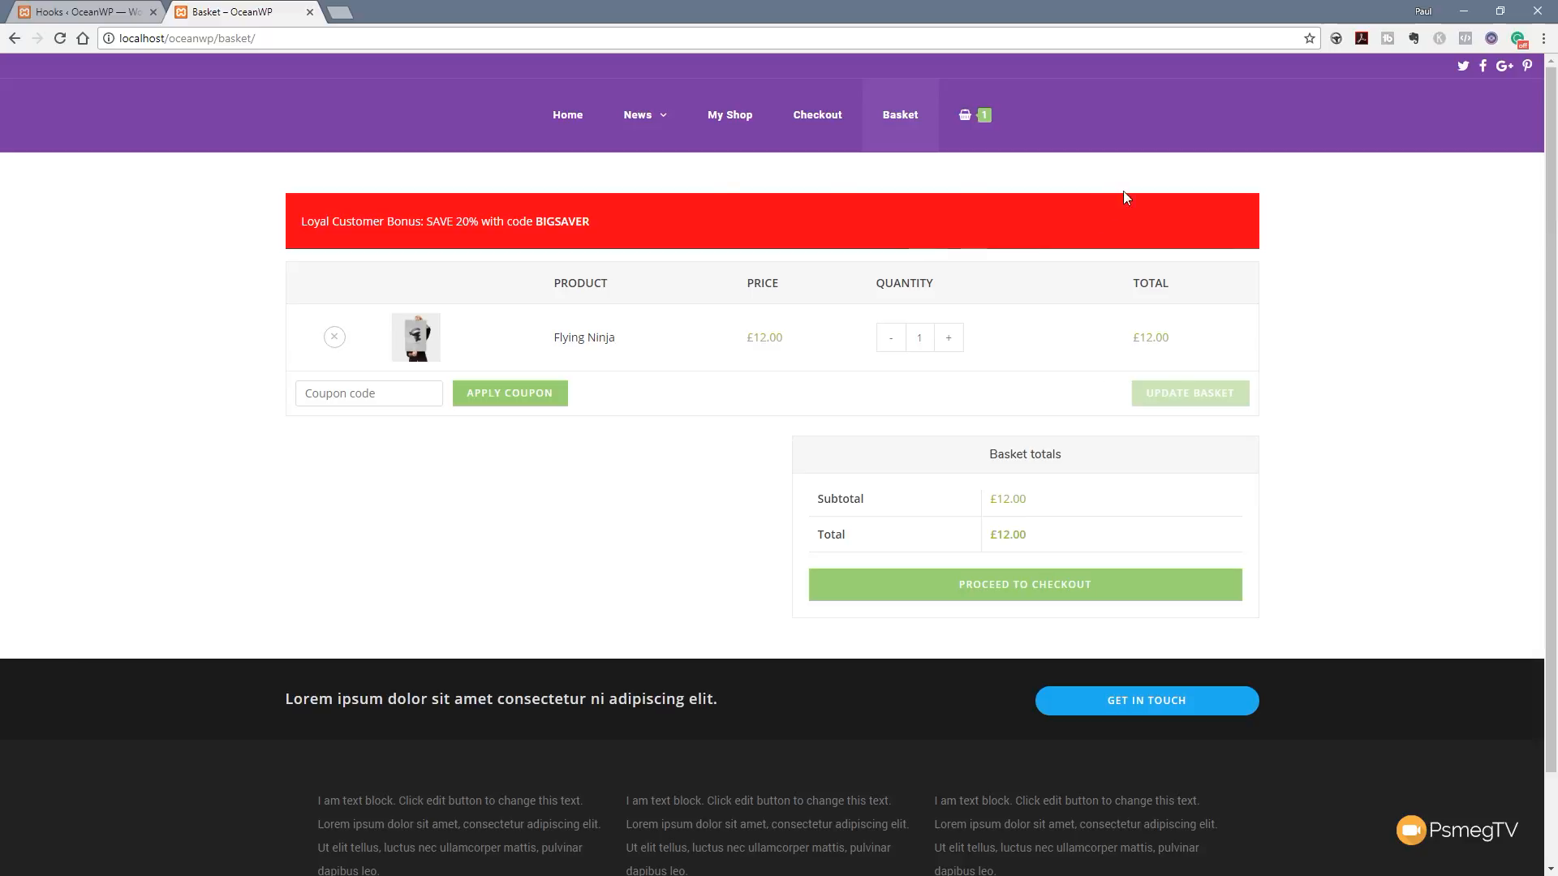
{"action": "mouse_move", "coordinate": [237, 229]}
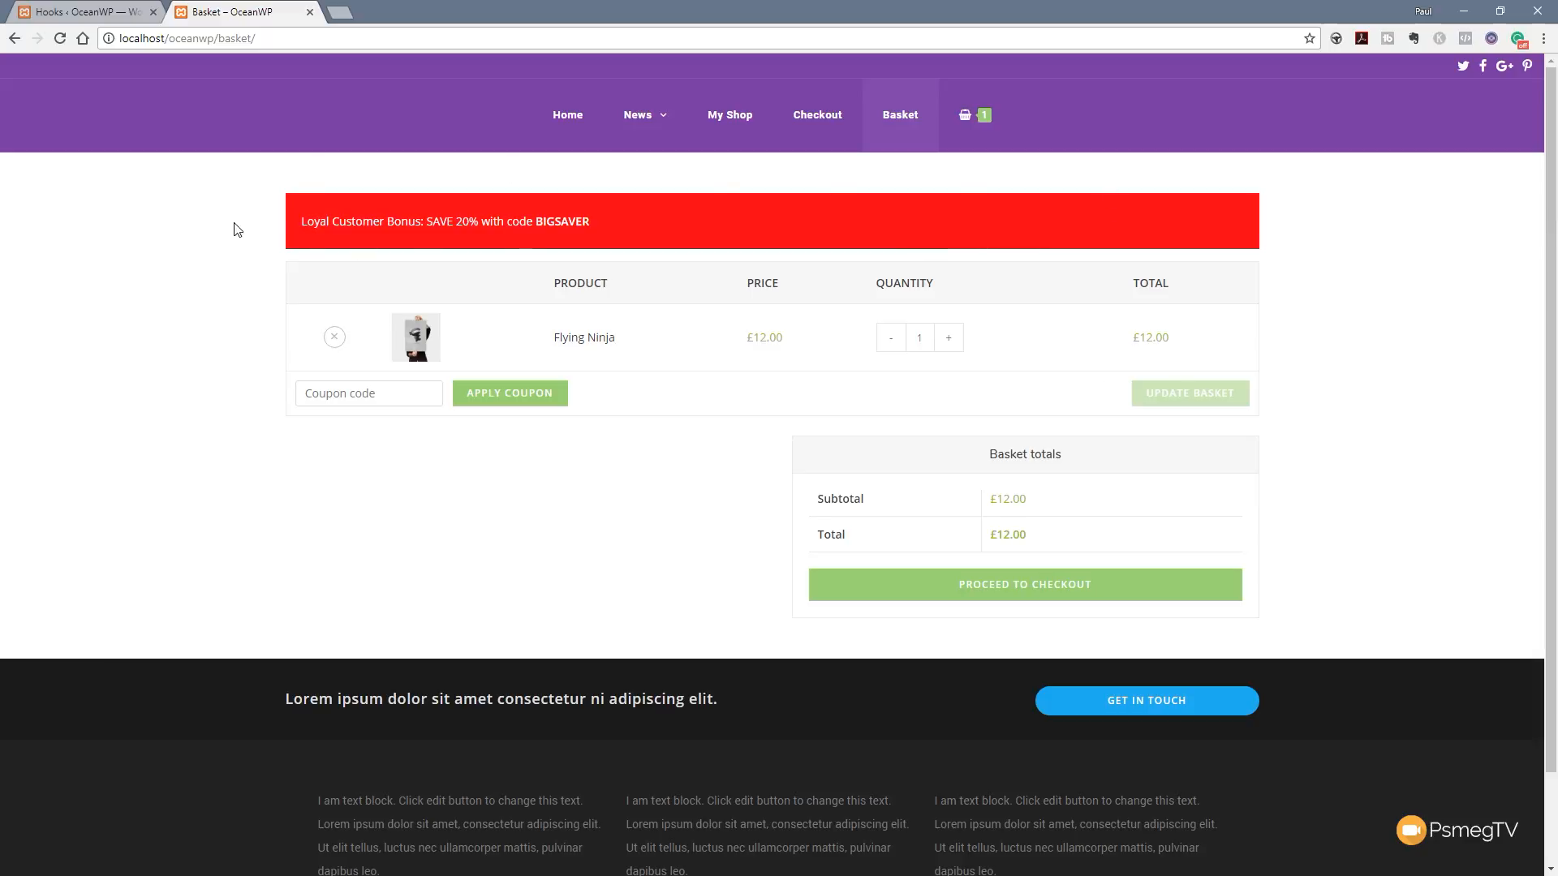
{"action": "mouse_move", "coordinate": [827, 251]}
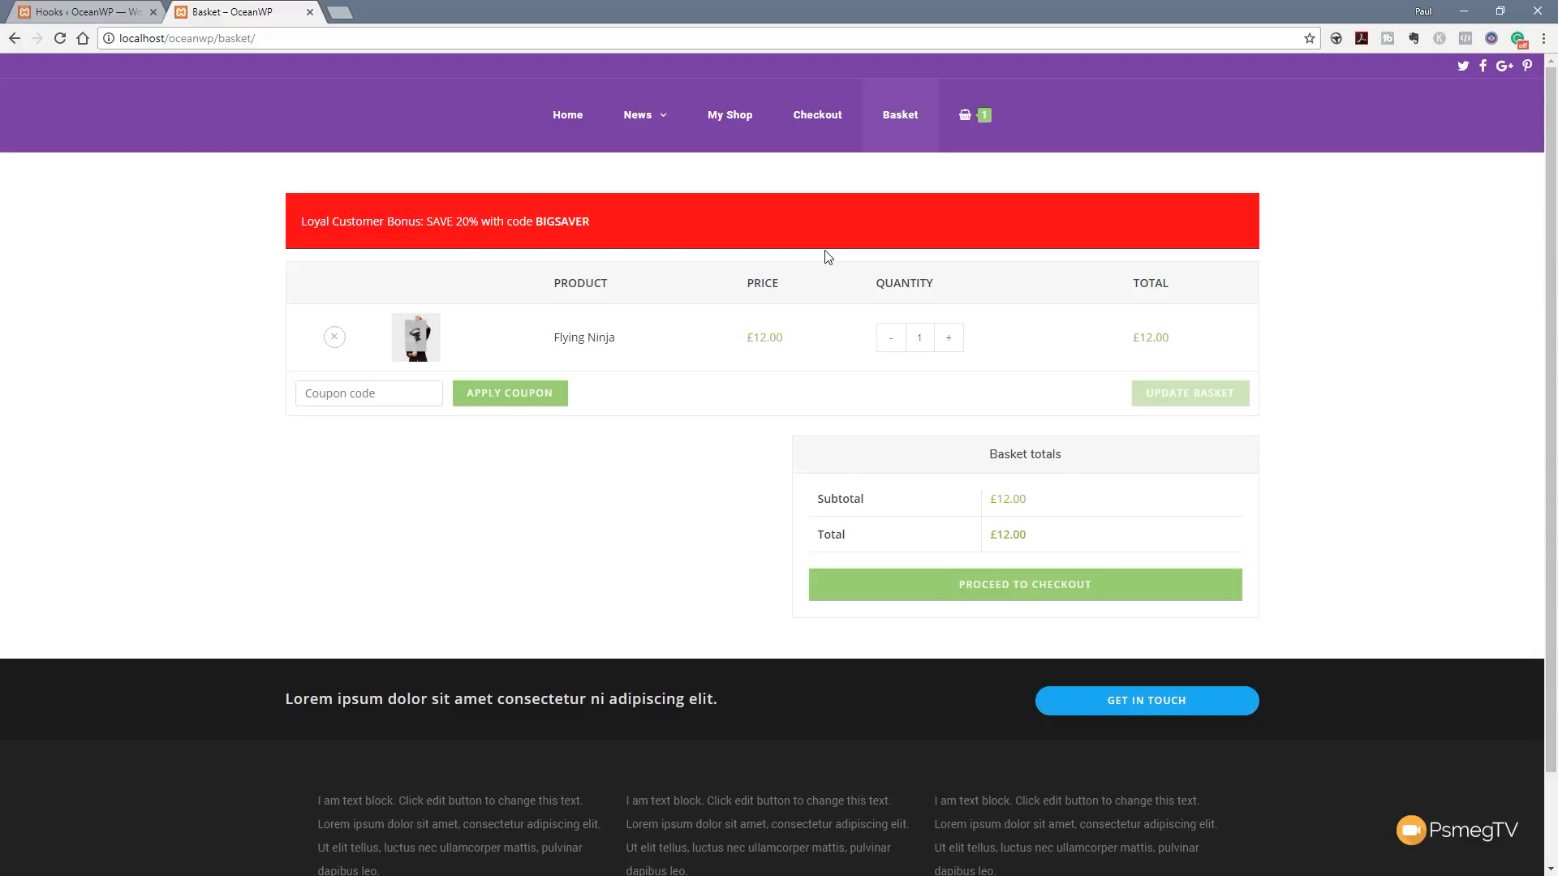
{"action": "left_click", "coordinate": [1024, 584]}
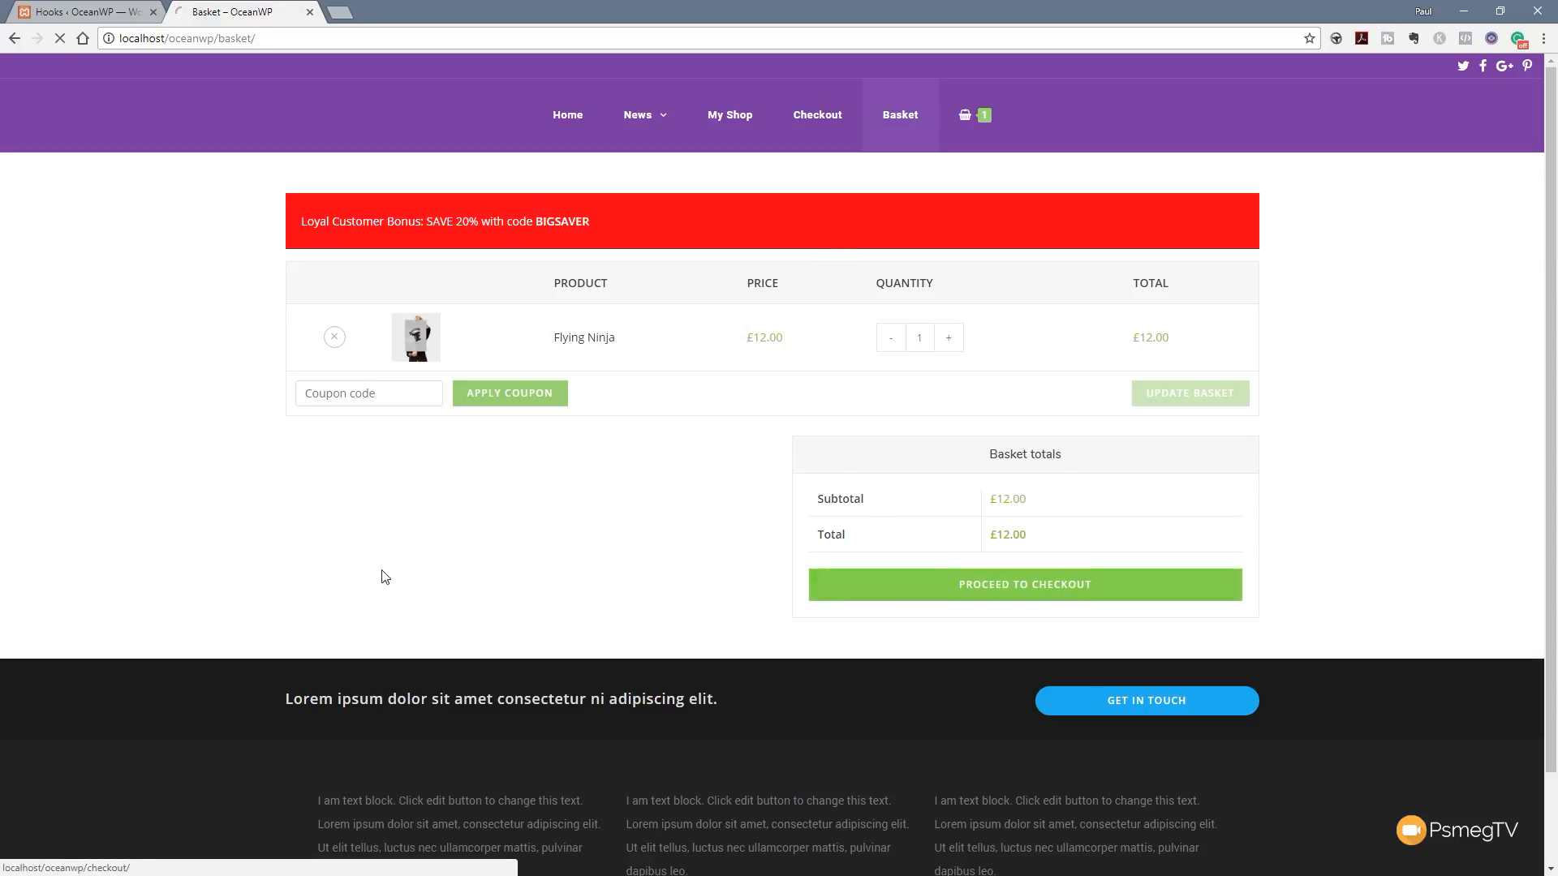
{"action": "left_click", "coordinate": [1024, 584]}
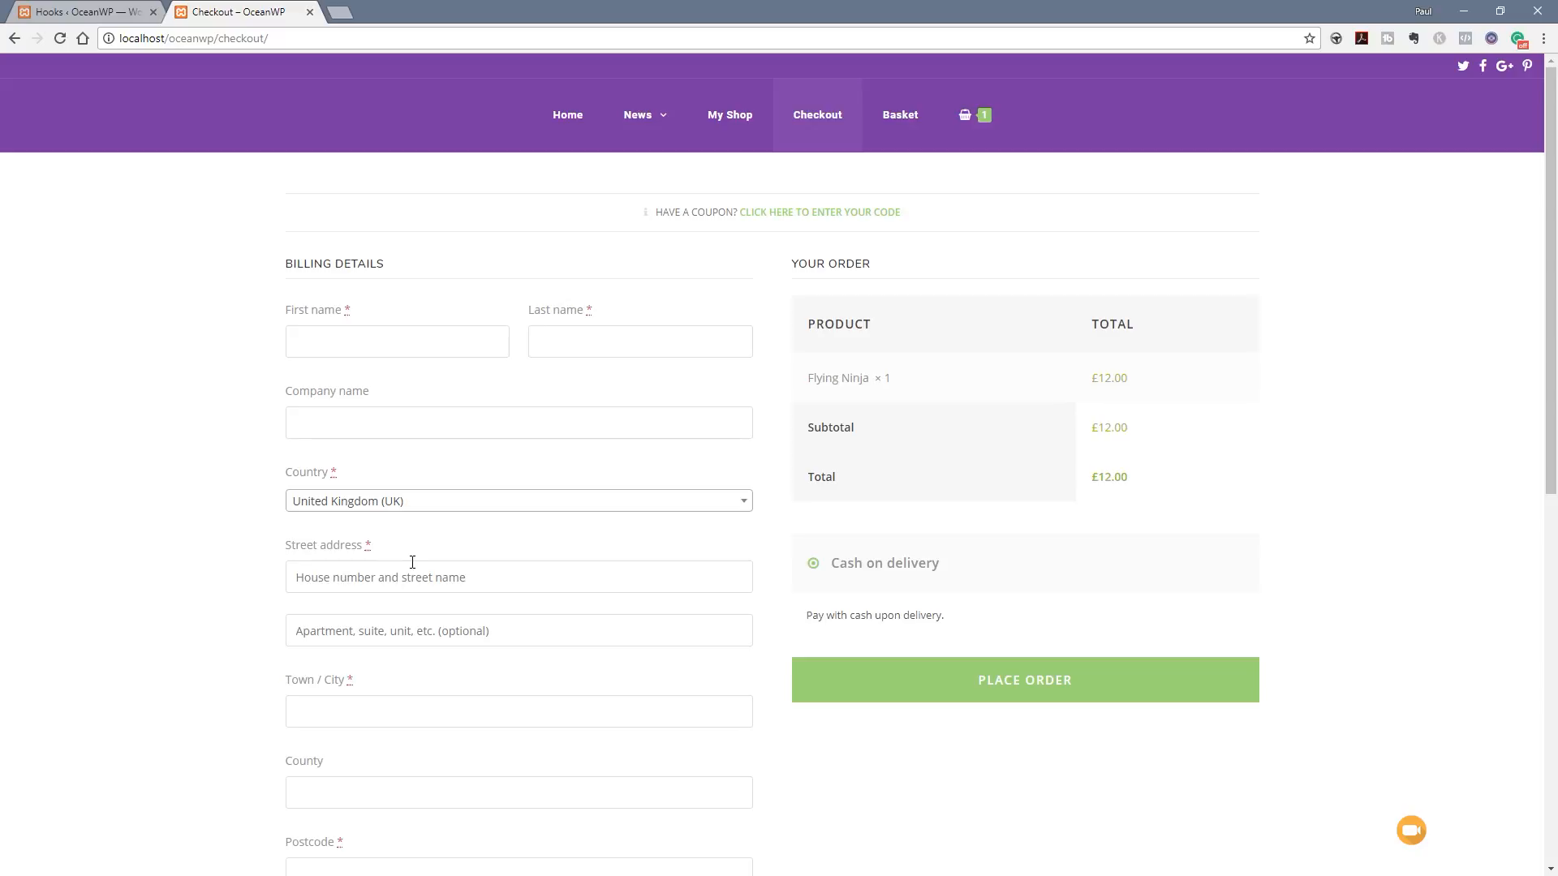
{"action": "mouse_move", "coordinate": [1040, 180]}
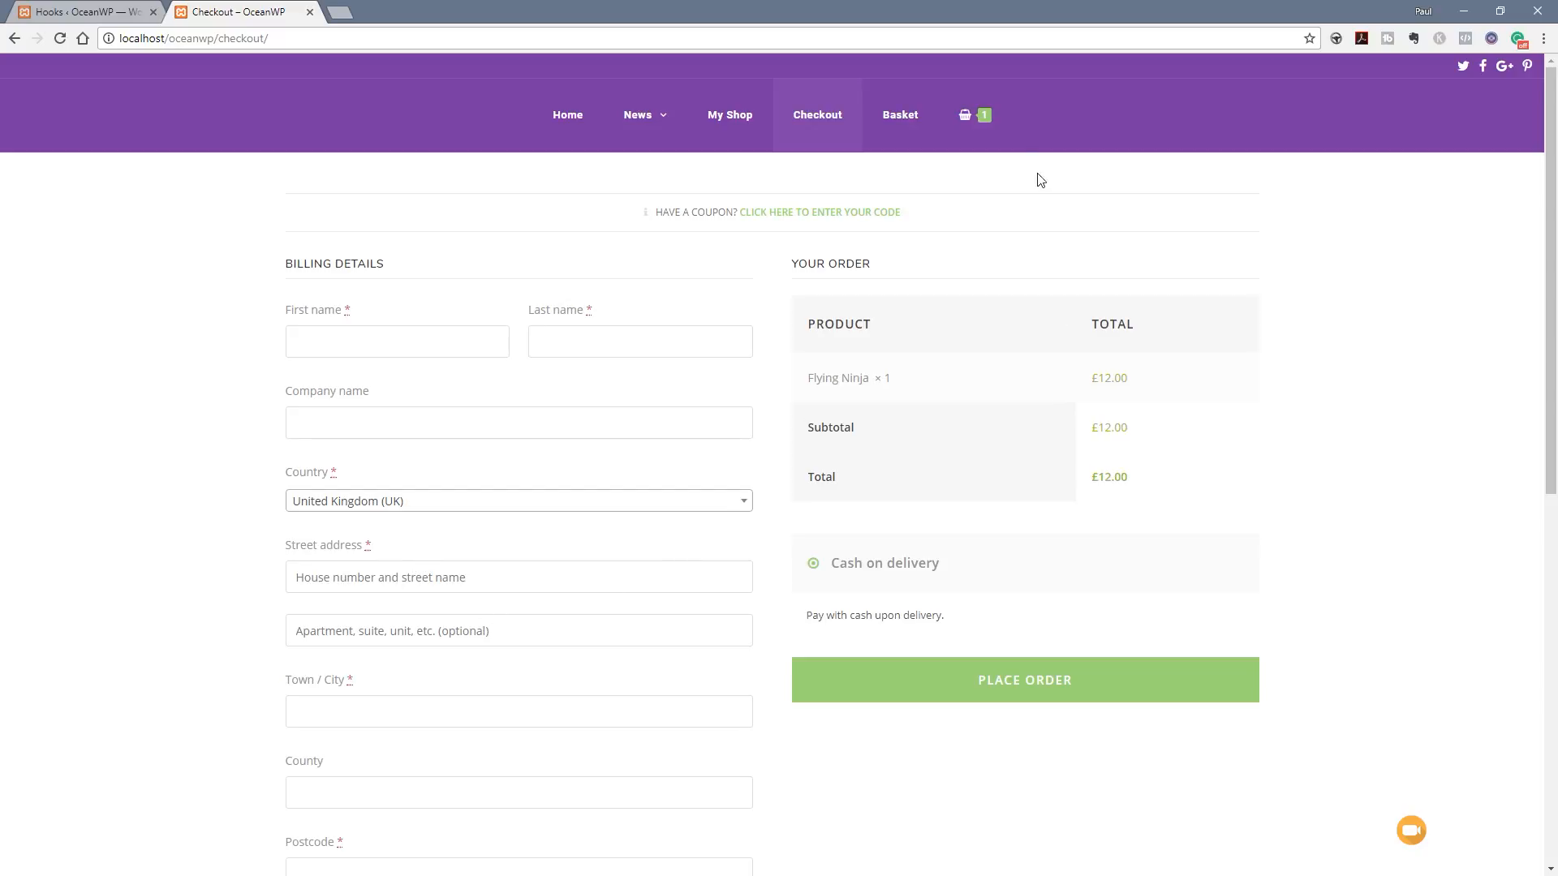
{"action": "left_click", "coordinate": [897, 113]}
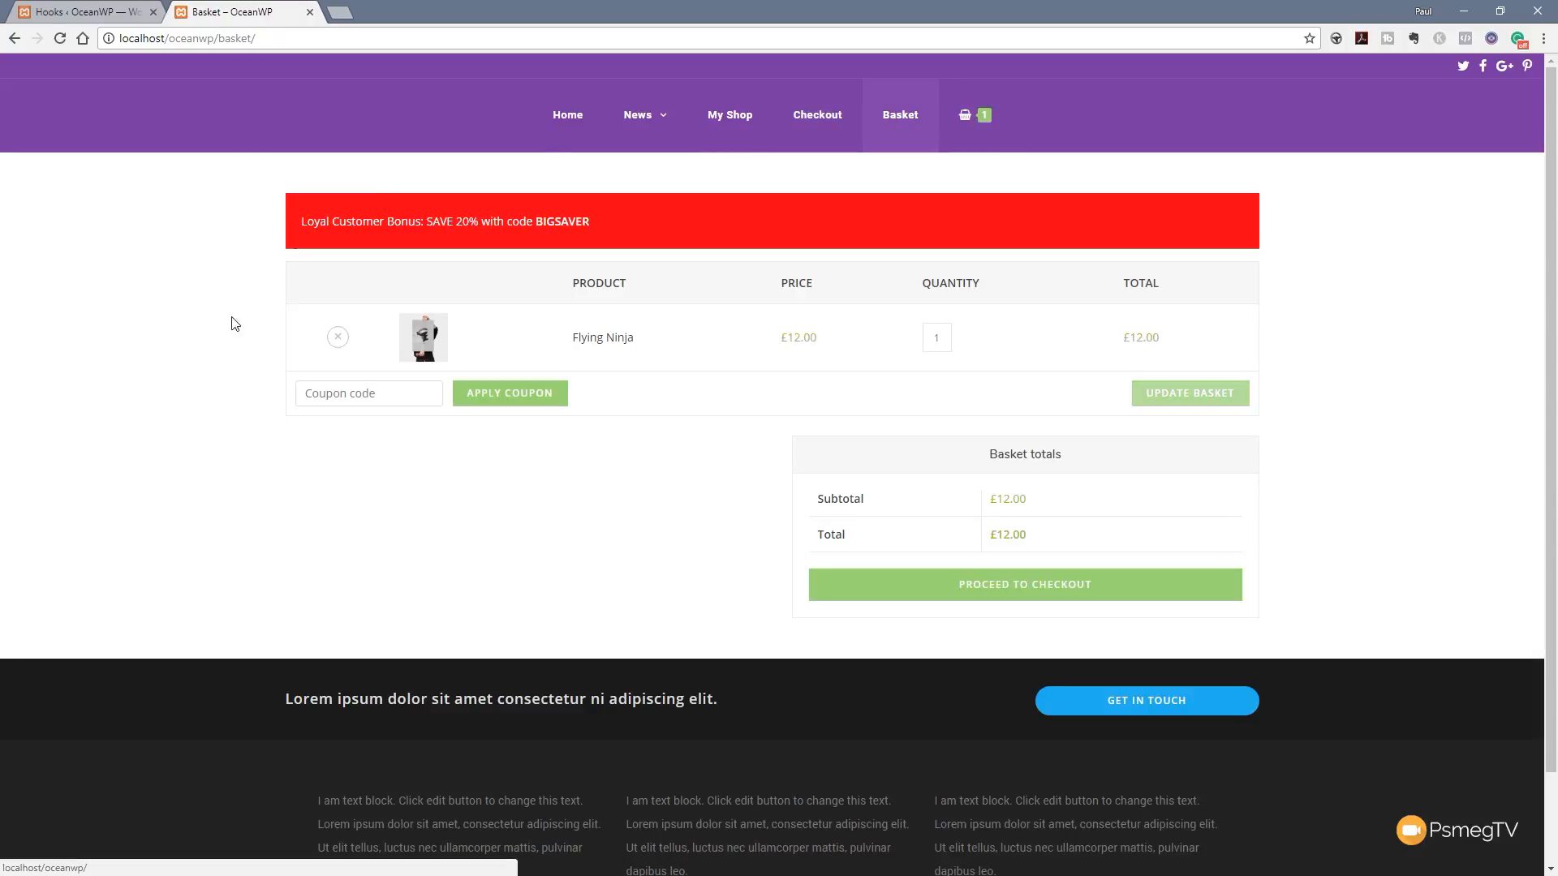
Step: Enable User Roles, set Show if to Customer and save the hooks
{"action": "left_click", "coordinate": [79, 11]}
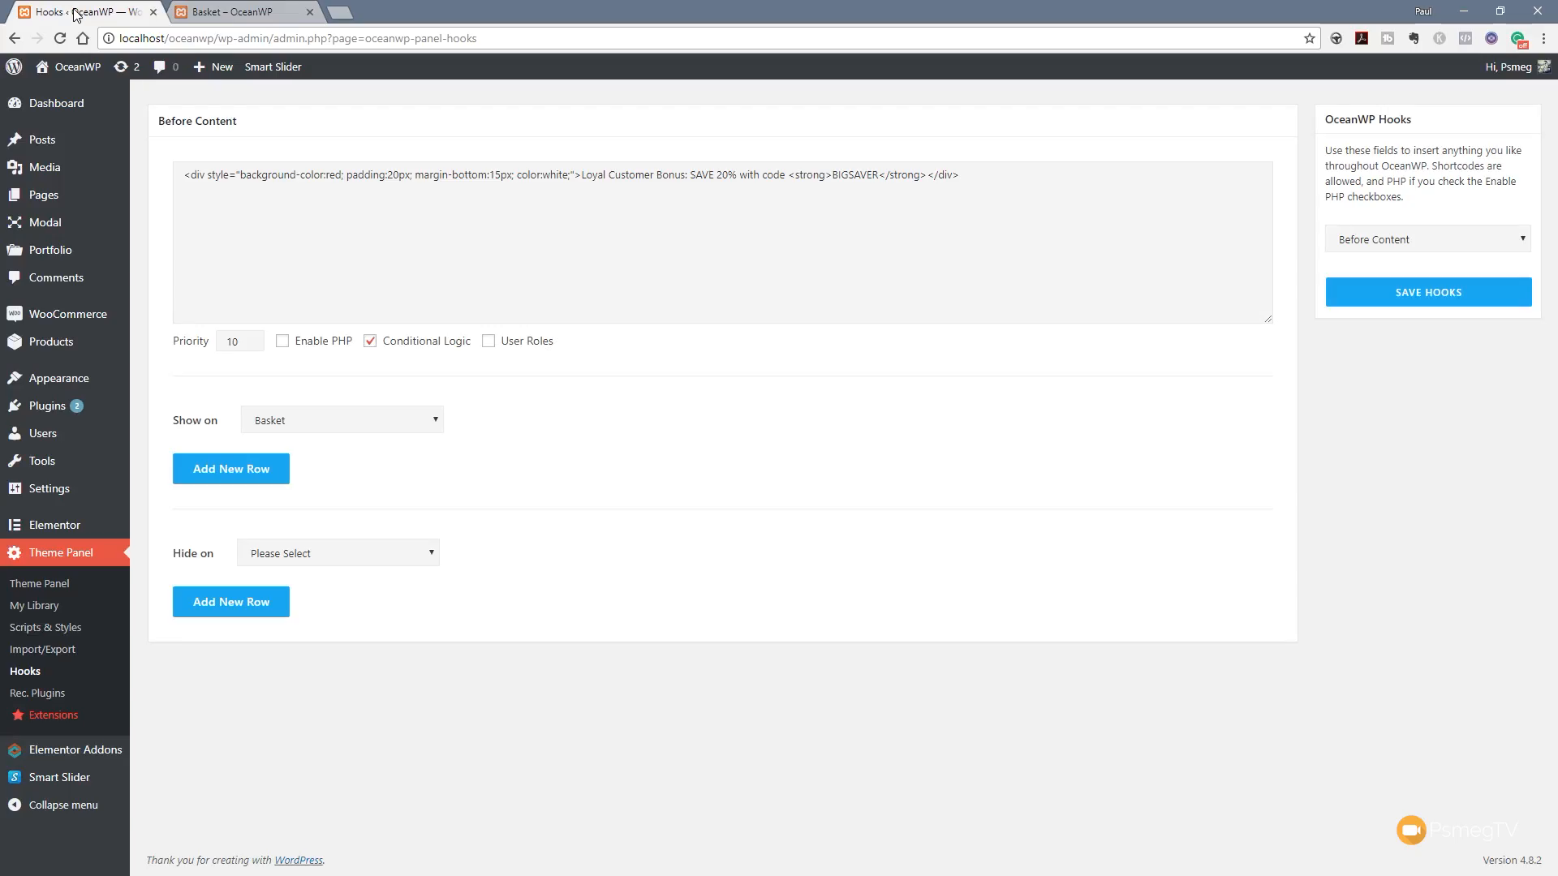
{"action": "mouse_move", "coordinate": [411, 477]}
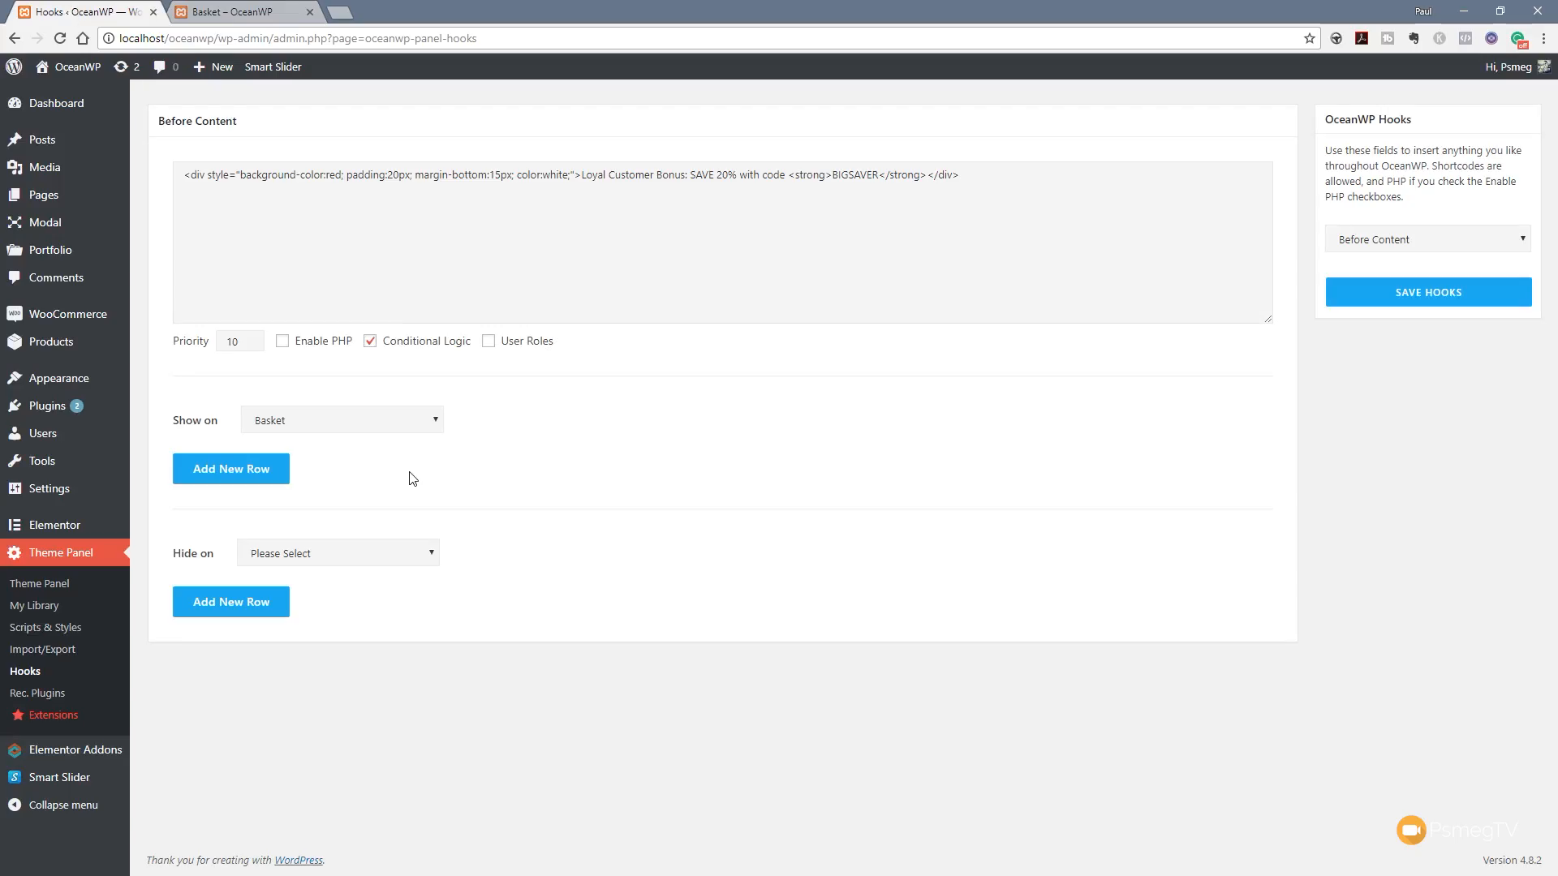
{"action": "mouse_move", "coordinate": [706, 471]}
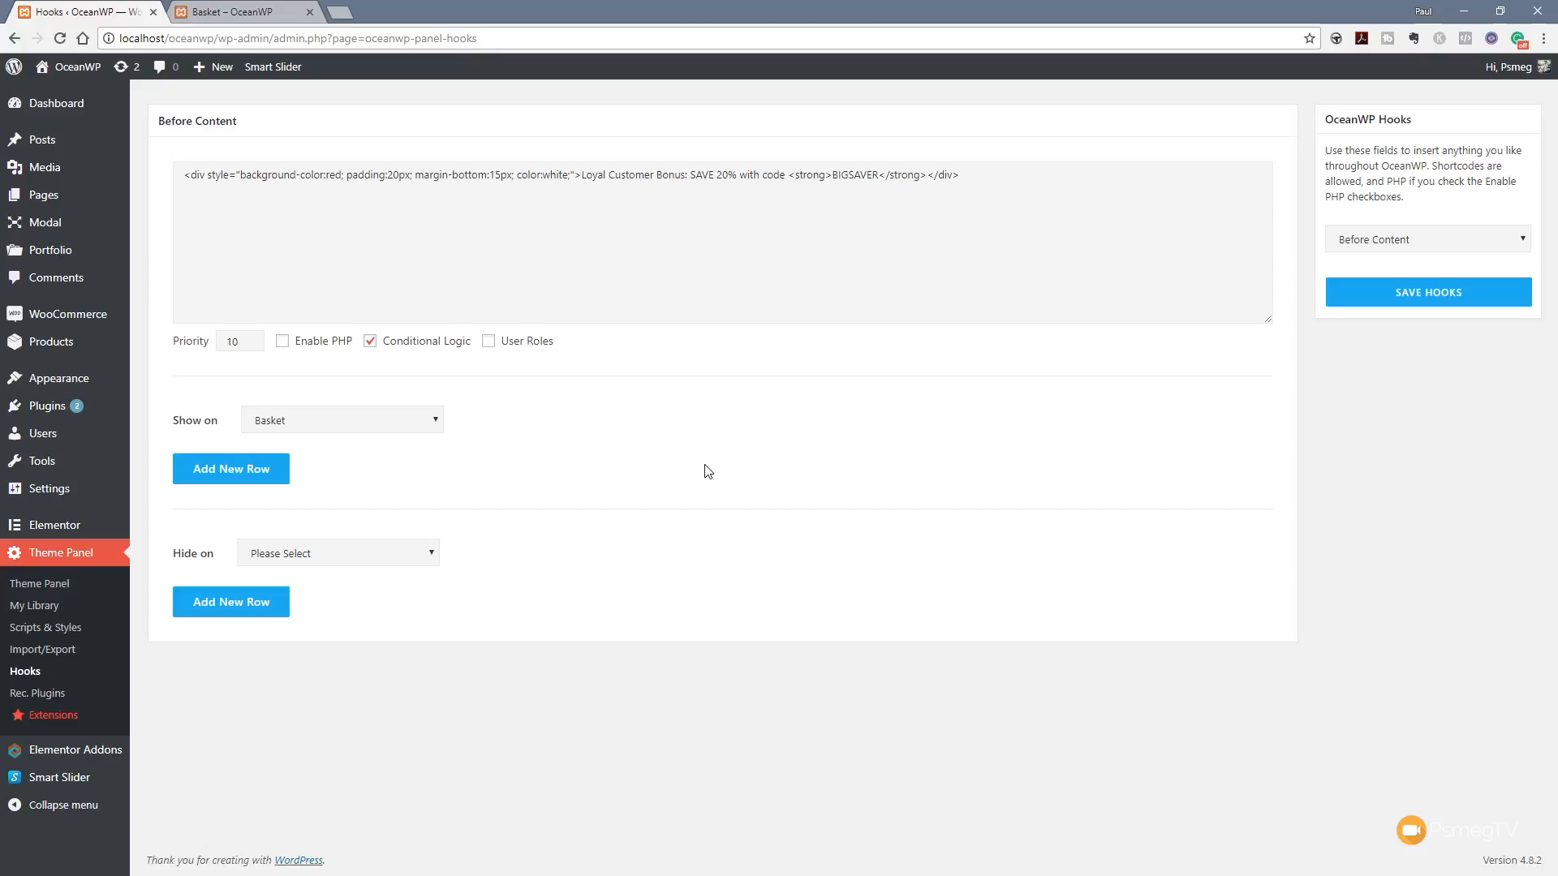
{"action": "mouse_move", "coordinate": [514, 355]}
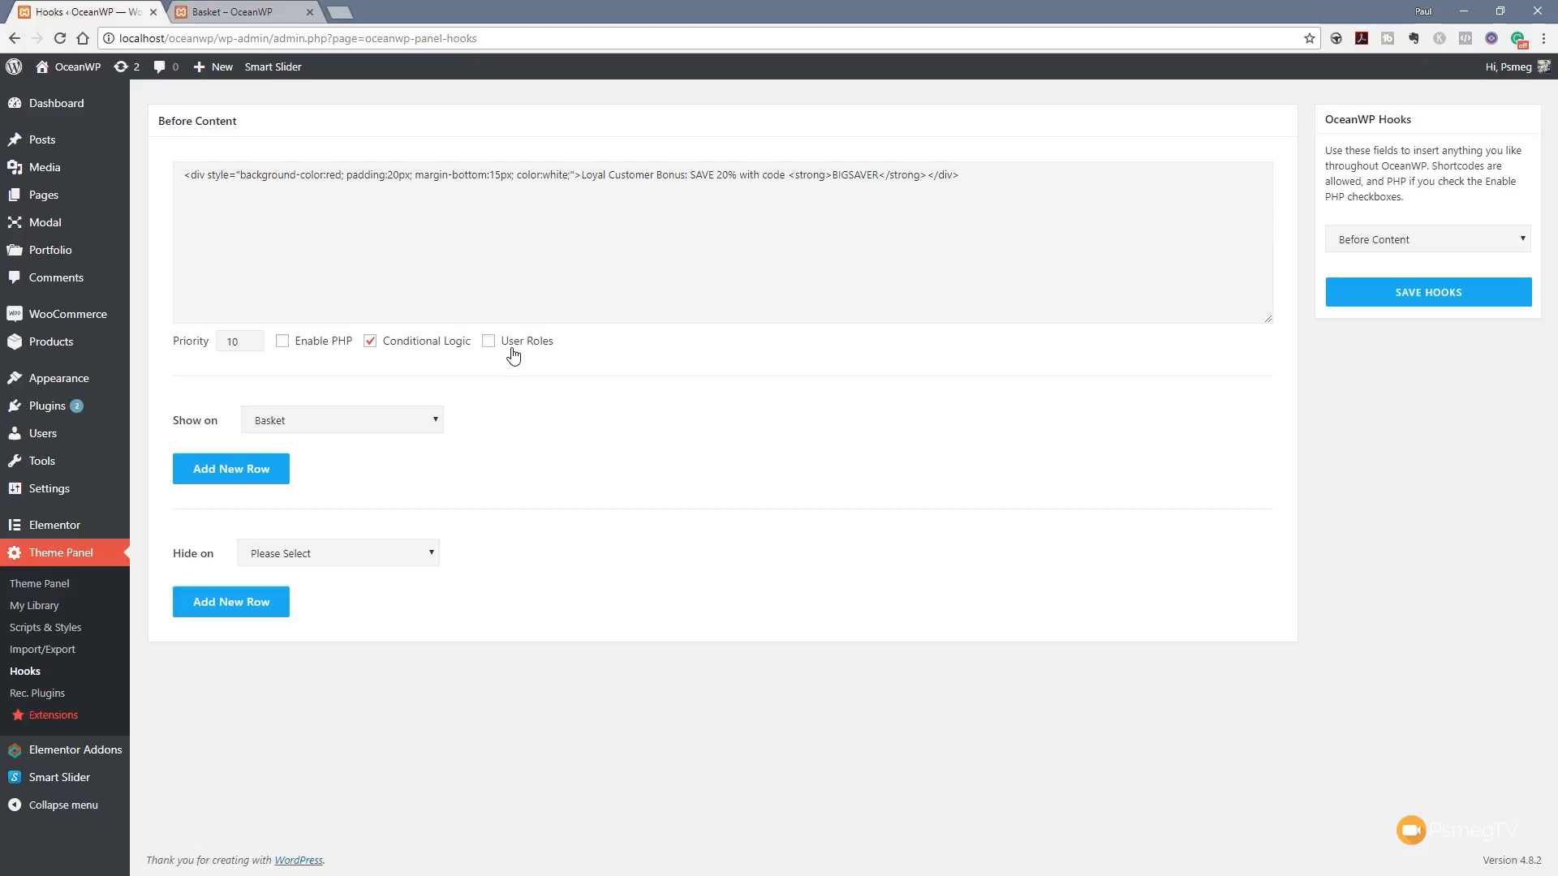
{"action": "left_click", "coordinate": [488, 341]}
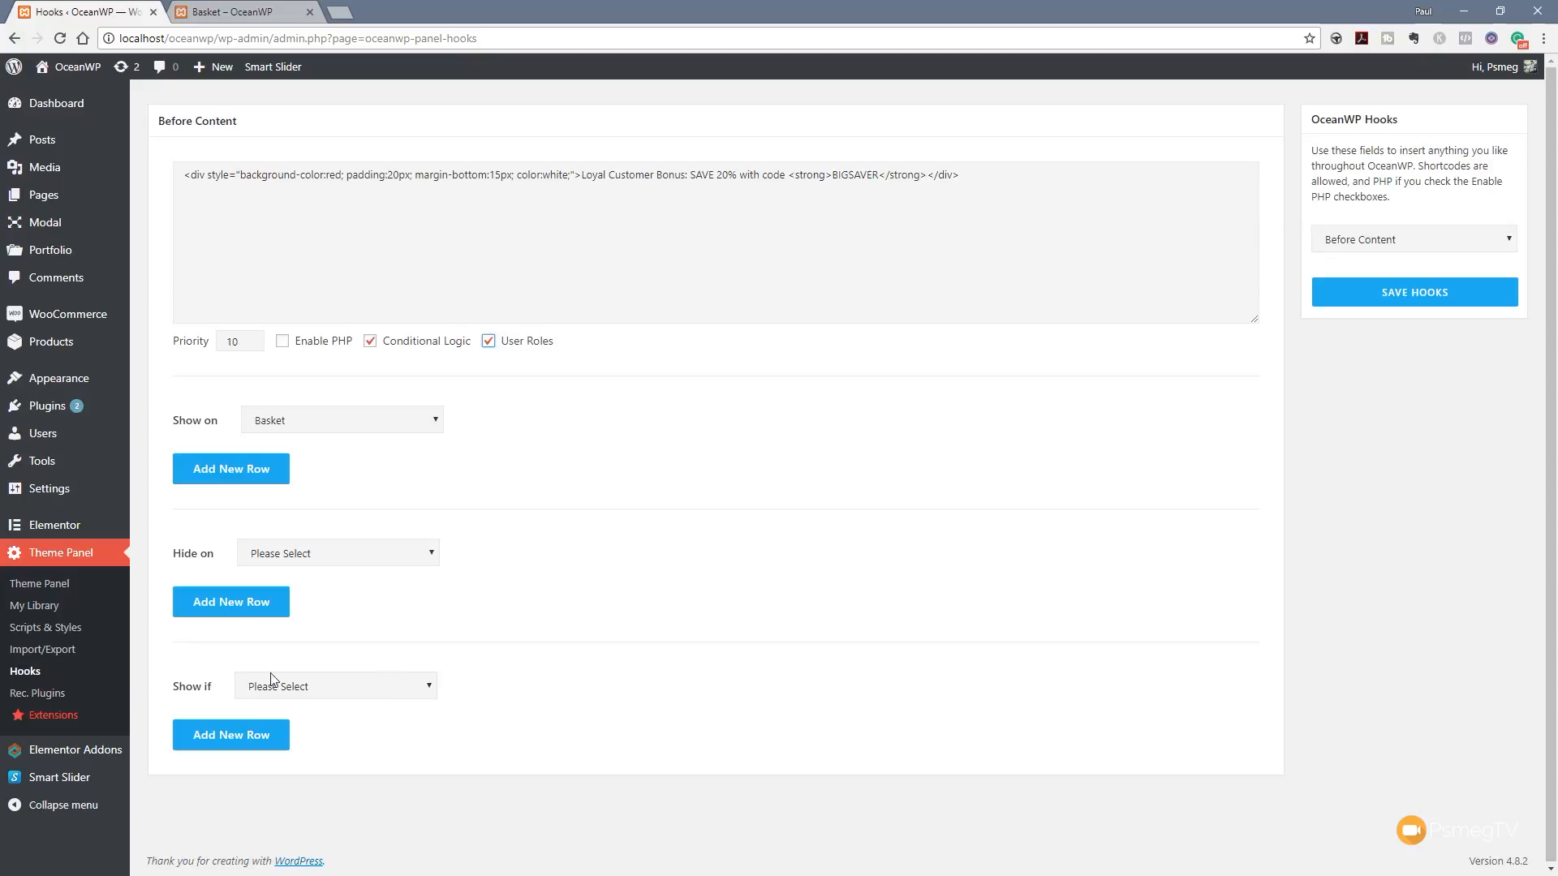
{"action": "mouse_move", "coordinate": [533, 672]}
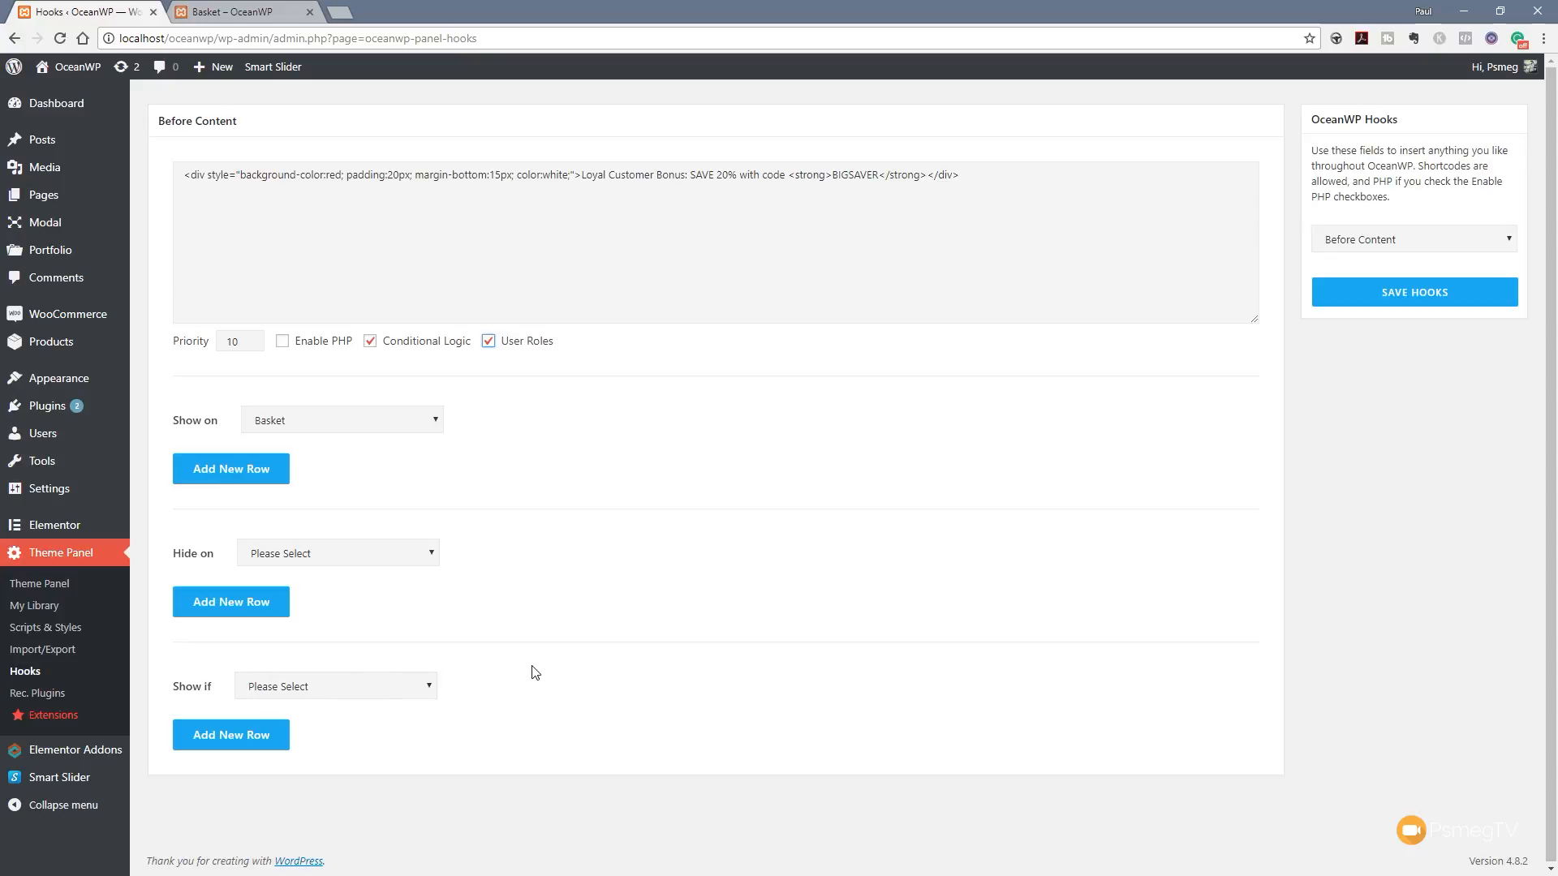
{"action": "mouse_move", "coordinate": [256, 706]}
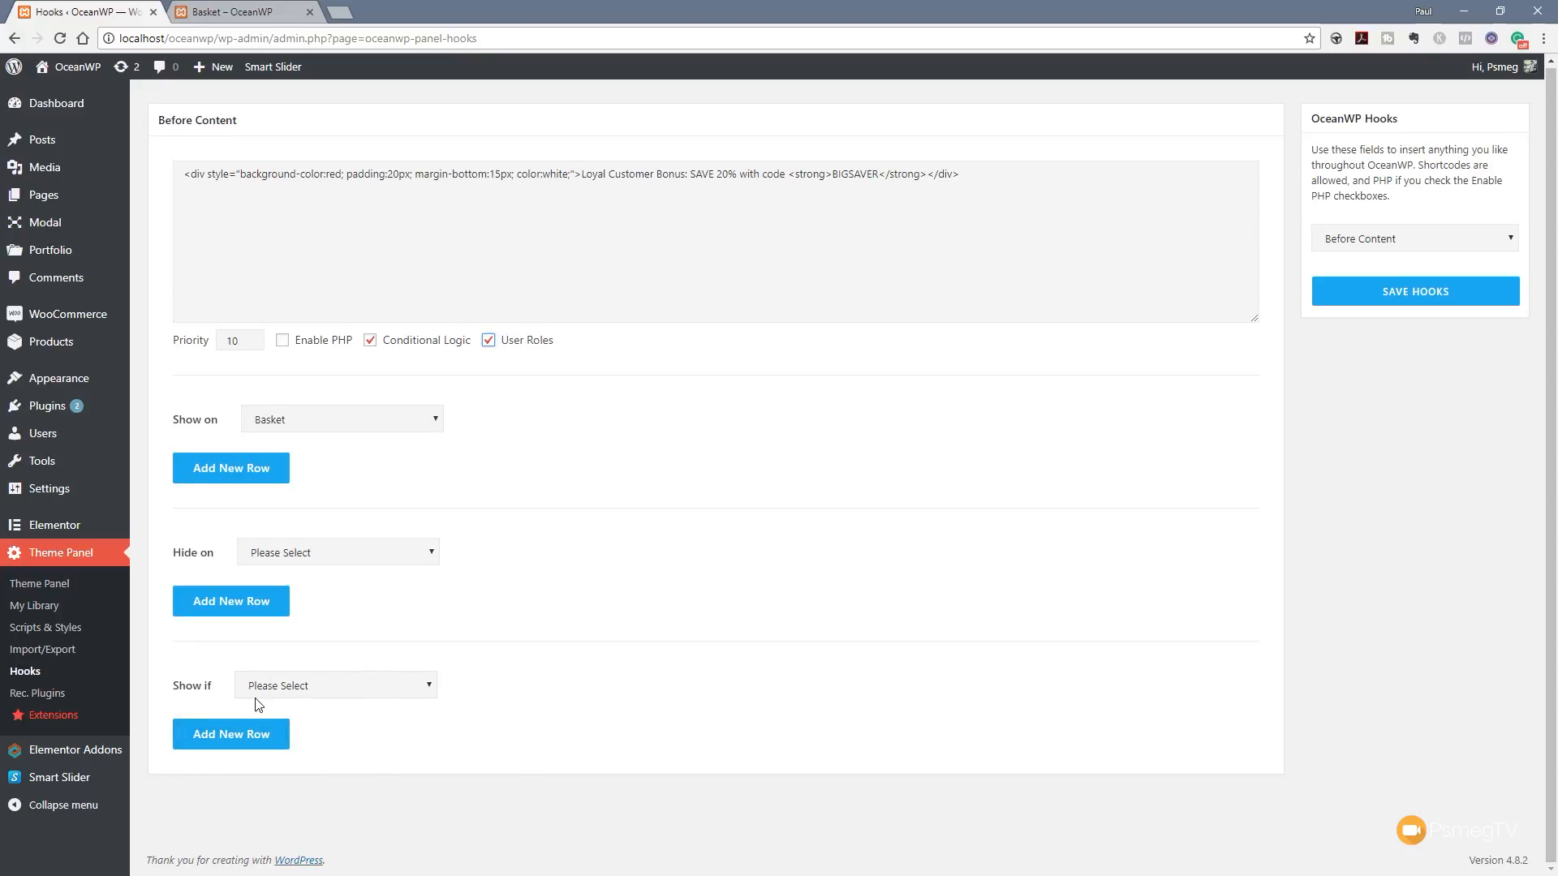
{"action": "left_click", "coordinate": [334, 685]}
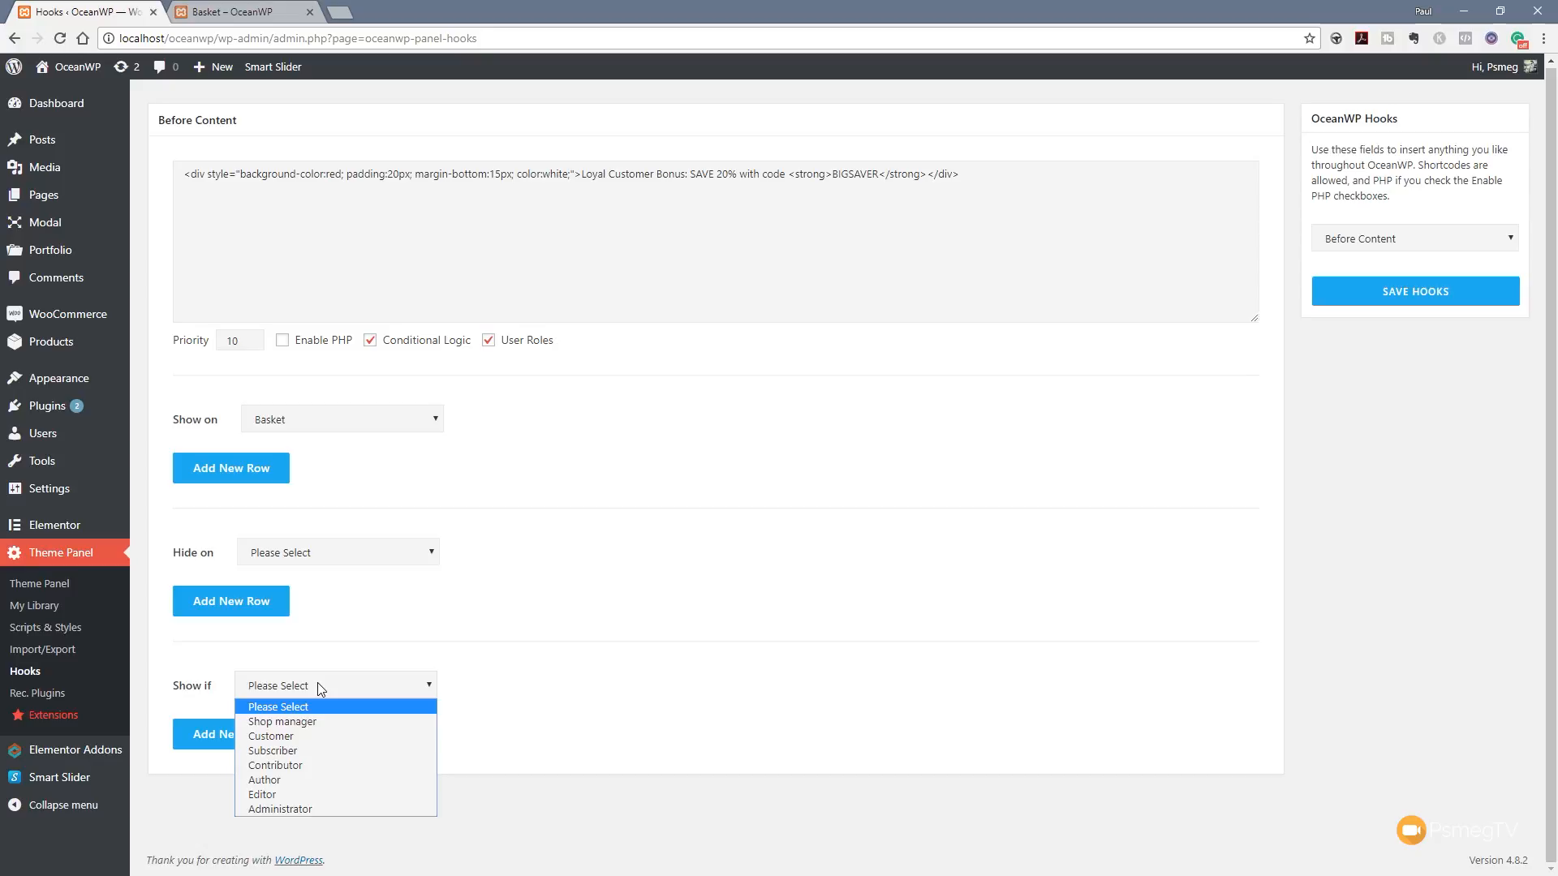
{"action": "mouse_move", "coordinate": [312, 708]}
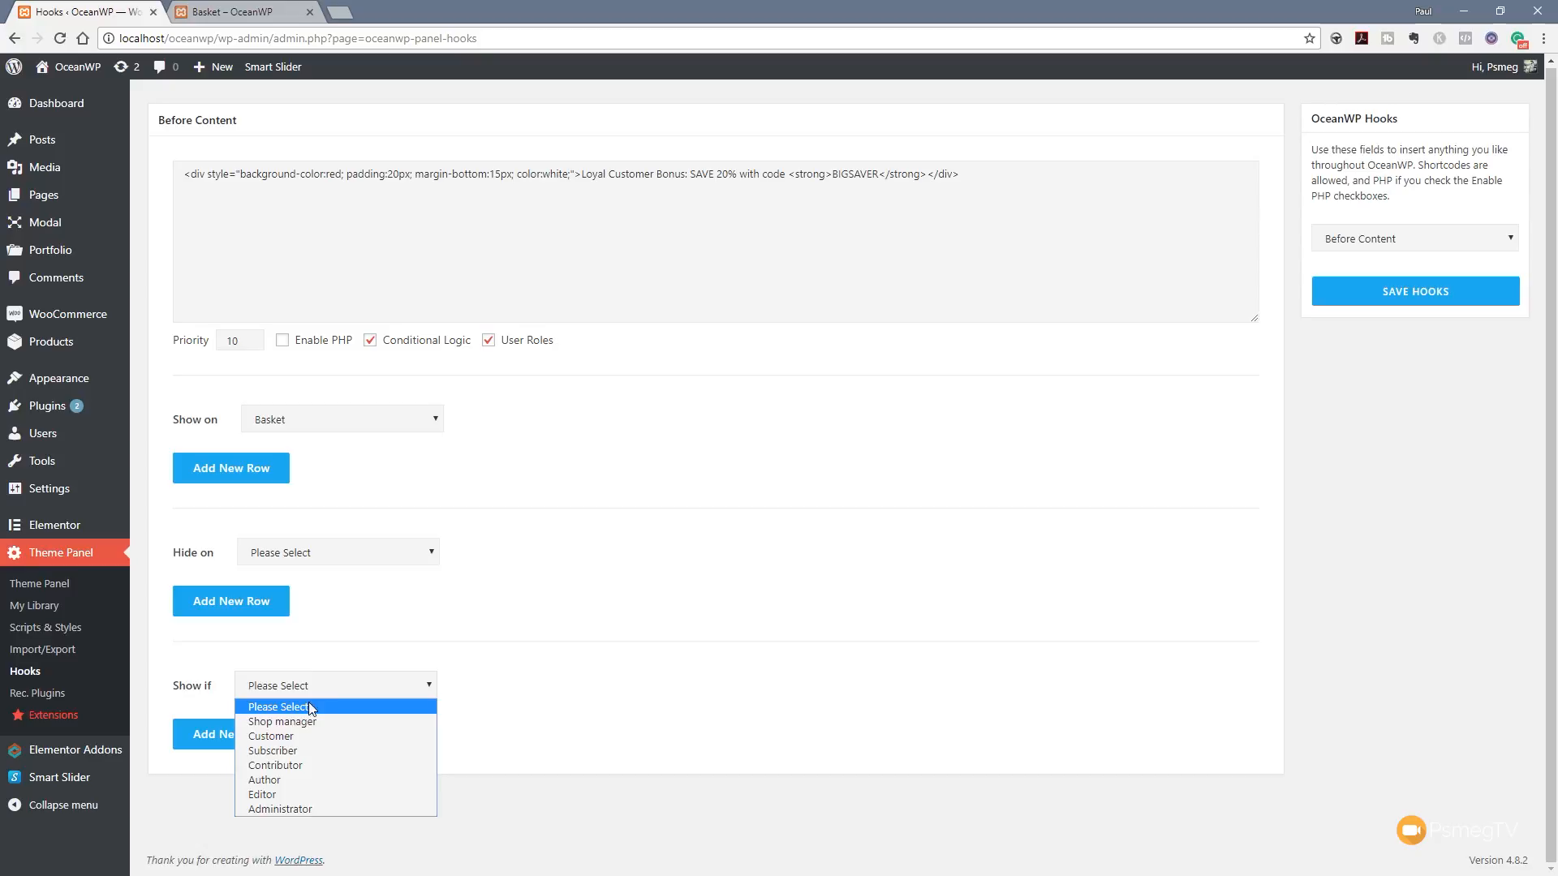
{"action": "left_click", "coordinate": [271, 735]}
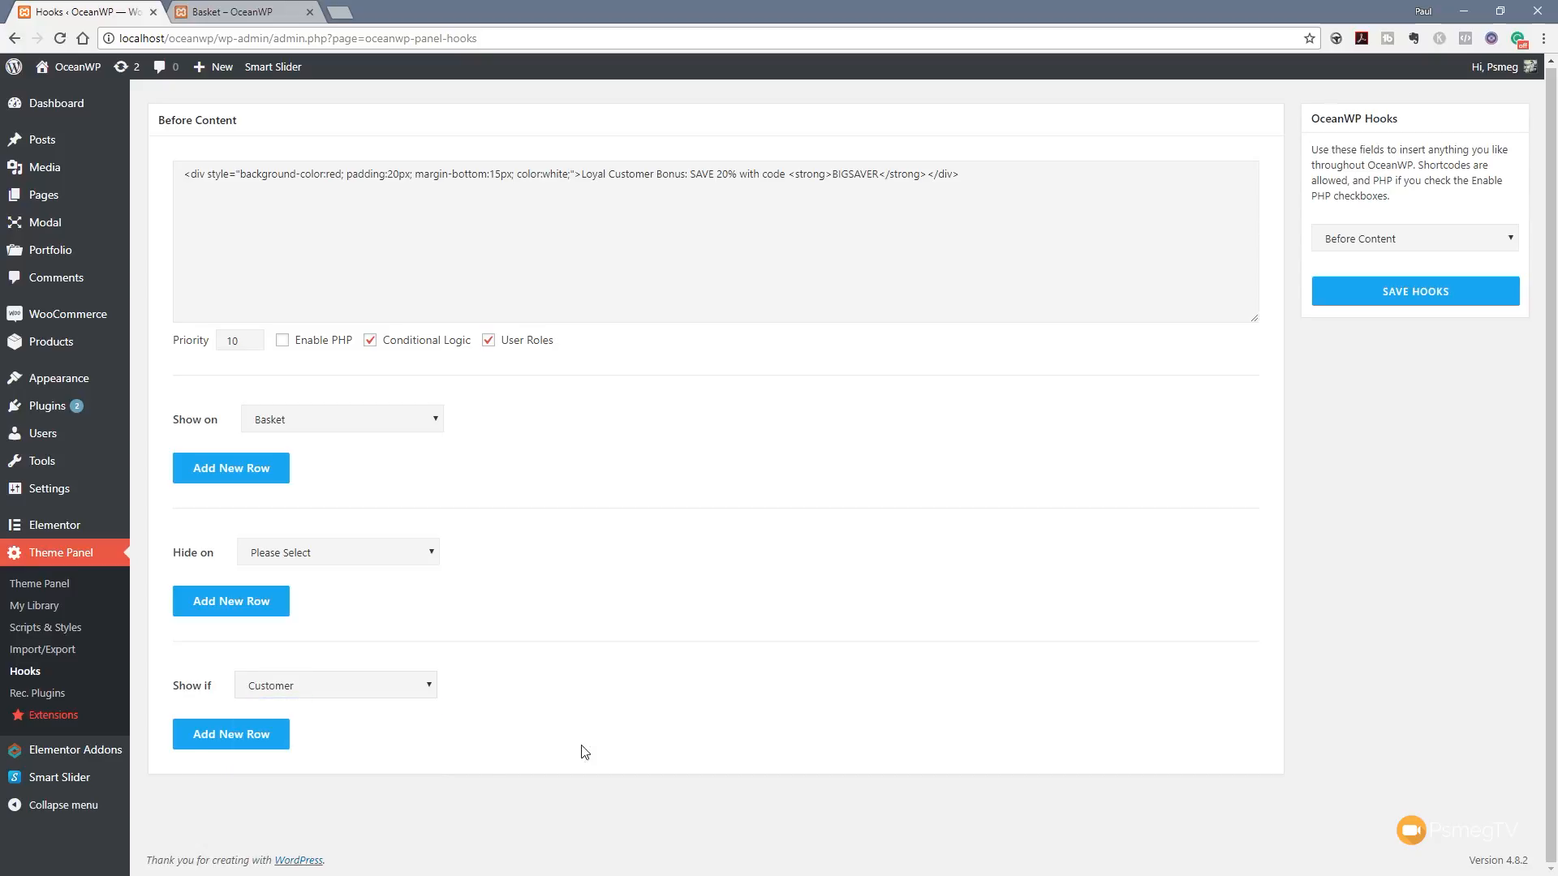
{"action": "left_click", "coordinate": [1414, 291]}
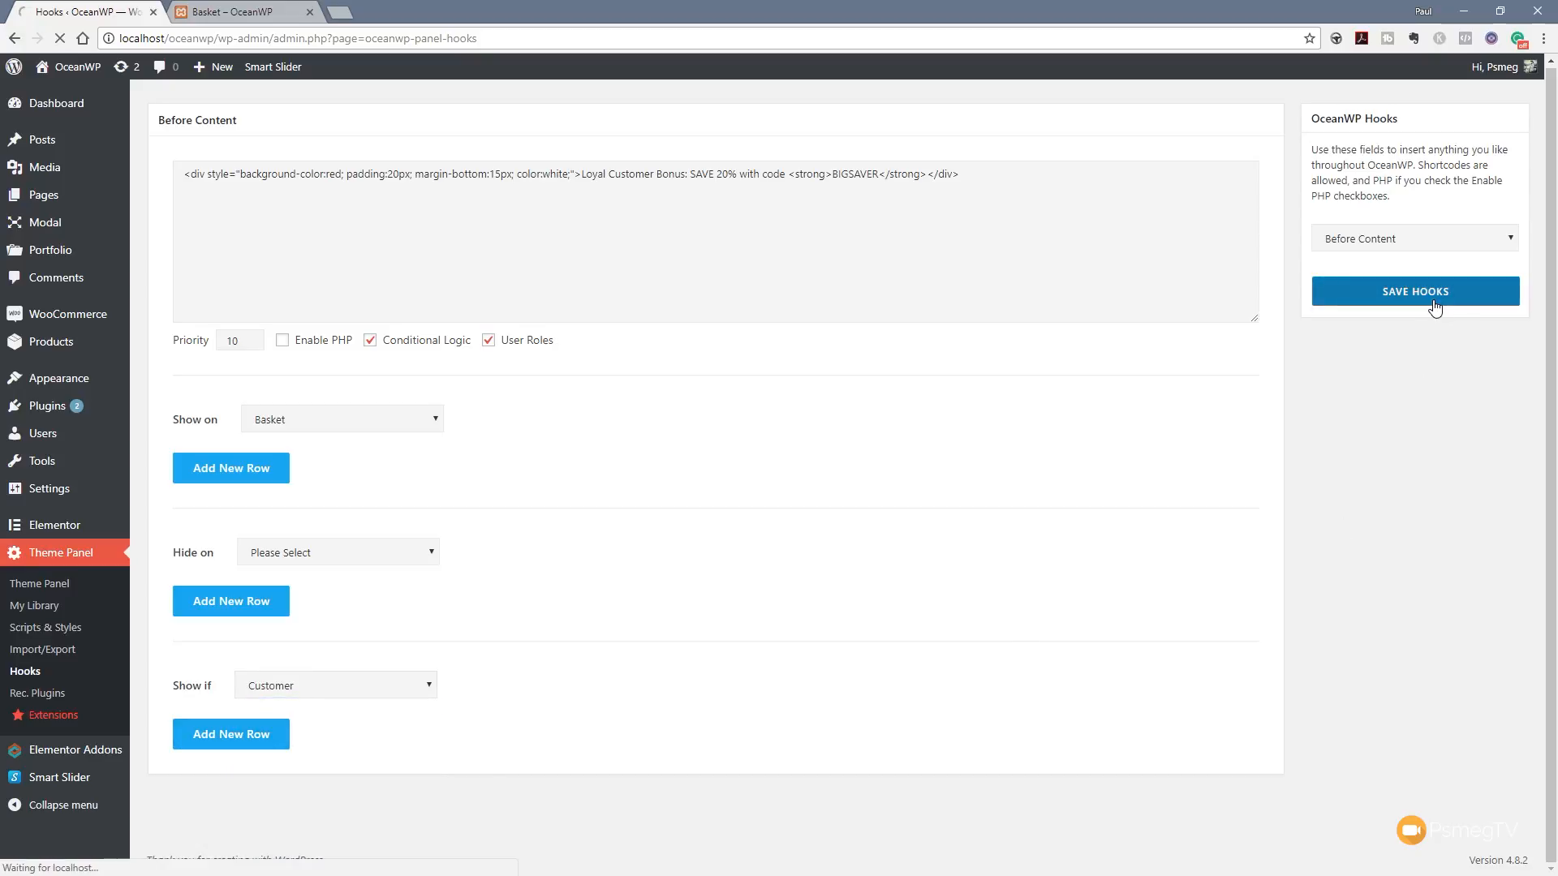
{"action": "left_click", "coordinate": [1414, 290]}
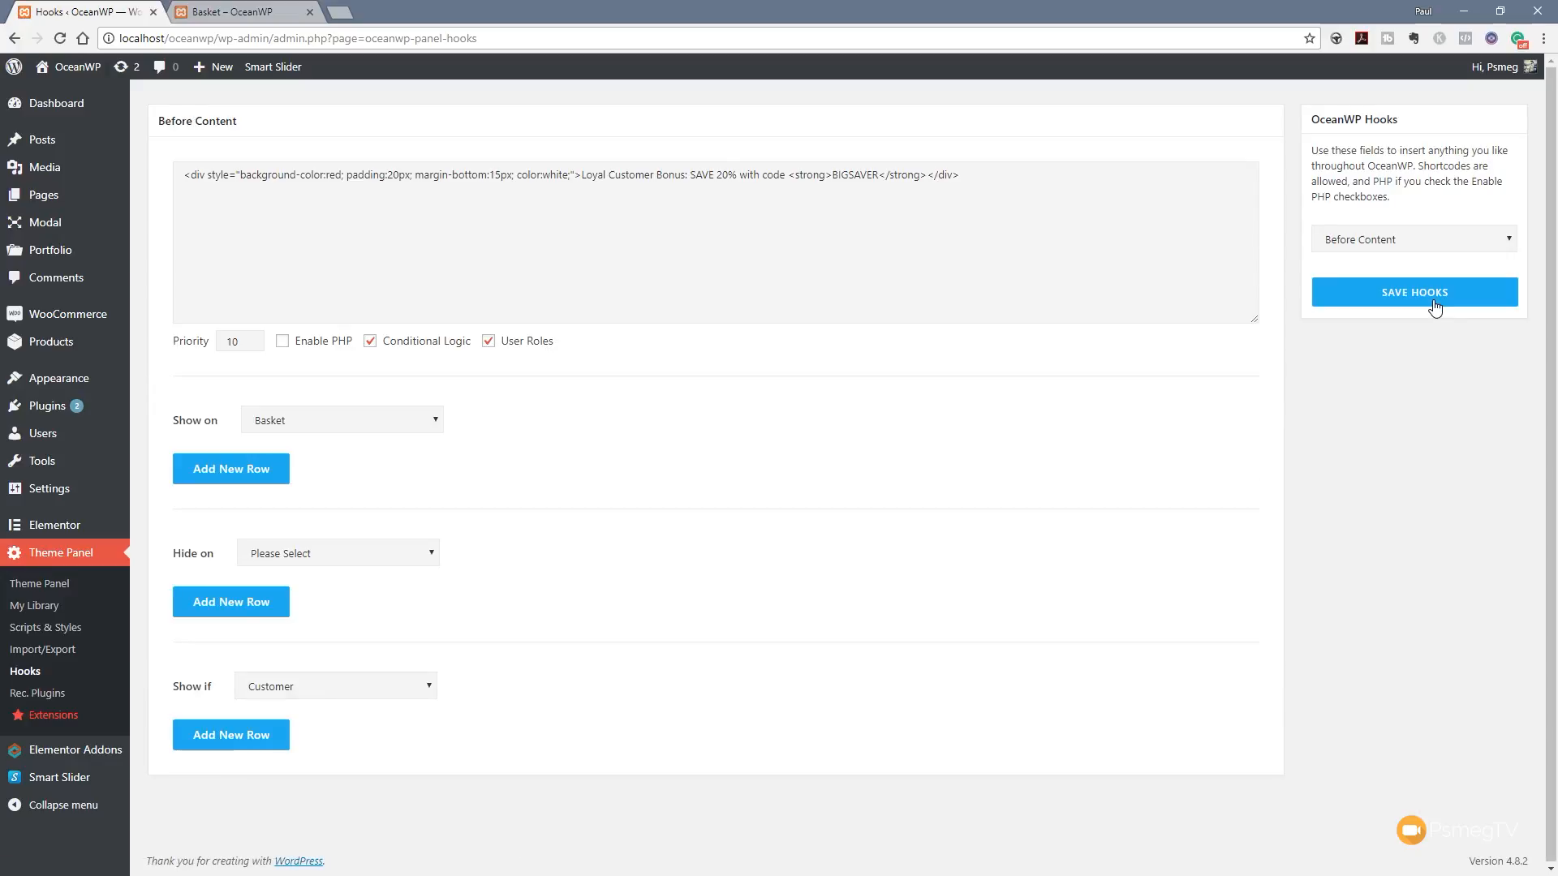
{"action": "mouse_move", "coordinate": [1281, 289]}
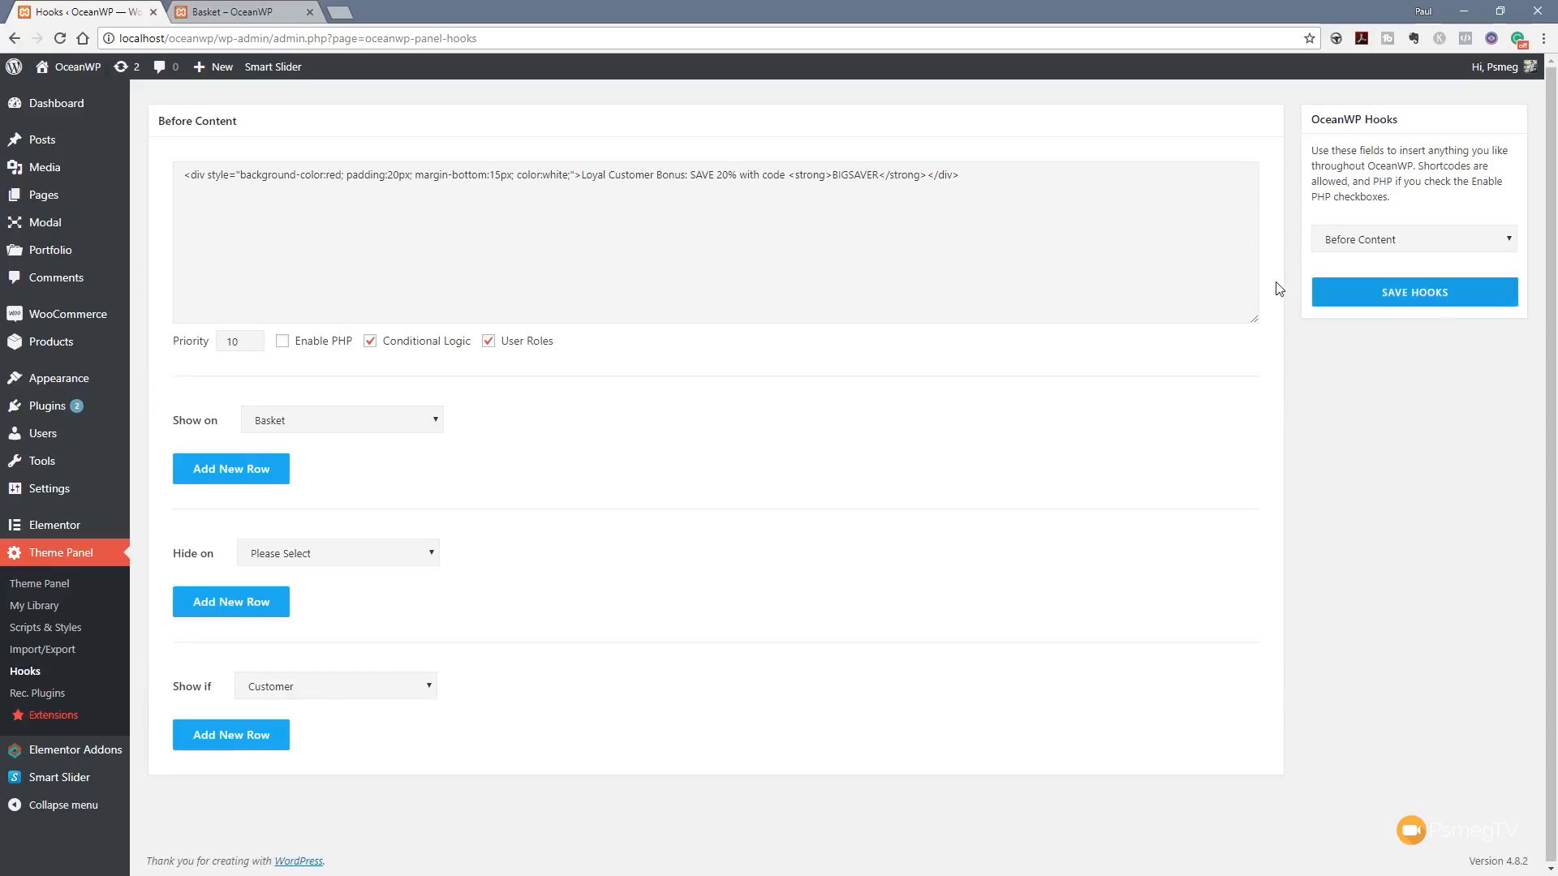
{"action": "mouse_move", "coordinate": [277, 18]}
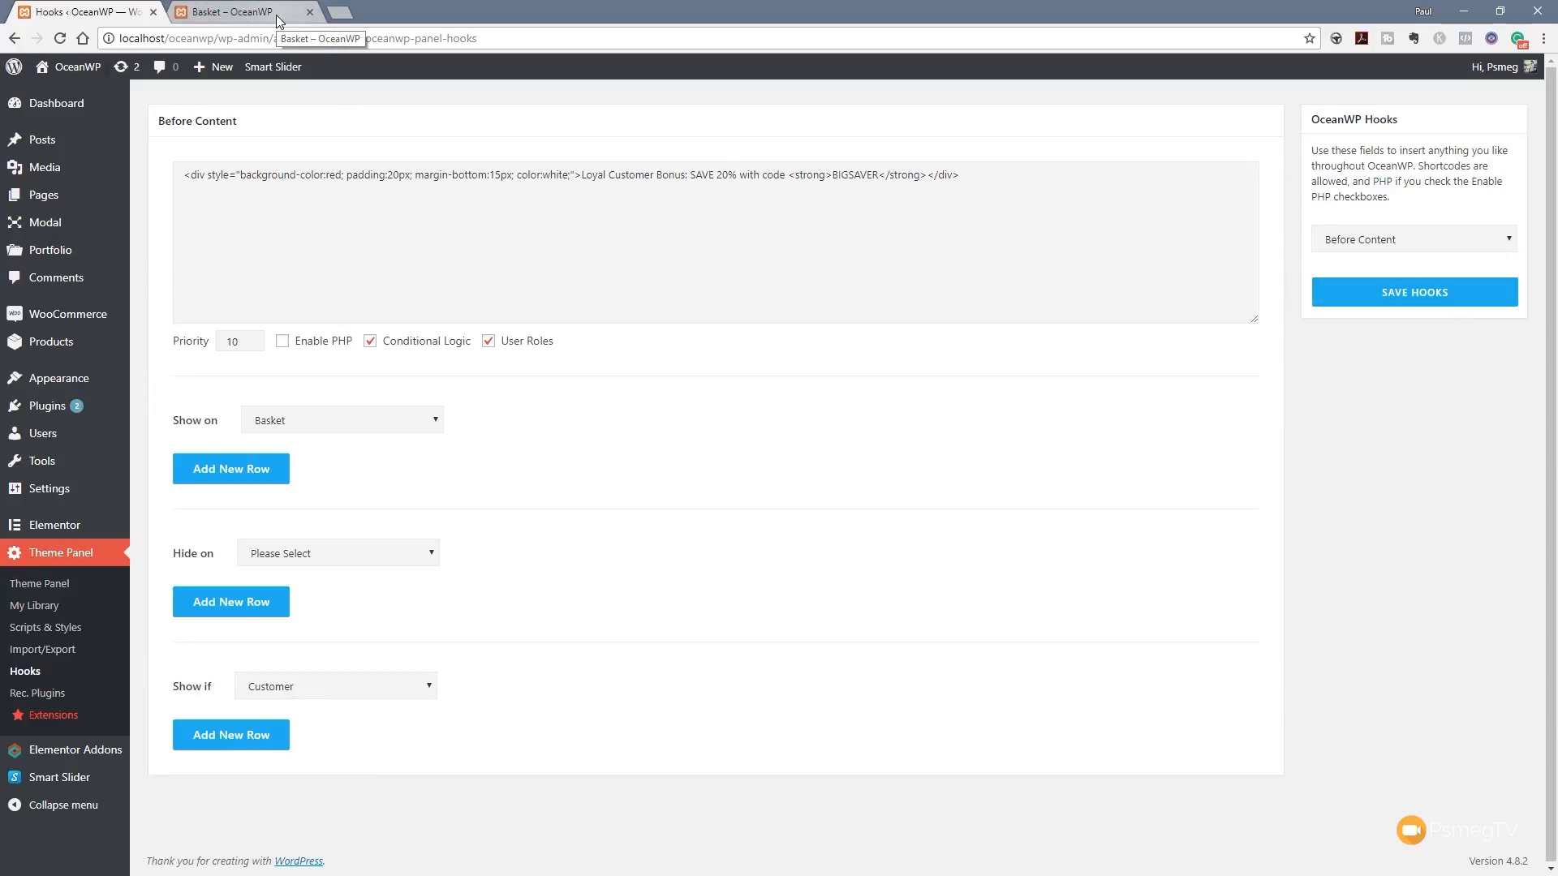
Step: View the Basket tab without the red banner, then return to the hooks settings
{"action": "left_click", "coordinate": [238, 12]}
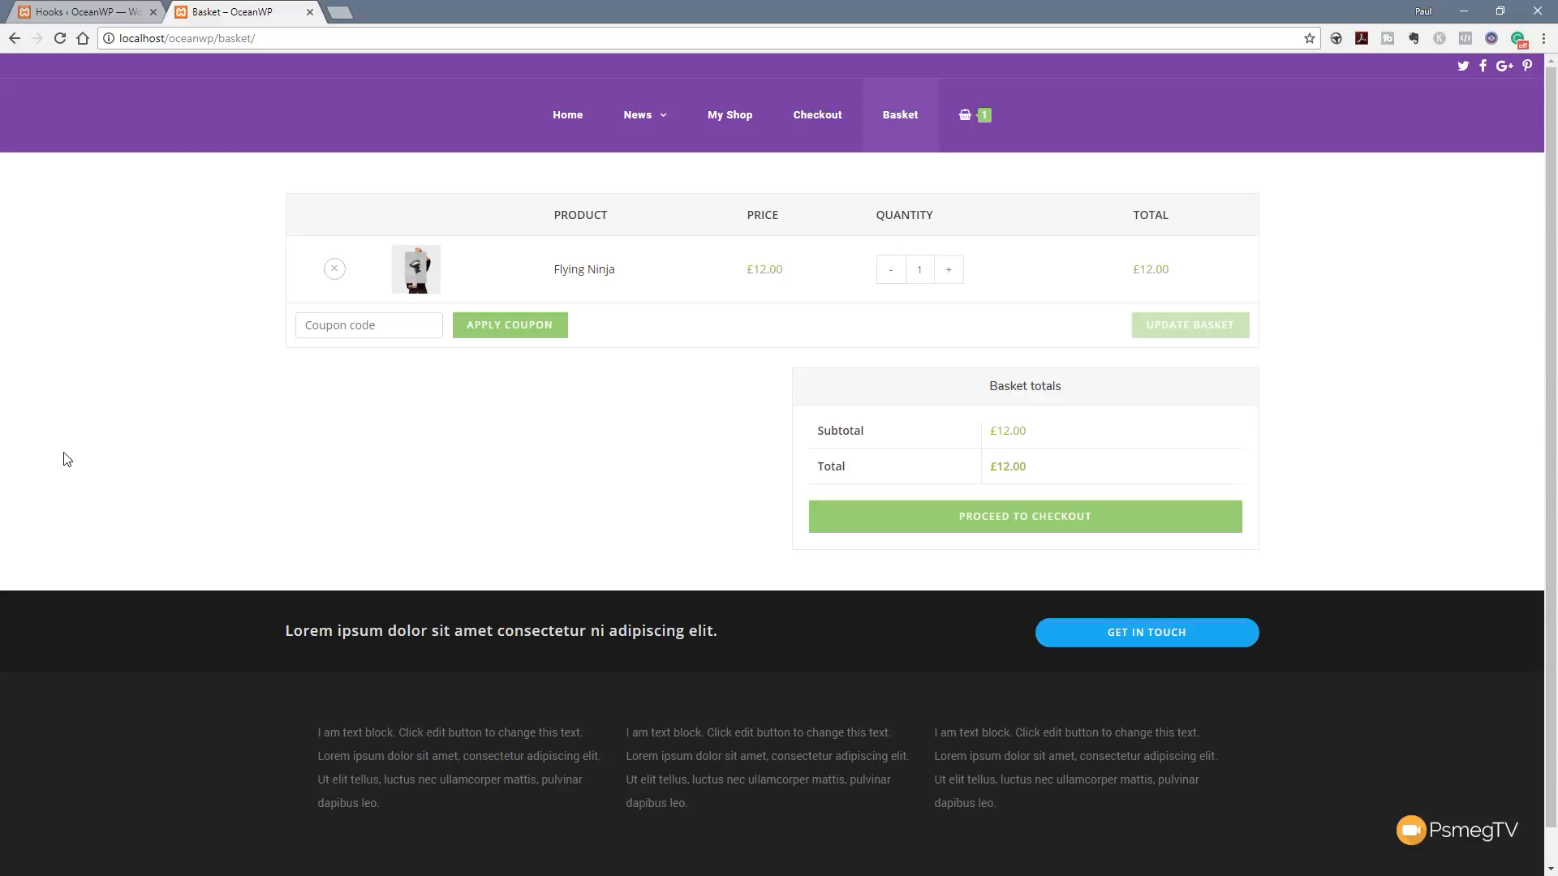
{"action": "left_click", "coordinate": [84, 11]}
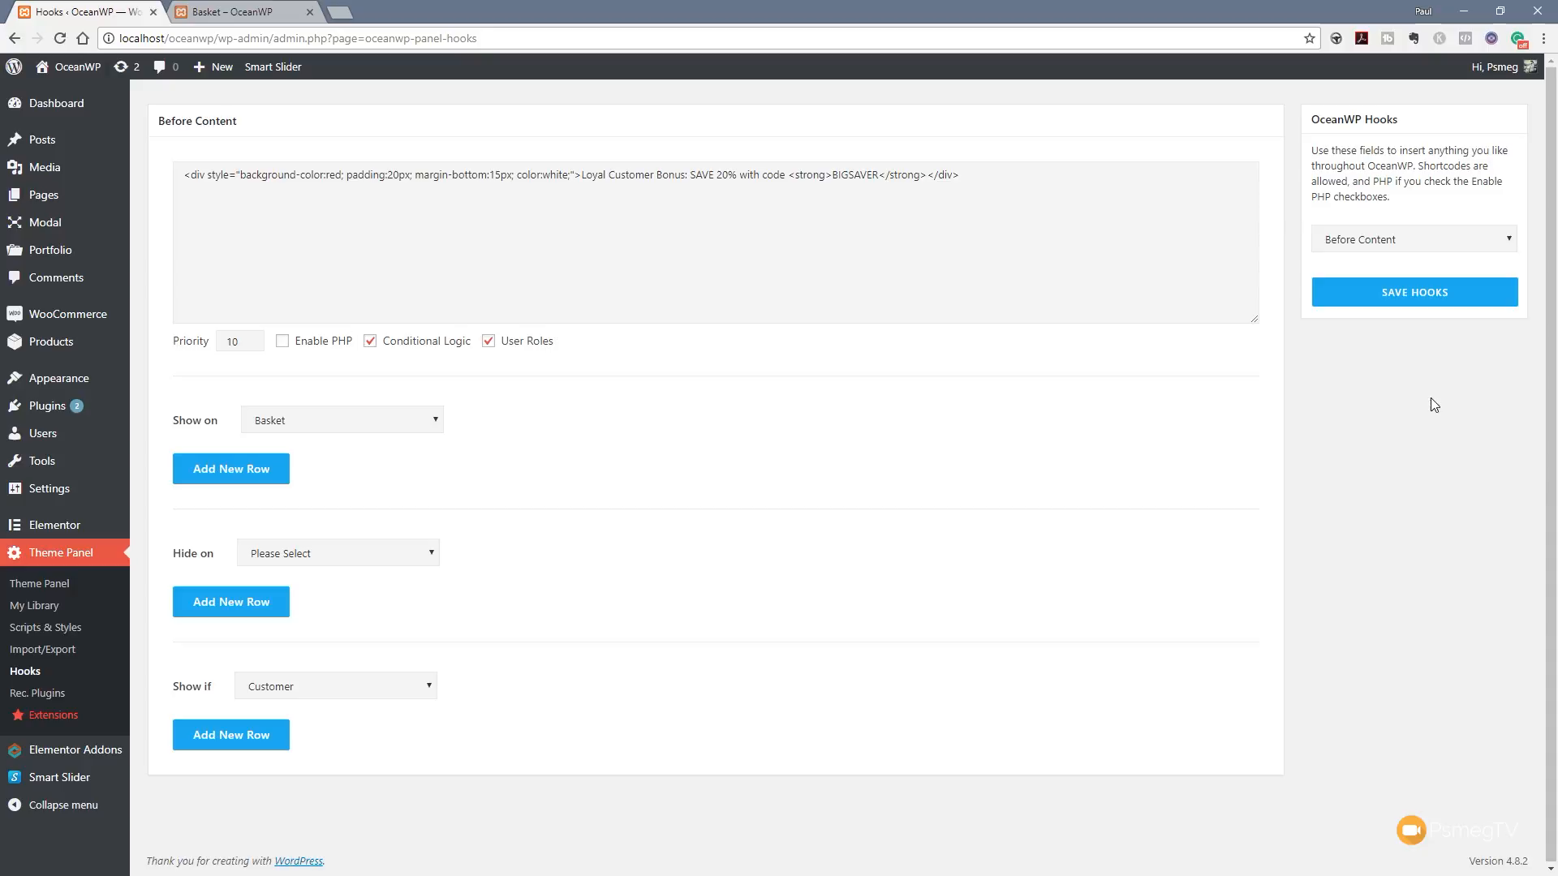
{"action": "mouse_move", "coordinate": [805, 509]}
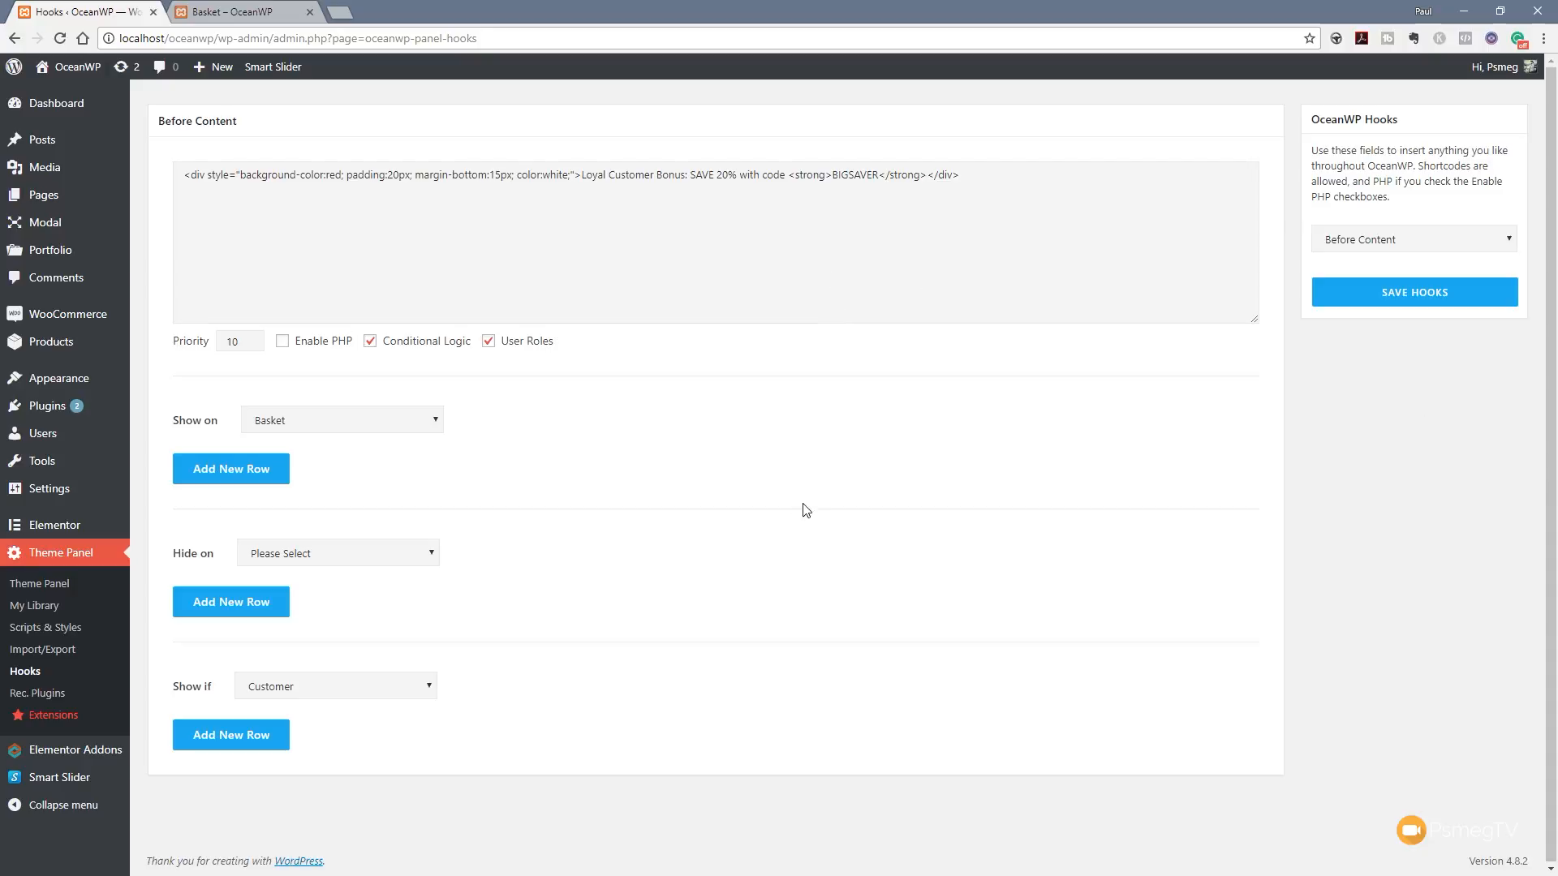
{"action": "mouse_move", "coordinate": [683, 582]}
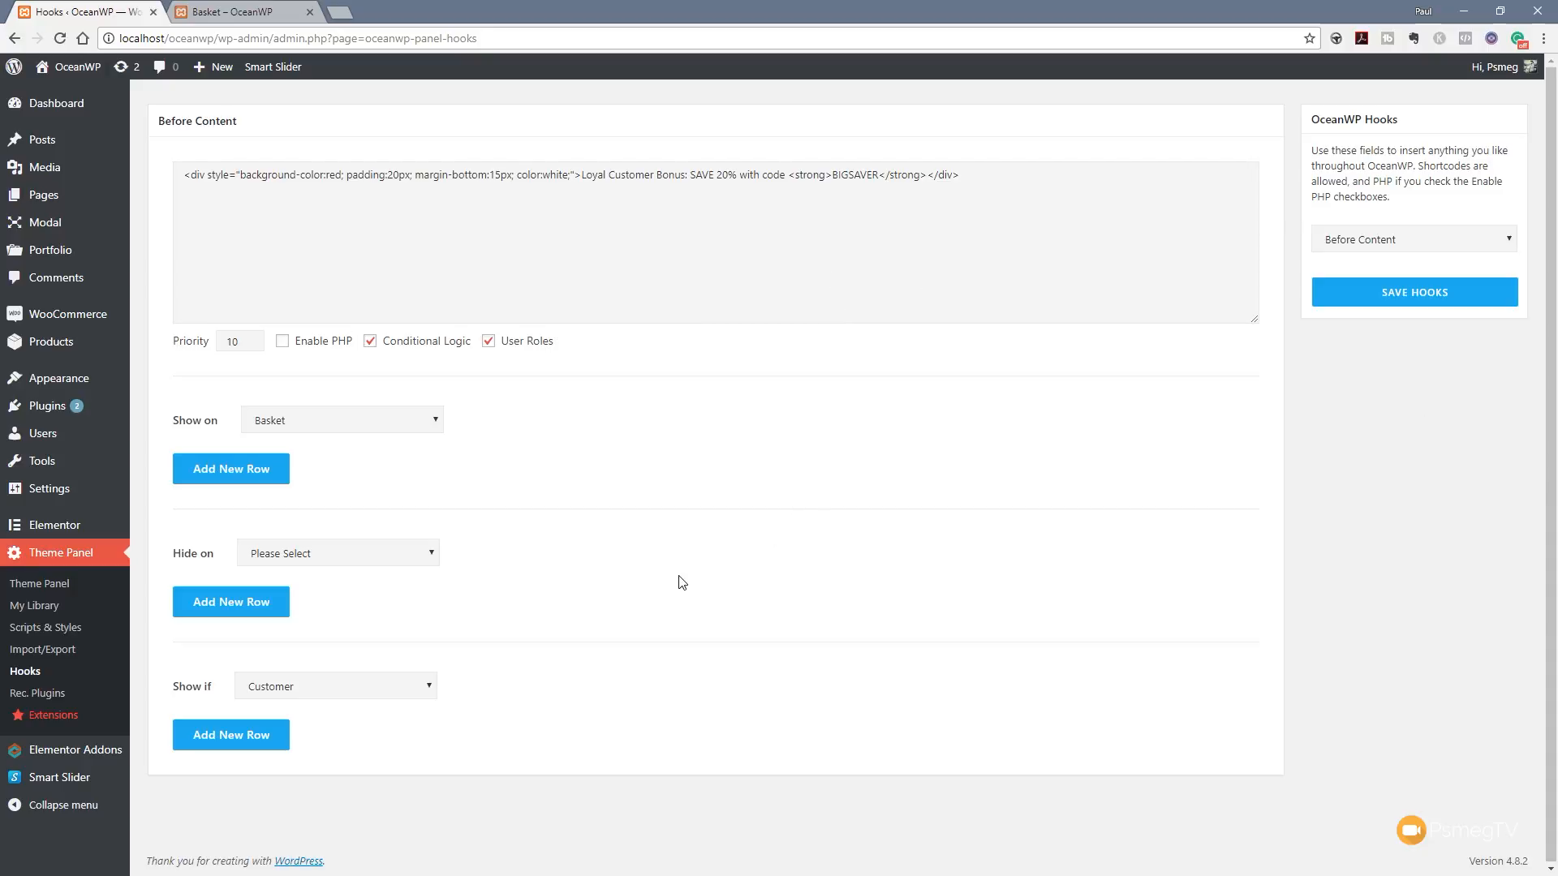
{"action": "mouse_move", "coordinate": [310, 553]}
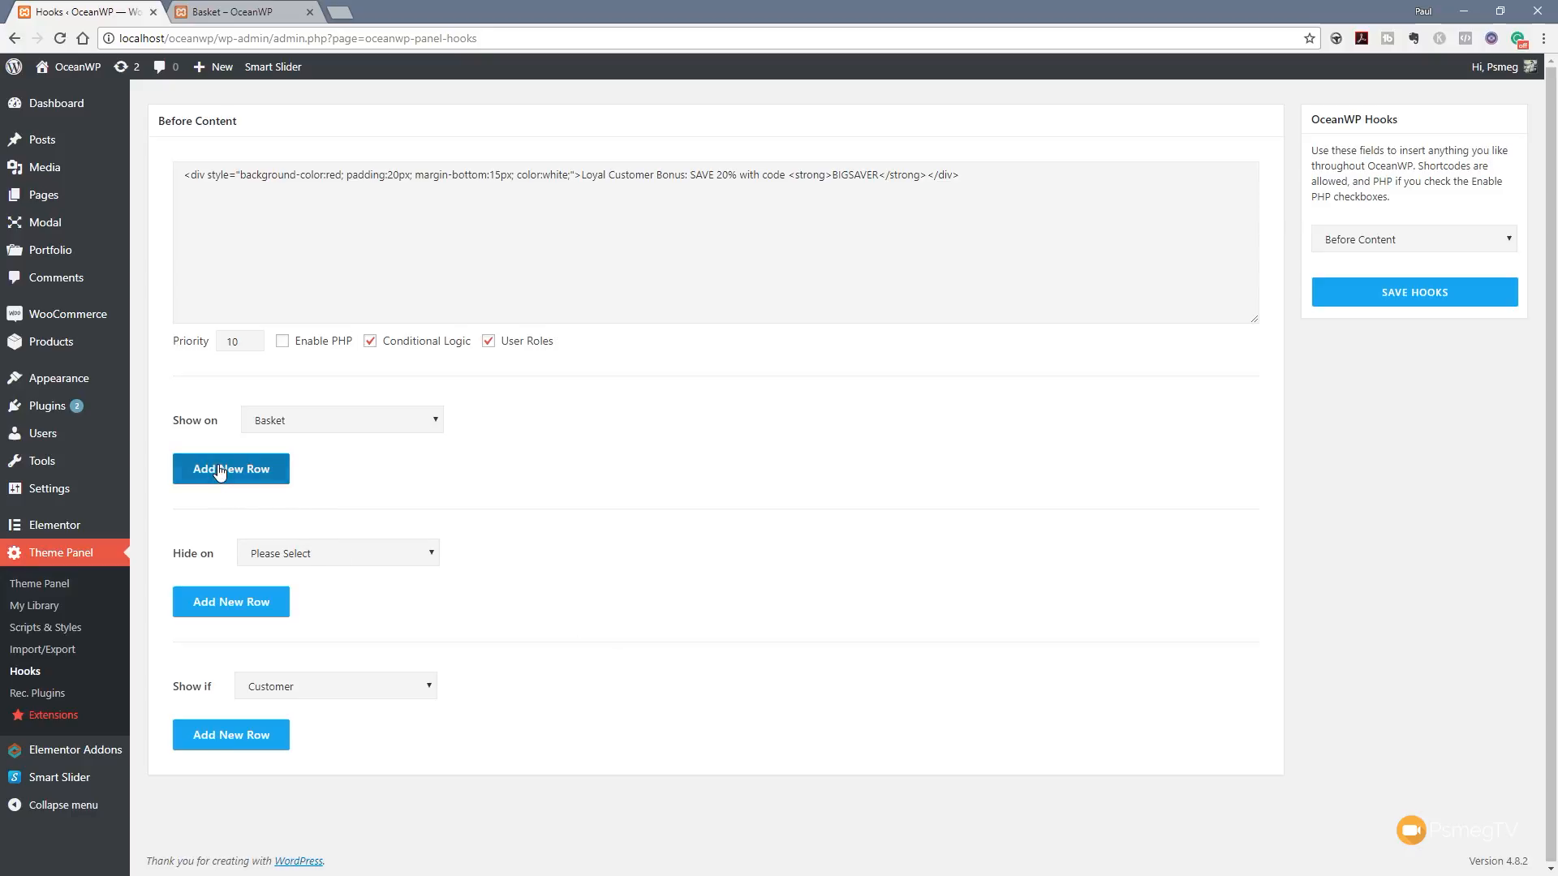
Step: Set the second Show on row to the Checkout page
{"action": "left_click", "coordinate": [230, 468]}
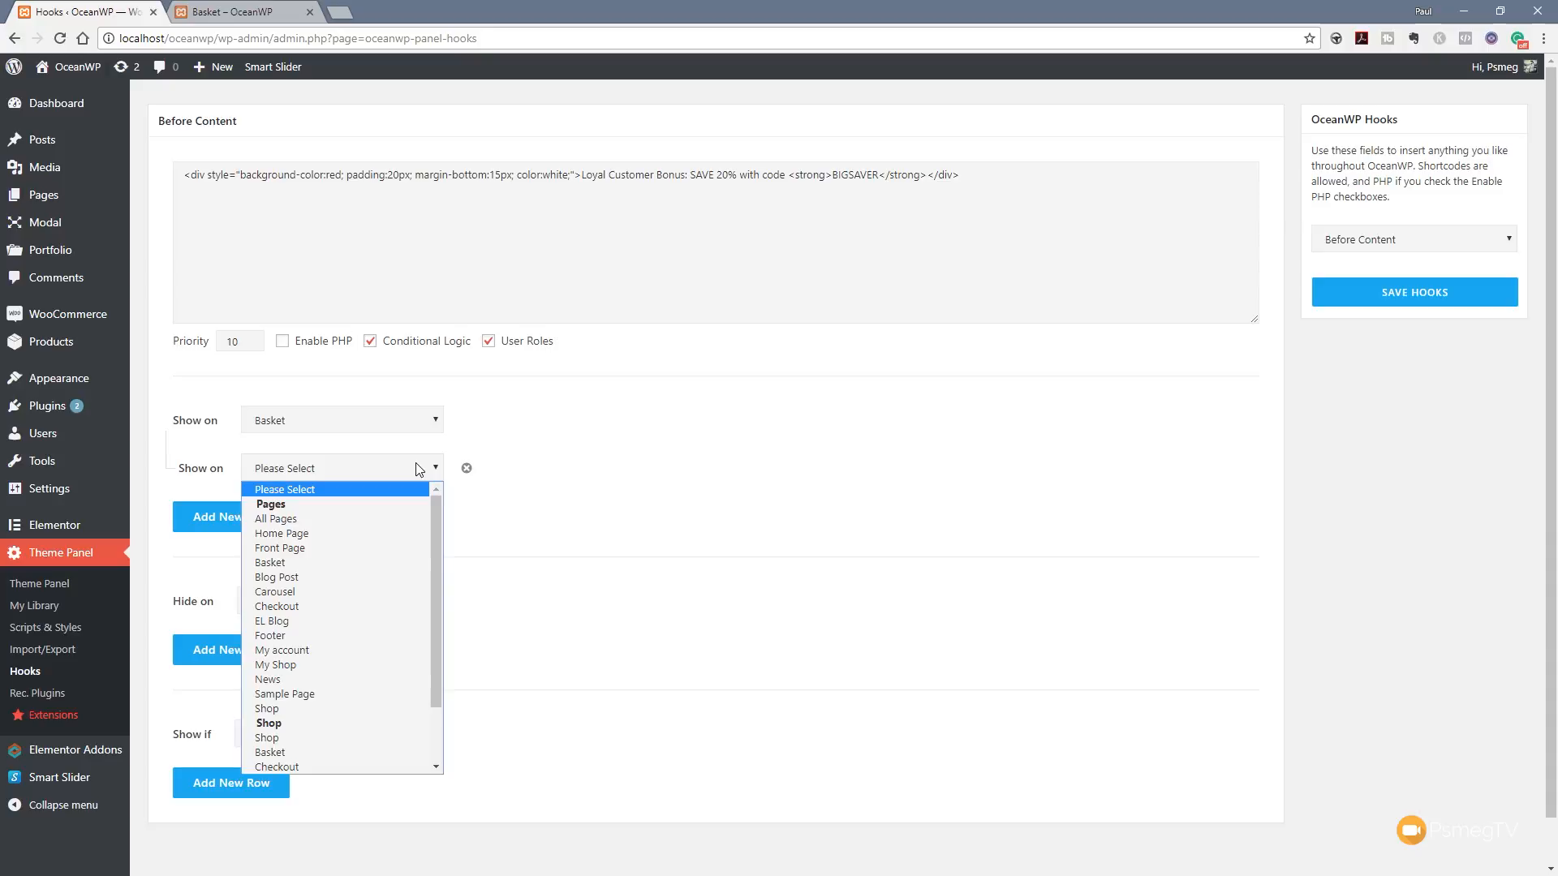
{"action": "scroll", "scroll_direction": "down", "scroll_amount": 3}
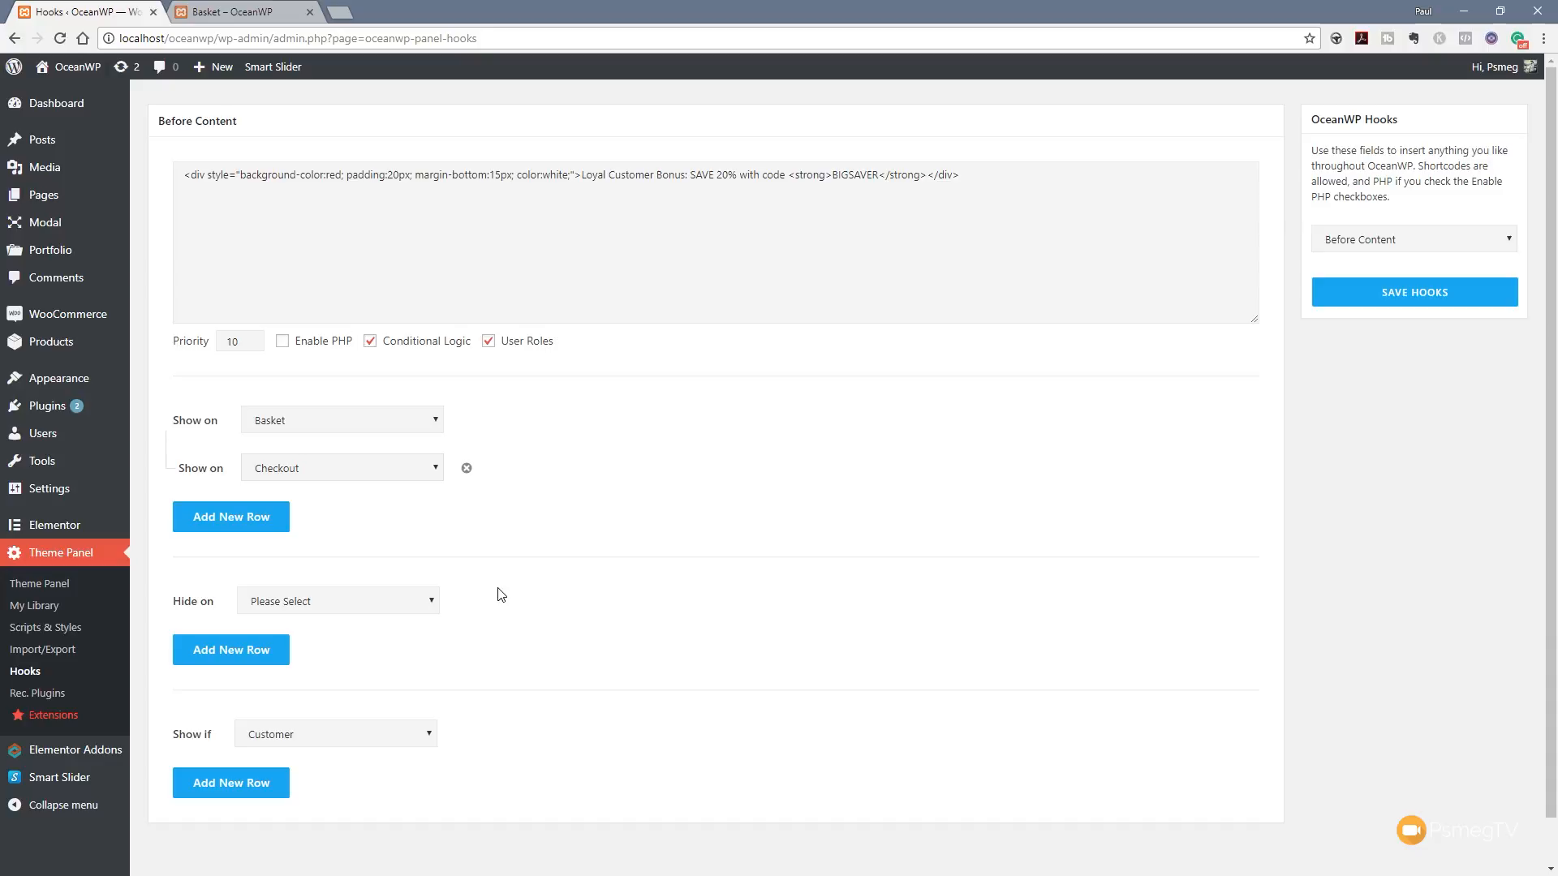
{"action": "mouse_move", "coordinate": [534, 670]}
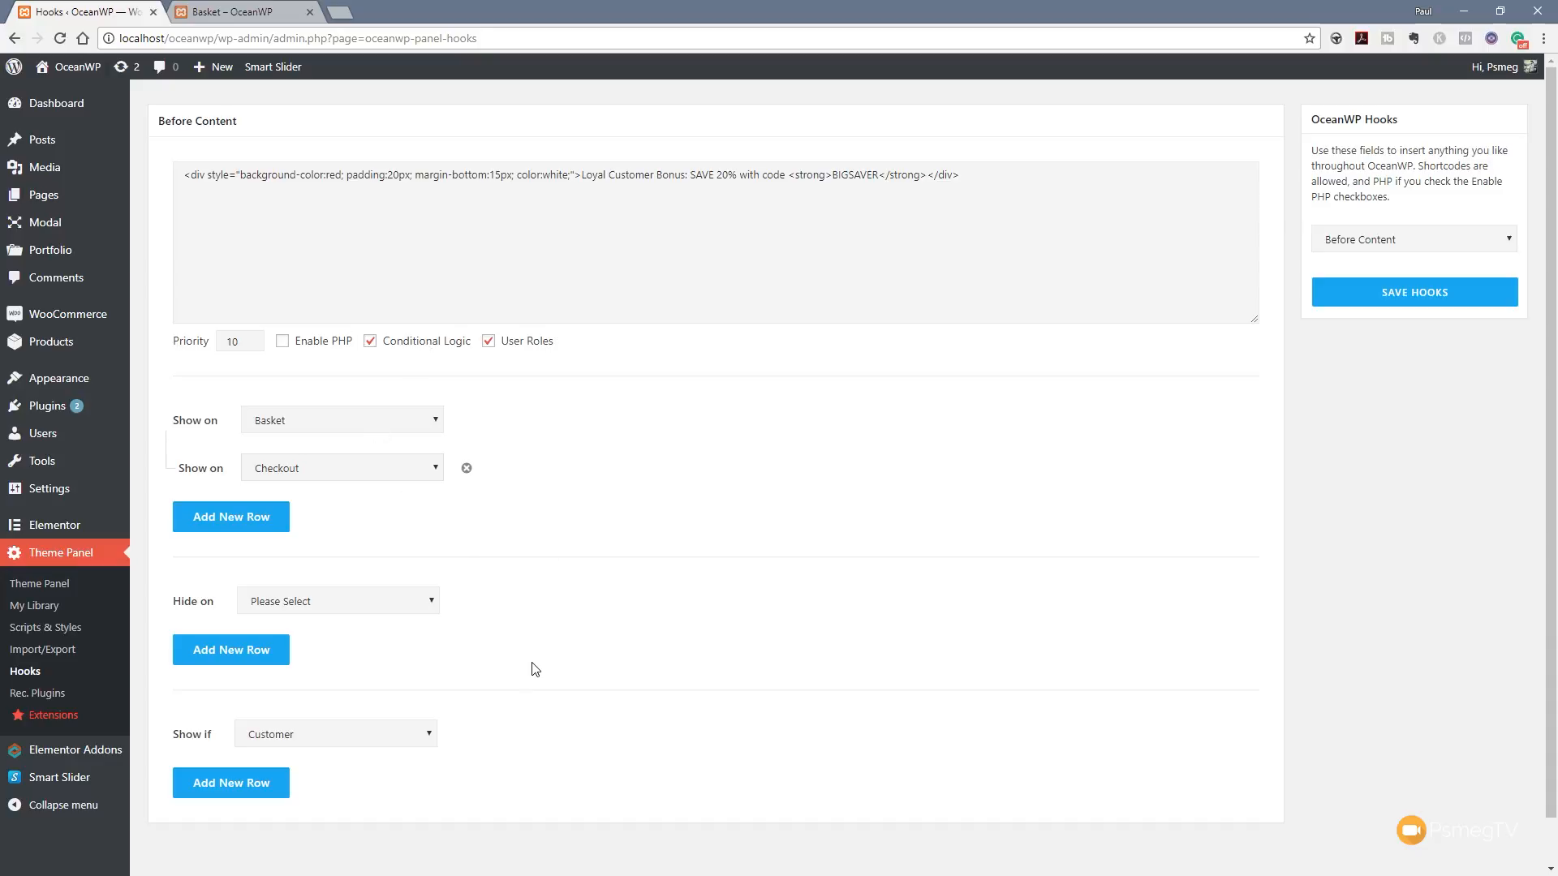
{"action": "mouse_move", "coordinate": [320, 438]}
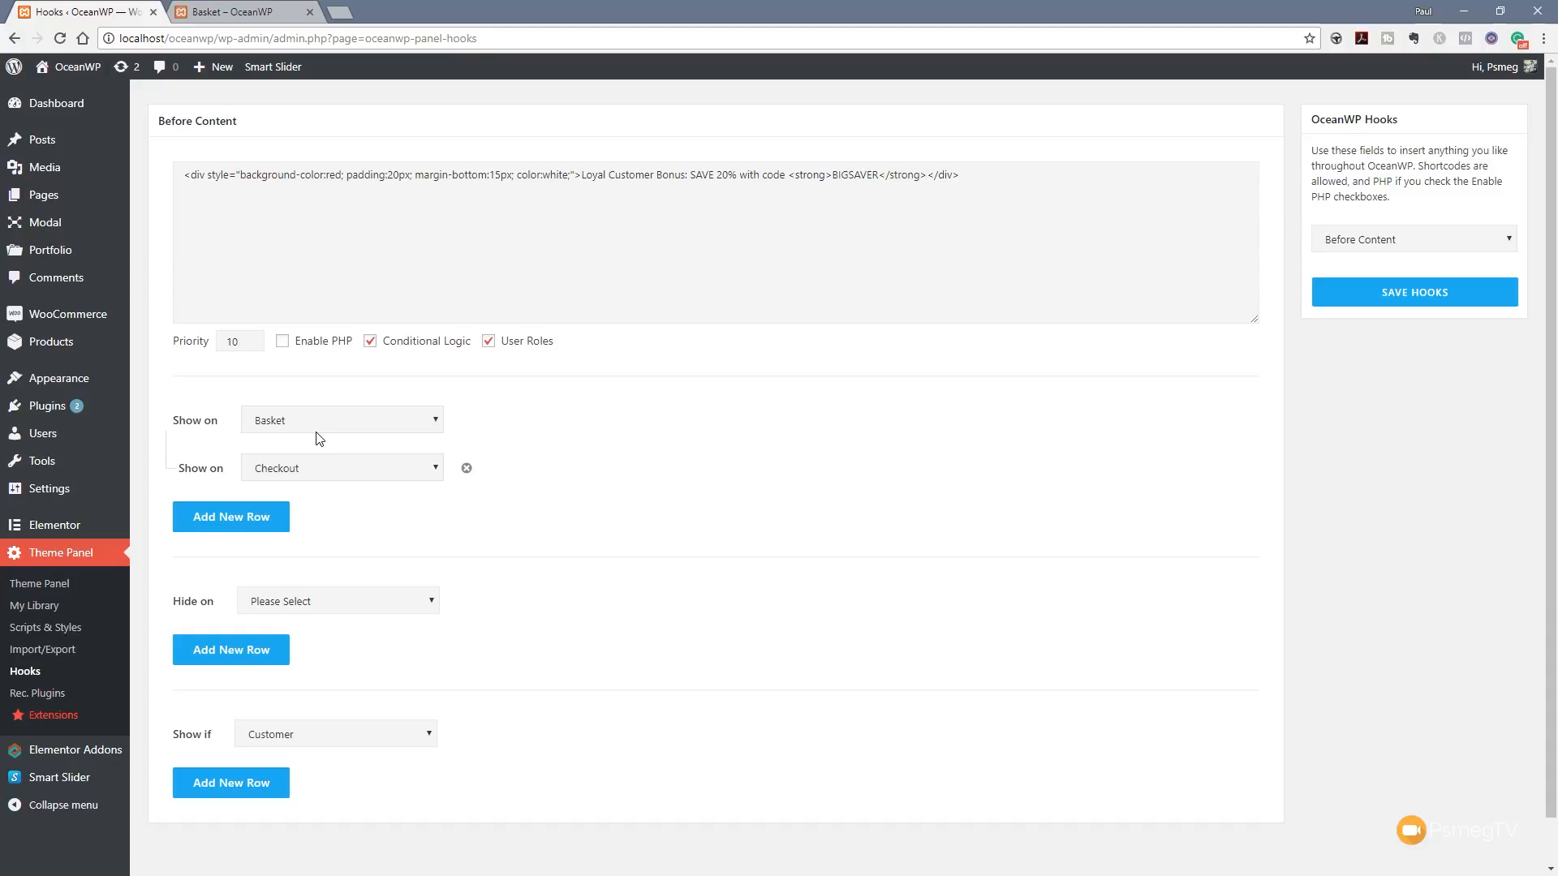
{"action": "mouse_move", "coordinate": [448, 438]}
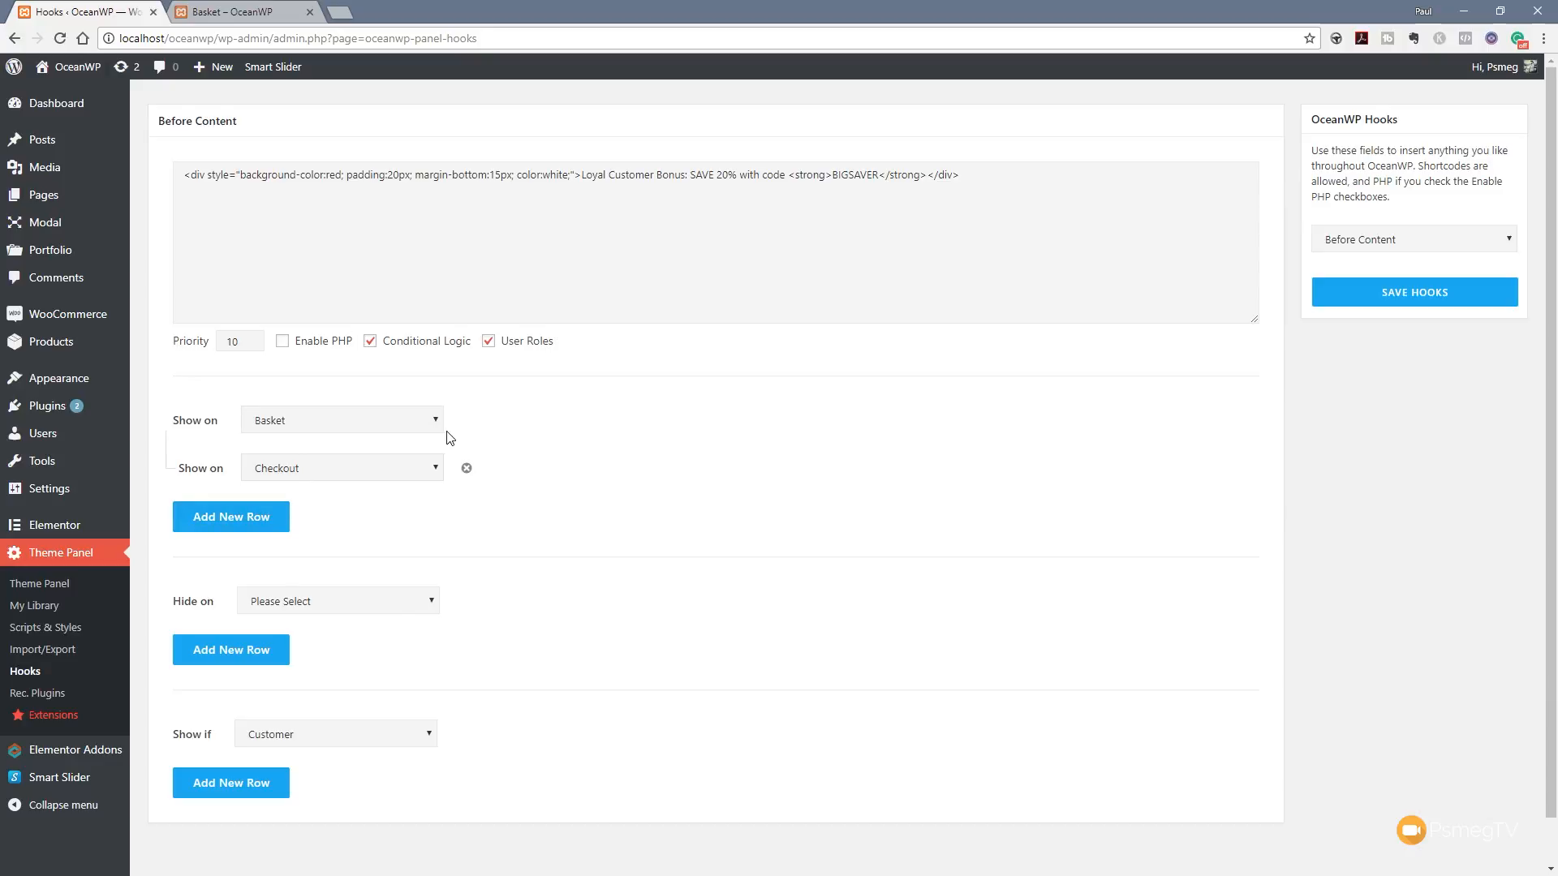
Step: Reset Show on to Please Select and set Hide on to the Basket page
{"action": "left_click", "coordinate": [435, 418]}
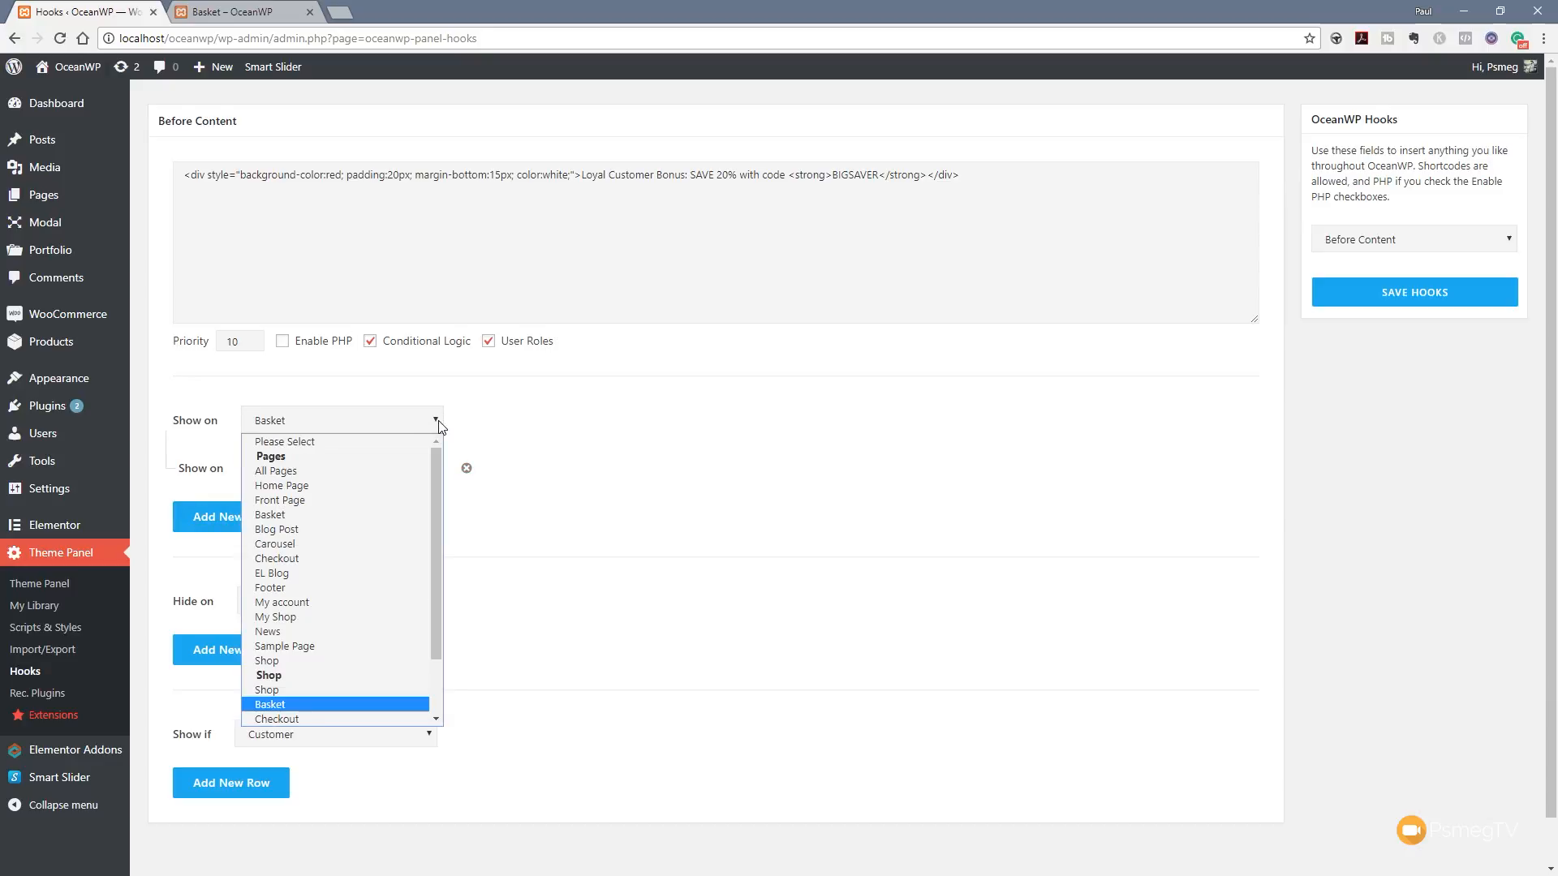
{"action": "left_click", "coordinate": [282, 442]}
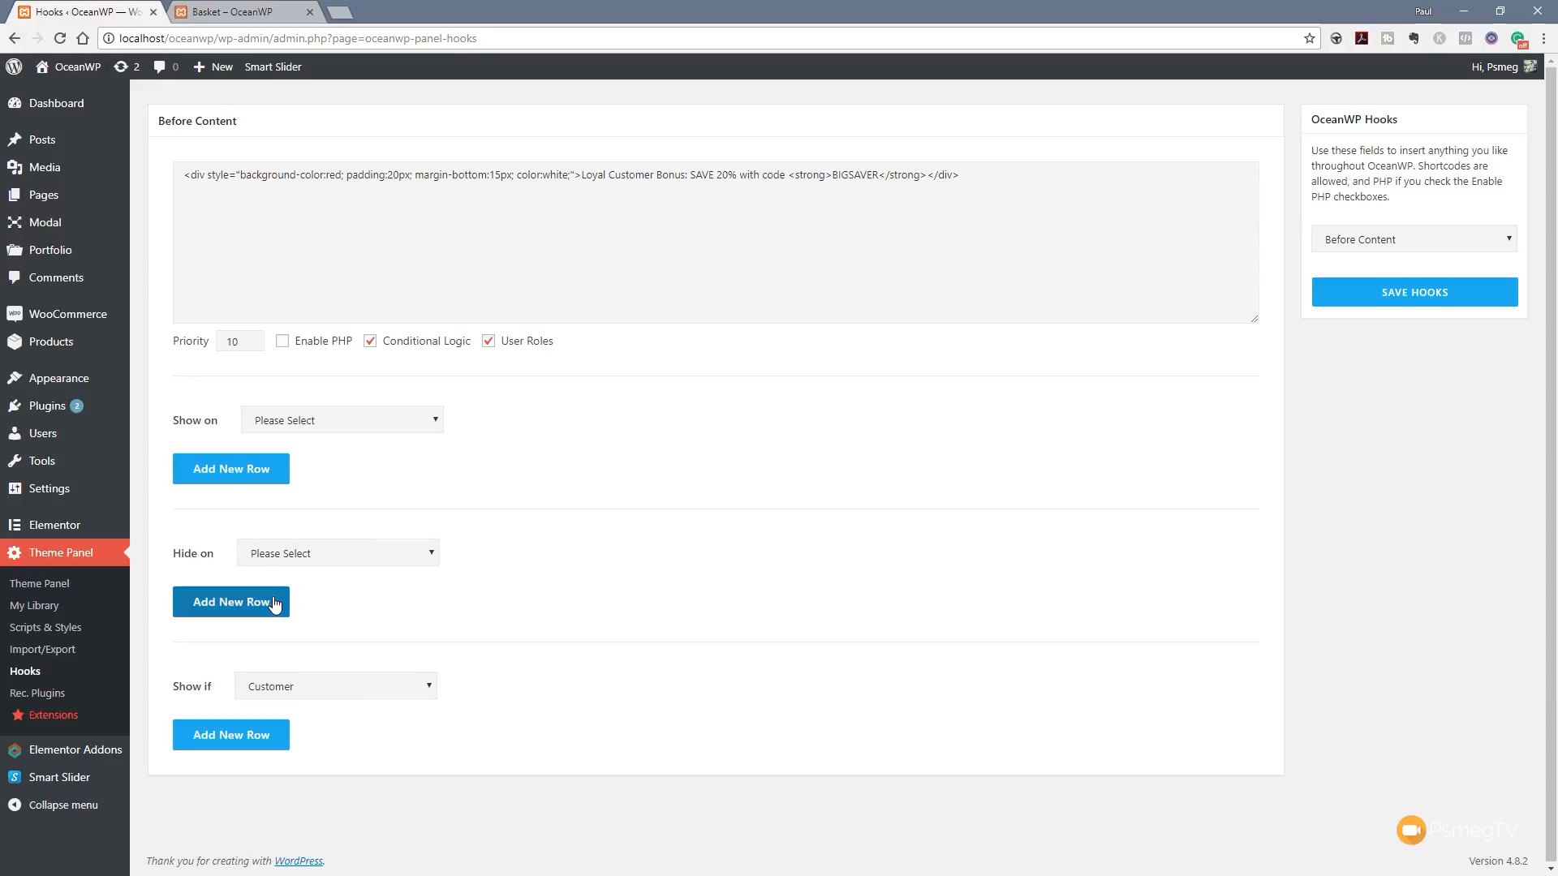
{"action": "mouse_move", "coordinate": [321, 568]}
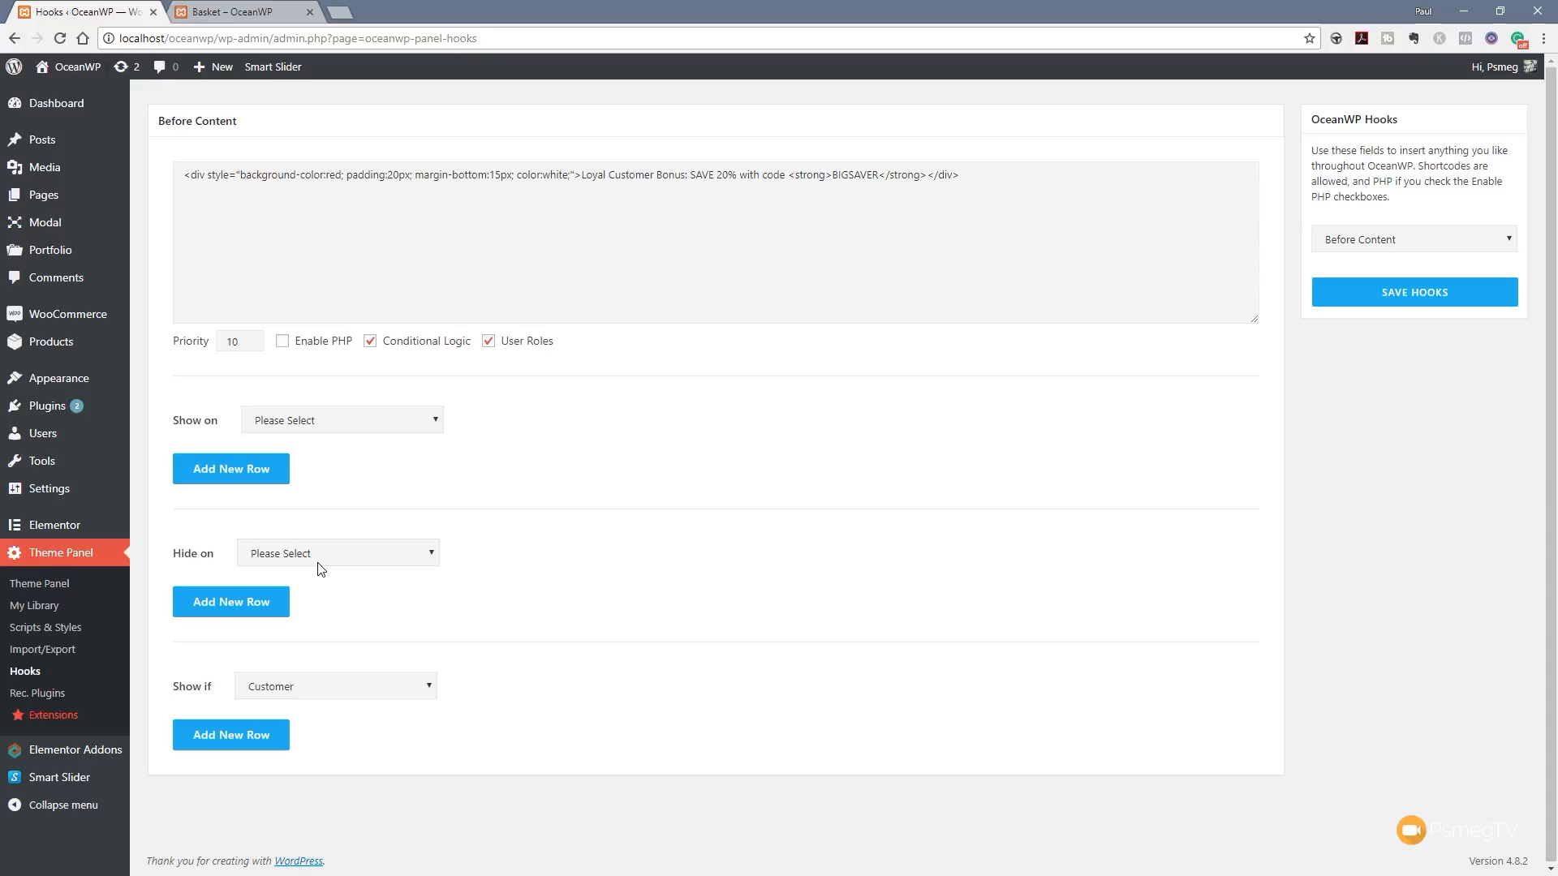
{"action": "left_click", "coordinate": [337, 552]}
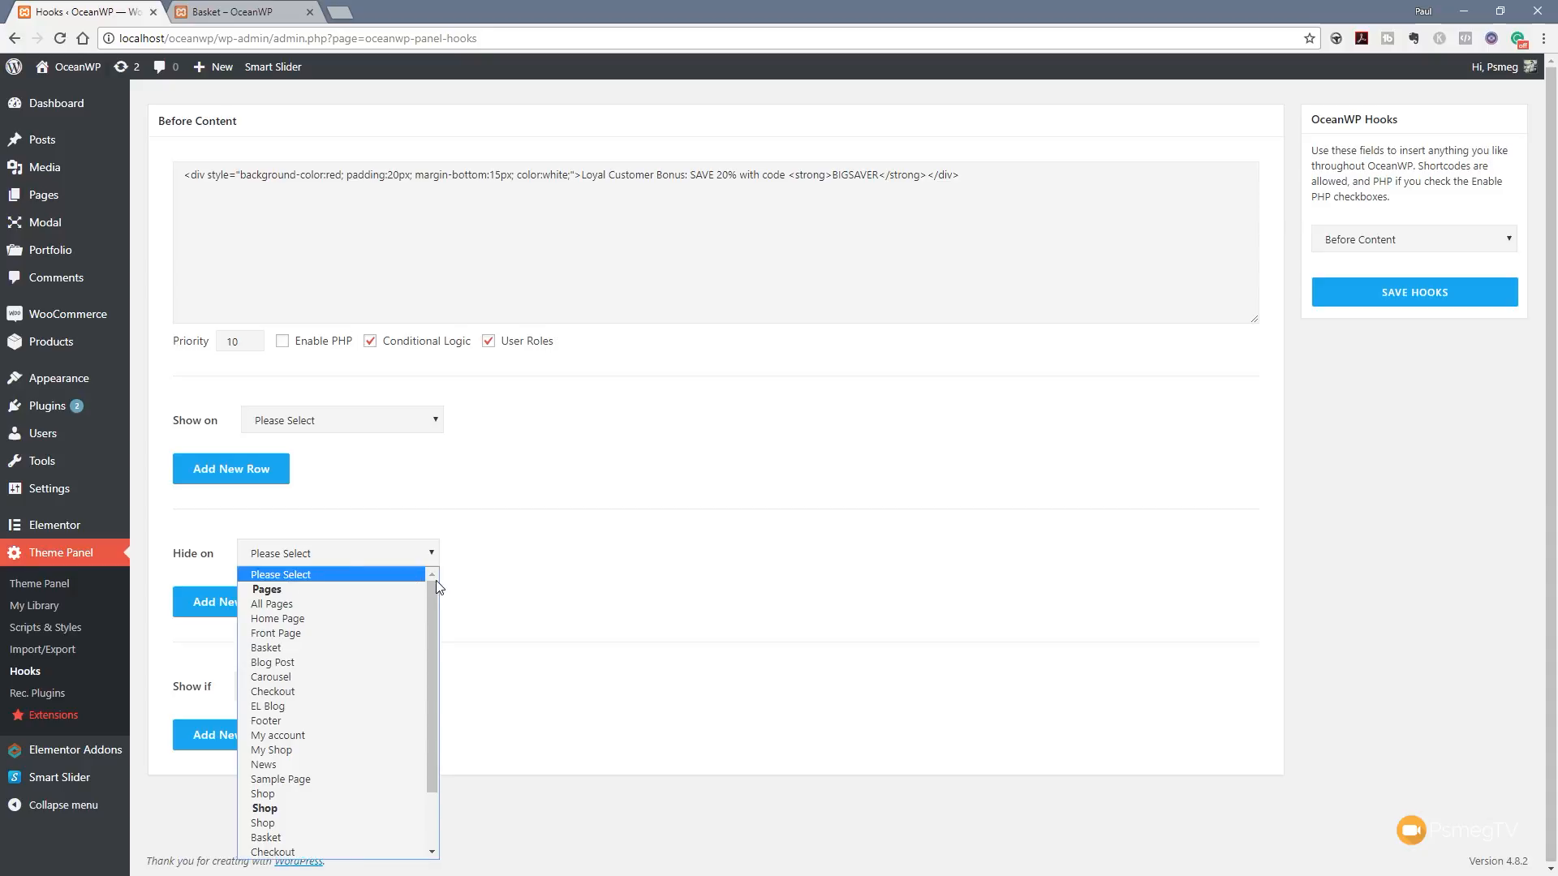
{"action": "scroll", "scroll_direction": "down", "scroll_amount": 3}
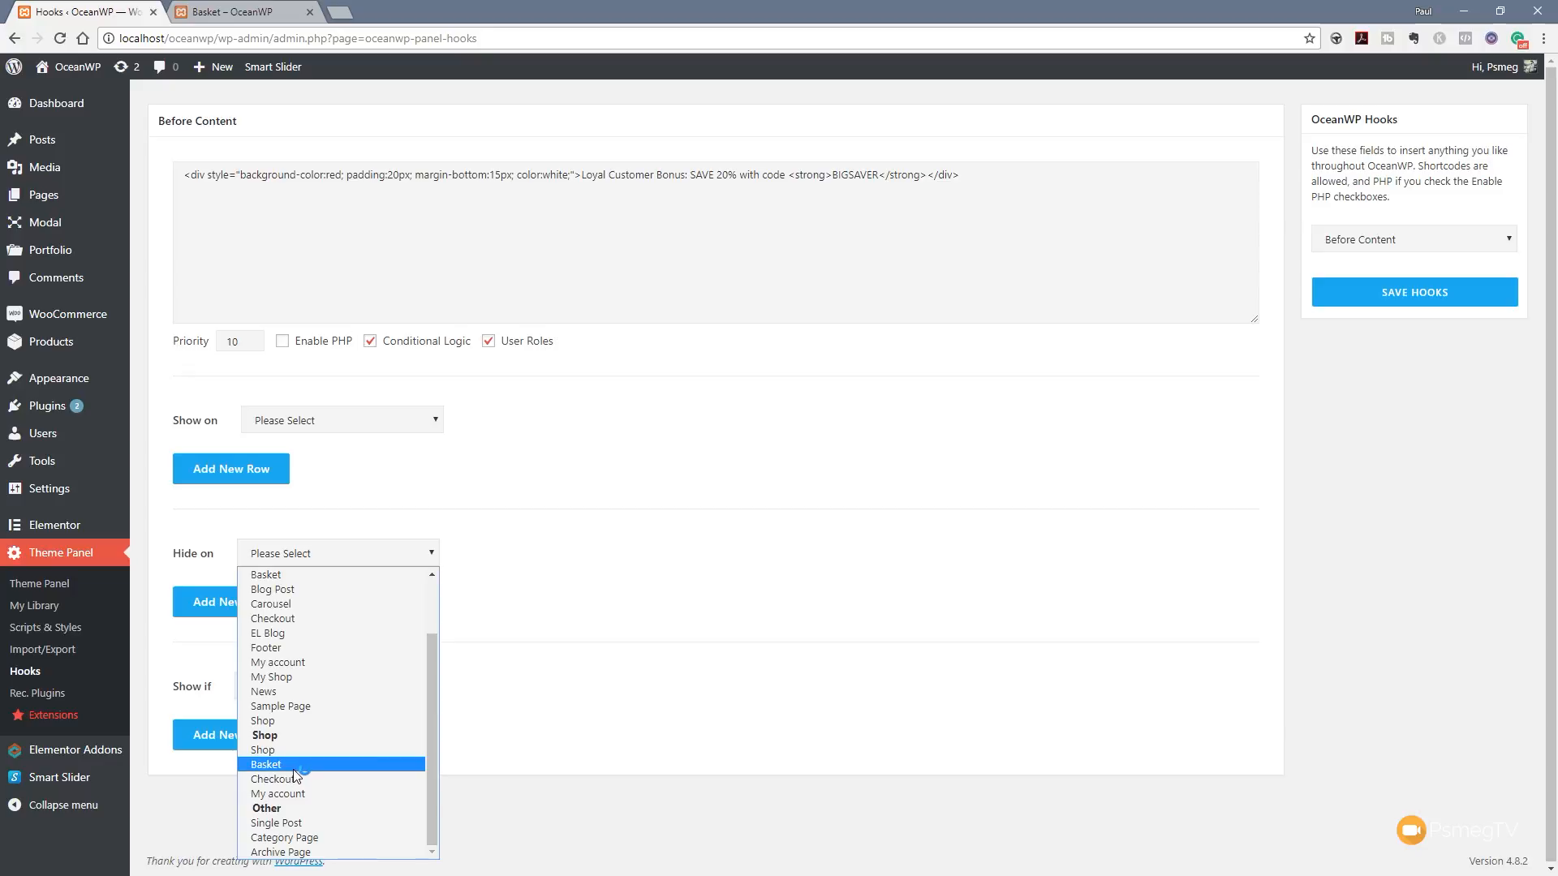
{"action": "left_click", "coordinate": [264, 764]}
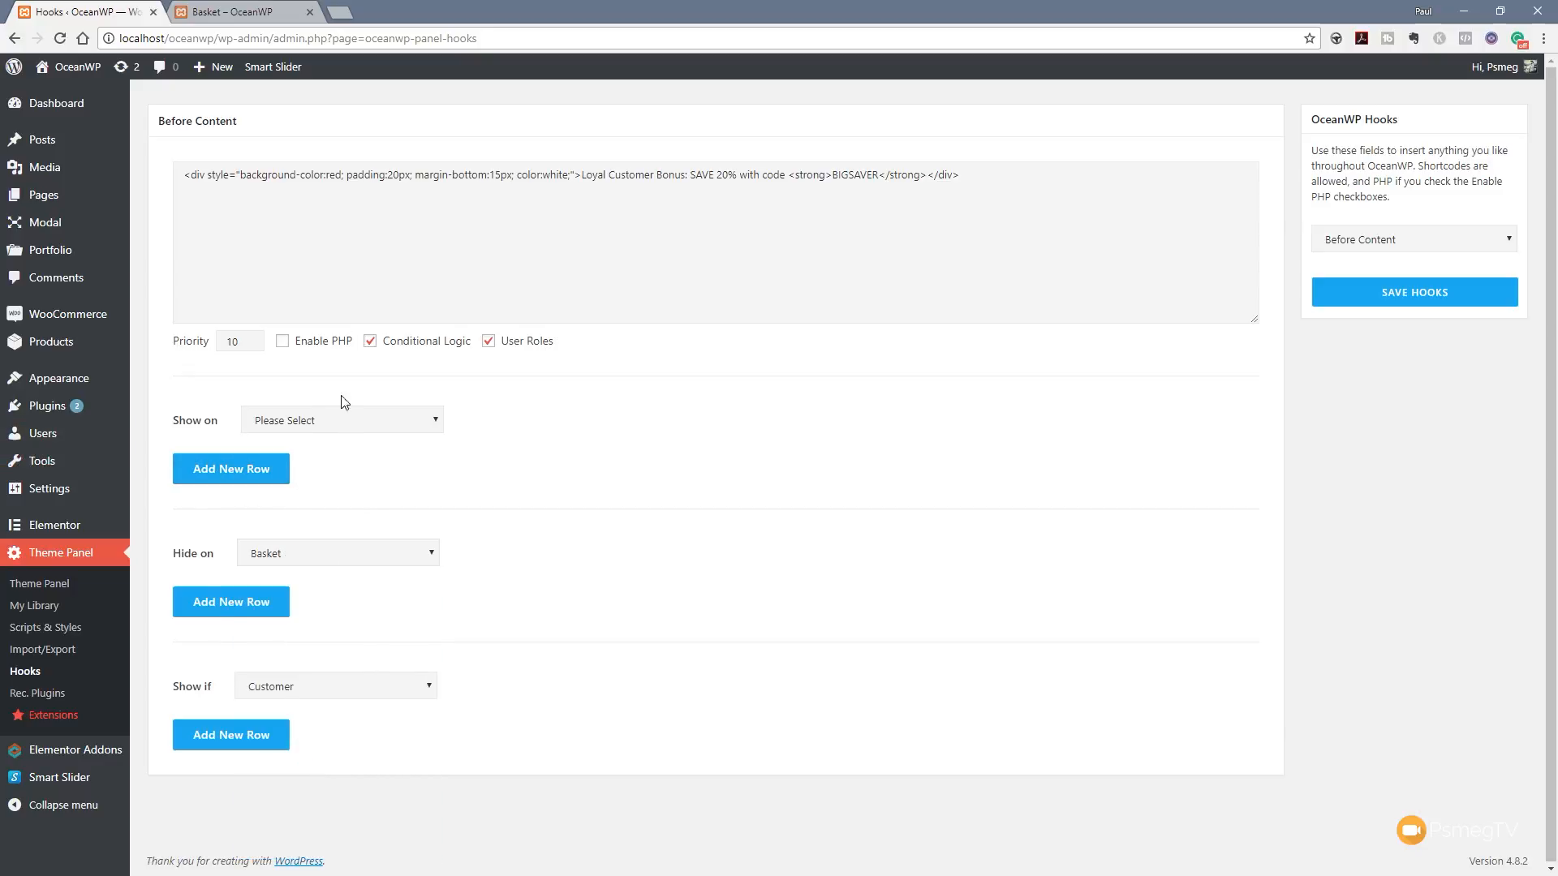
Step: Reset Show if to Please Select and untick User Roles
{"action": "left_click", "coordinate": [334, 685]}
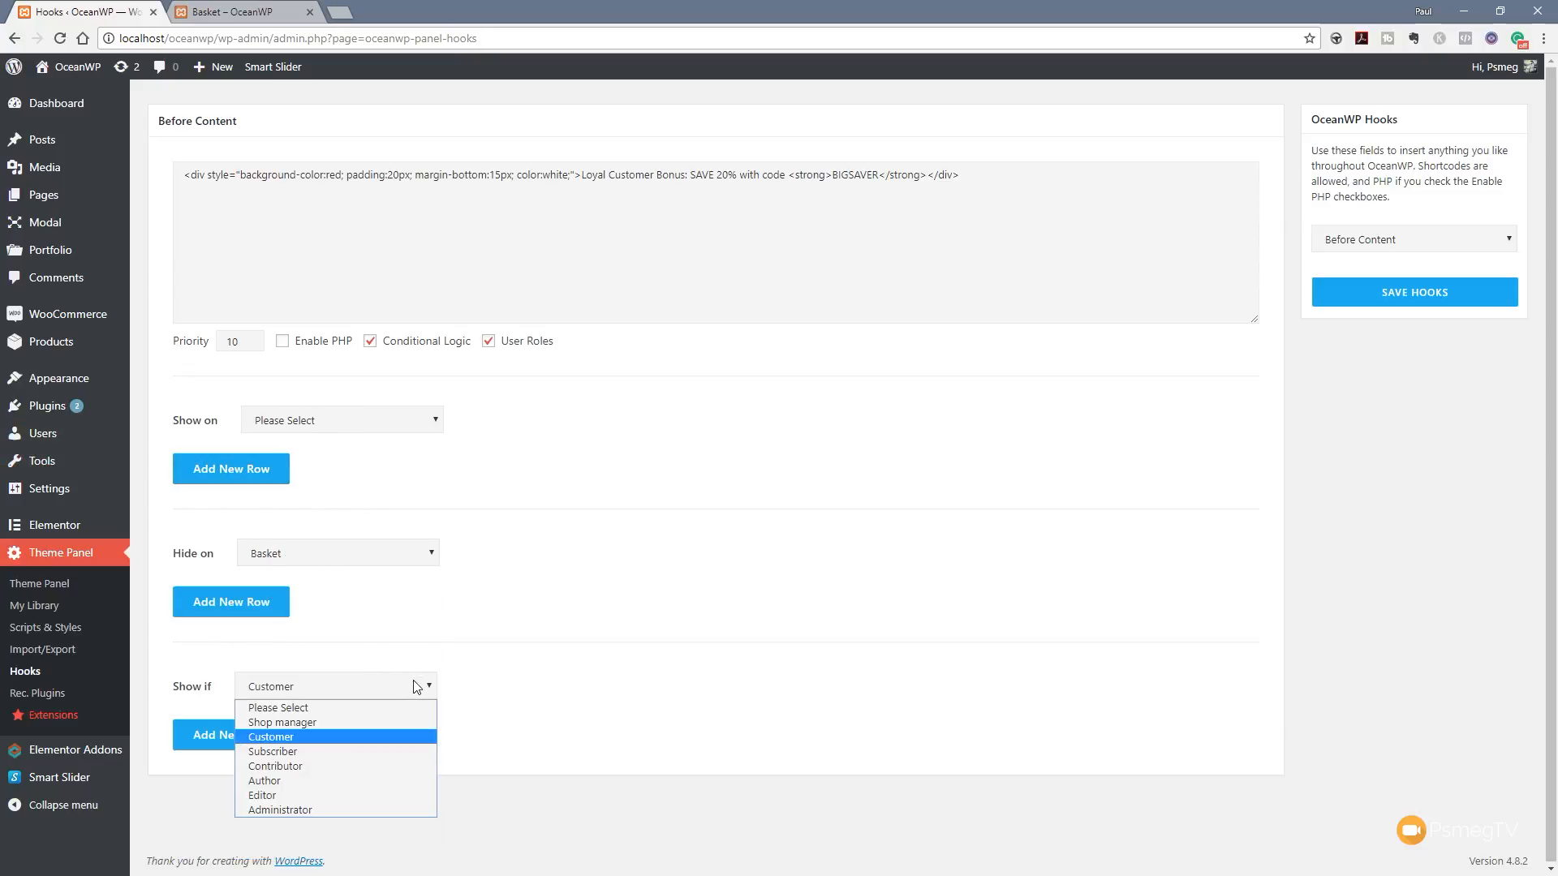
{"action": "left_click", "coordinate": [278, 706]}
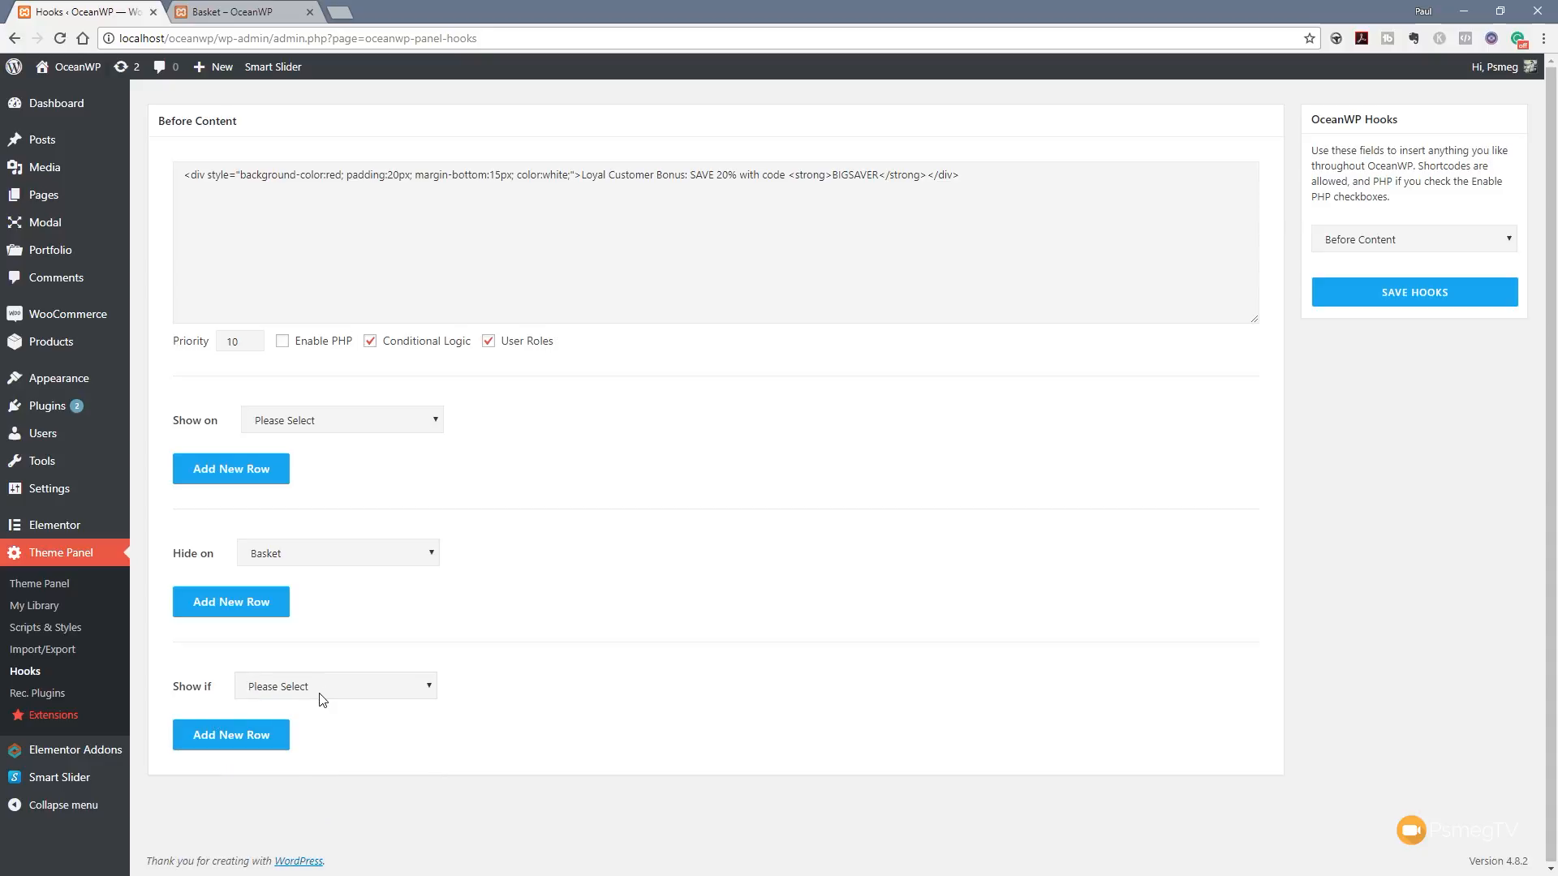
{"action": "left_click", "coordinate": [488, 341]}
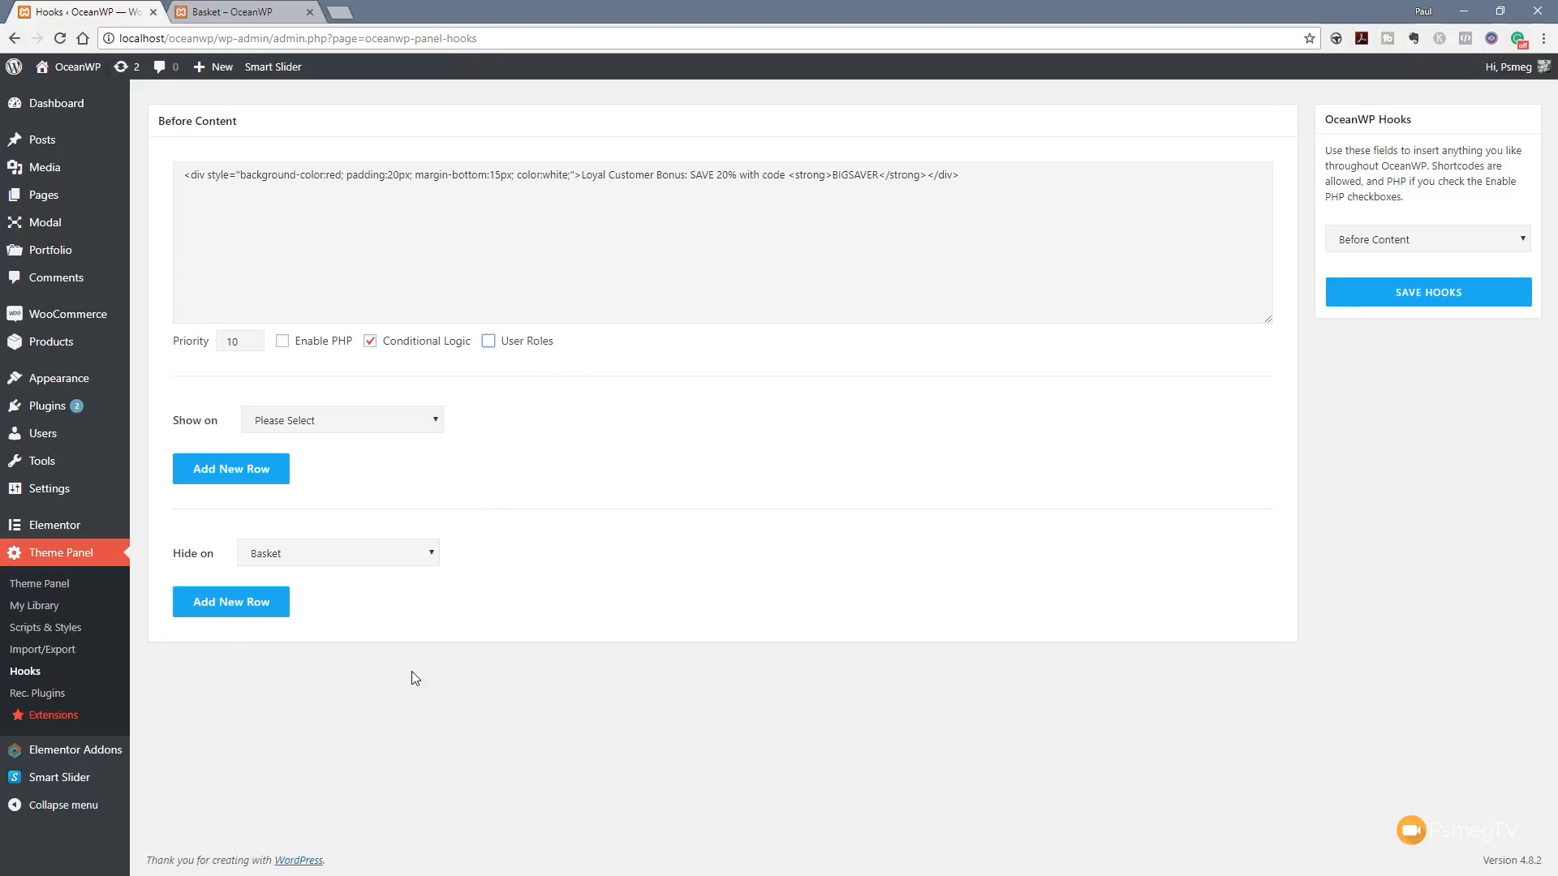
{"action": "mouse_move", "coordinate": [478, 605]}
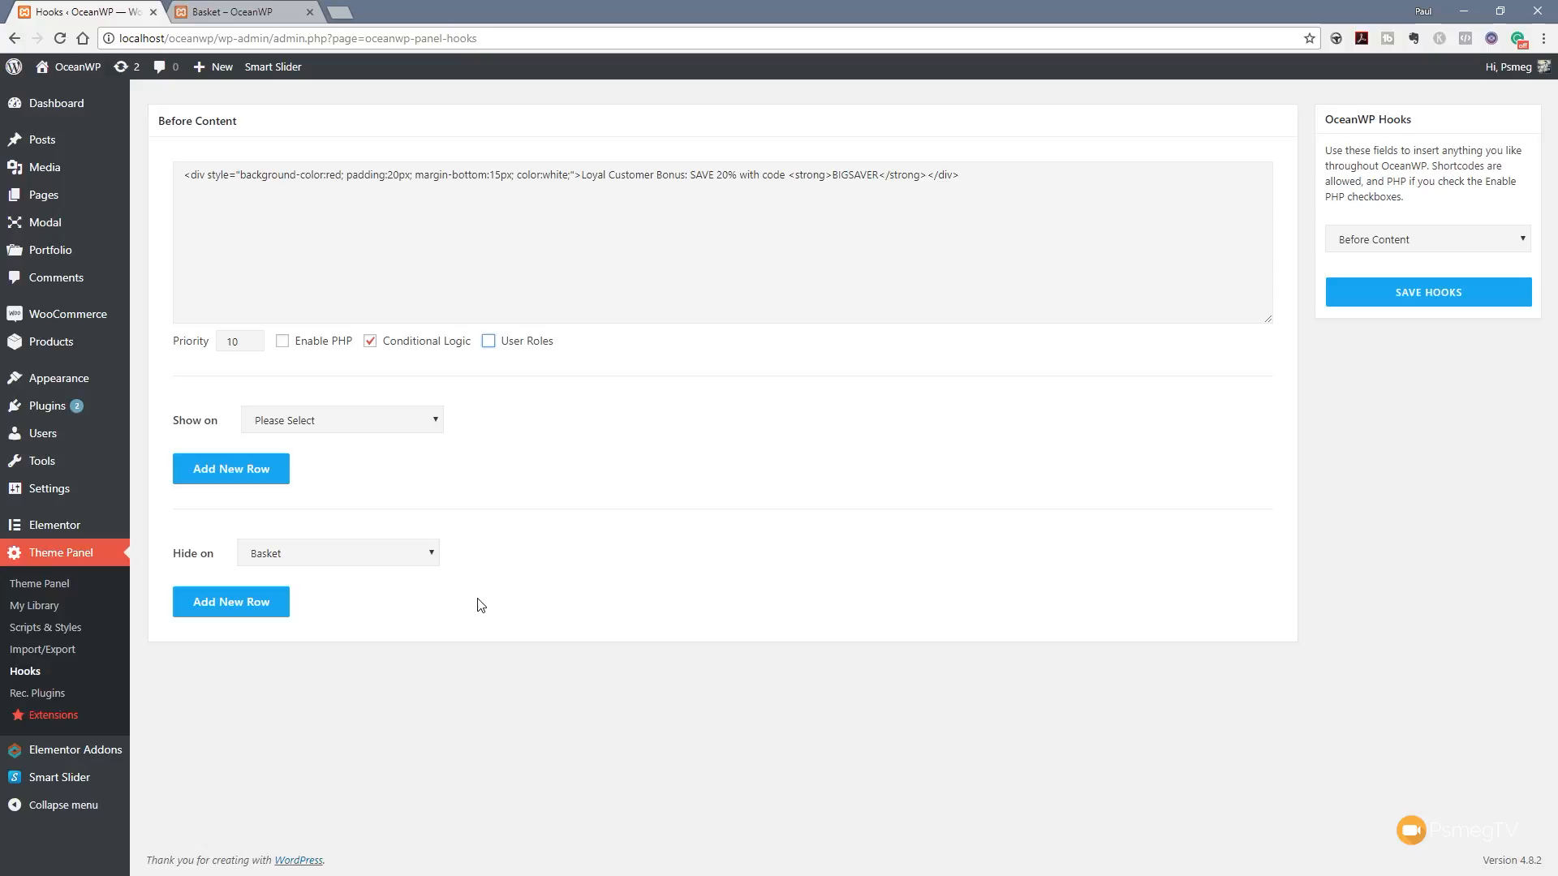
{"action": "mouse_move", "coordinate": [1552, 202]}
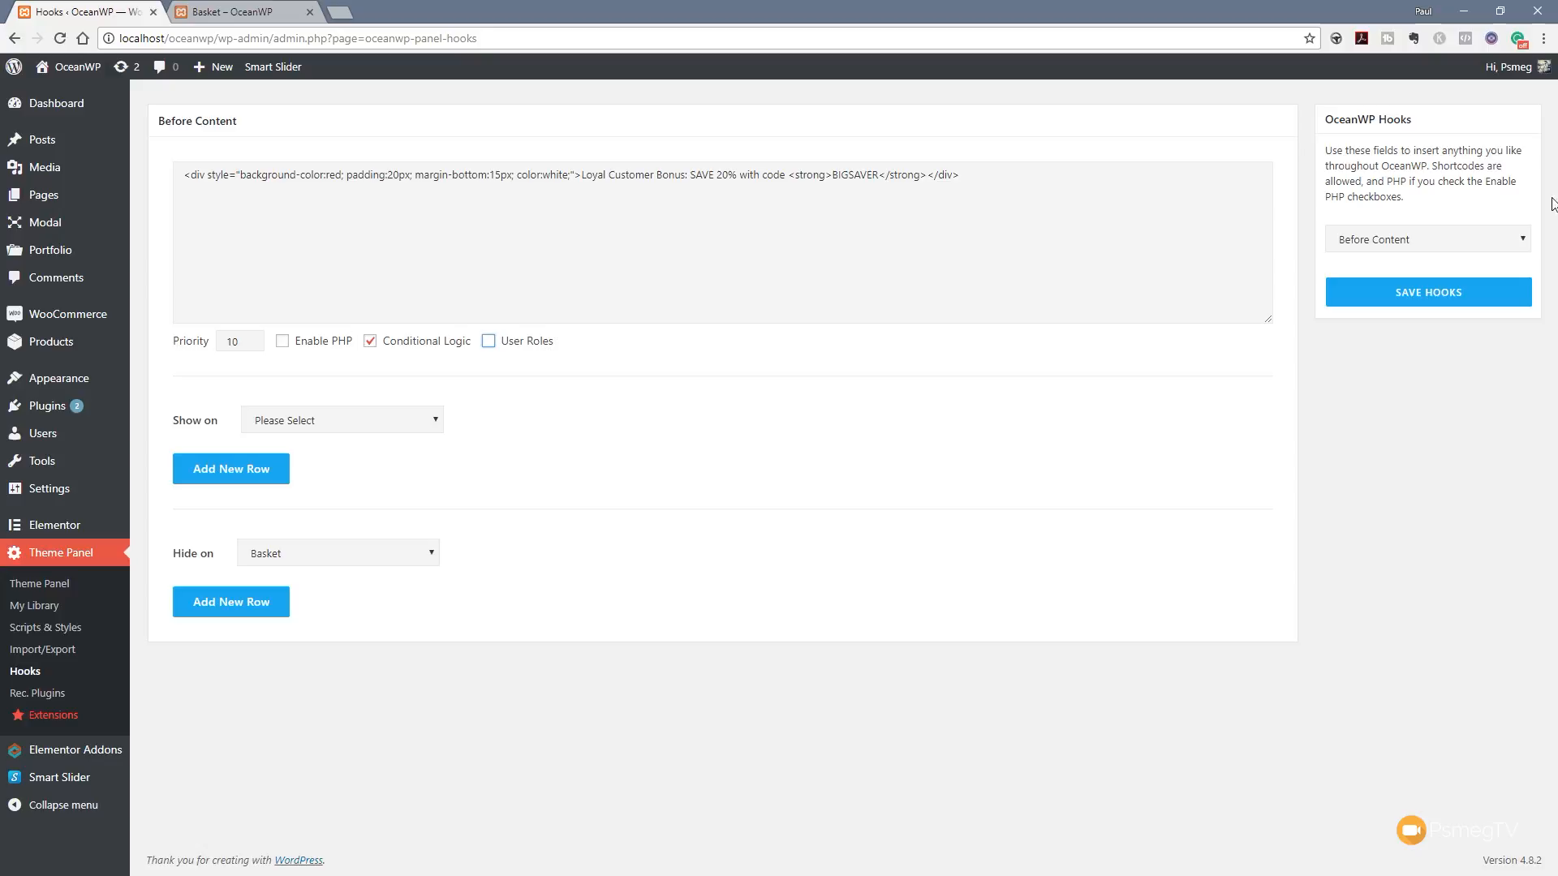
Step: Save hooks; confirm banner absent on Basket but shown on Checkout and Lightroom Tutorials
{"action": "left_click", "coordinate": [1427, 292]}
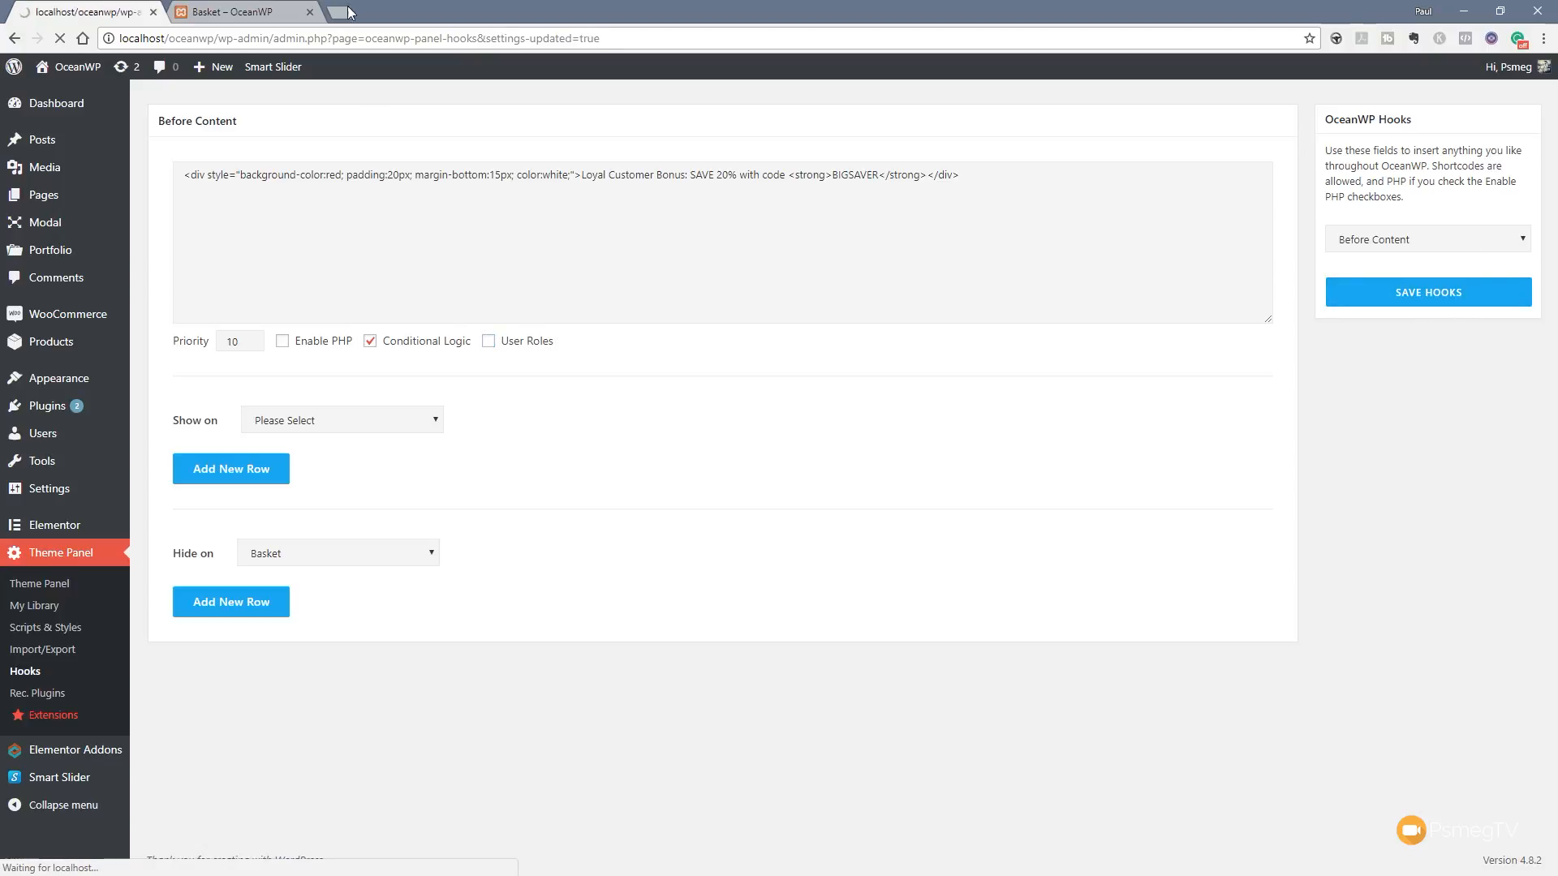
{"action": "left_click", "coordinate": [238, 12]}
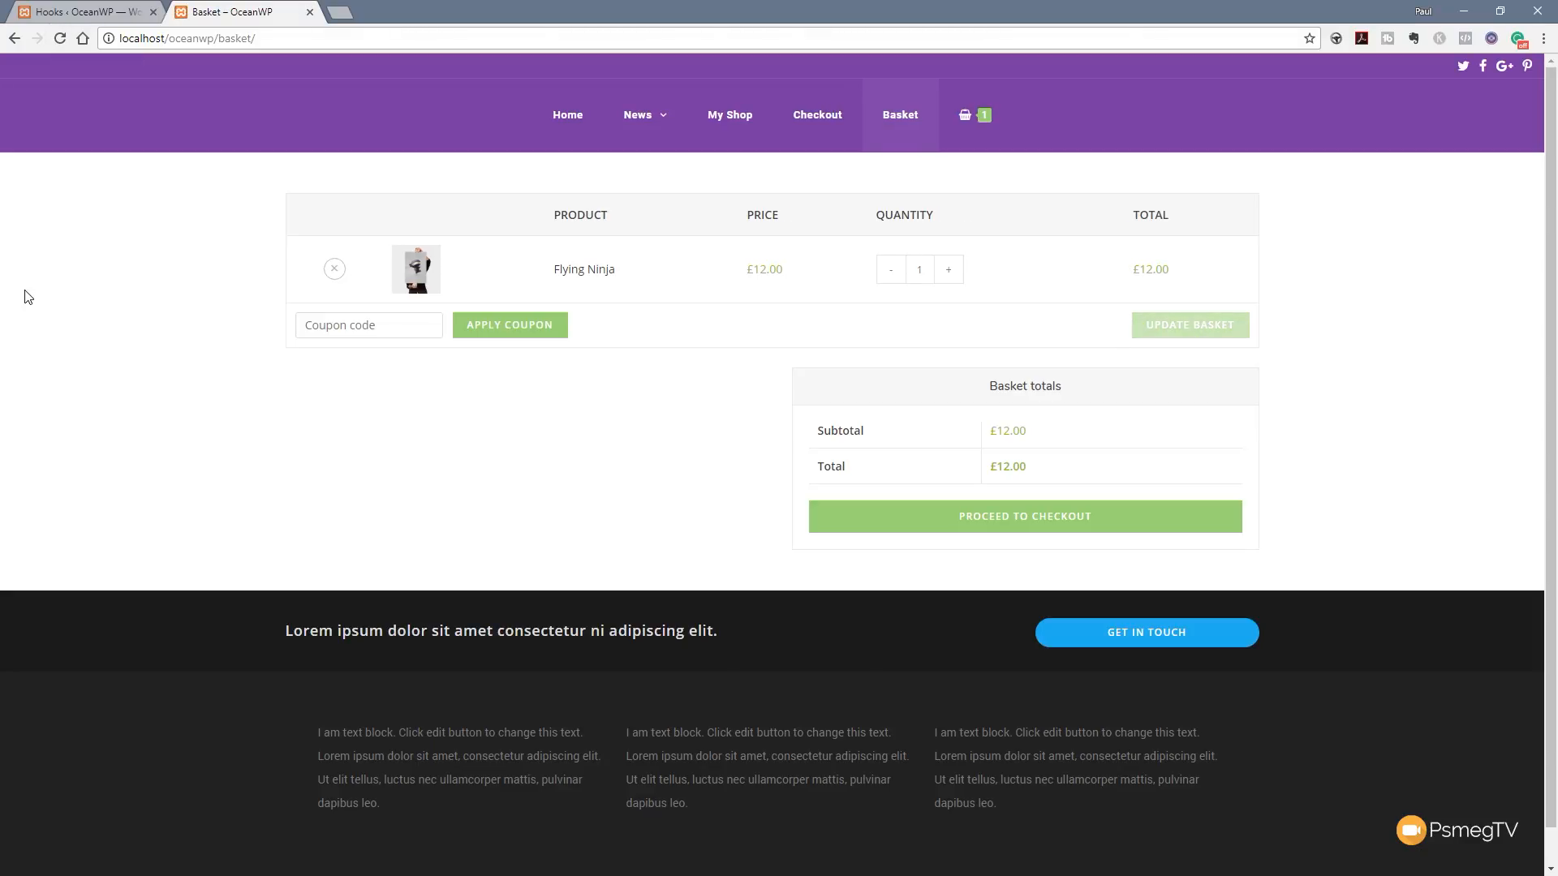
{"action": "mouse_move", "coordinate": [739, 476]}
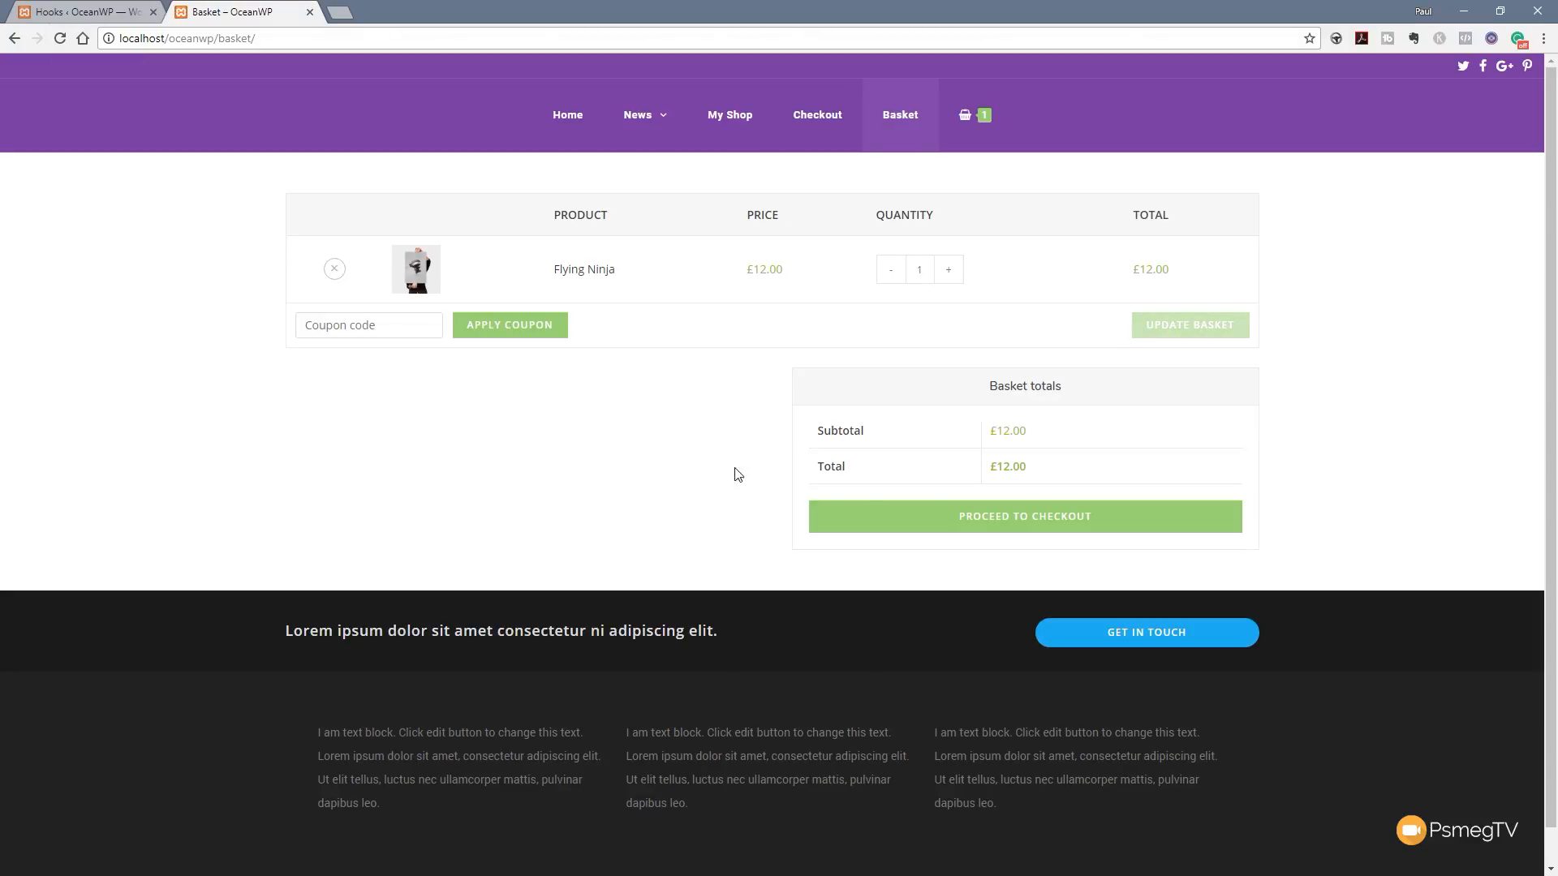
{"action": "mouse_move", "coordinate": [1024, 516]}
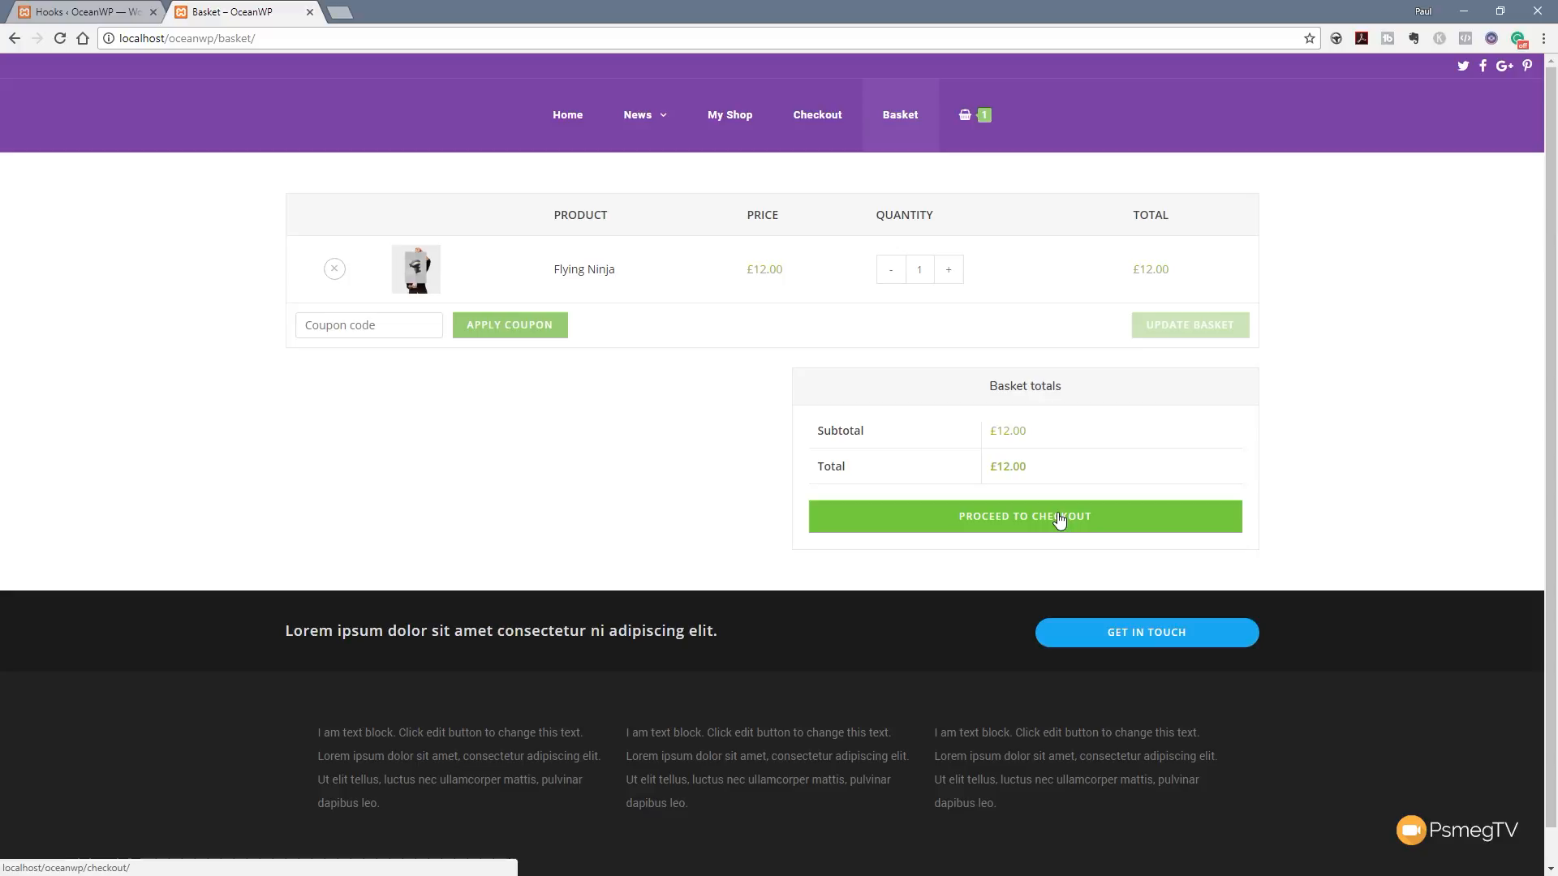
{"action": "left_click", "coordinate": [1024, 516]}
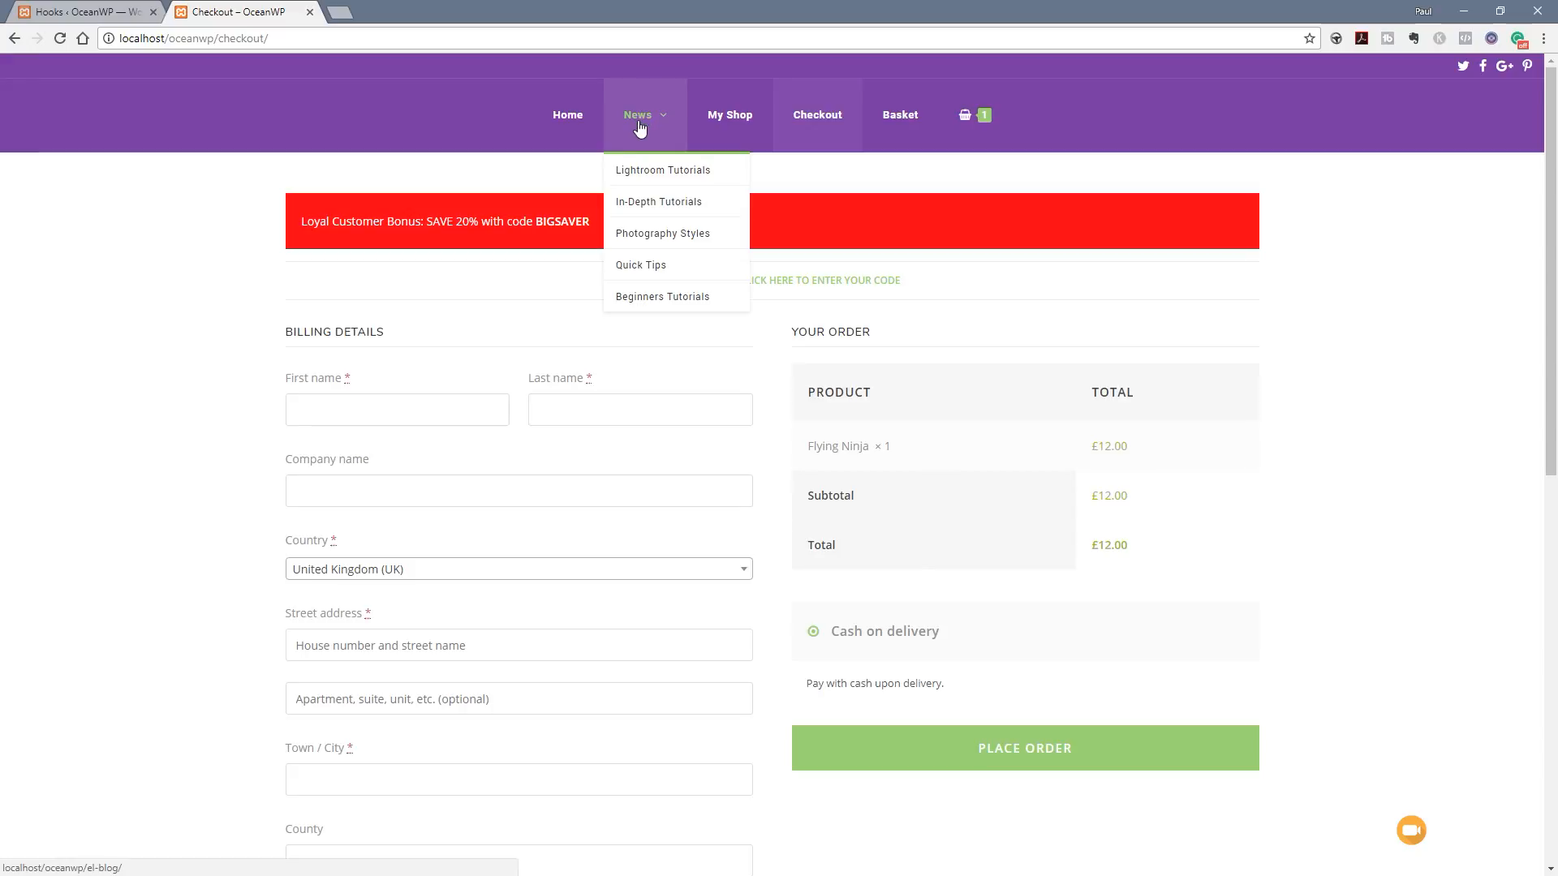
{"action": "mouse_move", "coordinate": [648, 175]}
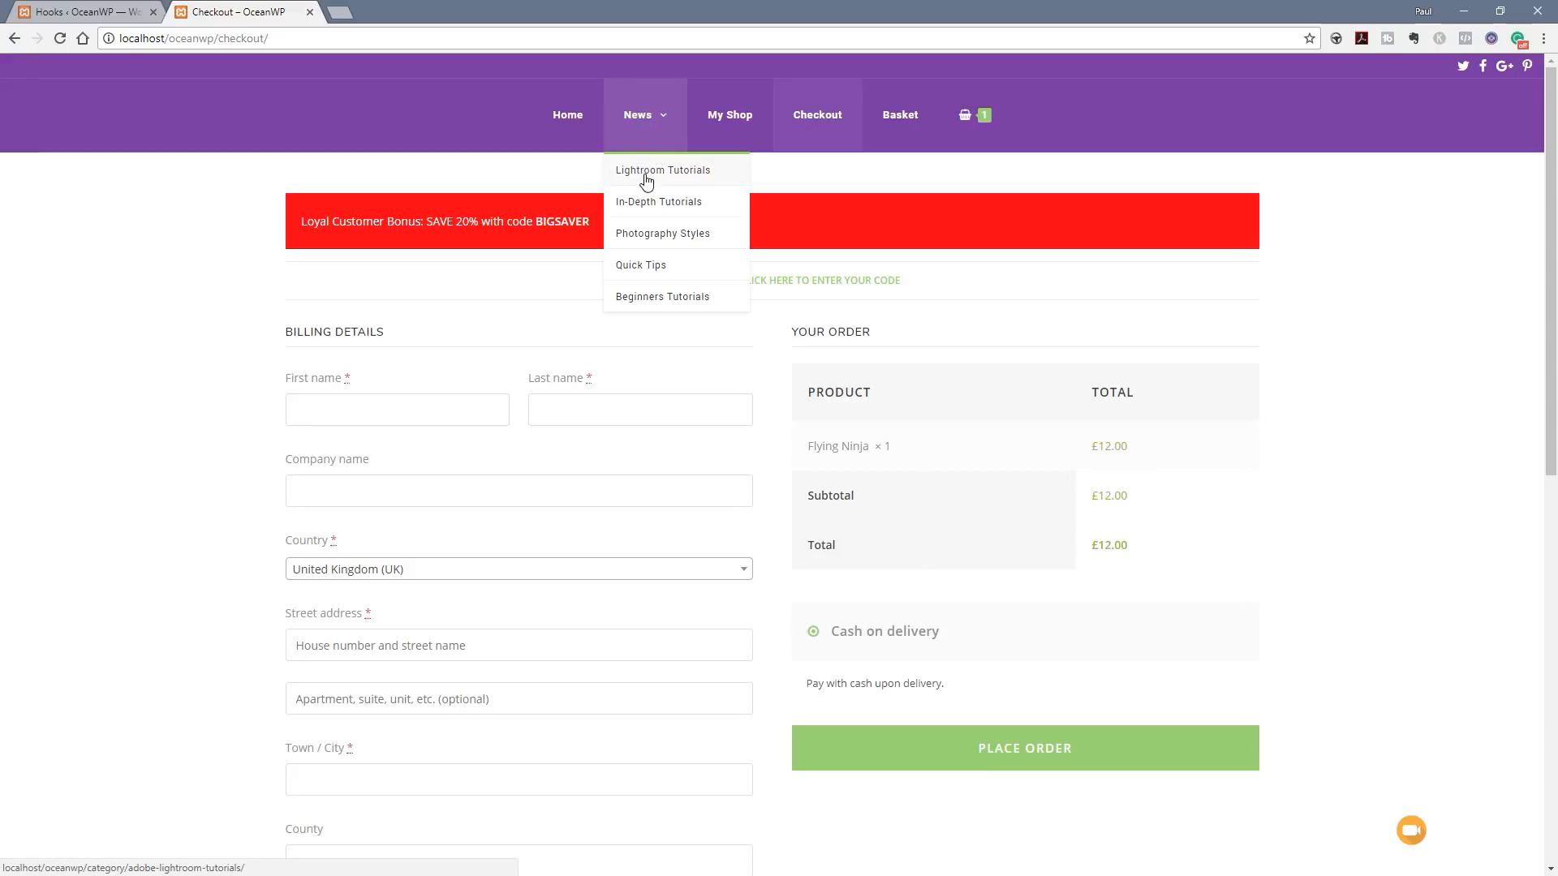
{"action": "left_click", "coordinate": [663, 170]}
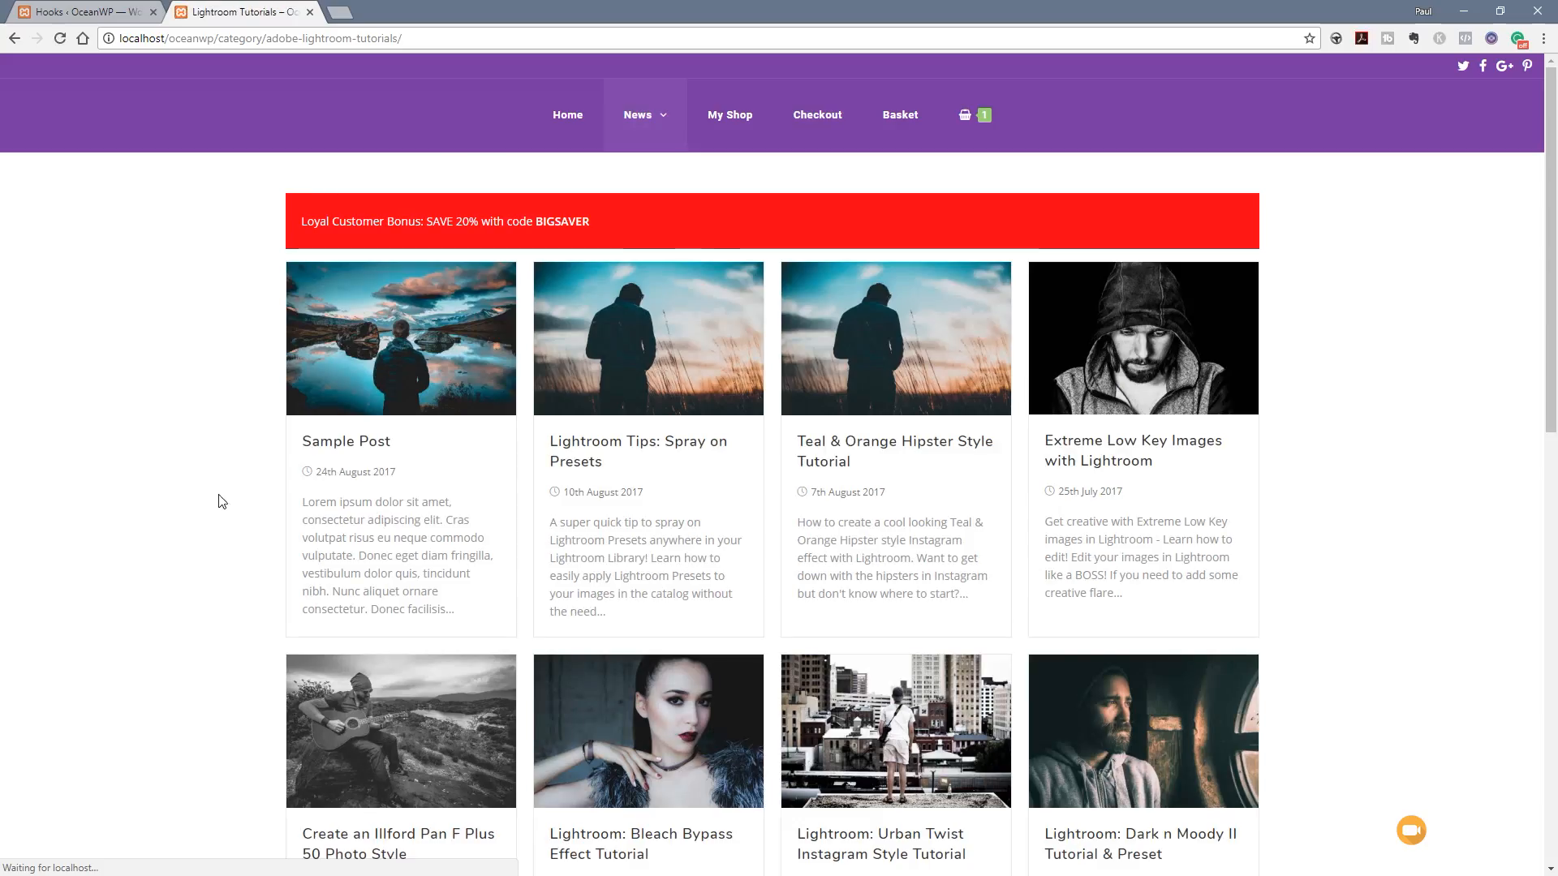
{"action": "mouse_move", "coordinate": [1136, 264]}
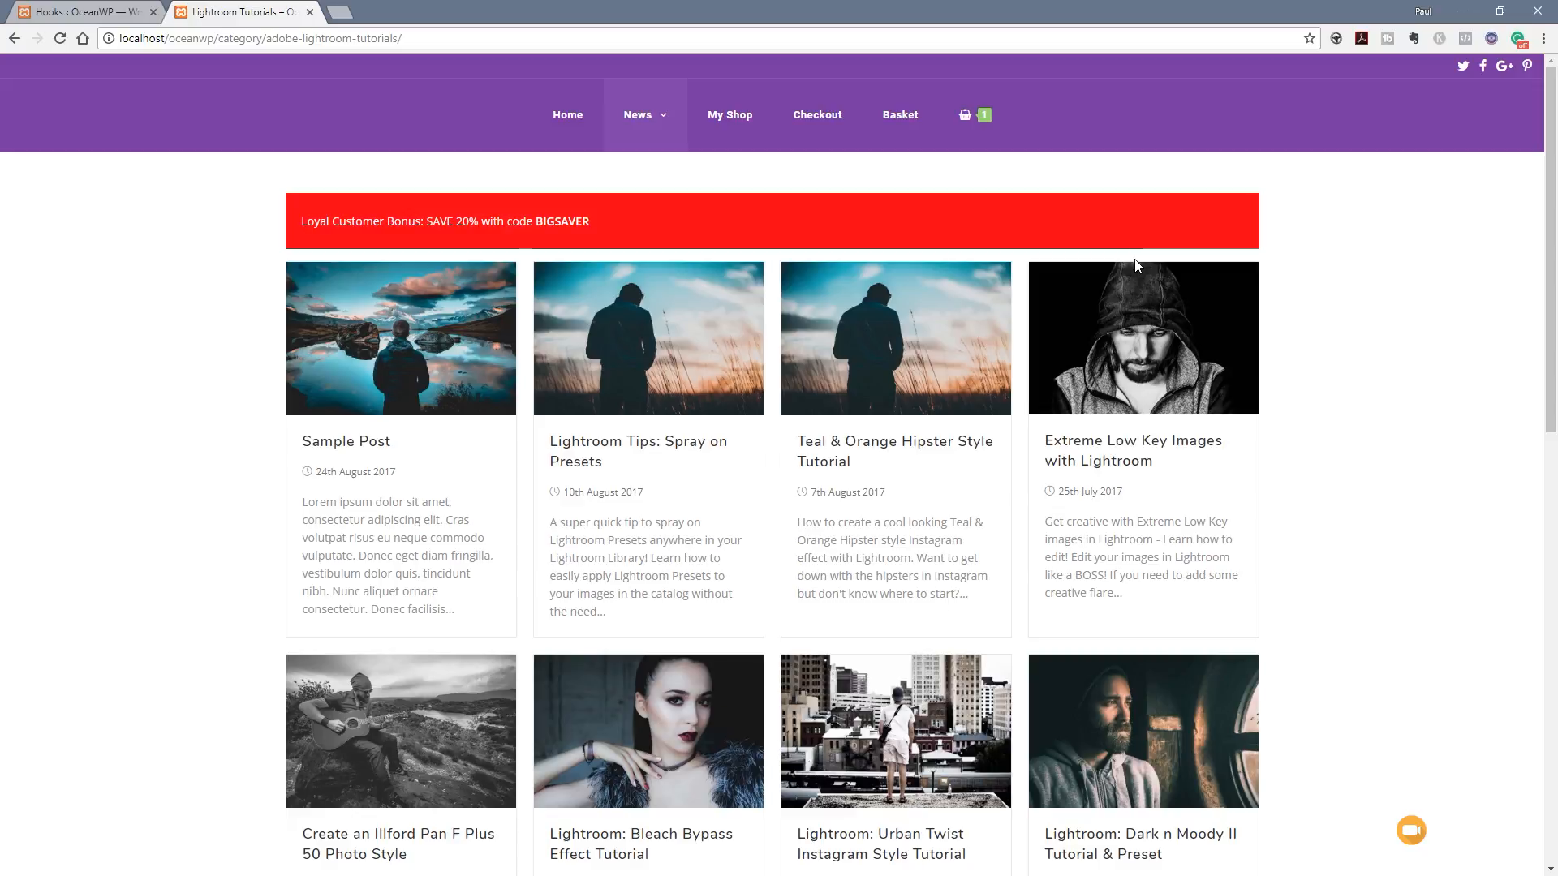
{"action": "mouse_move", "coordinate": [246, 17]}
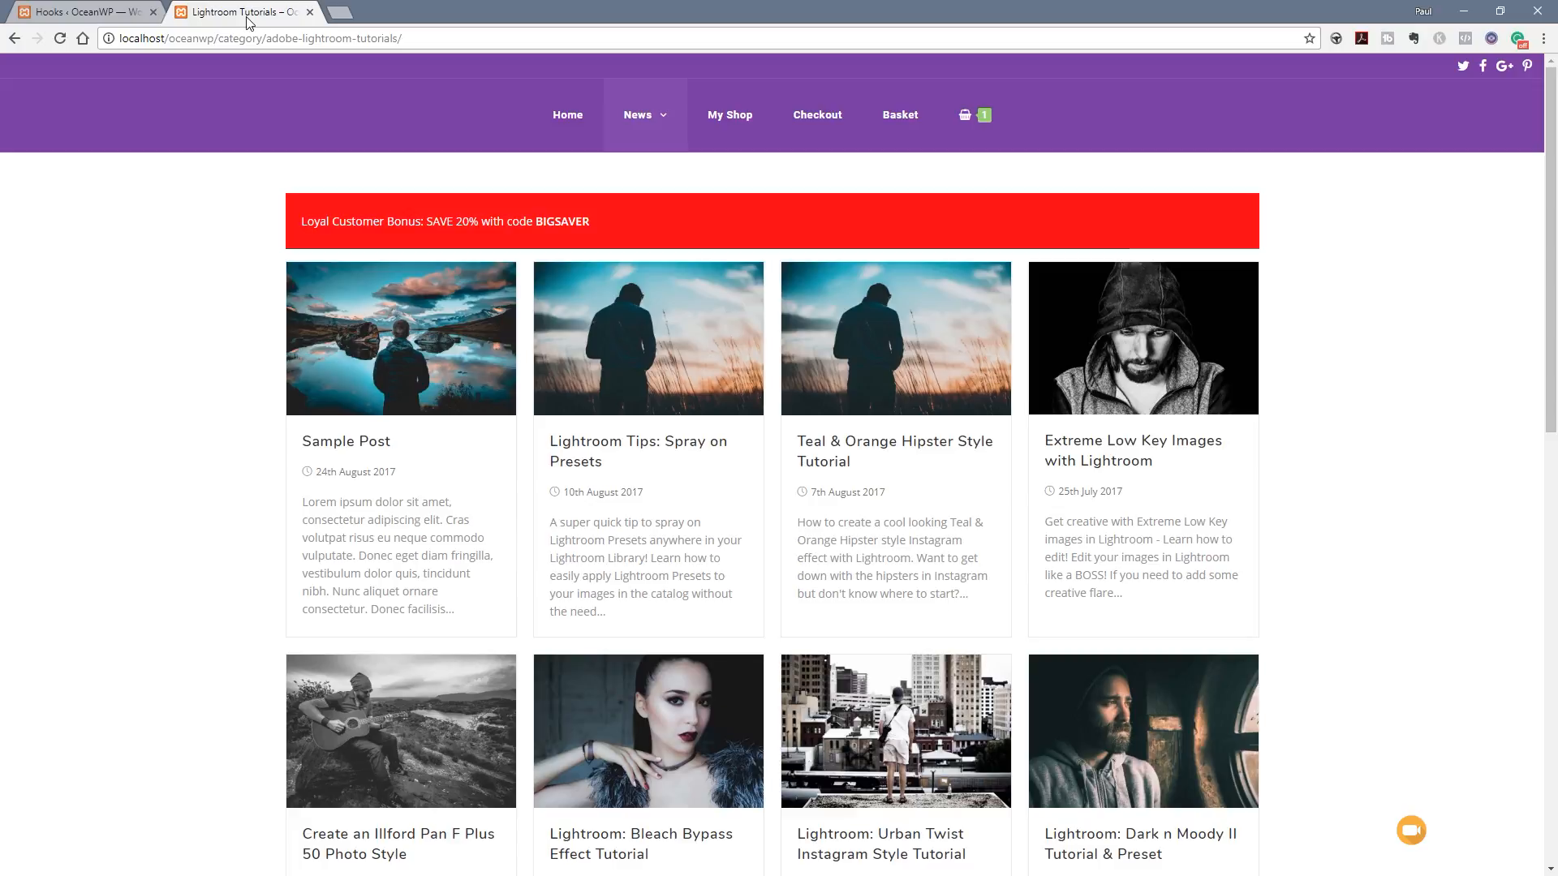